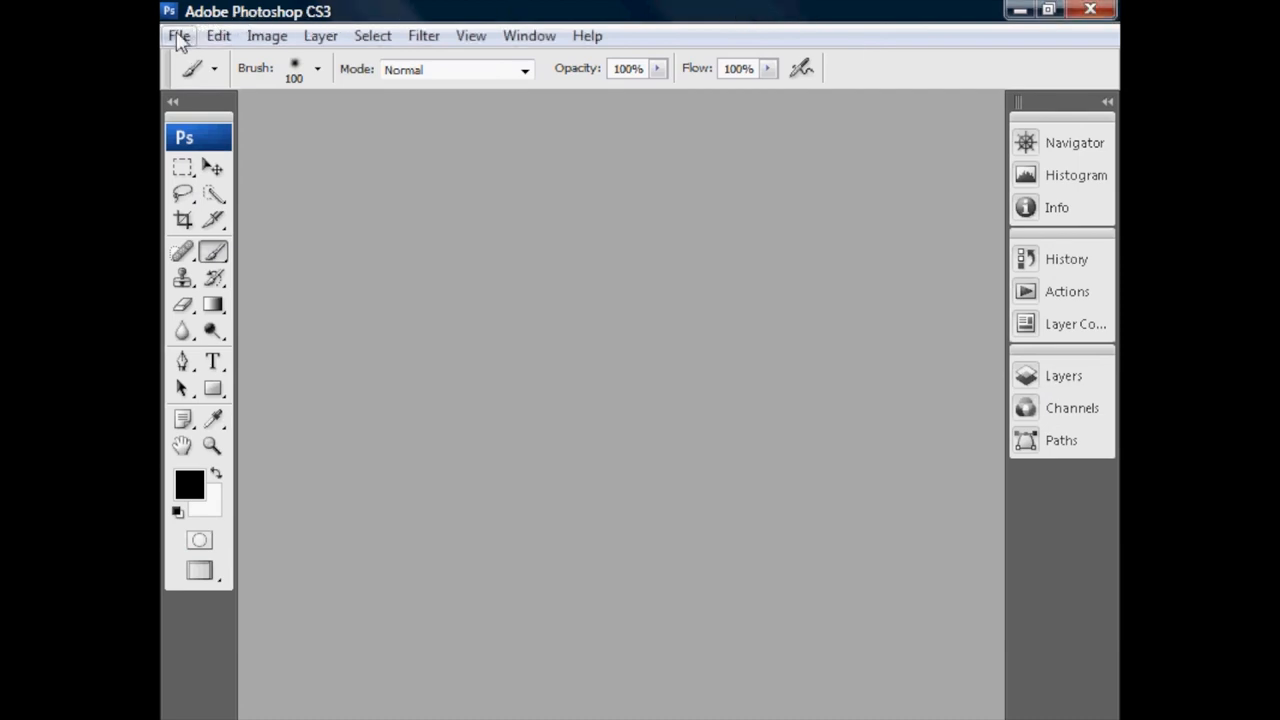
- Create a new blank white document 960 × 1280 pixels at 72 ppi via File > New
{"action": "left_click", "coordinate": [178, 36]}
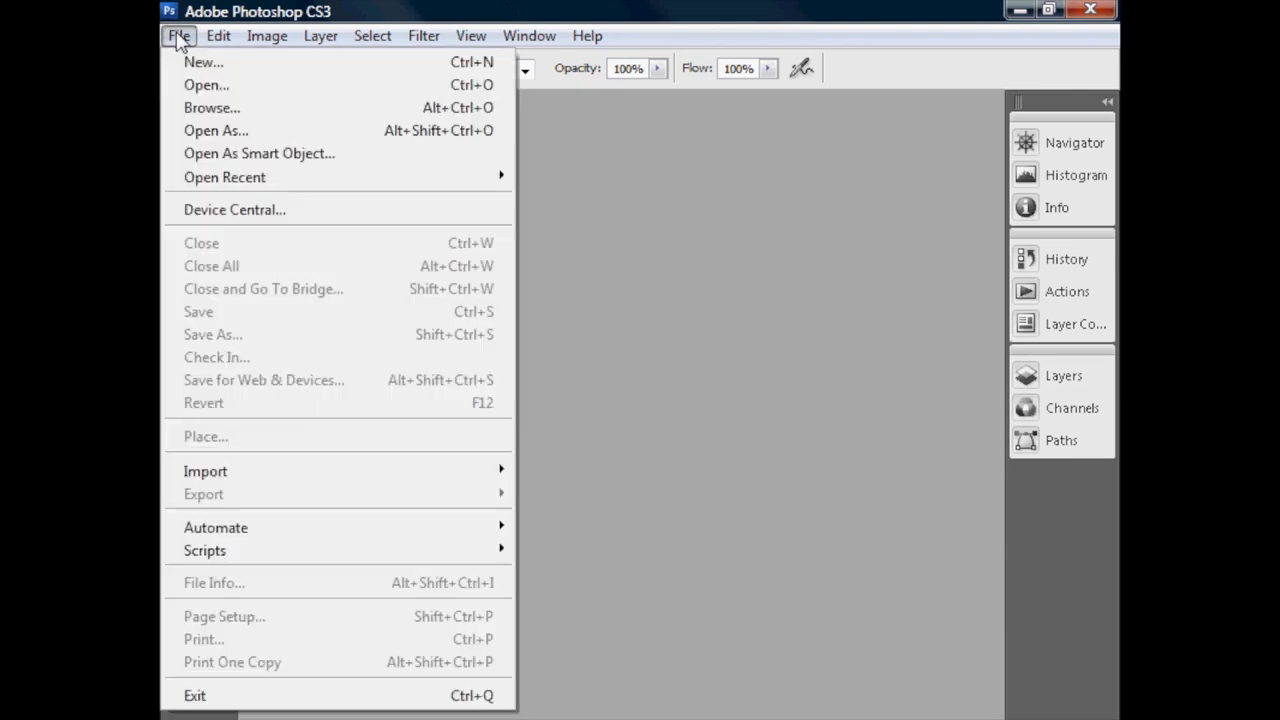
{"action": "left_click", "coordinate": [204, 62]}
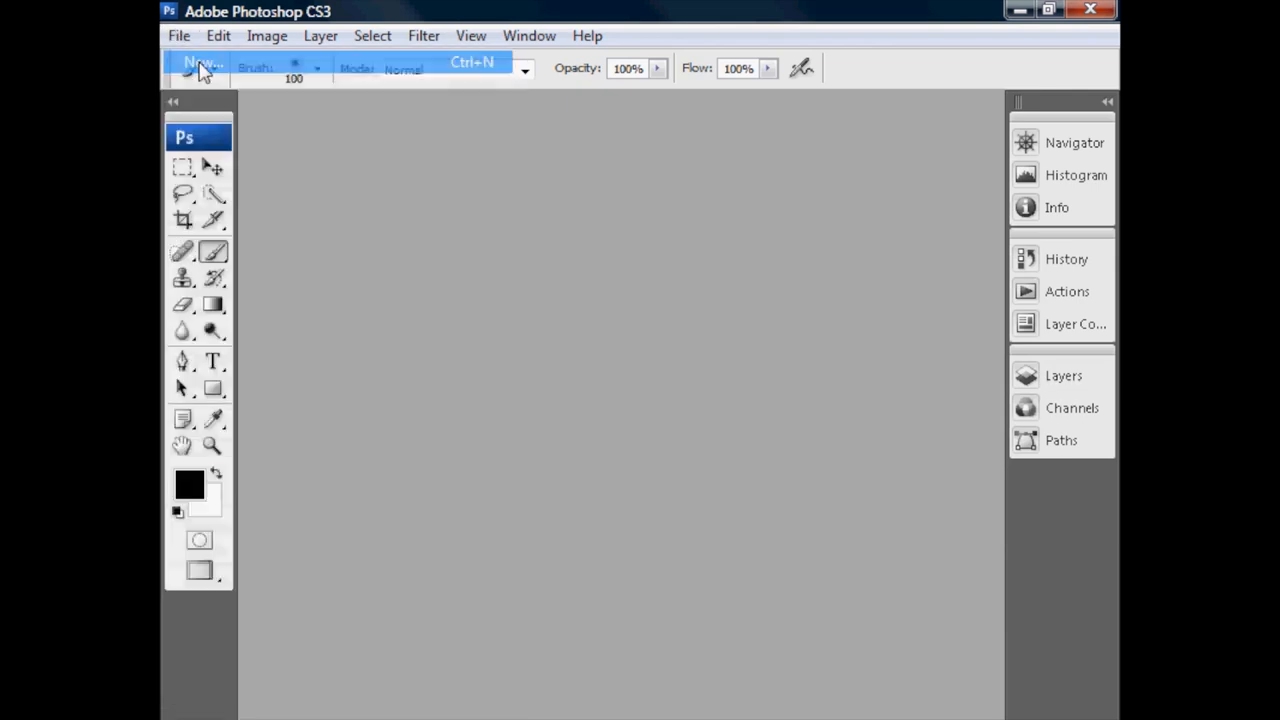
{"action": "left_click", "coordinate": [196, 62]}
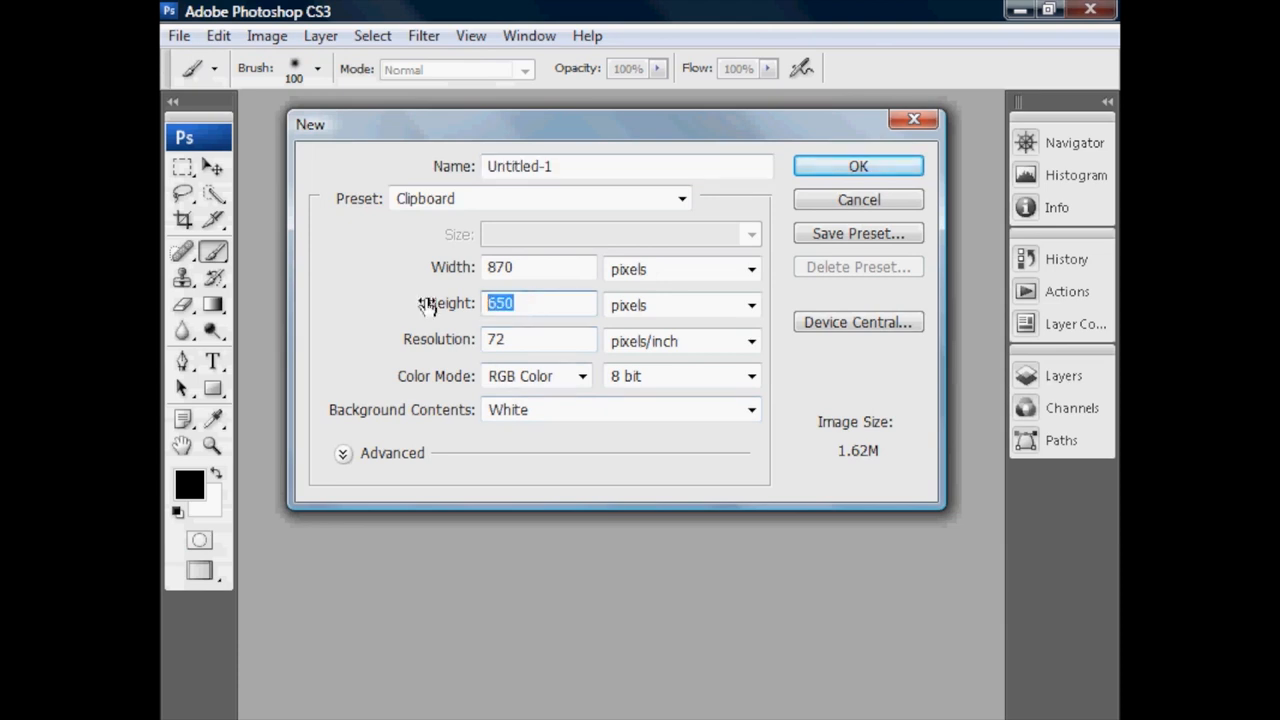
{"action": "type", "text": "1280"}
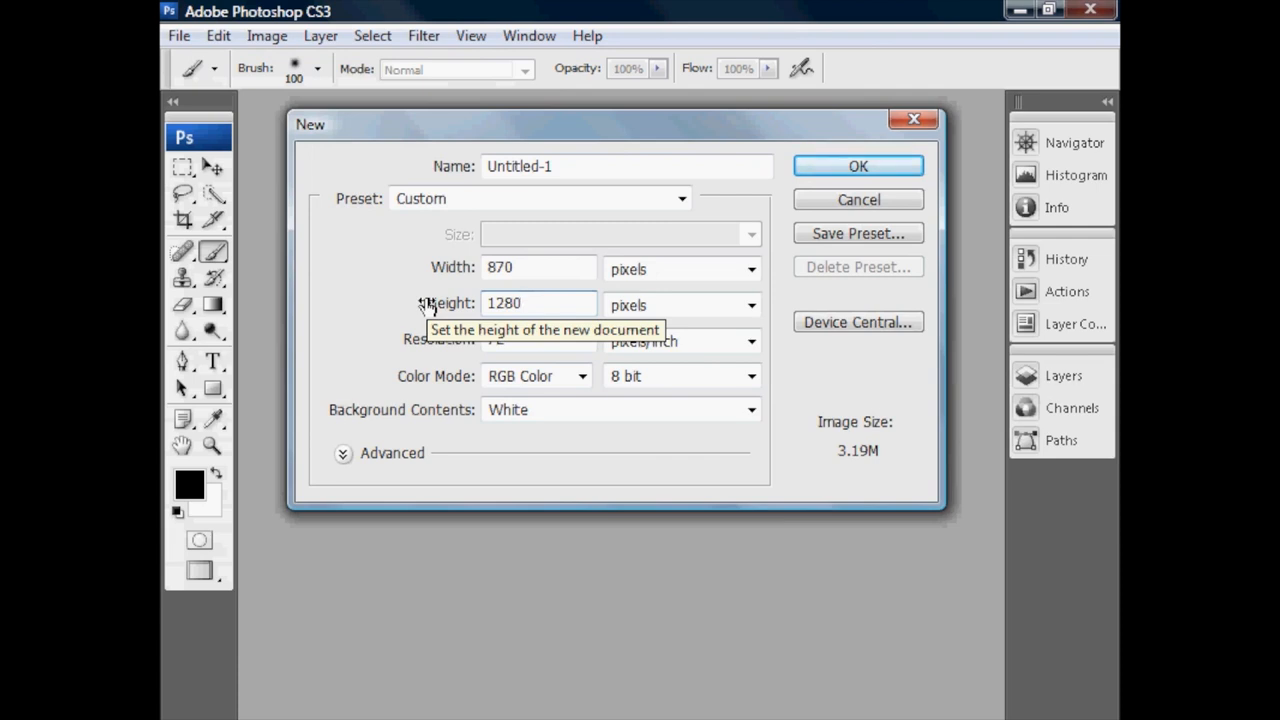
{"action": "left_click", "coordinate": [538, 304]}
{"action": "type", "text": "9"}
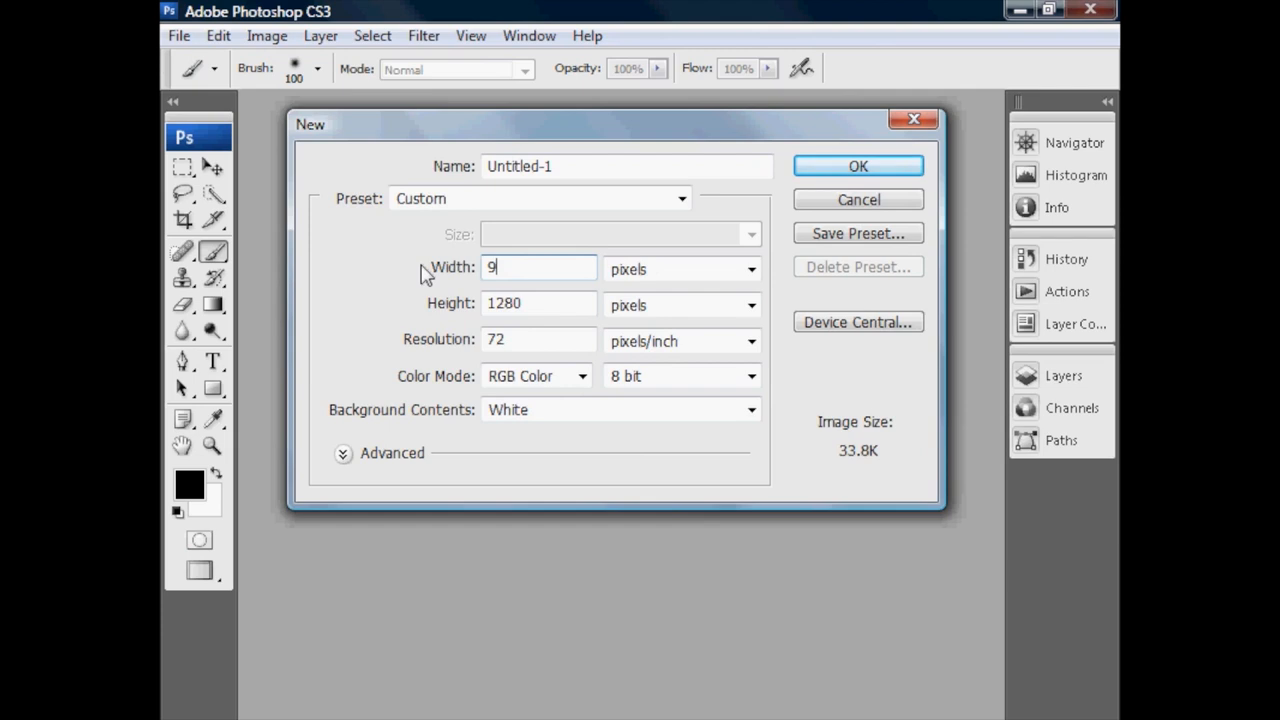
{"action": "type", "text": "60"}
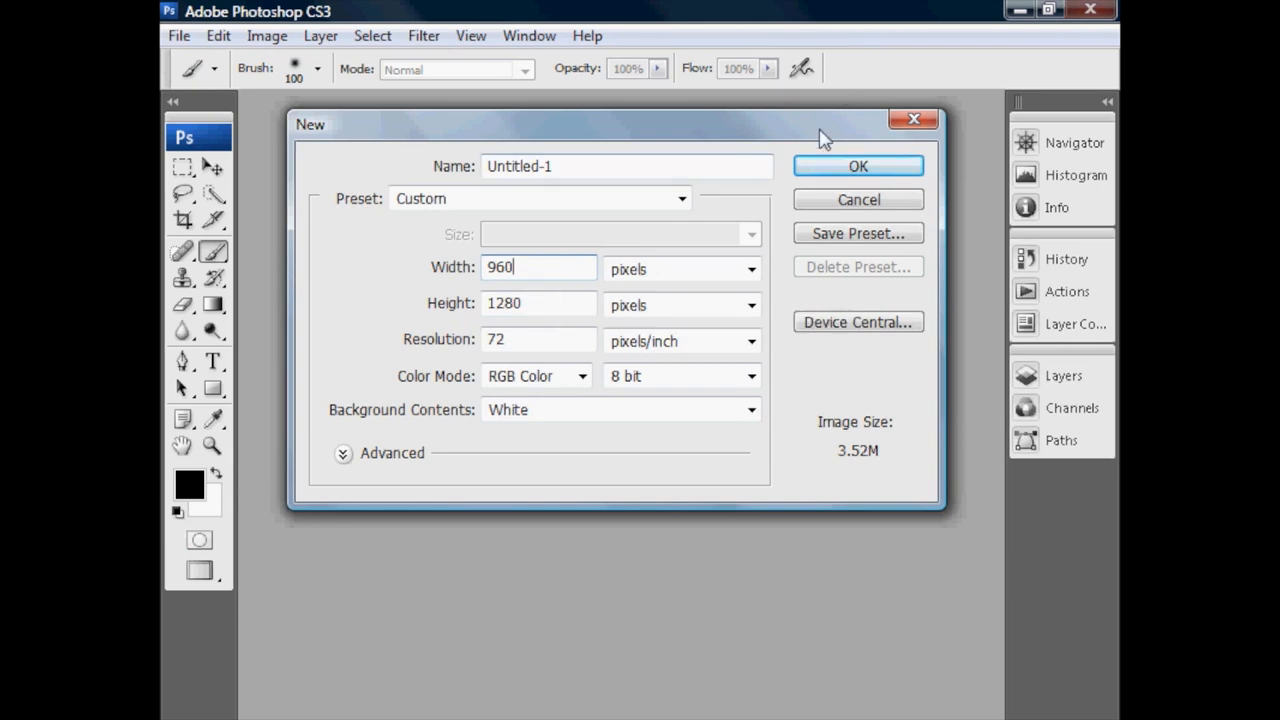
{"action": "left_click", "coordinate": [856, 166]}
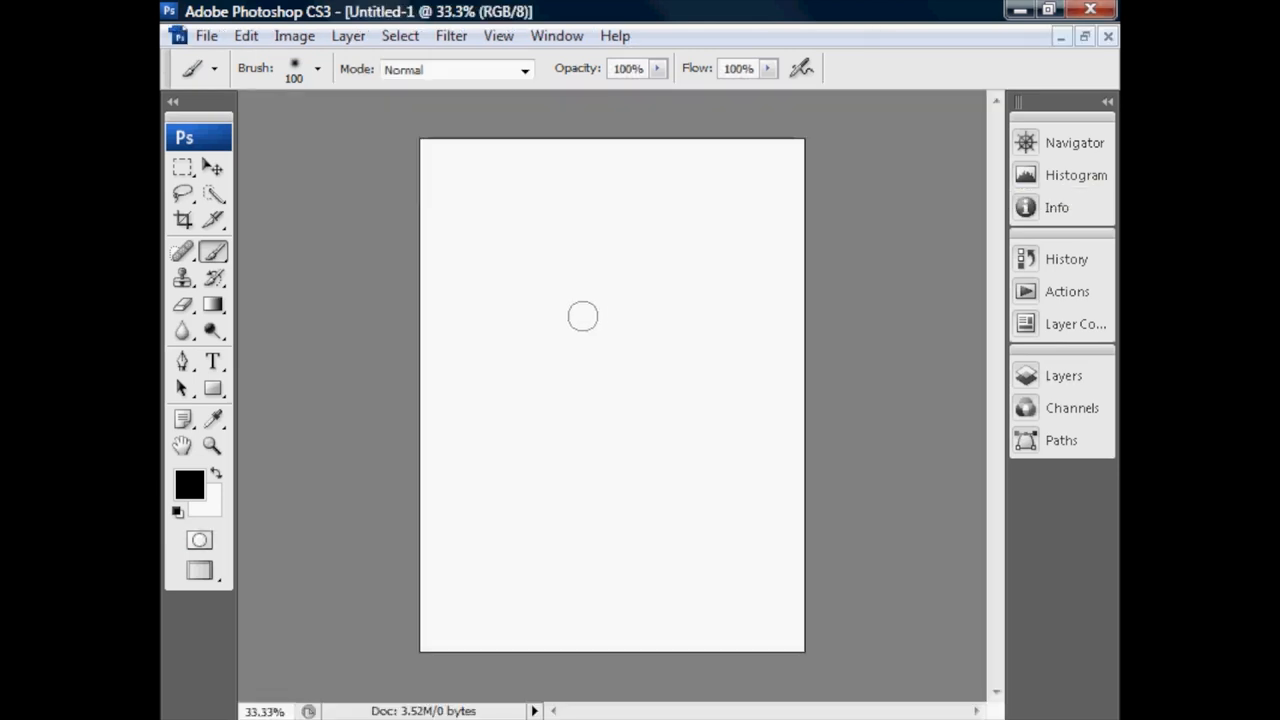
{"action": "mouse_move", "coordinate": [584, 308]}
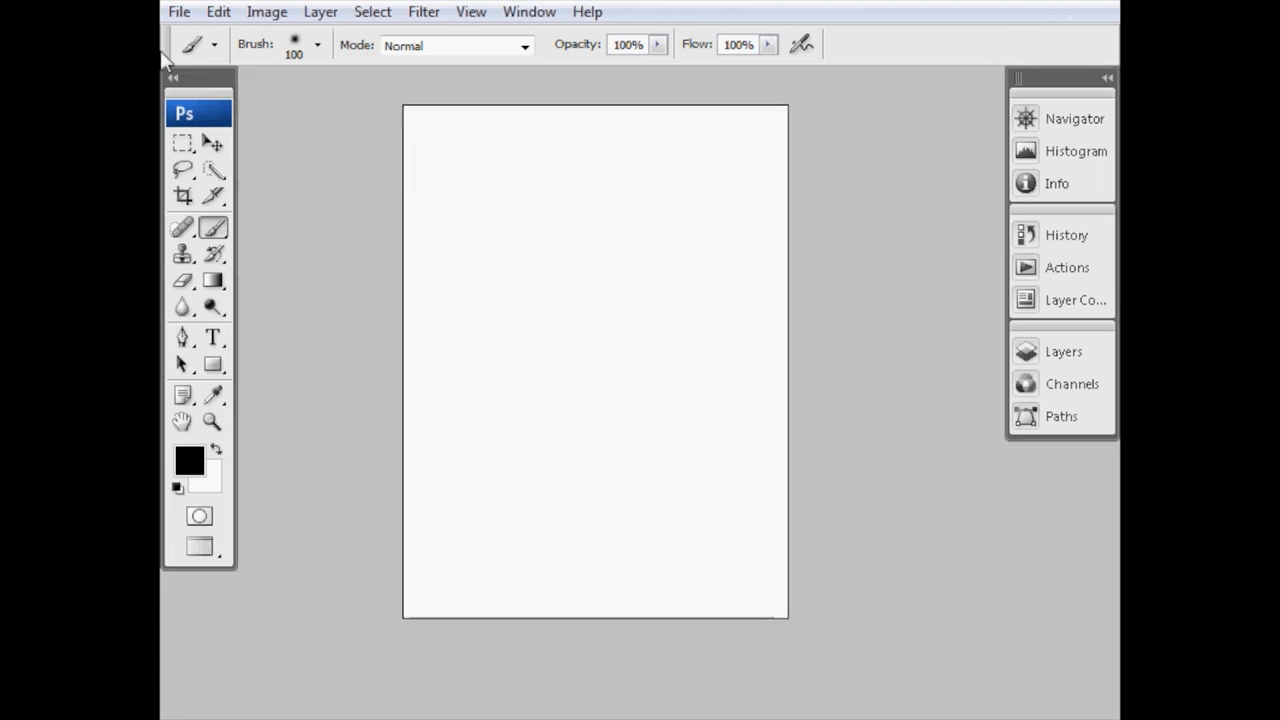
- Place 'volcanic cloud in Hawaii - Hdr proof for john.psd' into the blank document
{"action": "left_click", "coordinate": [218, 12]}
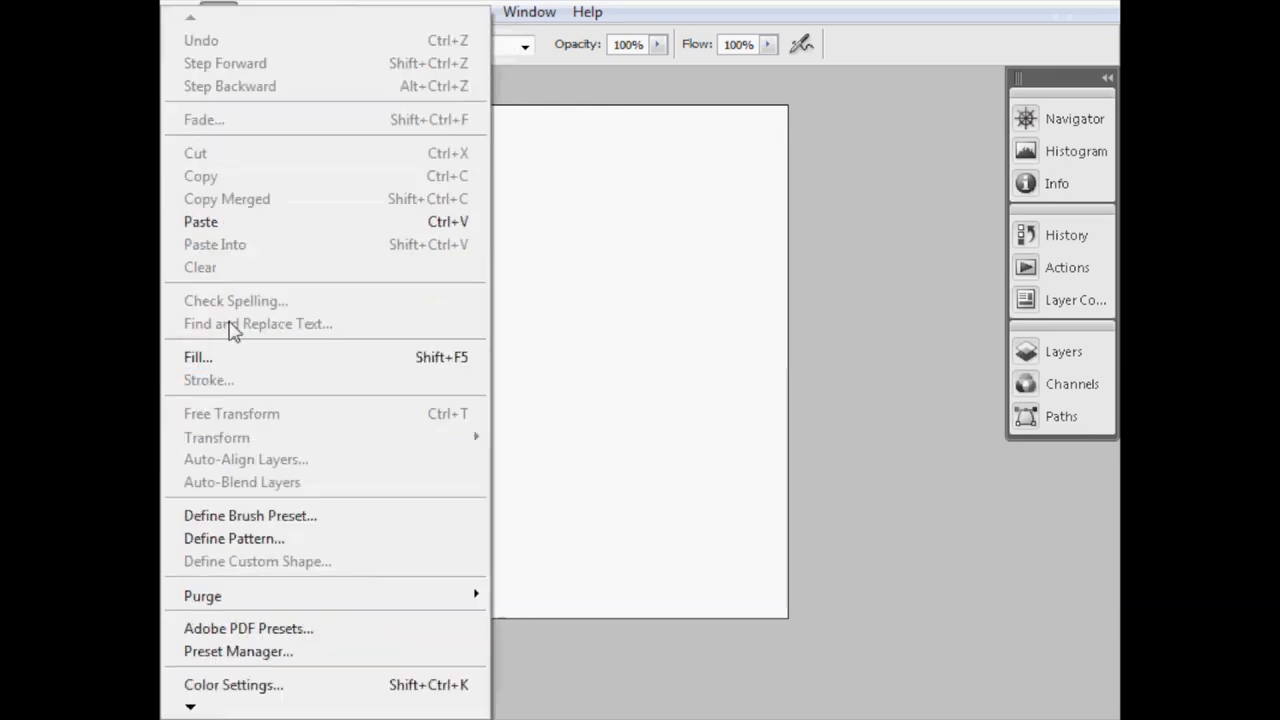
{"action": "left_click", "coordinate": [180, 12]}
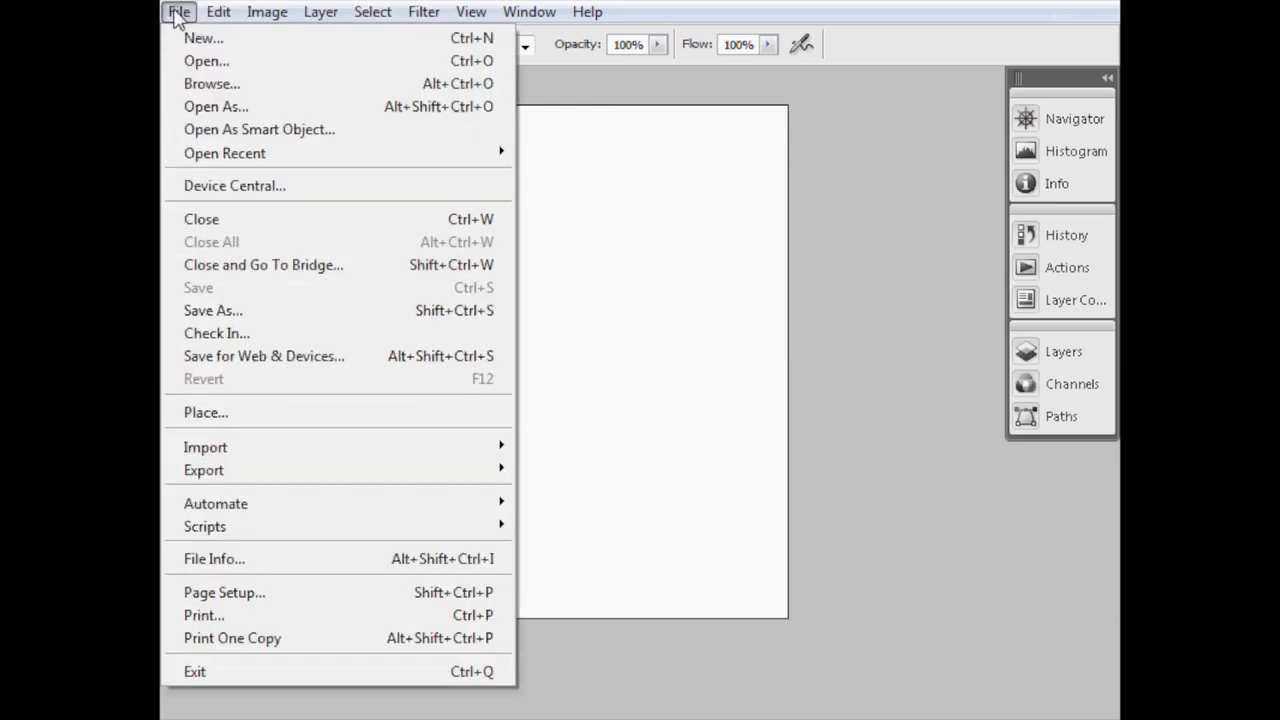
{"action": "mouse_move", "coordinate": [206, 412]}
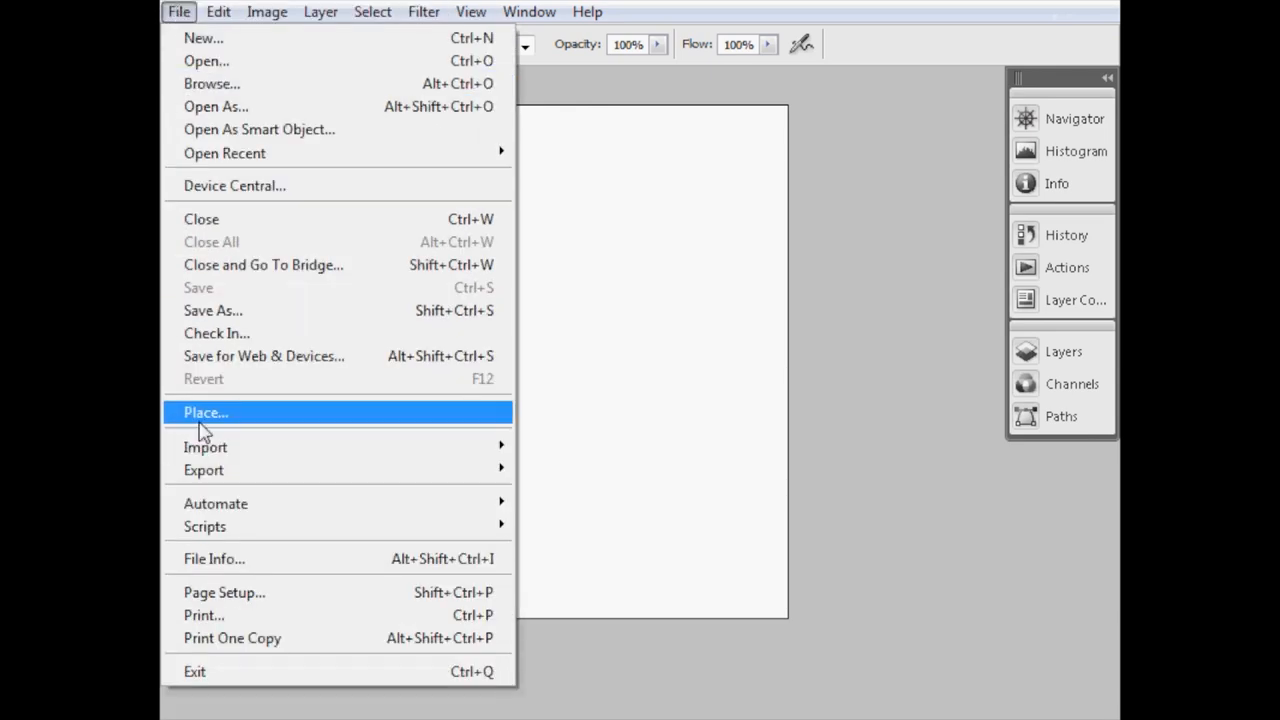
{"action": "left_click", "coordinate": [204, 412]}
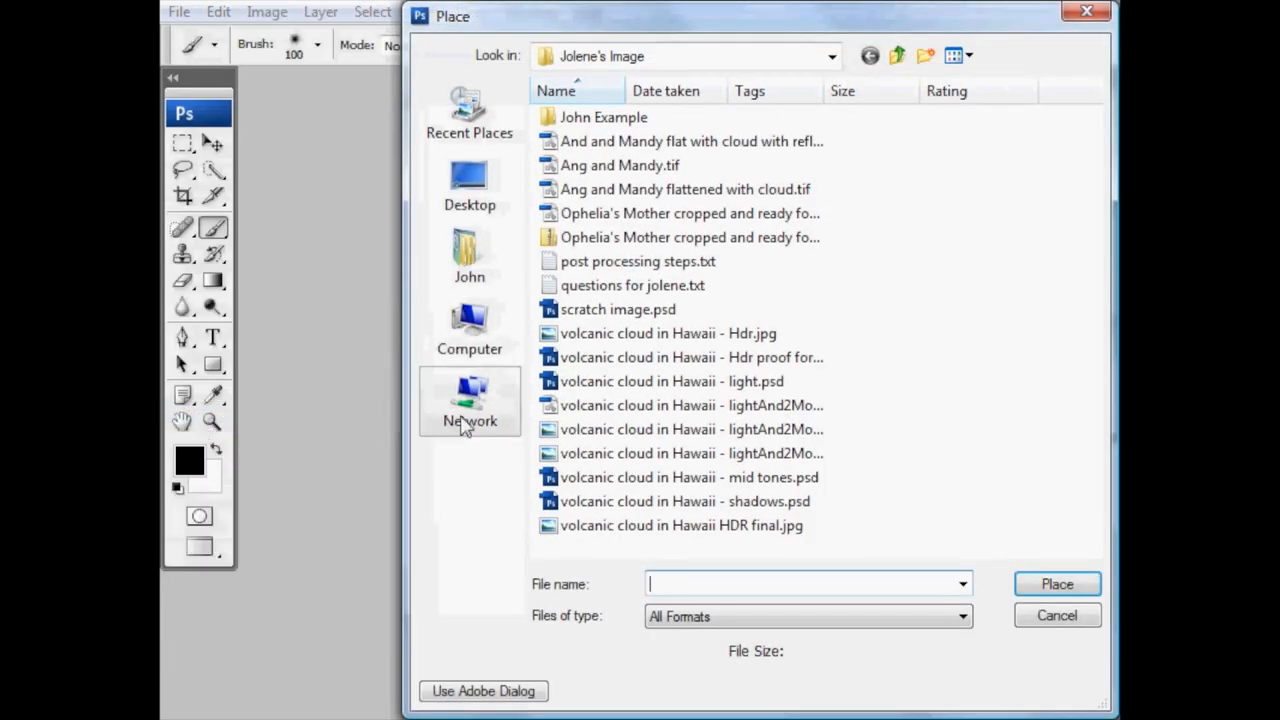
{"action": "mouse_move", "coordinate": [710, 356]}
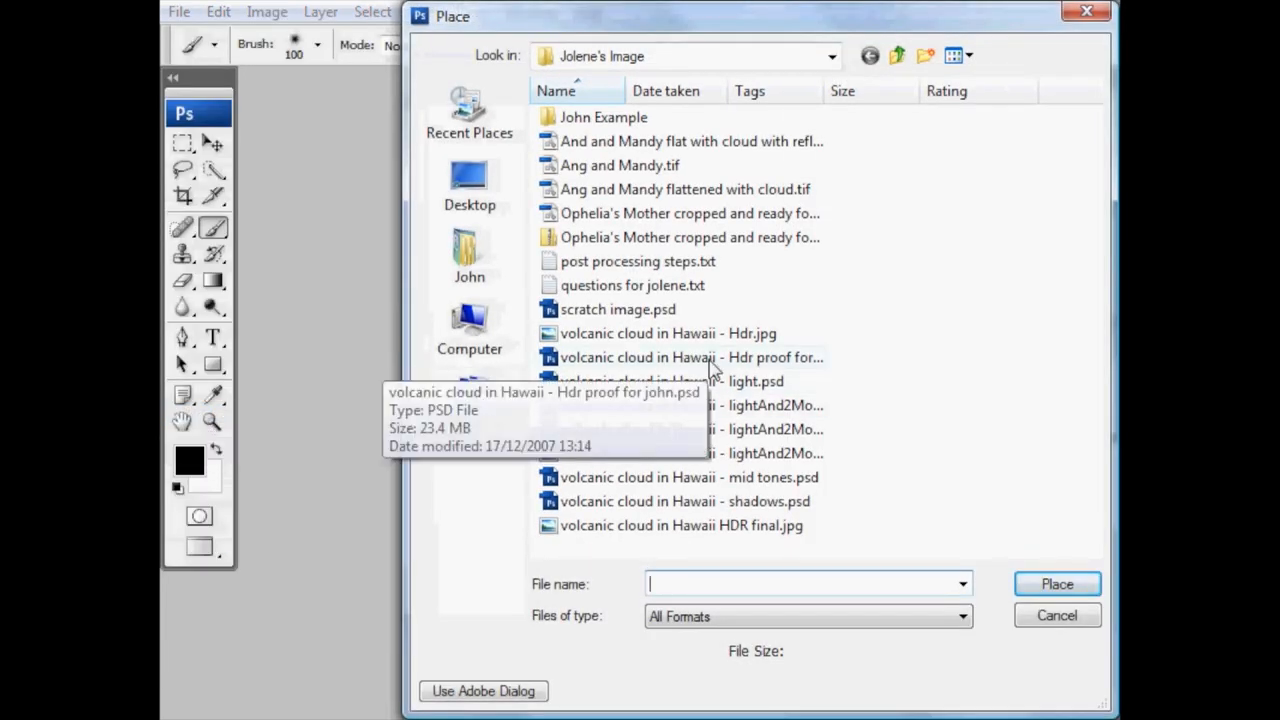
{"action": "left_click", "coordinate": [686, 356]}
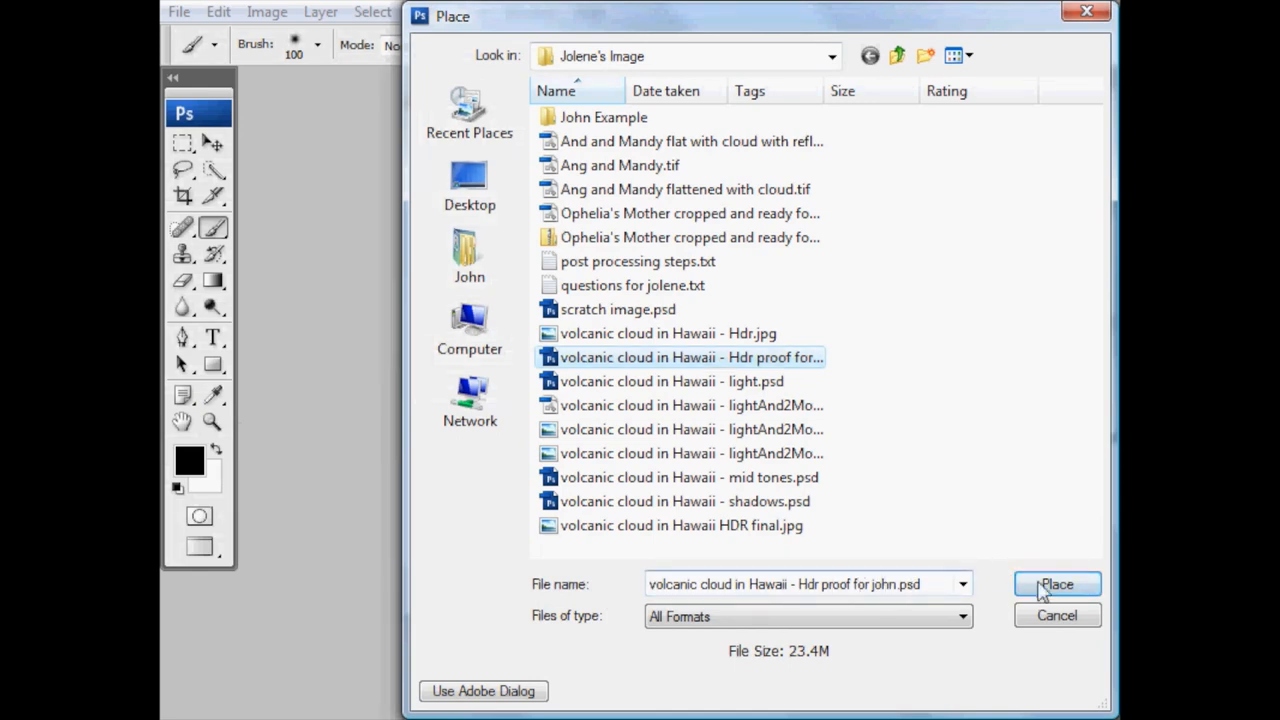
{"action": "left_click", "coordinate": [1056, 584]}
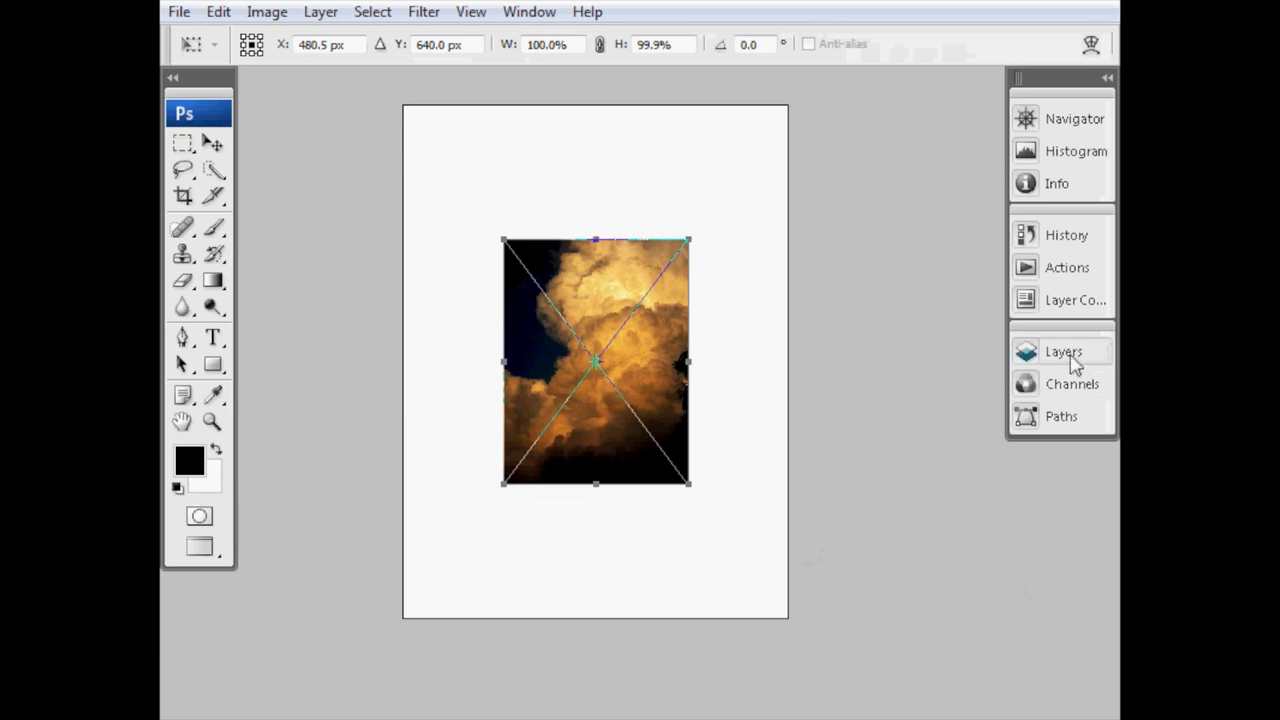
- Move the placed cloud image to the top-left and enlarge it to fill the canvas
{"action": "left_click", "coordinate": [1064, 352]}
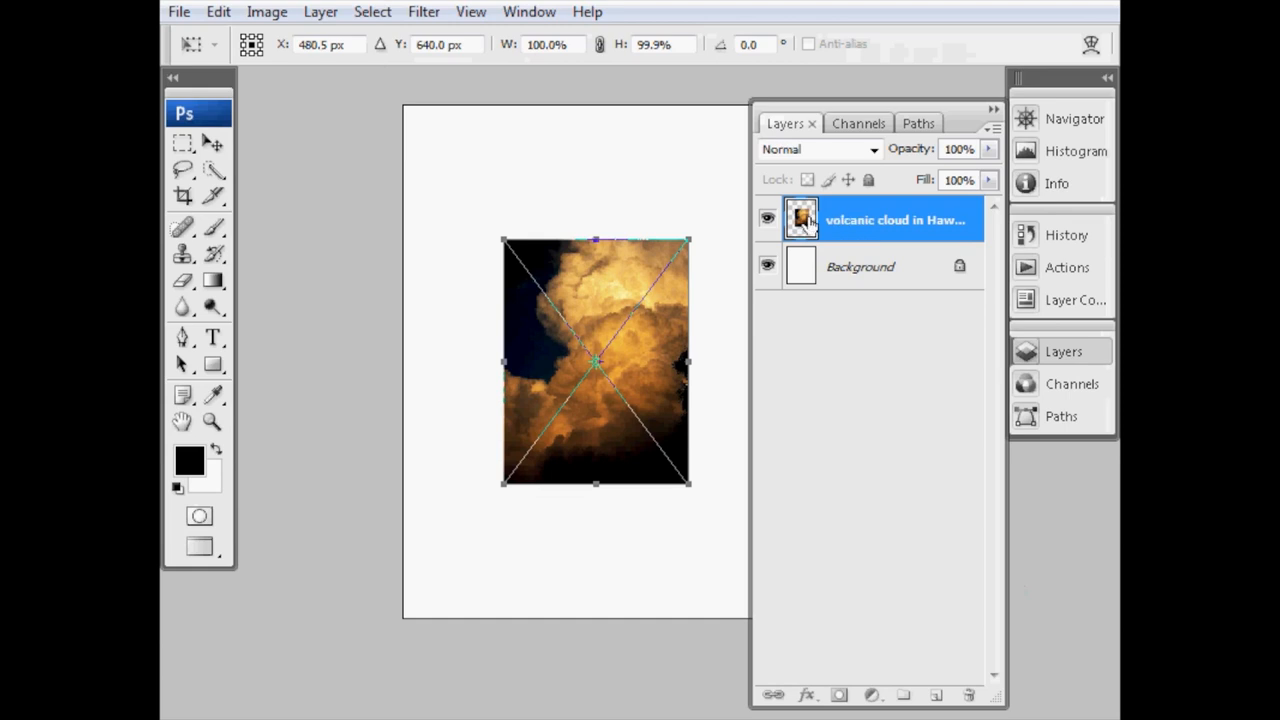
{"action": "mouse_move", "coordinate": [1040, 358]}
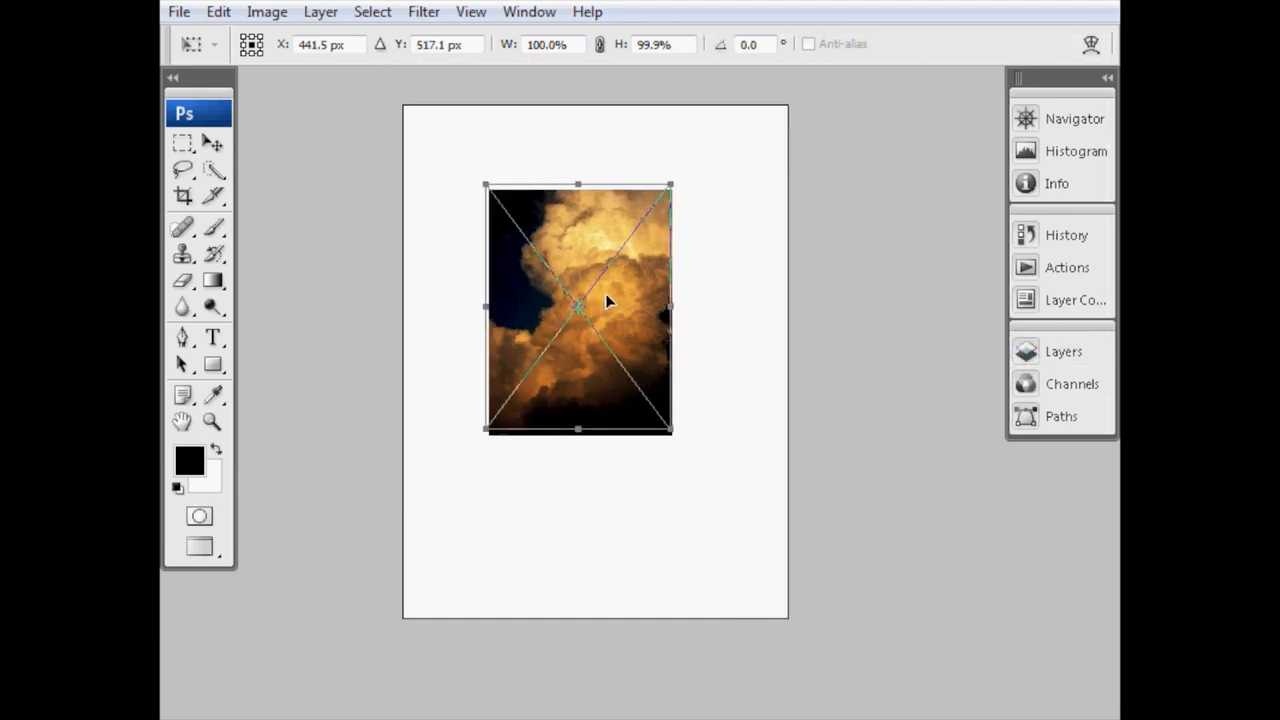
{"action": "left_click_drag", "start_coordinate": [578, 308], "coordinate": [496, 230]}
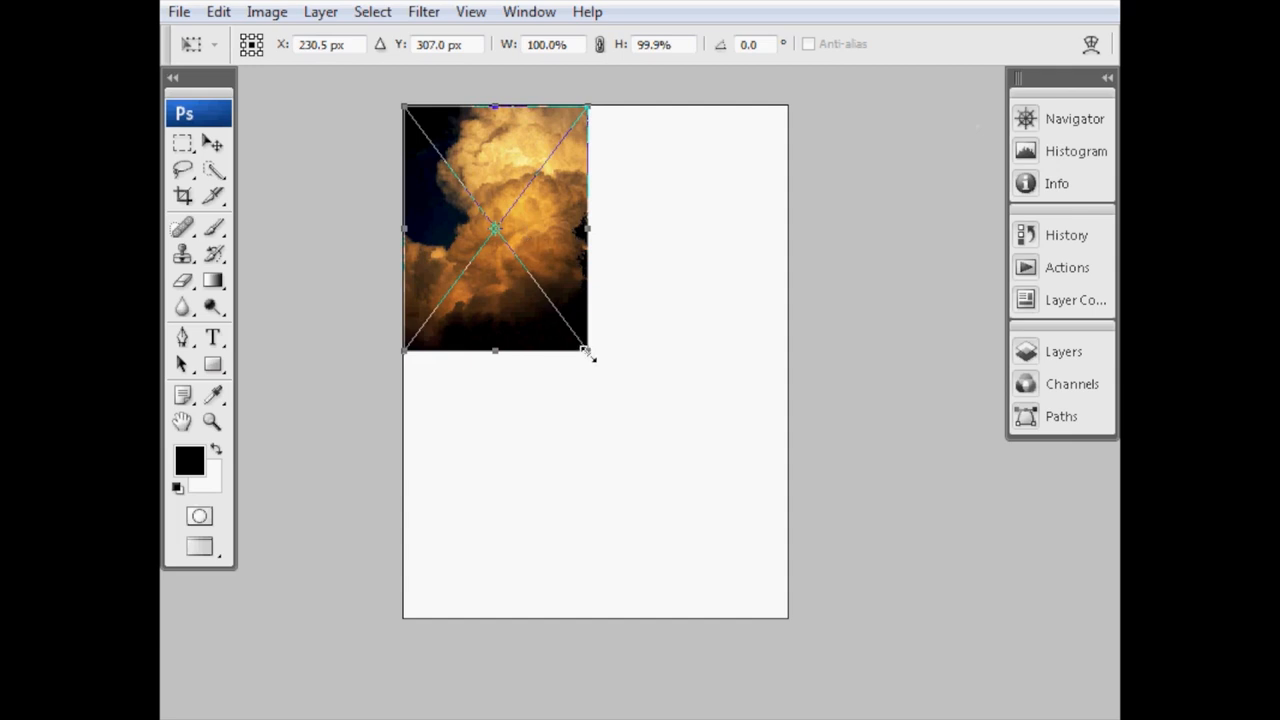
{"action": "left_click_drag", "start_coordinate": [584, 352], "coordinate": [788, 620]}
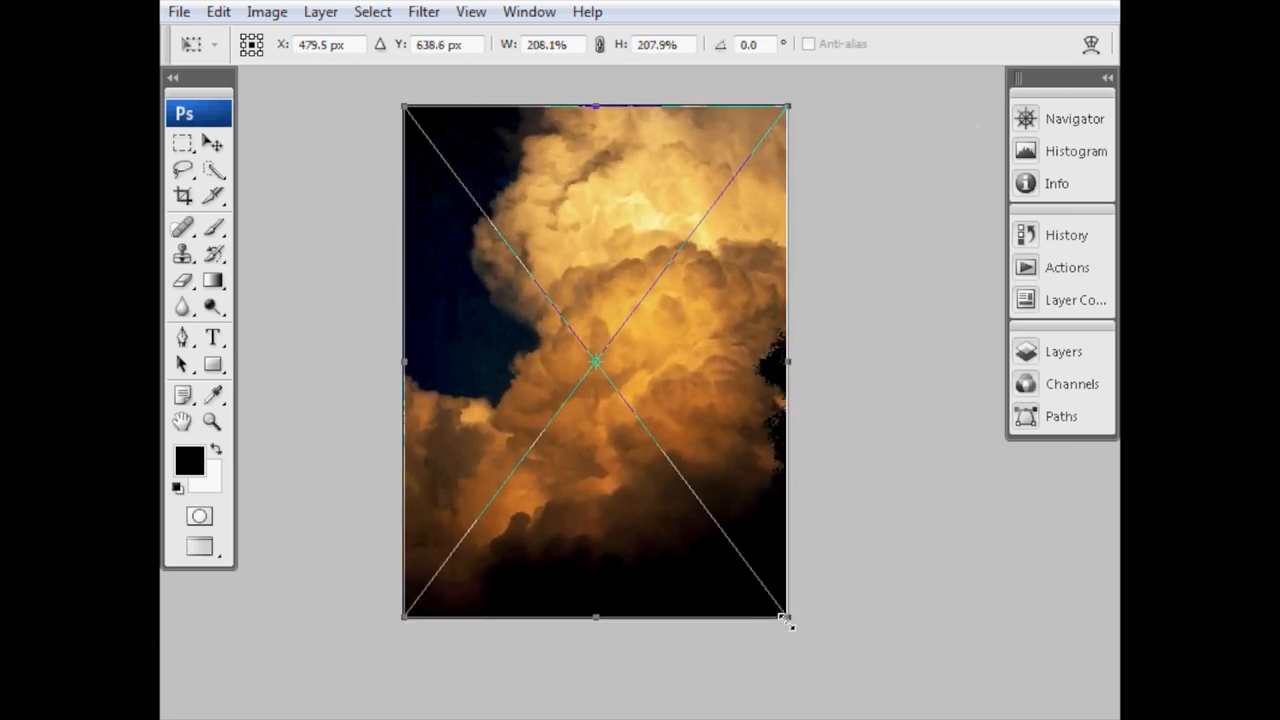
{"action": "left_click_drag", "start_coordinate": [782, 620], "coordinate": [784, 616]}
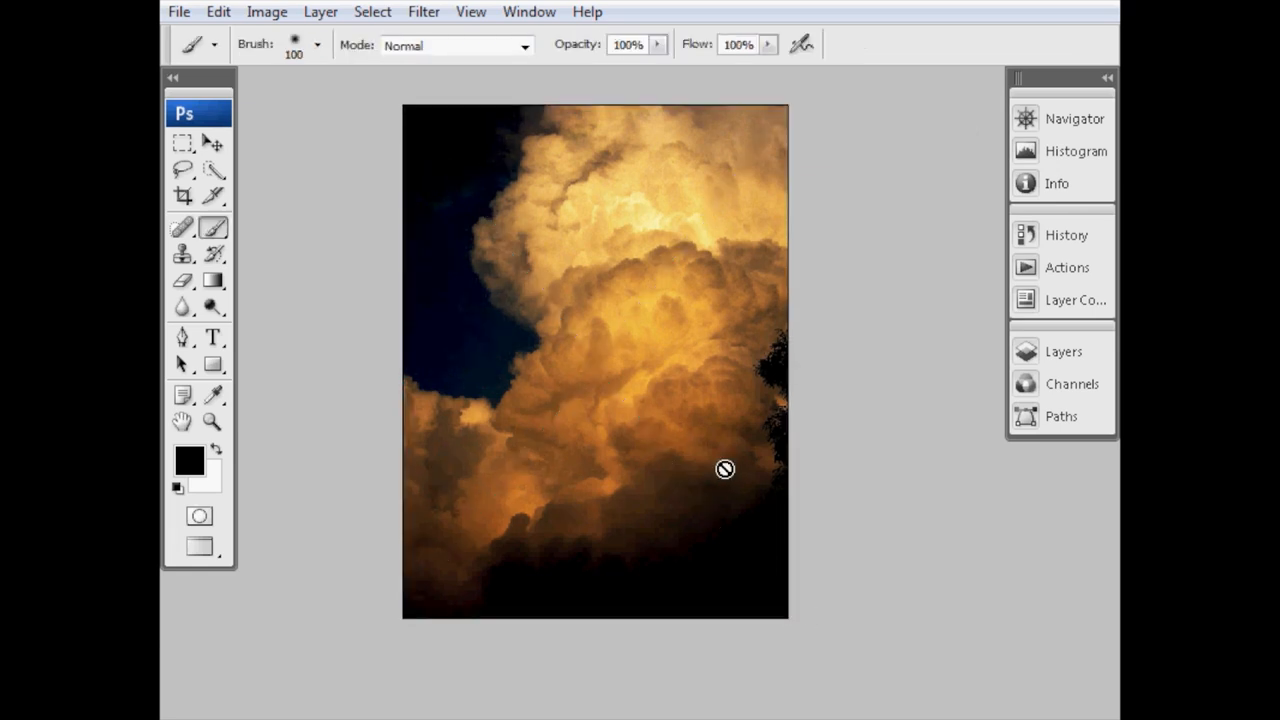
{"action": "left_click", "coordinate": [1064, 352]}
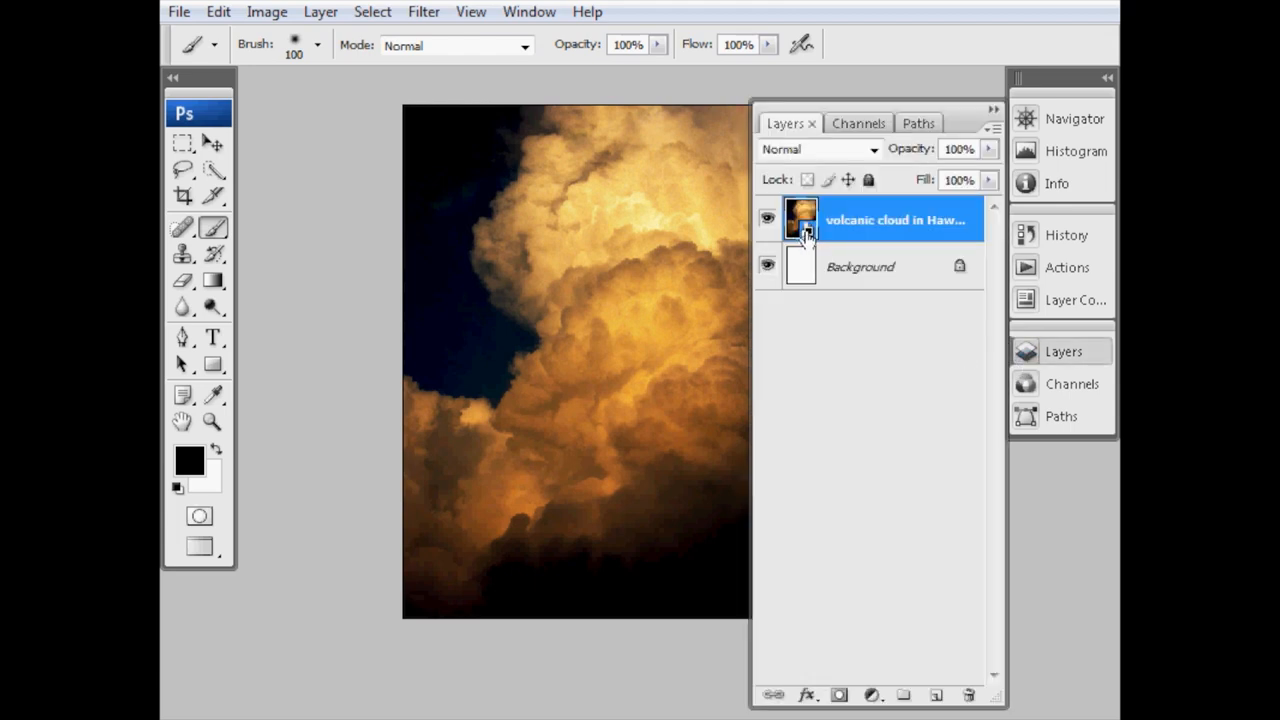
{"action": "mouse_move", "coordinate": [802, 216]}
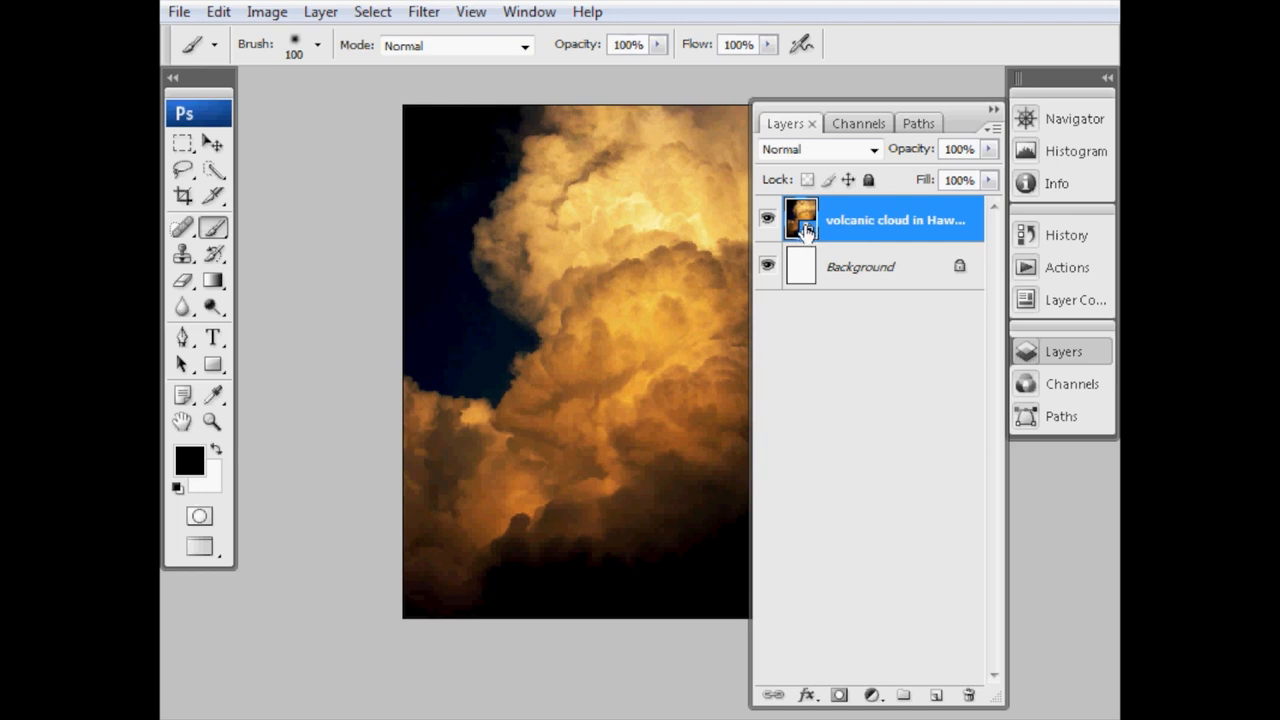
- Edit the cloud smart object's contents, dismissing the save-changes notice
{"action": "double_click", "coordinate": [800, 218]}
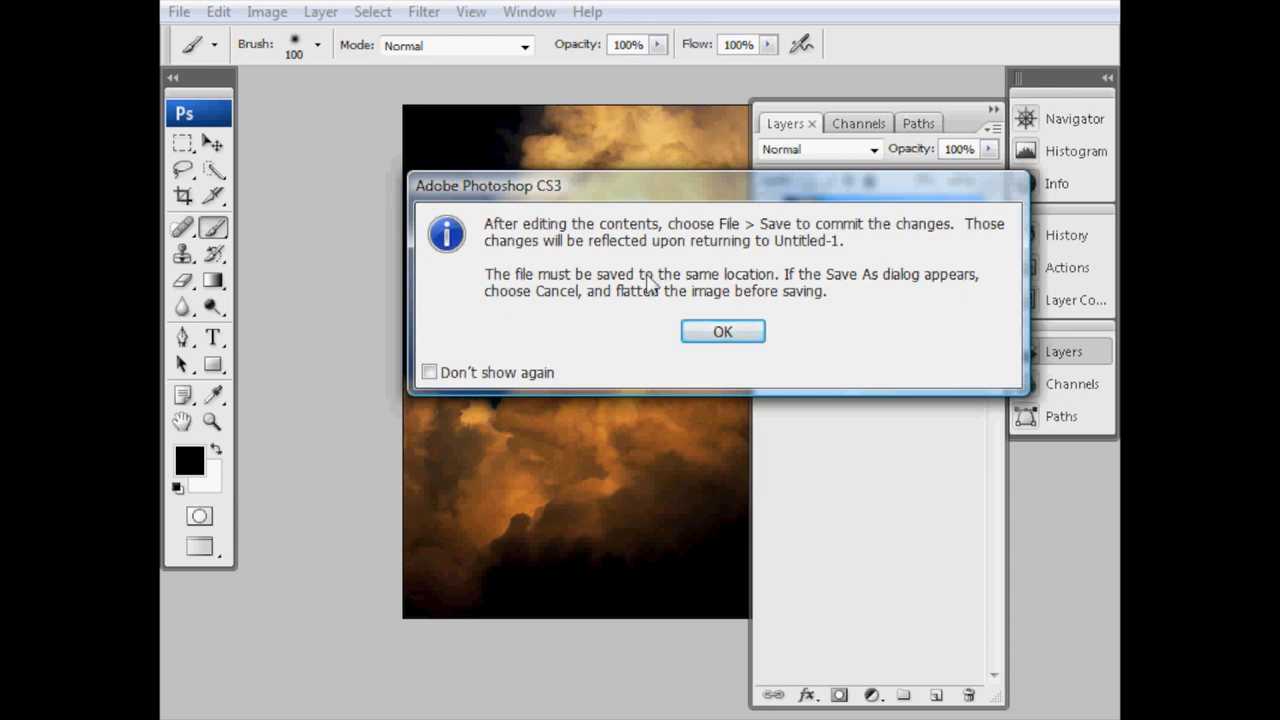
{"action": "mouse_move", "coordinate": [656, 276]}
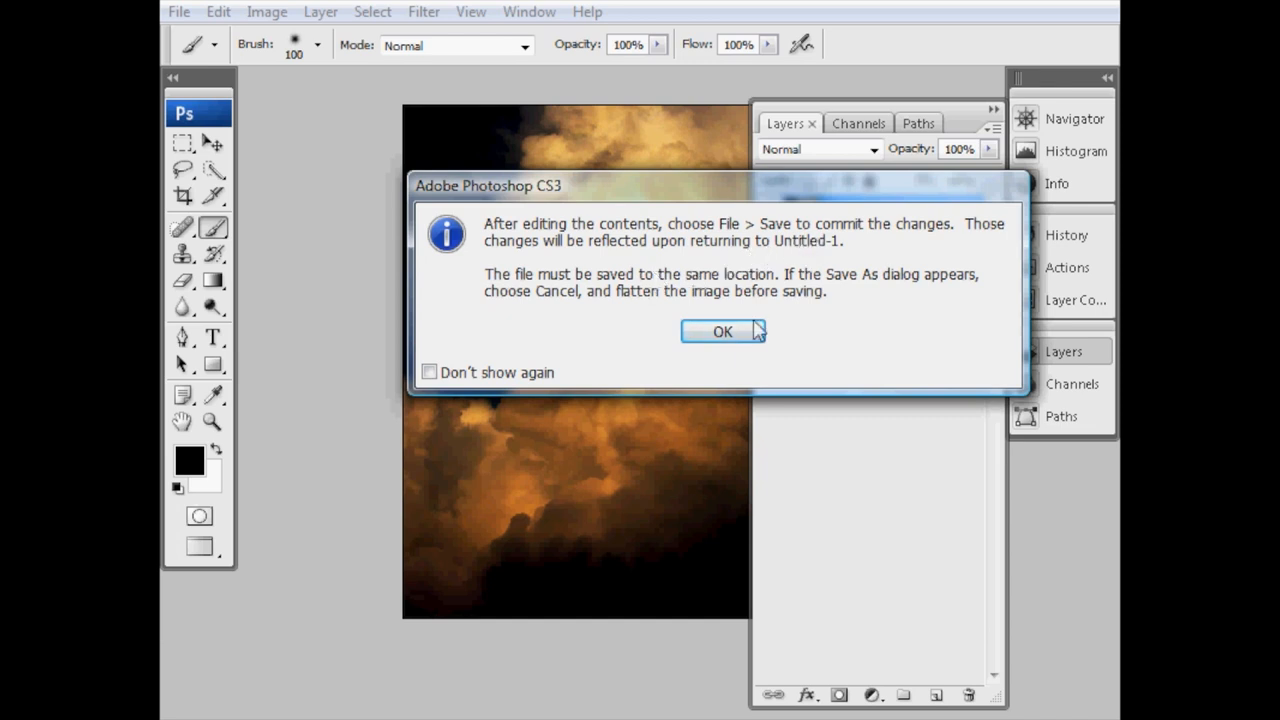
{"action": "left_click", "coordinate": [722, 332]}
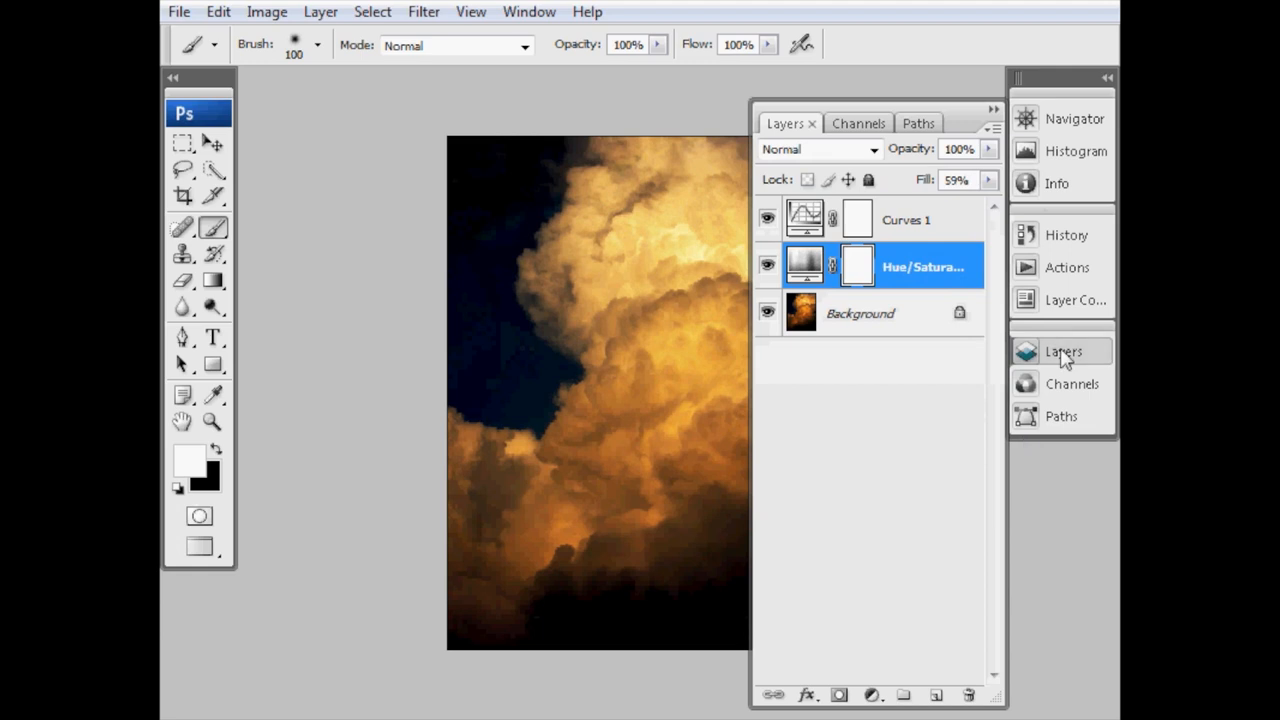
- Paint a black stroke across the cloud image, then close the current document
{"action": "left_click", "coordinate": [1064, 352]}
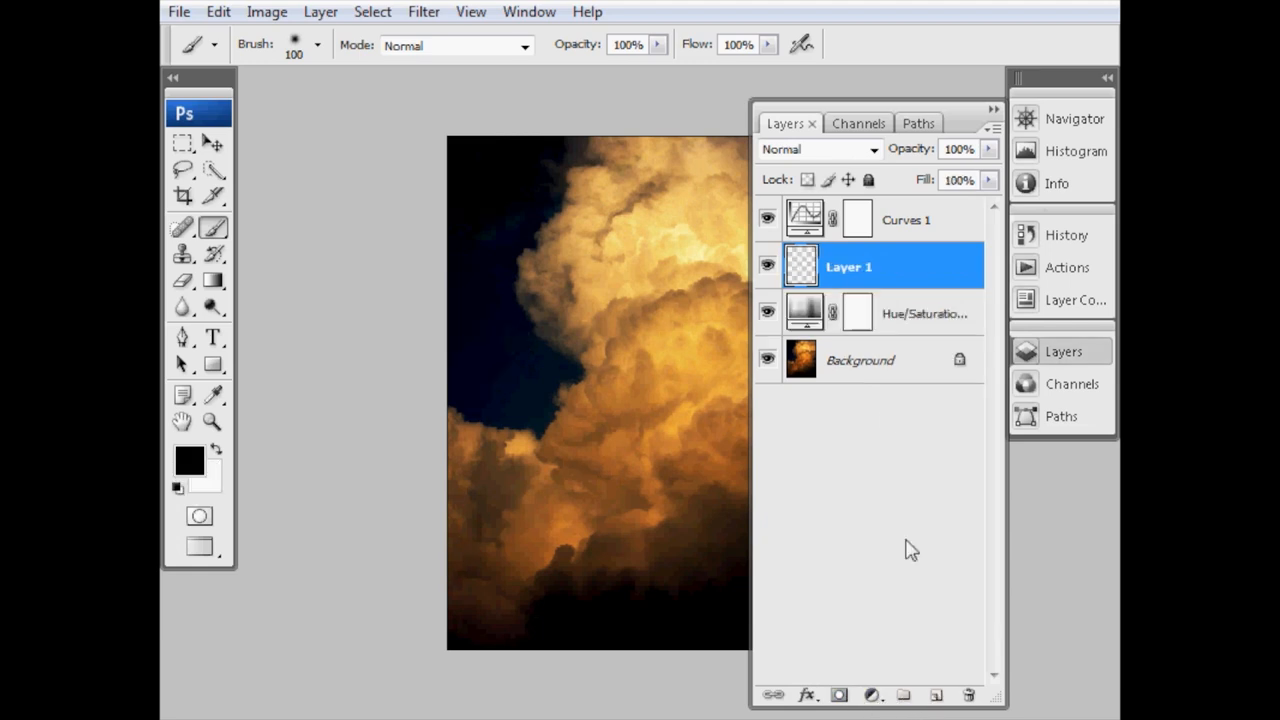
{"action": "left_click_drag", "start_coordinate": [880, 266], "coordinate": [880, 216]}
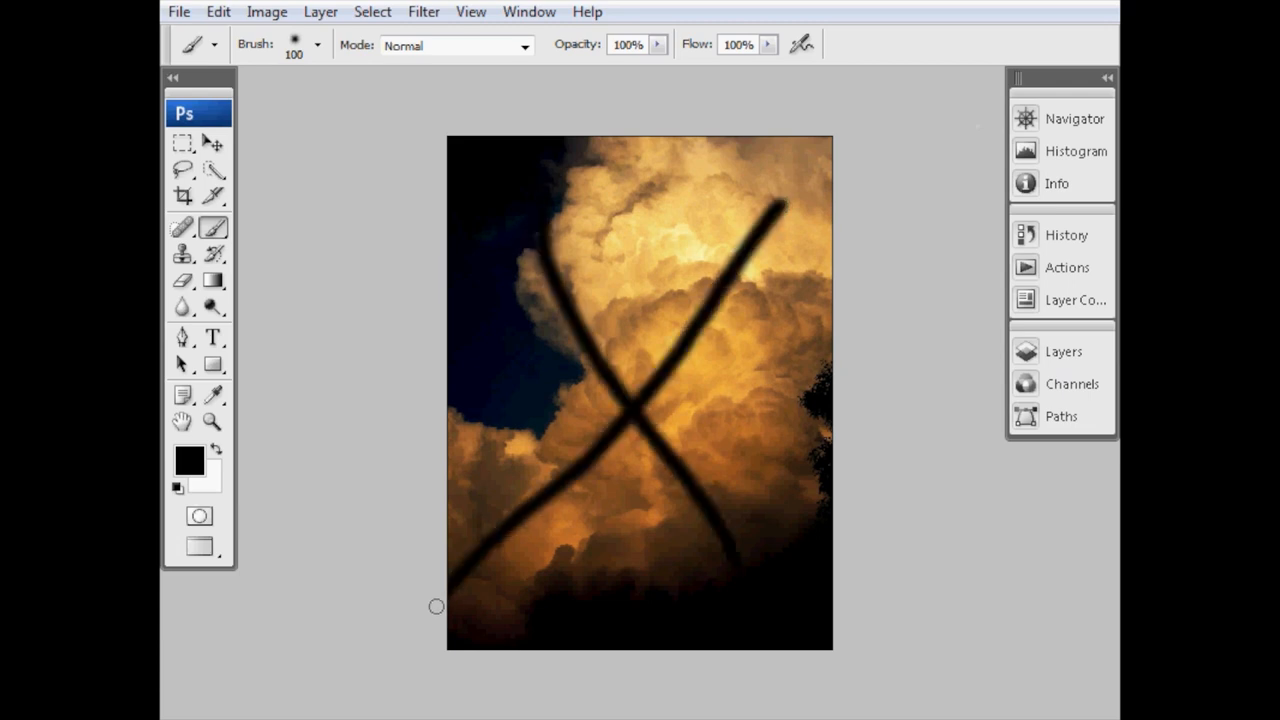
{"action": "left_click", "coordinate": [180, 12]}
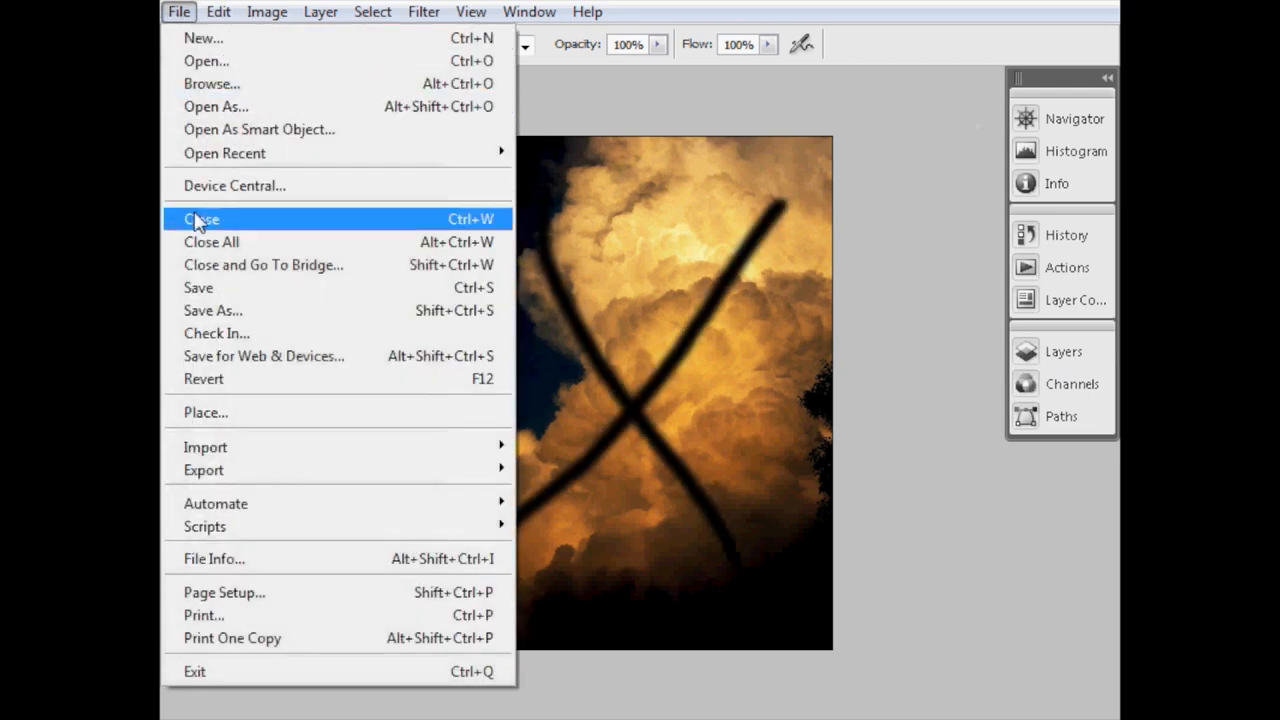
{"action": "left_click", "coordinate": [200, 218]}
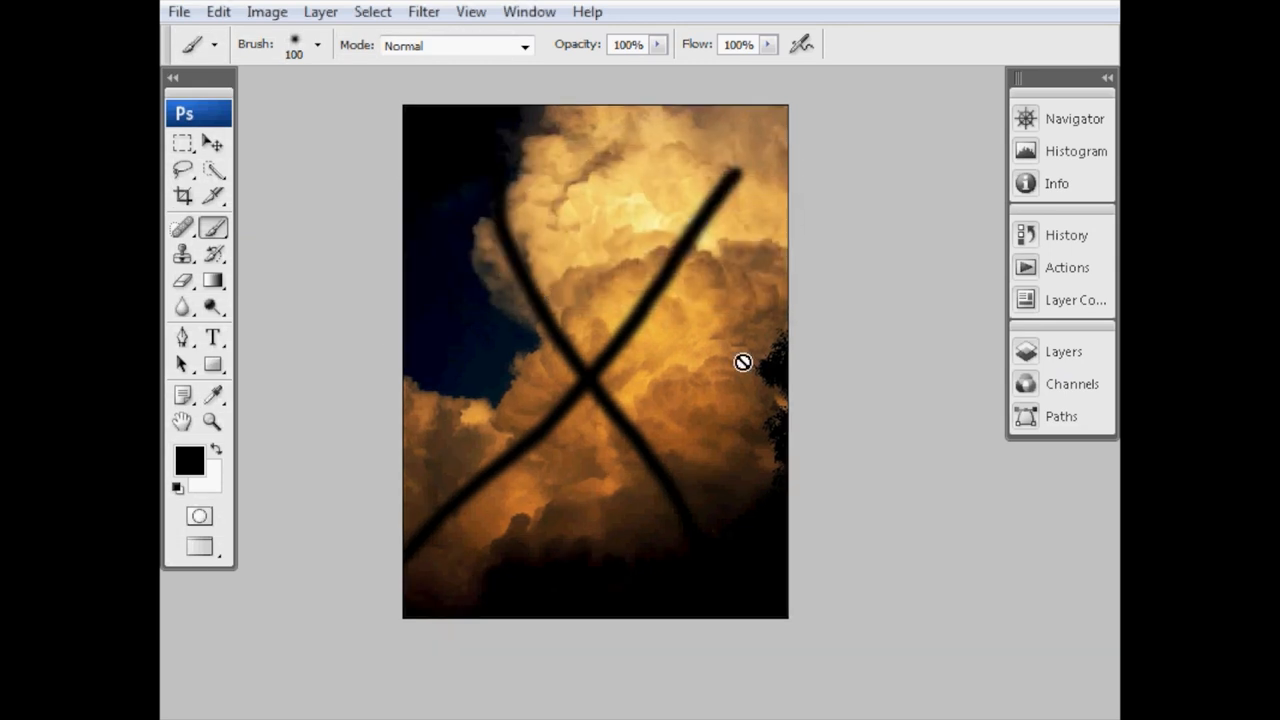
- Reopen the volcanic cloud smart object's contents, dismissing the editing notice
{"action": "left_click", "coordinate": [1064, 352]}
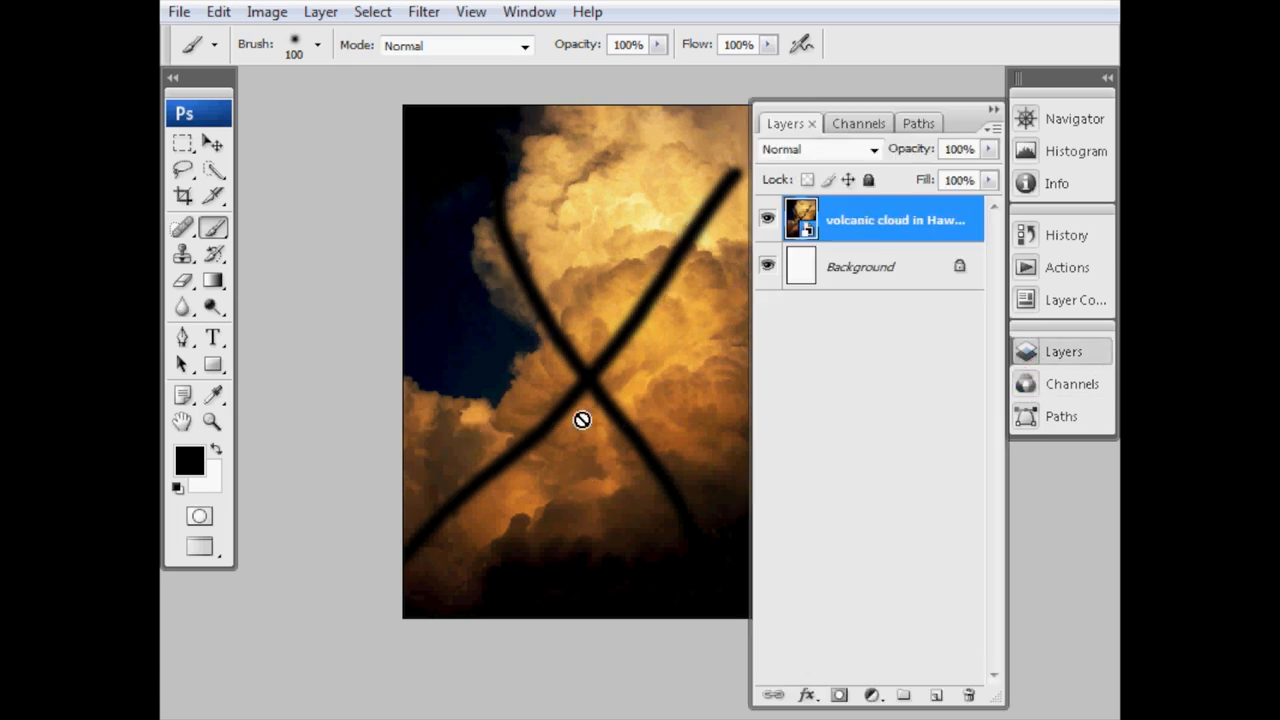
{"action": "mouse_move", "coordinate": [704, 492]}
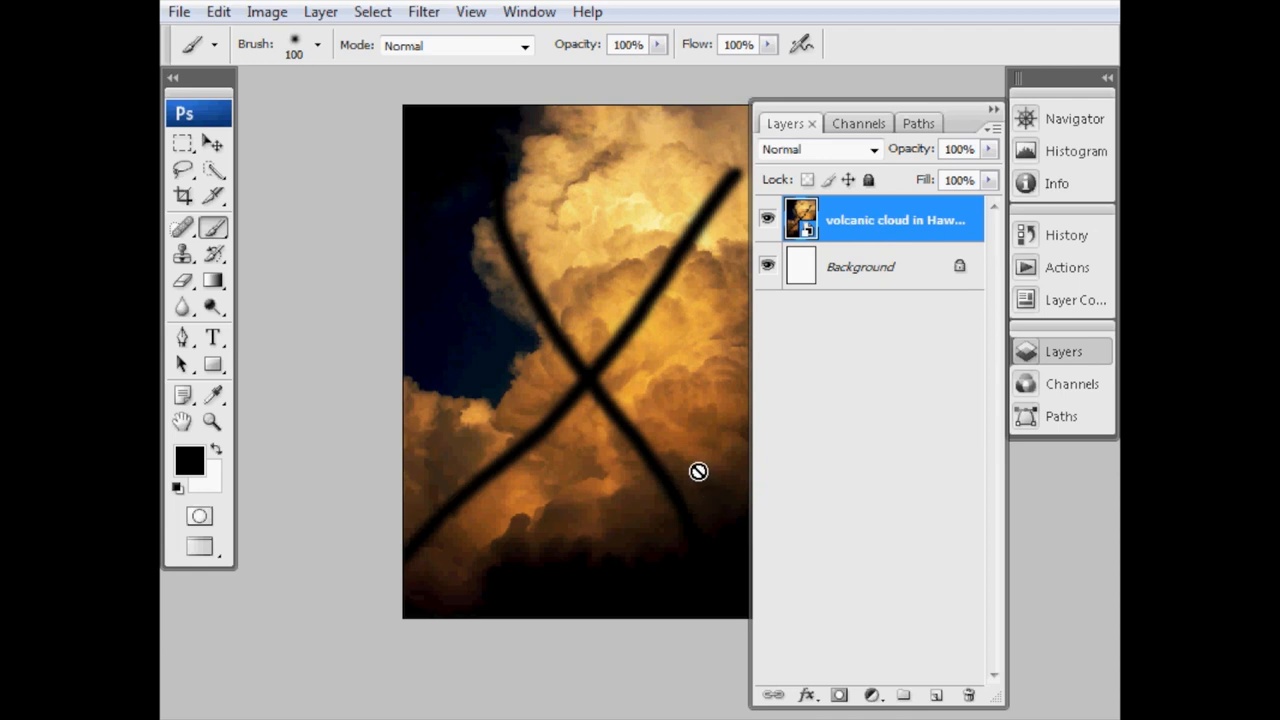
{"action": "mouse_move", "coordinate": [696, 472]}
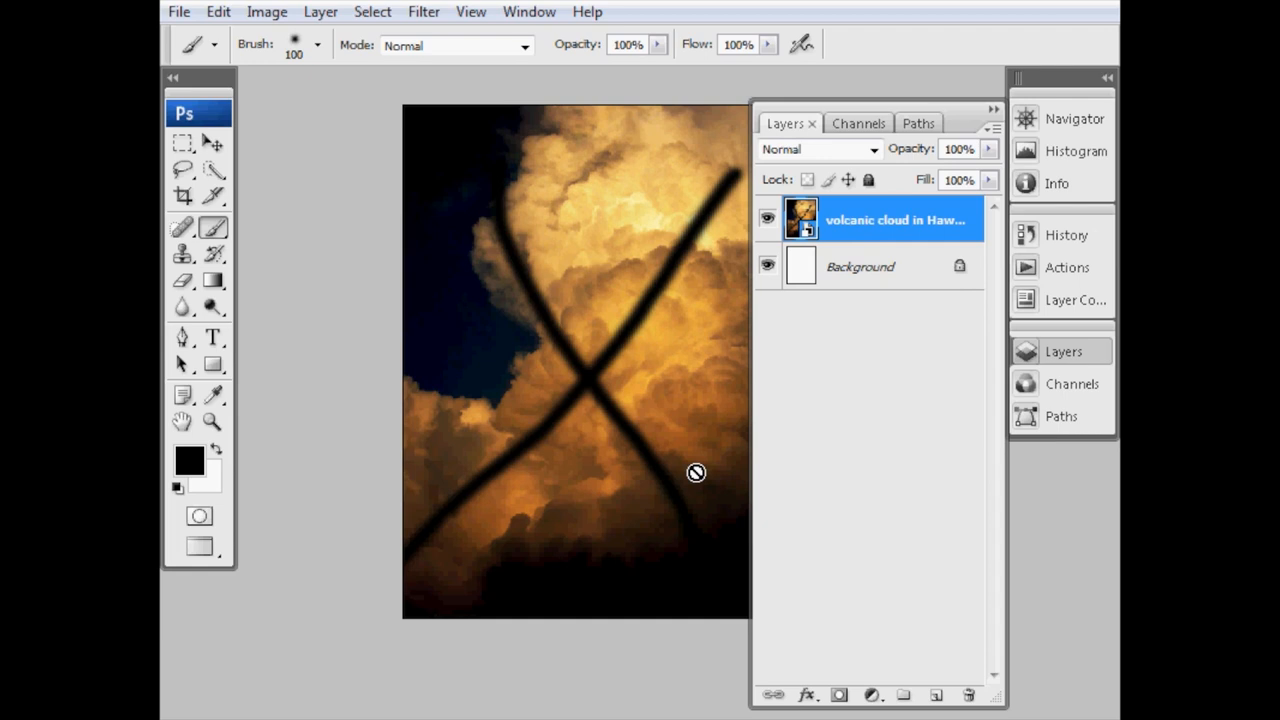
{"action": "mouse_move", "coordinate": [642, 408]}
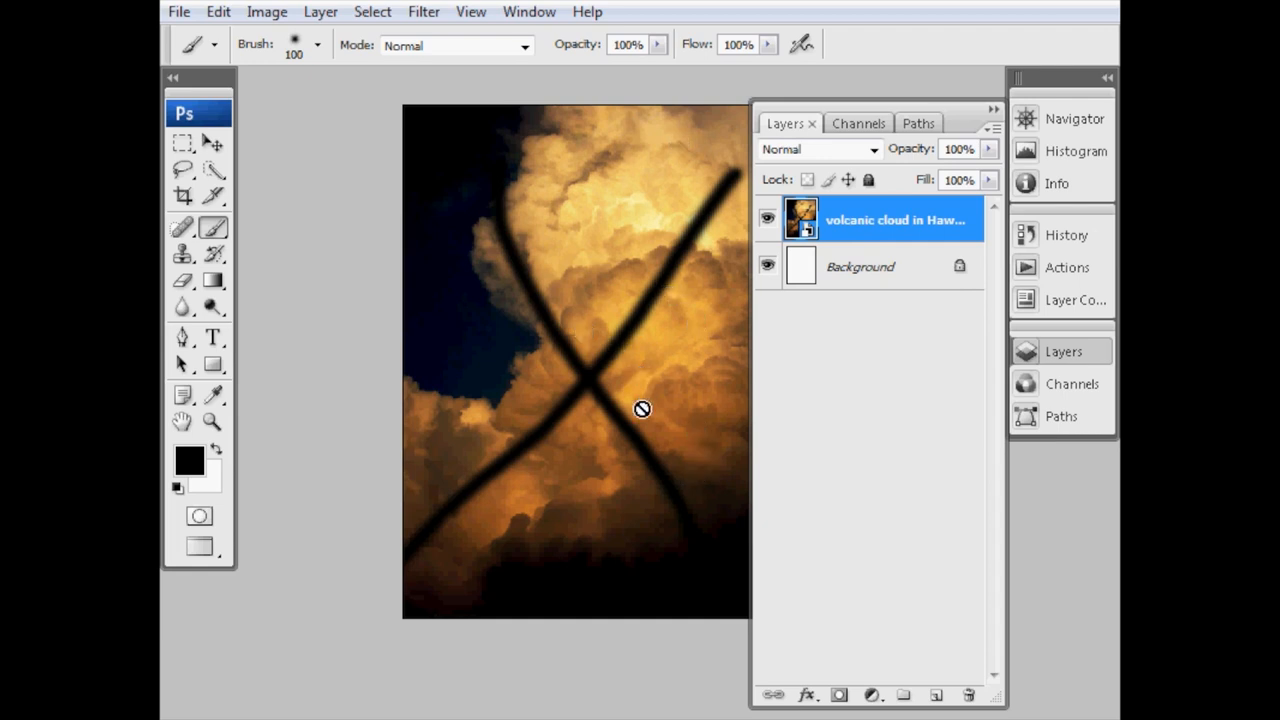
{"action": "mouse_move", "coordinate": [590, 364]}
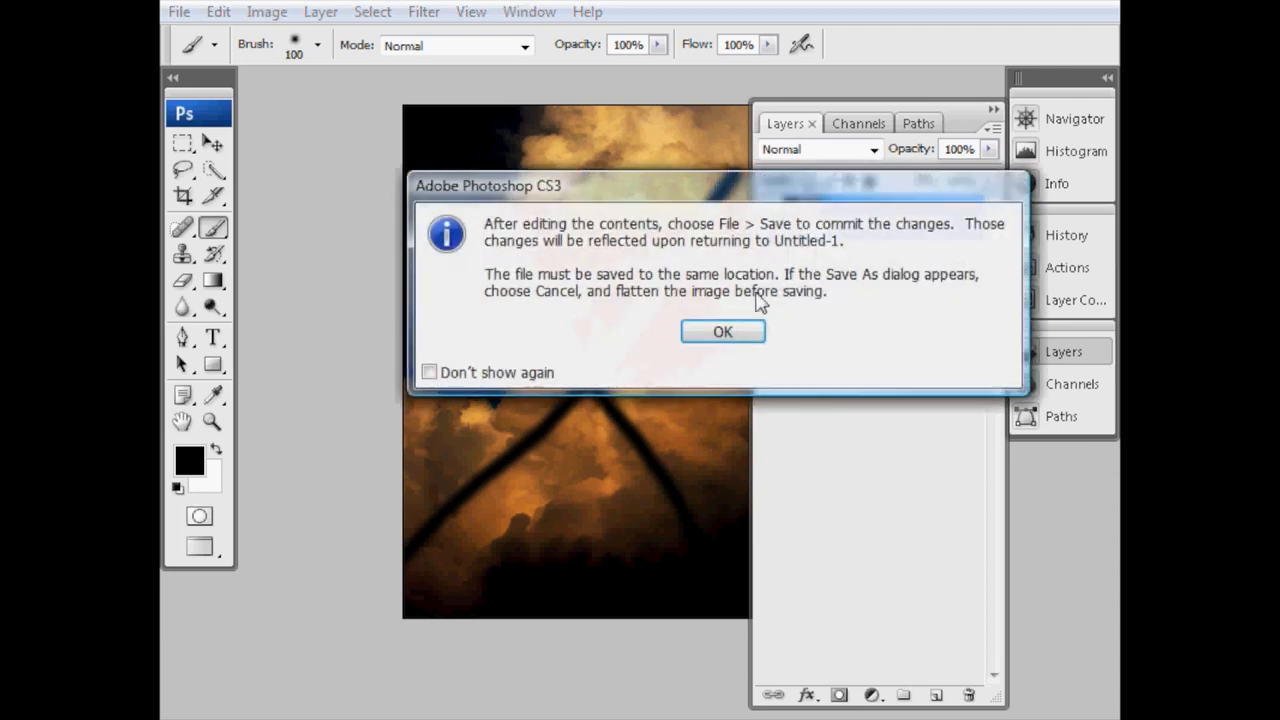
{"action": "left_click", "coordinate": [722, 332]}
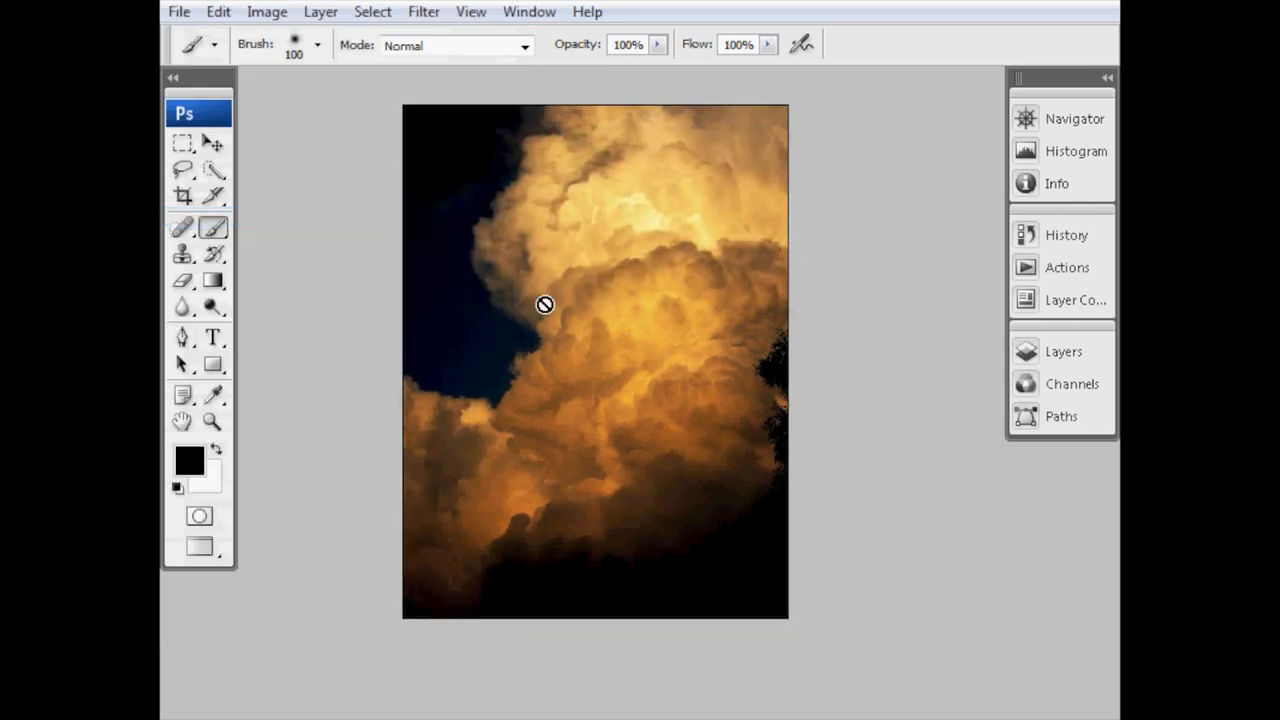
- Hide Curves 1 and Hue/Saturation so only the Background clouds show, selecting Hue/Saturation
{"action": "left_click", "coordinate": [1064, 352]}
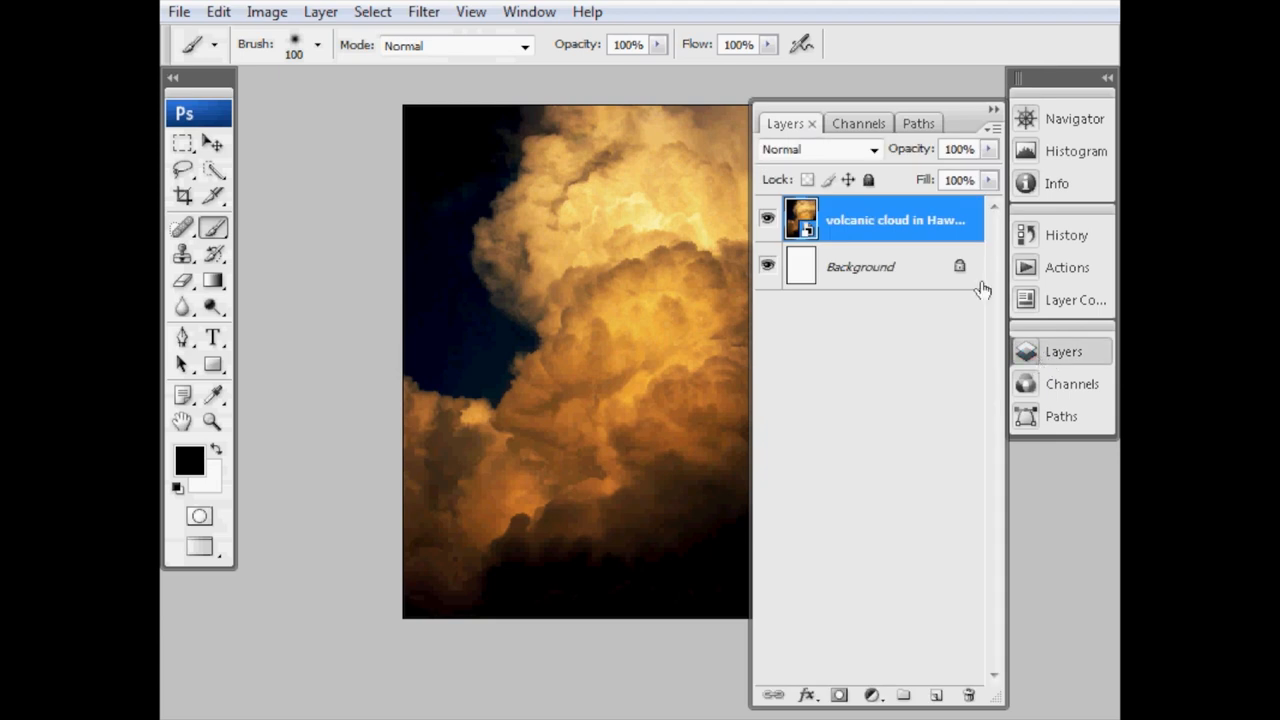
{"action": "mouse_move", "coordinate": [848, 236]}
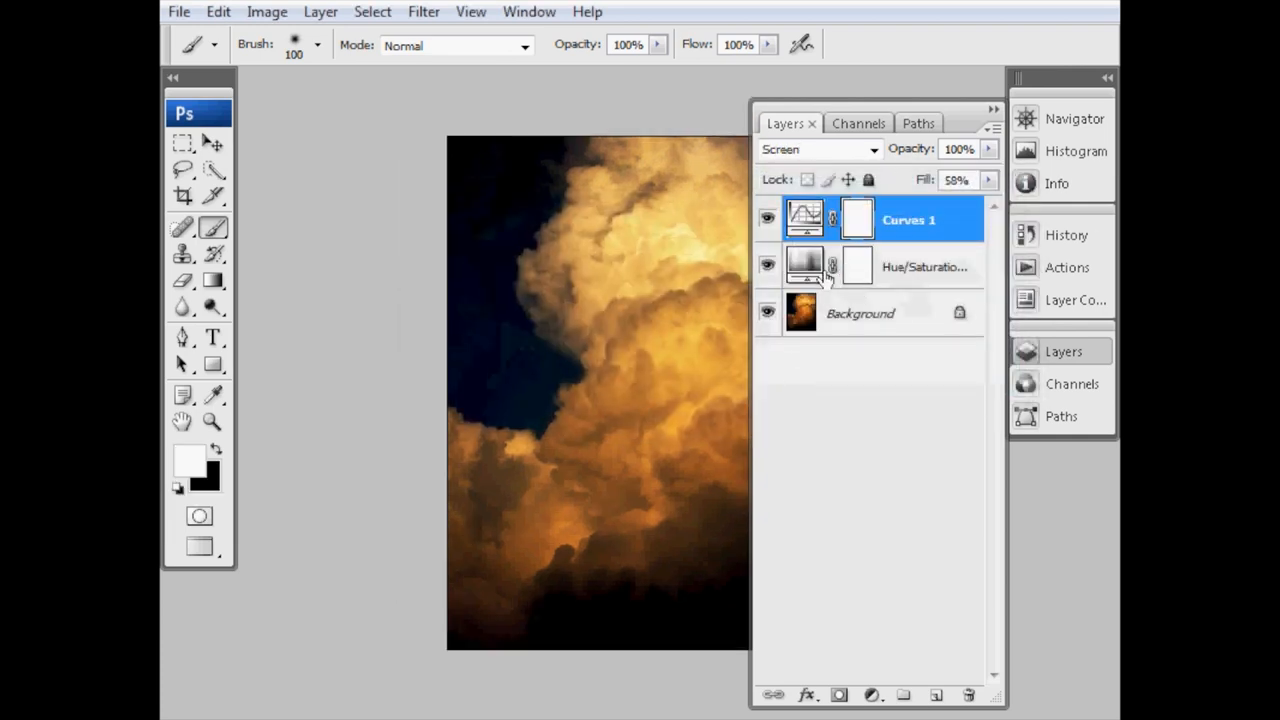
{"action": "left_click", "coordinate": [768, 264]}
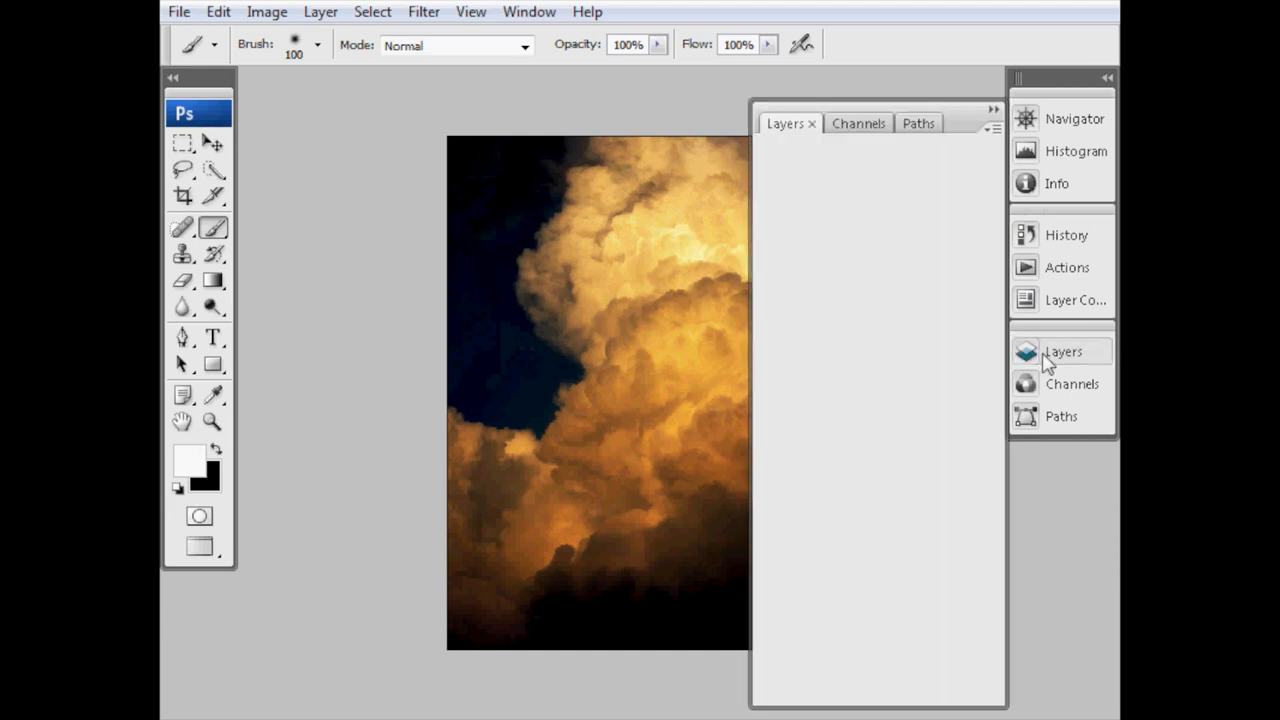
{"action": "left_click", "coordinate": [1062, 352]}
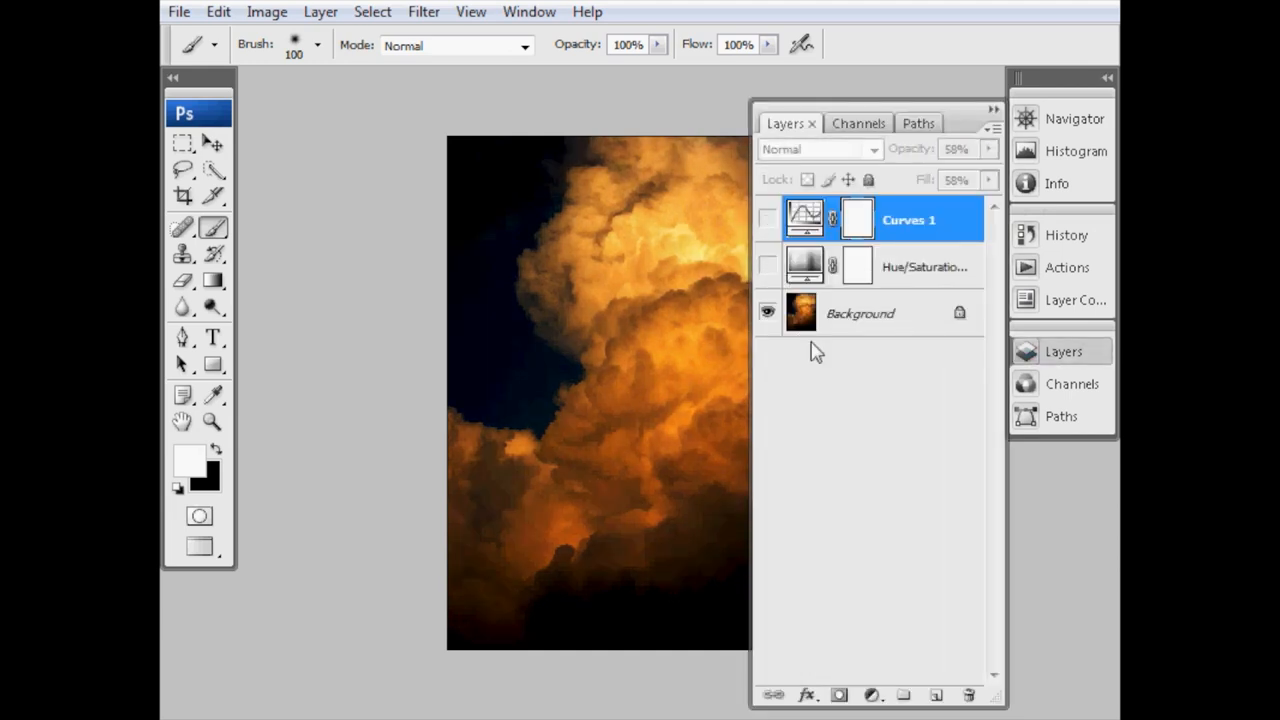
{"action": "left_click", "coordinate": [1062, 352]}
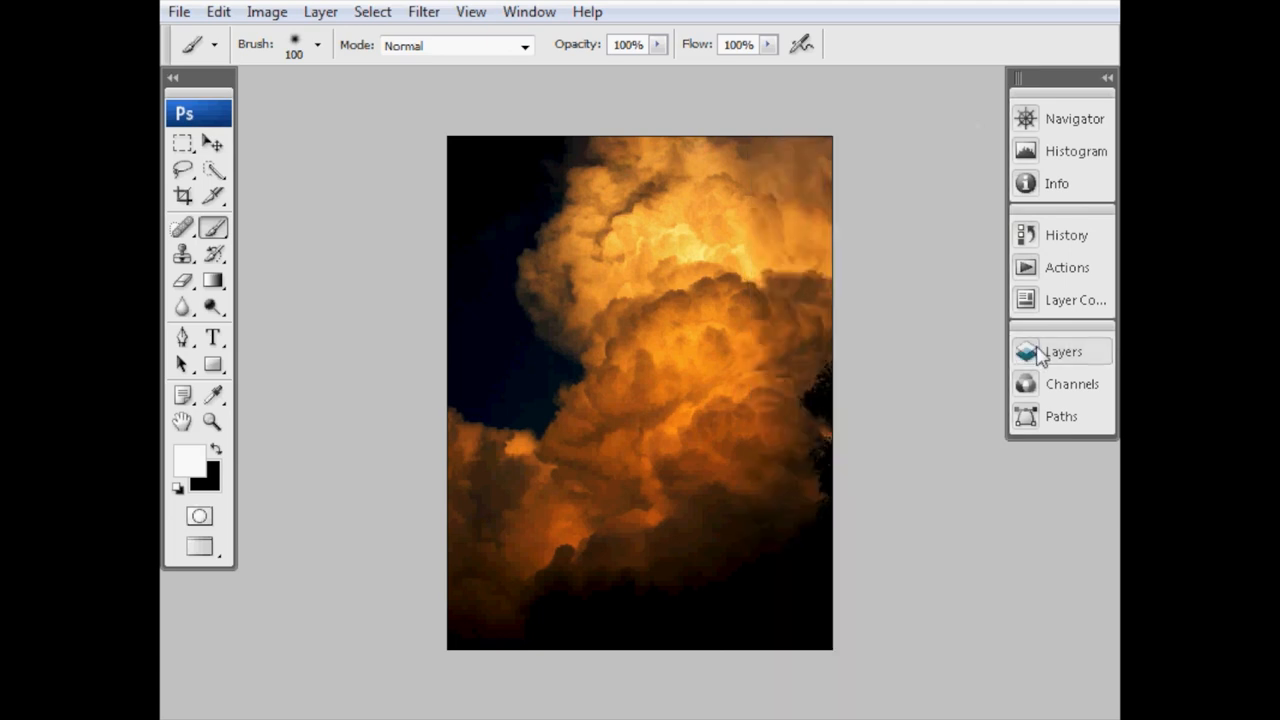
{"action": "left_click", "coordinate": [1062, 352]}
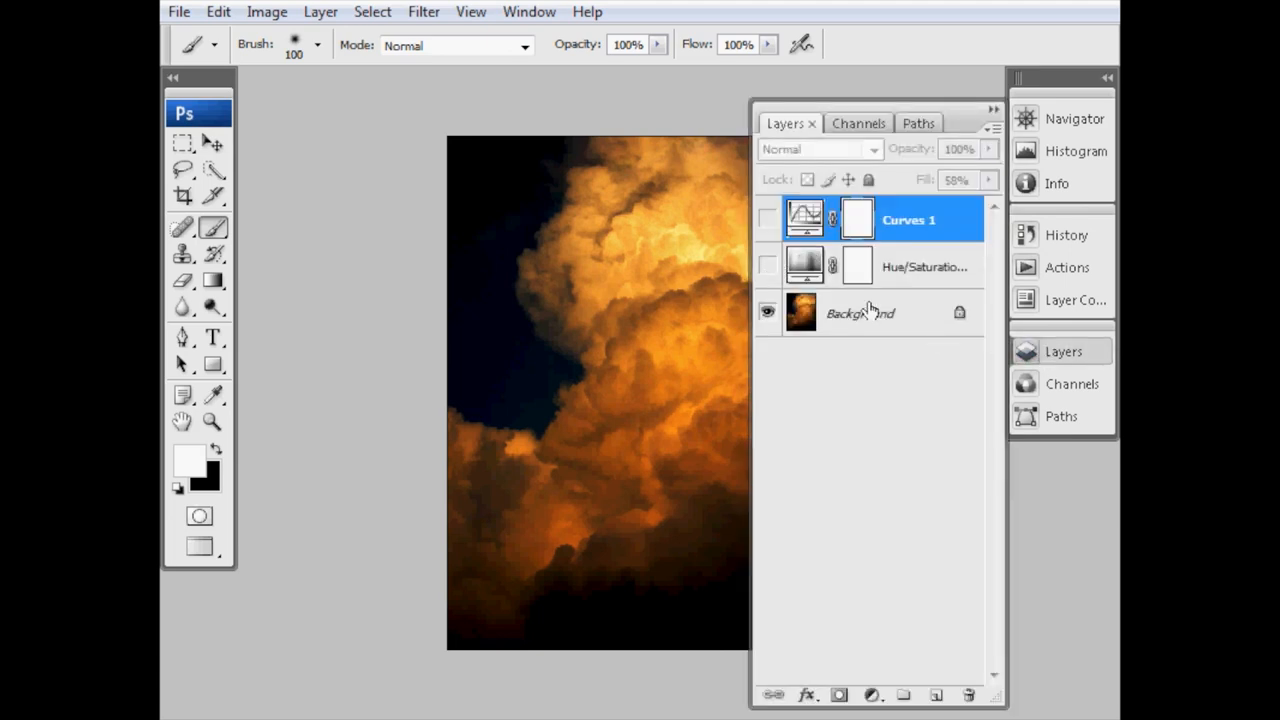
{"action": "left_click", "coordinate": [860, 312]}
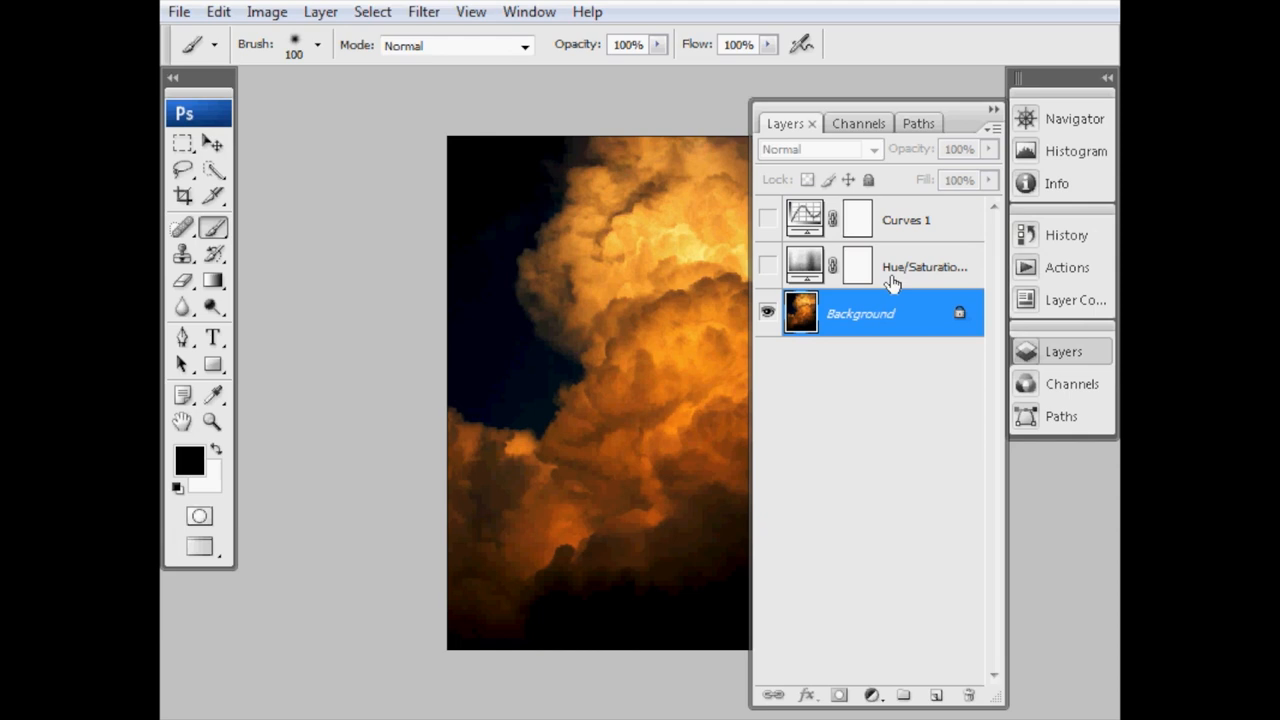
{"action": "left_click", "coordinate": [768, 268]}
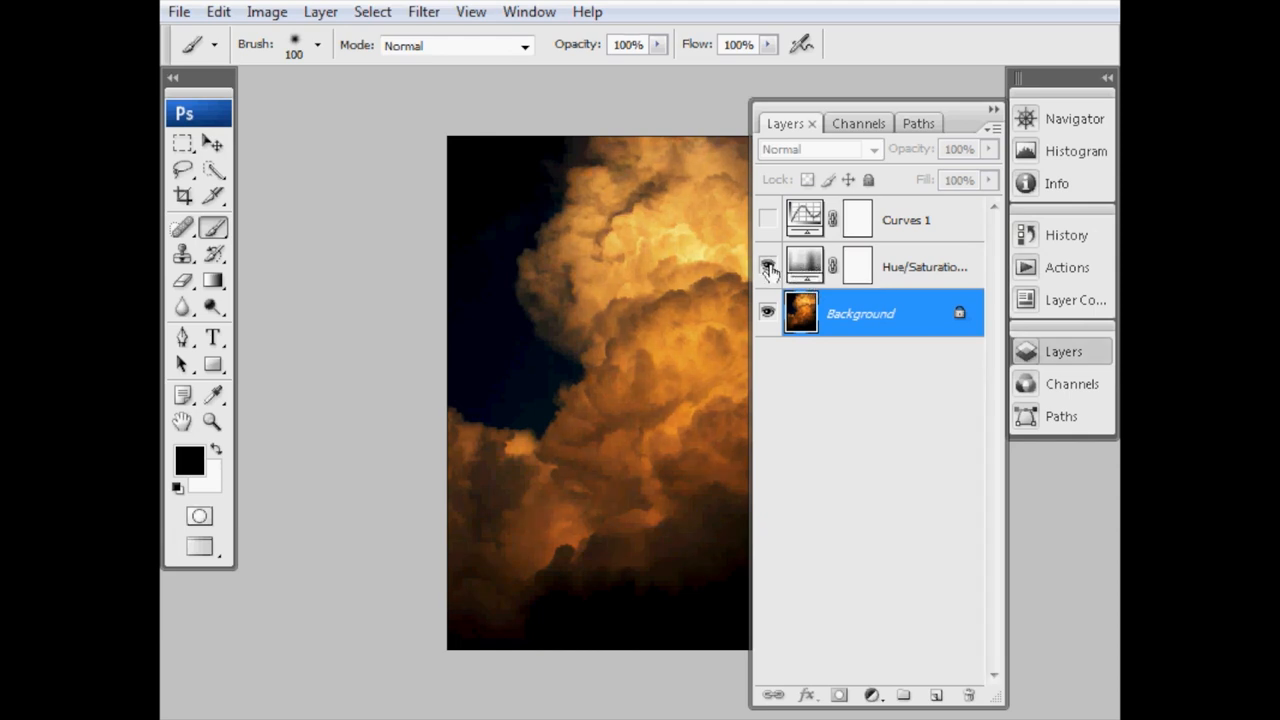
{"action": "left_click", "coordinate": [768, 266]}
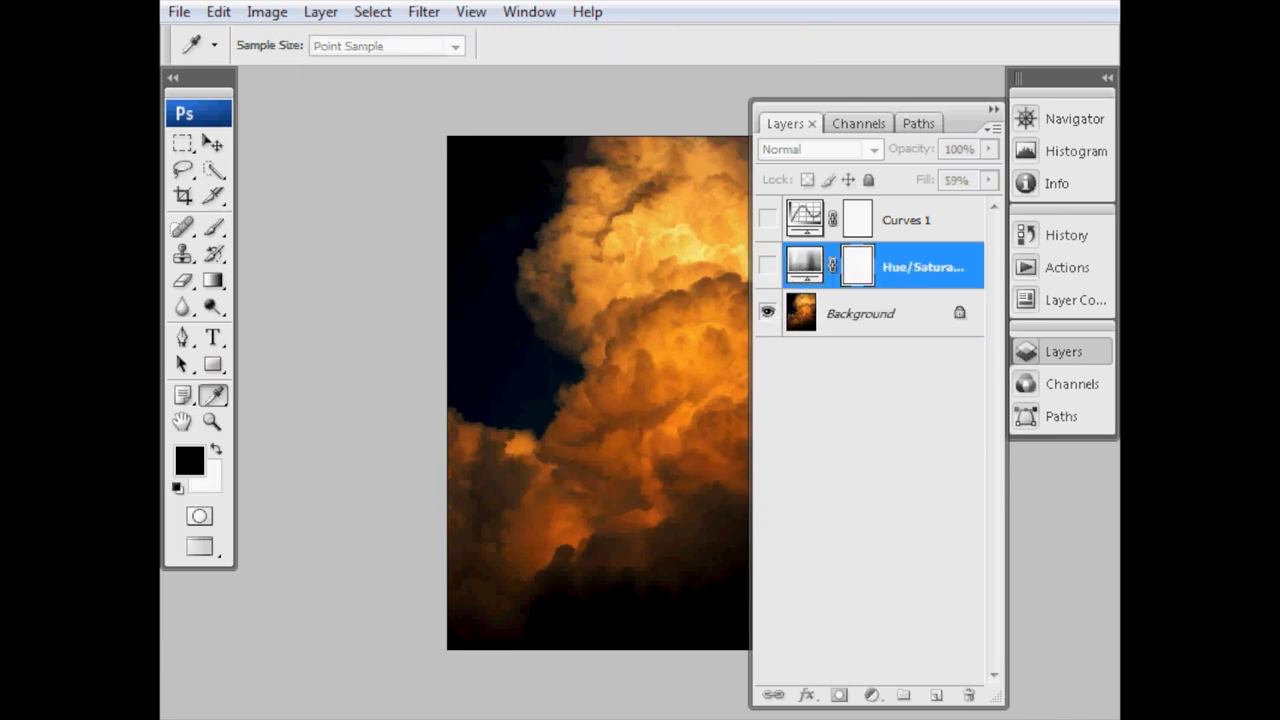
- Confirm Hue/Saturation at Reds -43 and Yellows -15 saturation and show the layer again
{"action": "double_click", "coordinate": [804, 264]}
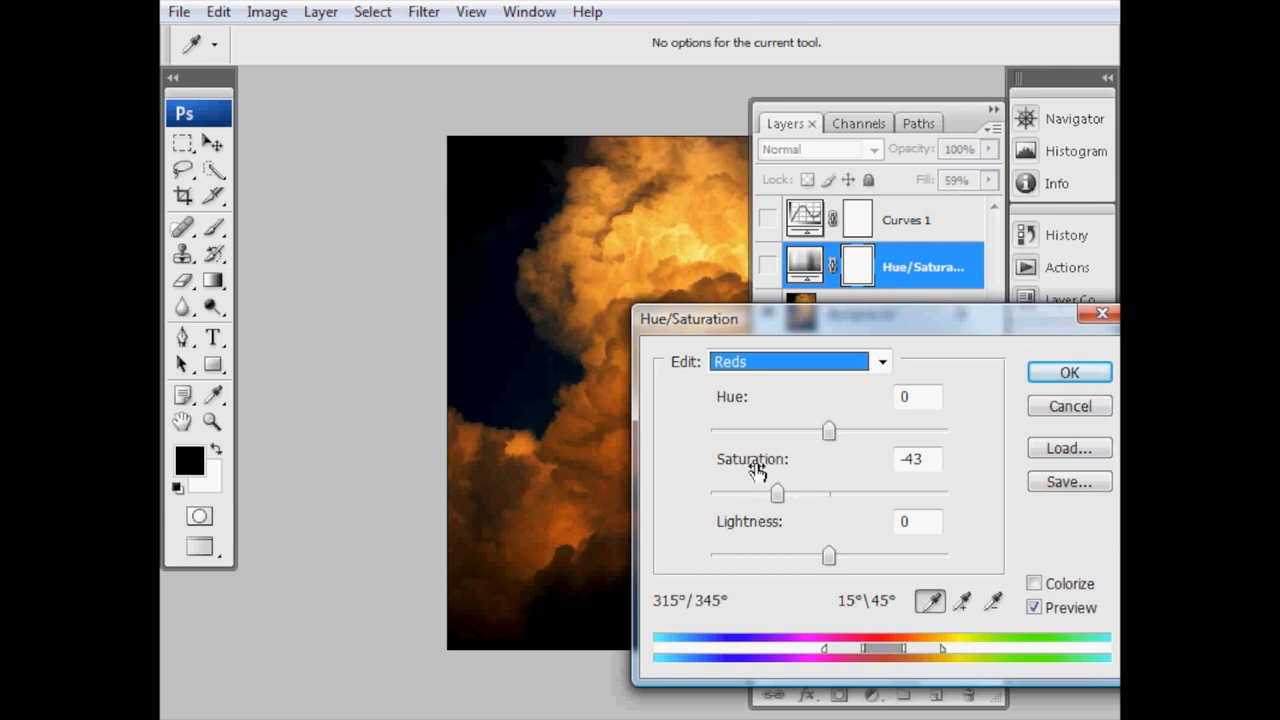
{"action": "mouse_move", "coordinate": [796, 476]}
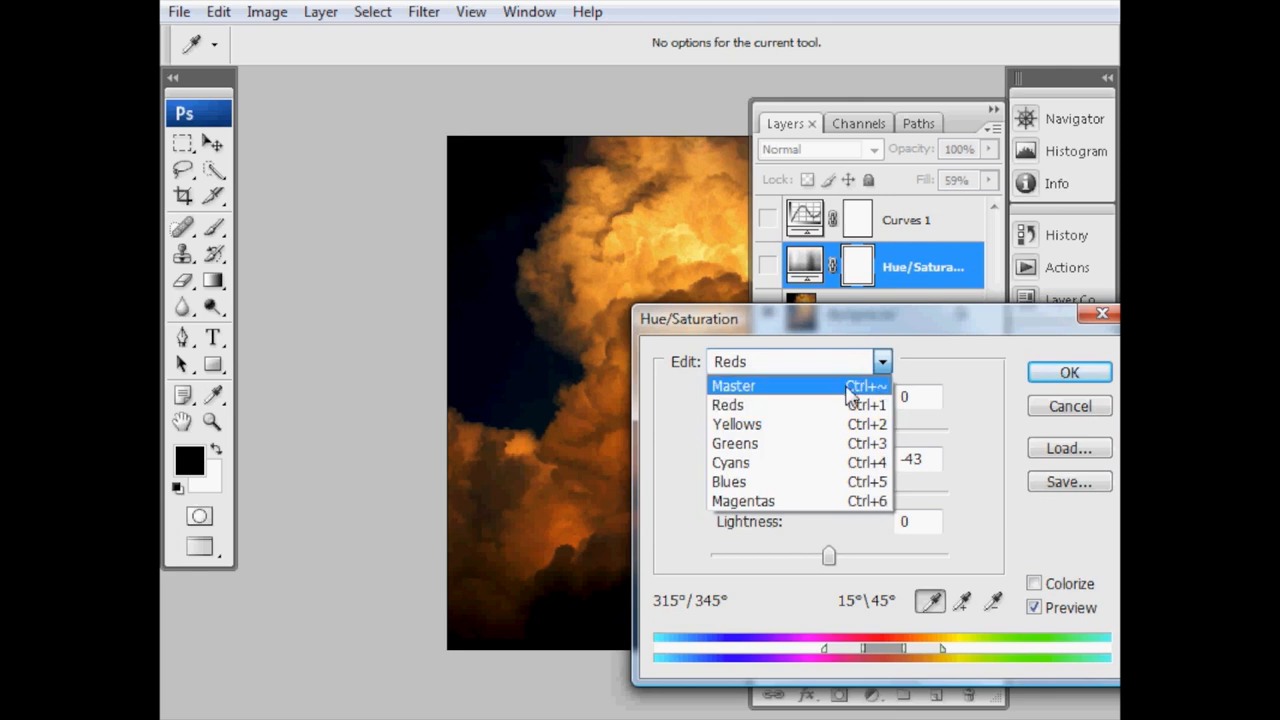
{"action": "left_click", "coordinate": [736, 424]}
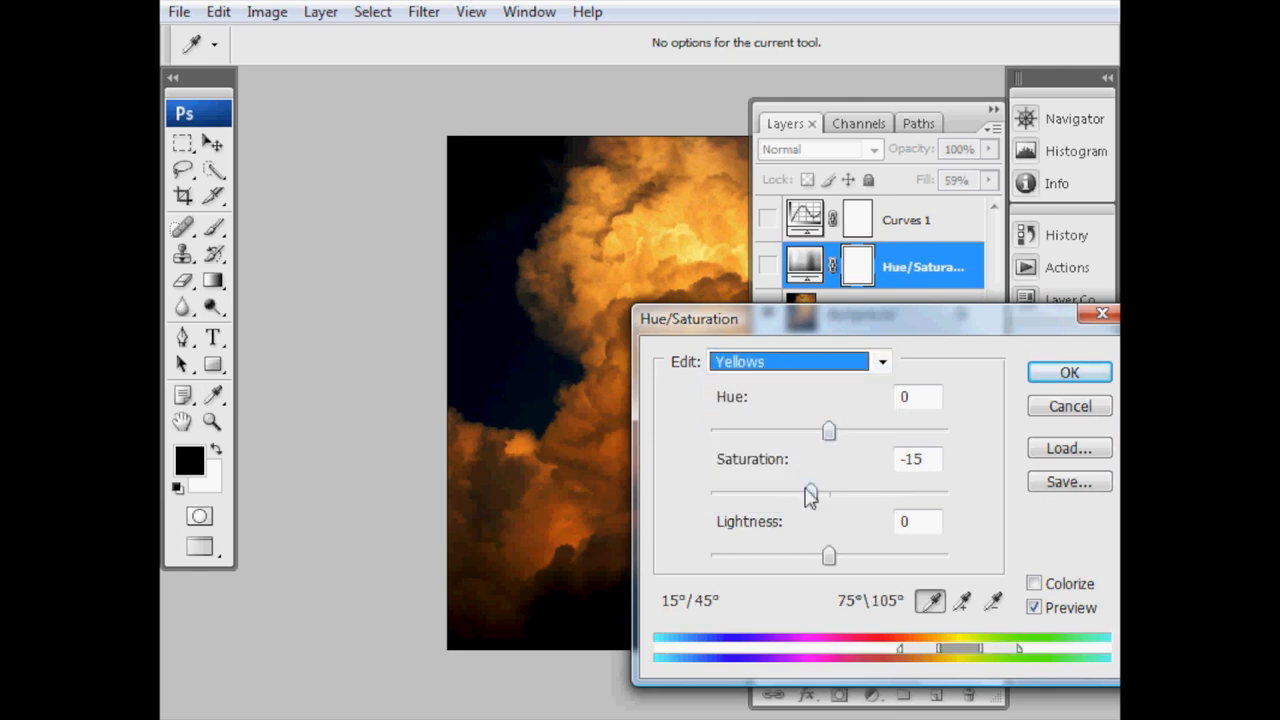
{"action": "mouse_move", "coordinate": [878, 432]}
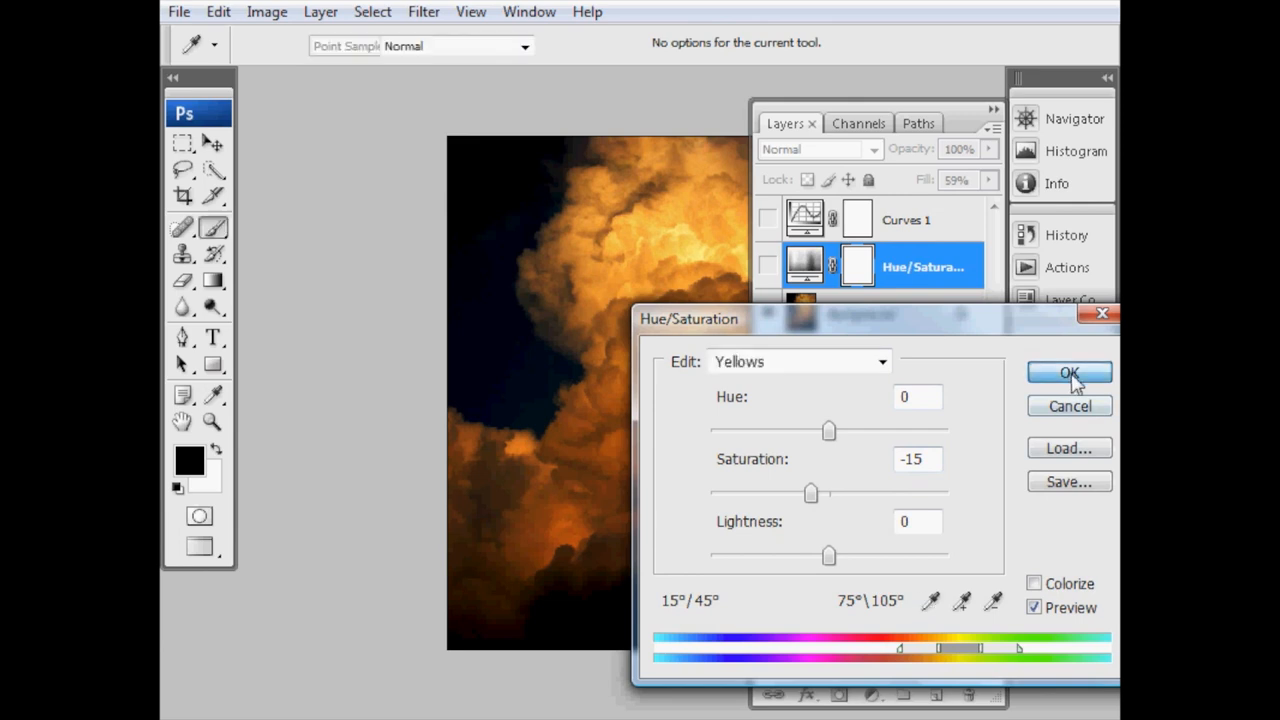
{"action": "left_click", "coordinate": [1068, 372]}
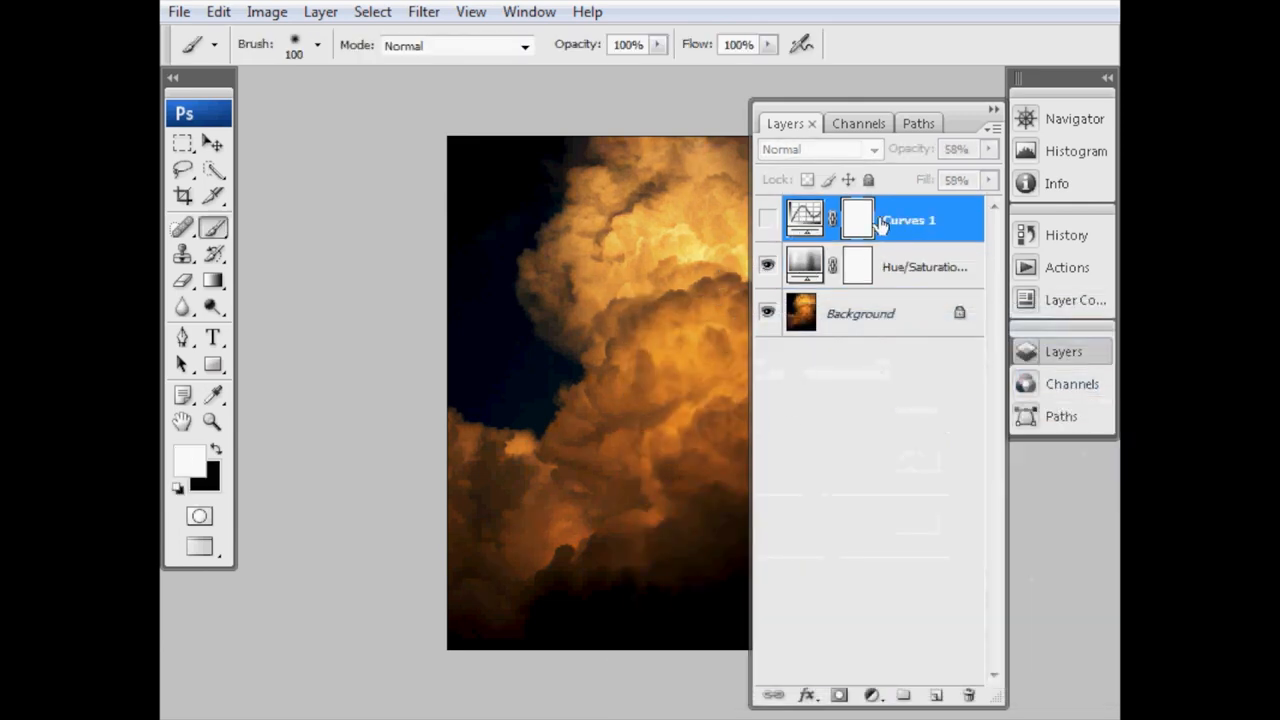
- Review the Curves 1 blue channel, then blend Curves 1 in Screen mode at 50% opacity, visible
{"action": "double_click", "coordinate": [804, 218]}
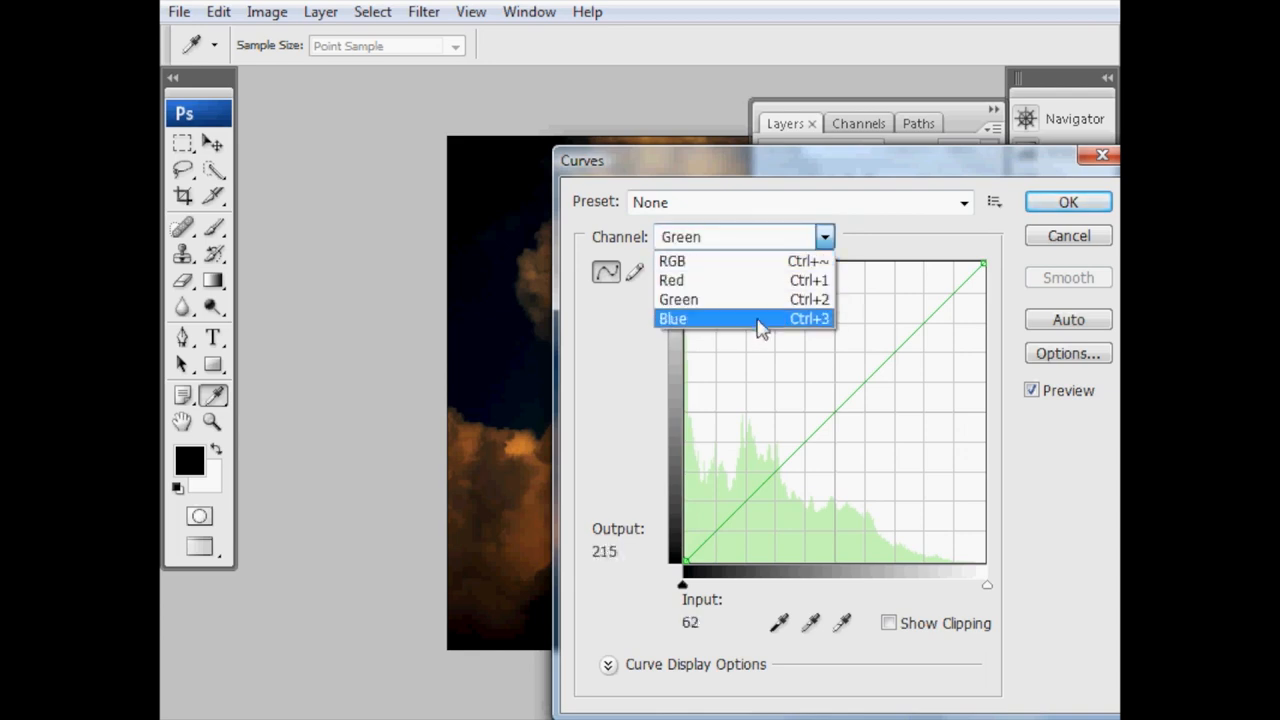
{"action": "left_click", "coordinate": [672, 260]}
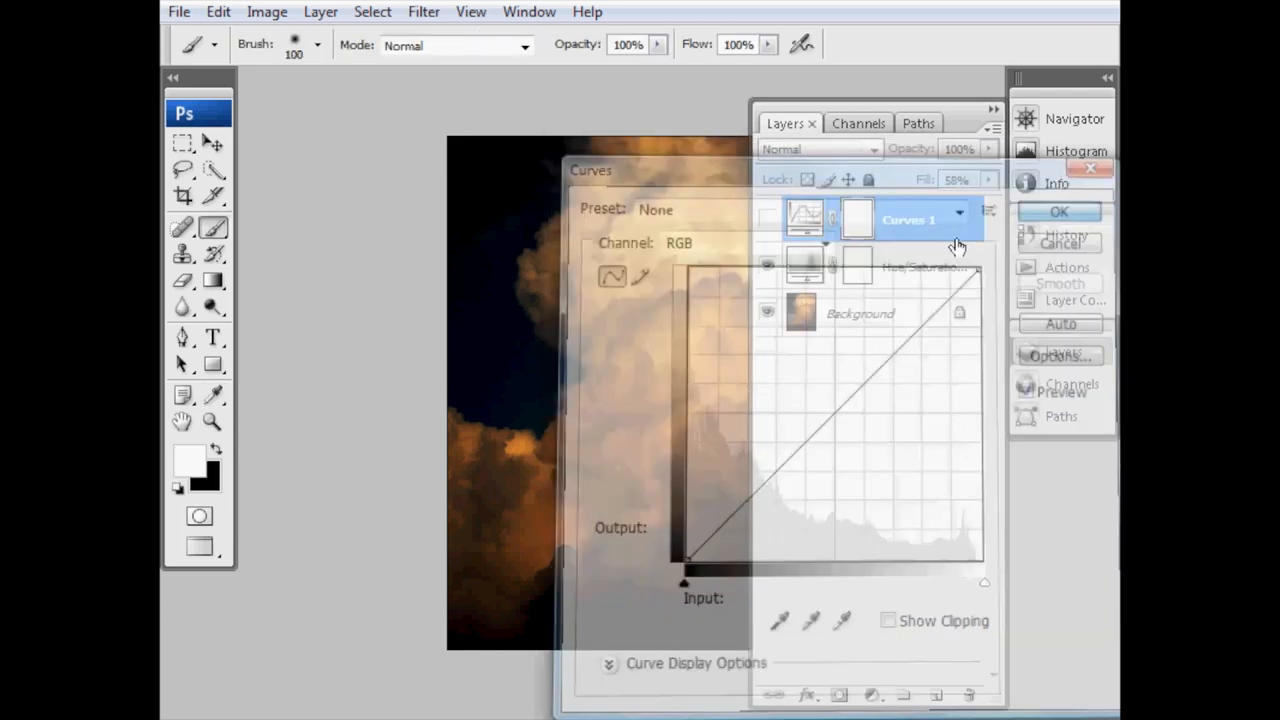
{"action": "left_click", "coordinate": [1060, 212]}
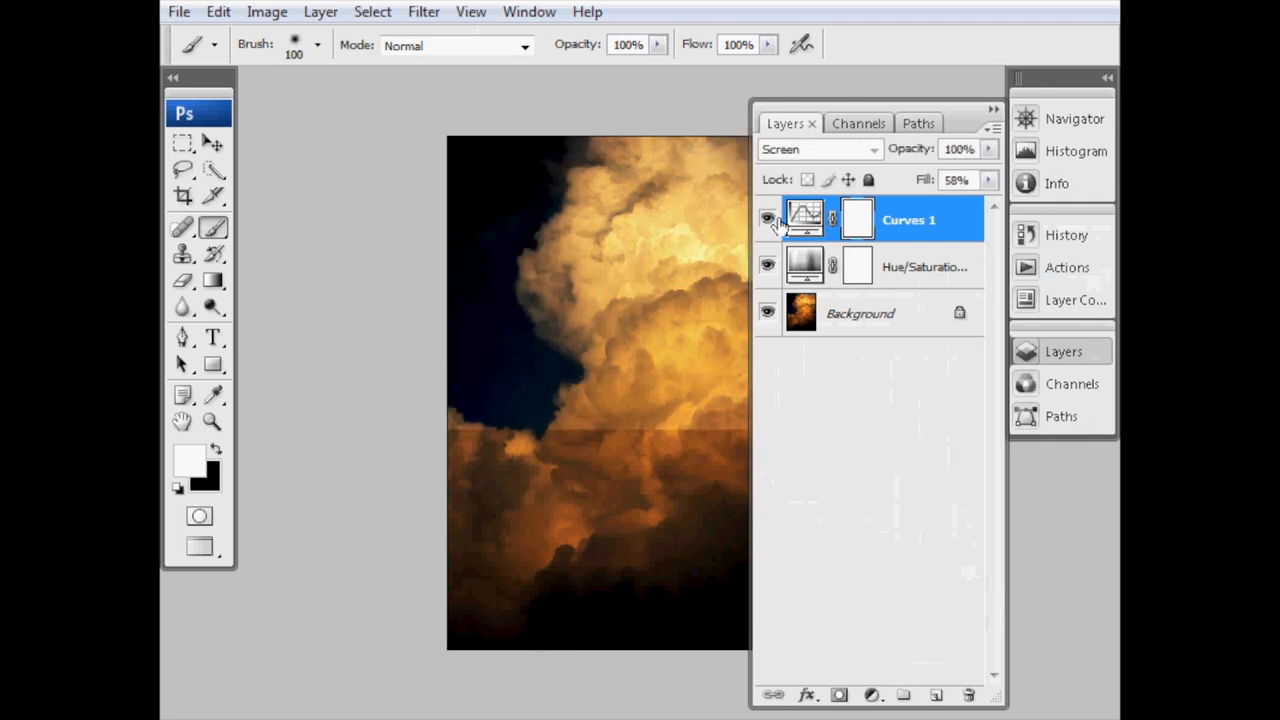
{"action": "left_click", "coordinate": [816, 148]}
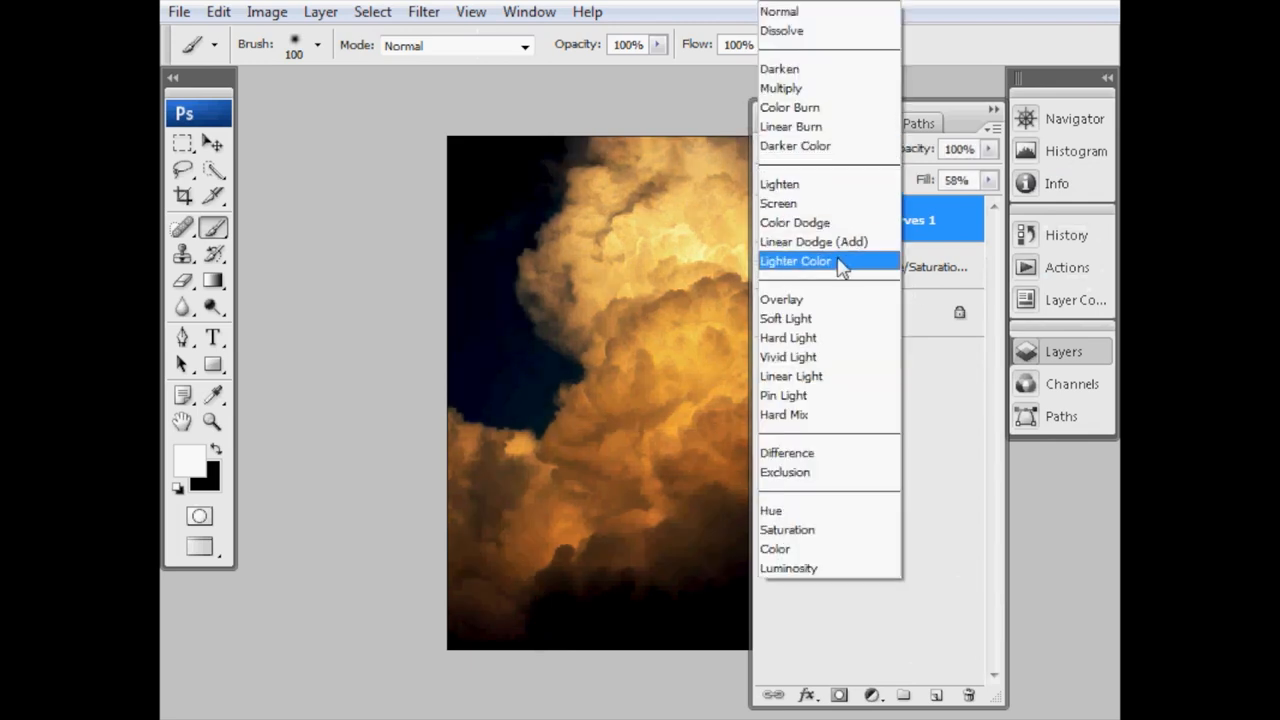
{"action": "left_click", "coordinate": [778, 204]}
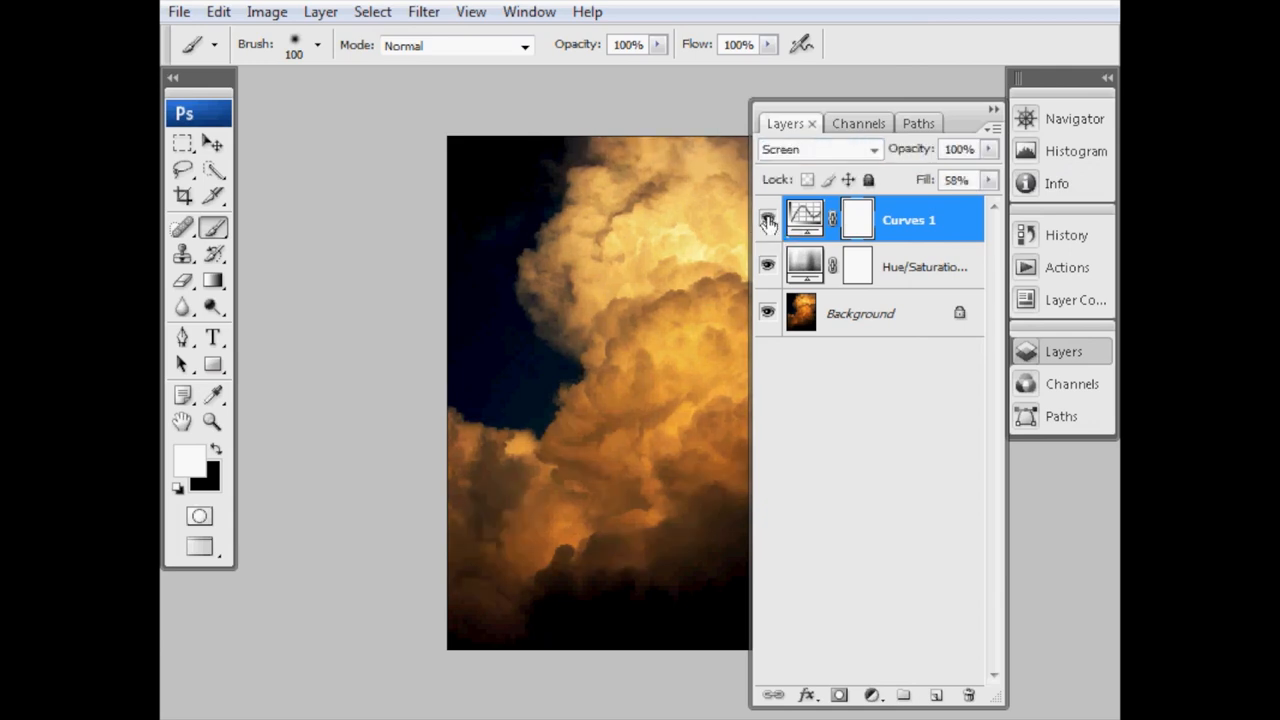
{"action": "left_click", "coordinate": [768, 220]}
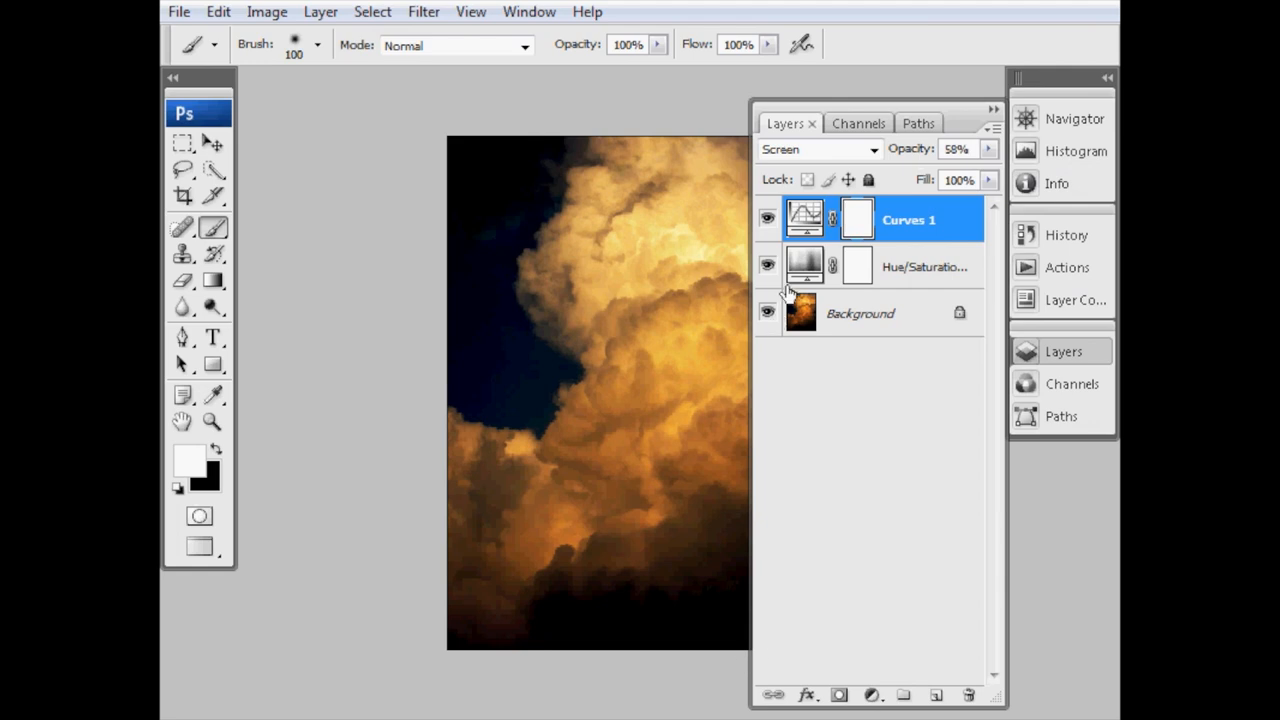
{"action": "mouse_move", "coordinate": [856, 348]}
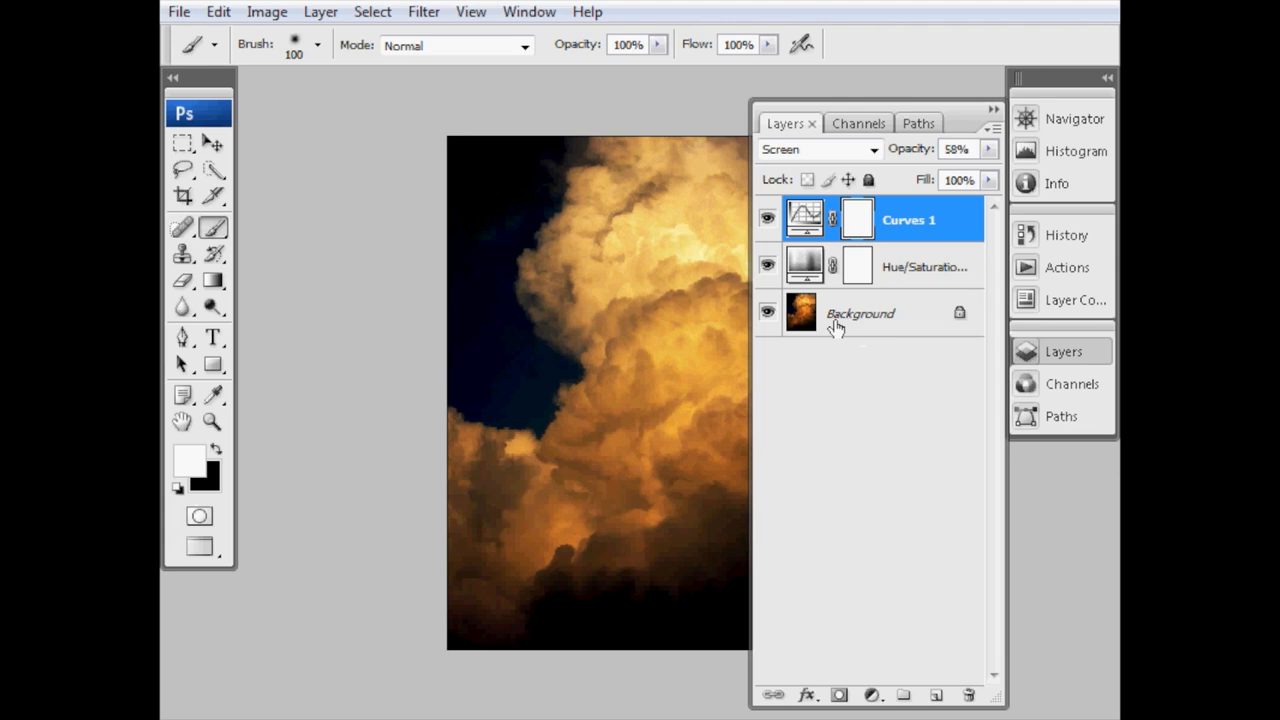
{"action": "mouse_move", "coordinate": [844, 332]}
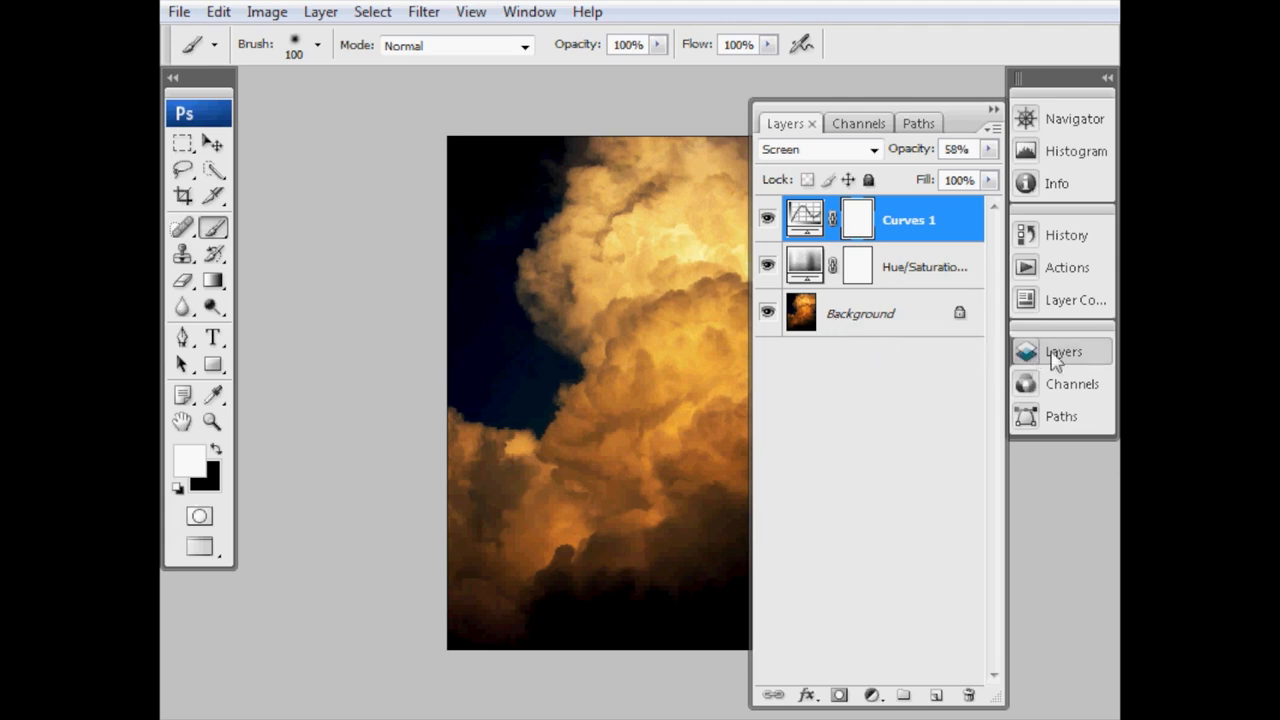
- Close the adjusted cloud document, saving changes at the prompt
{"action": "left_click", "coordinate": [180, 12]}
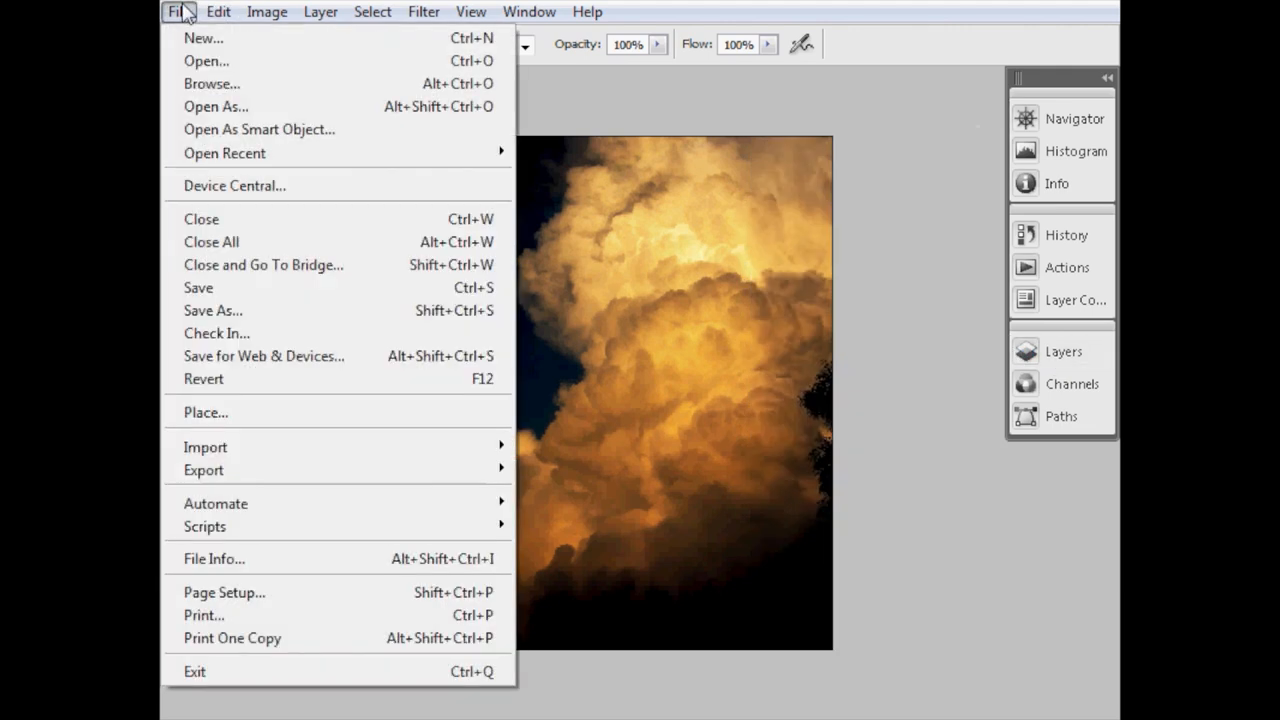
{"action": "left_click", "coordinate": [200, 218]}
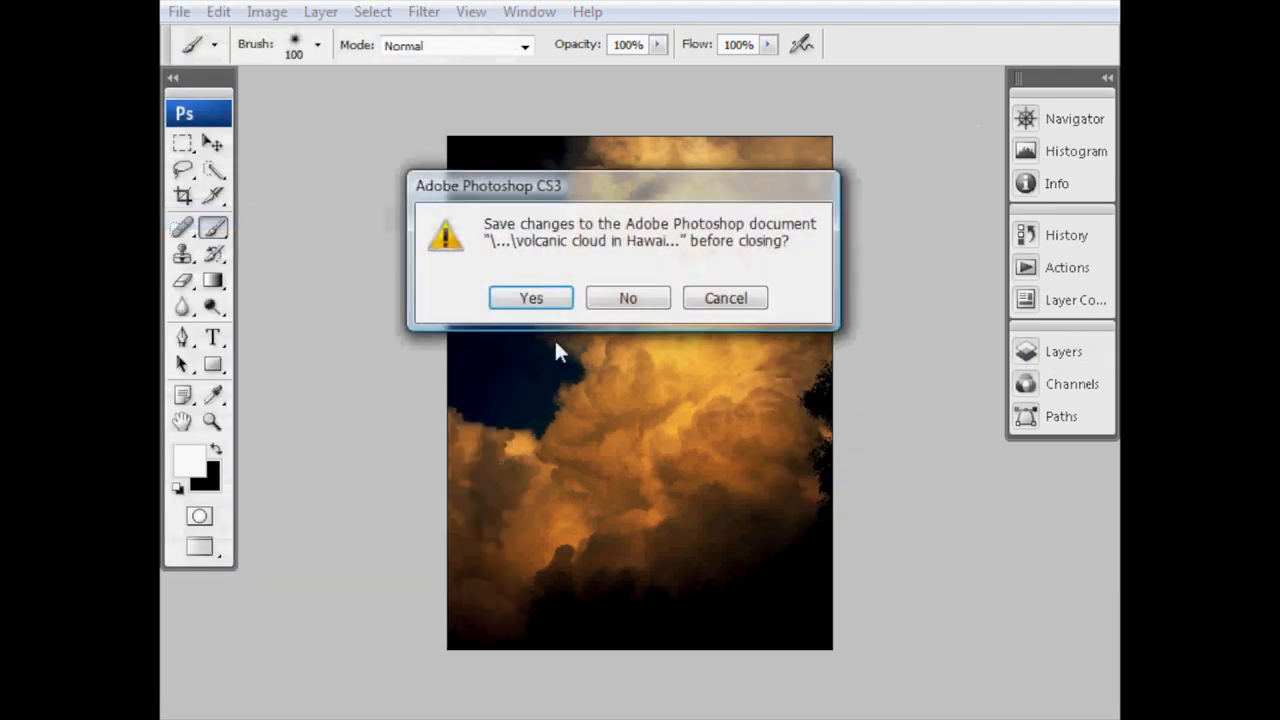
{"action": "left_click", "coordinate": [628, 296]}
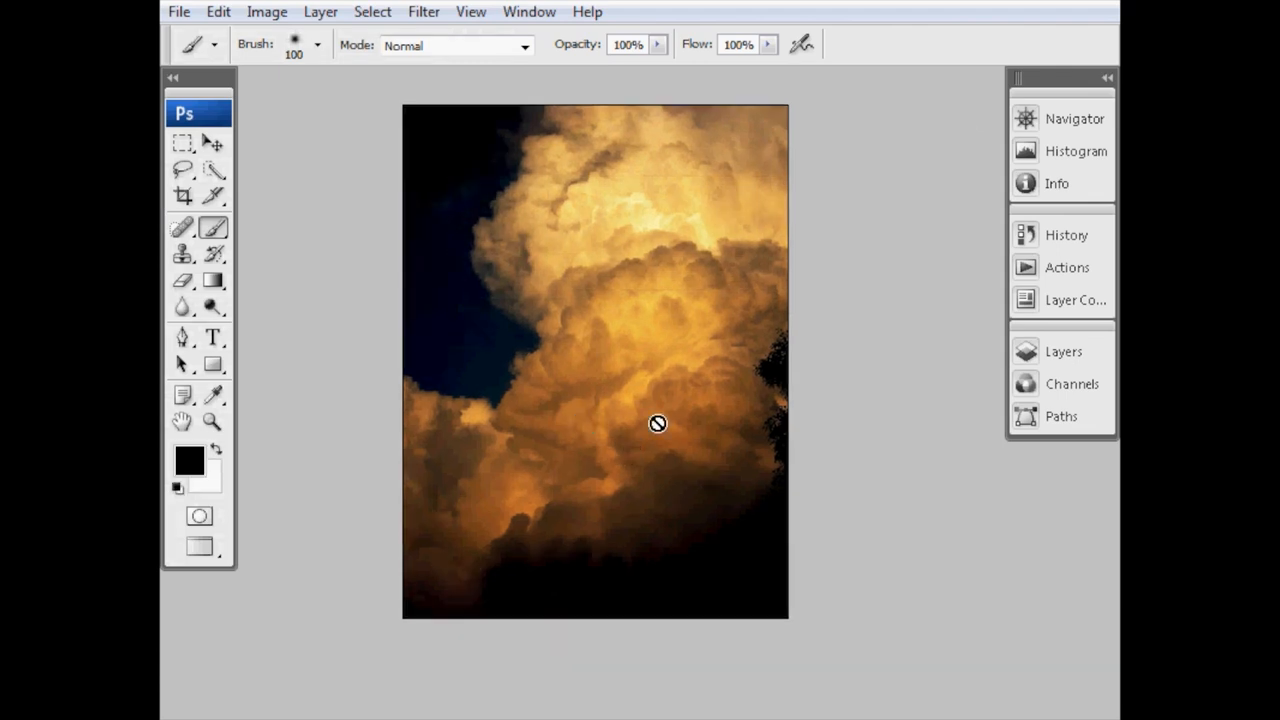
- Delete the white Background layer from the main document
{"action": "left_click", "coordinate": [1064, 352]}
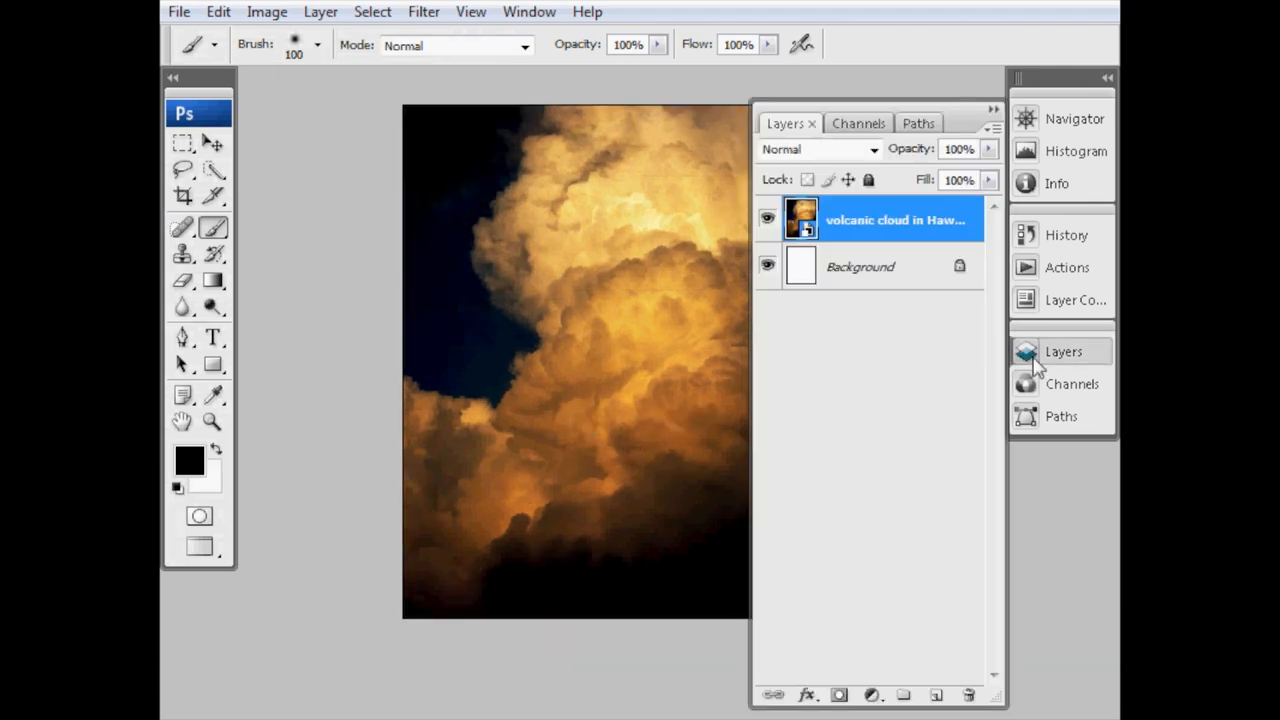
{"action": "left_click", "coordinate": [860, 266]}
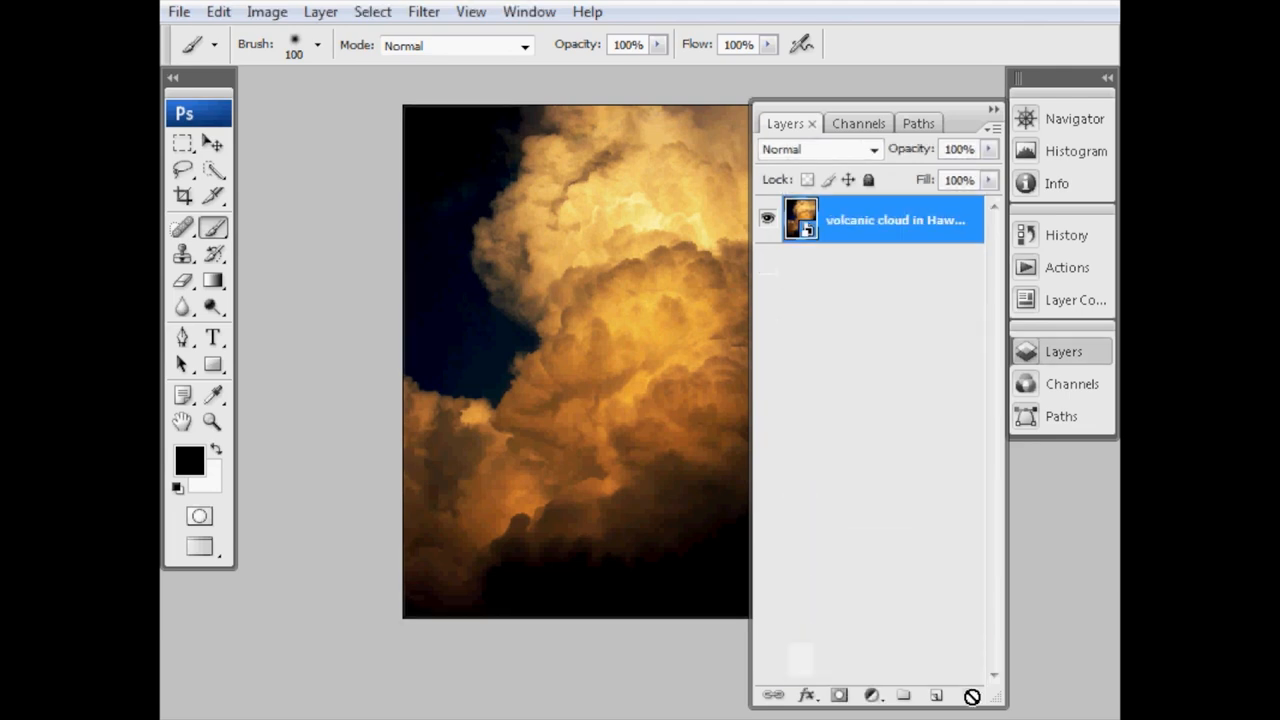
{"action": "left_click", "coordinate": [1064, 352]}
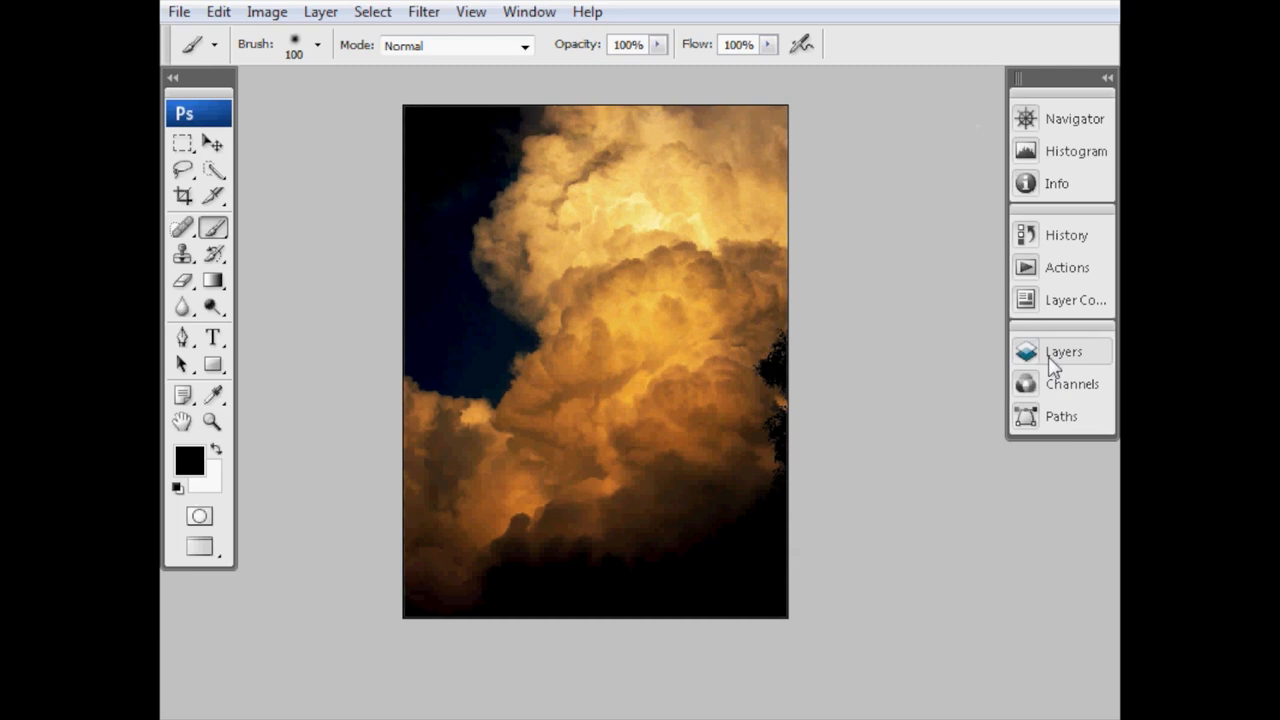
{"action": "mouse_move", "coordinate": [1064, 352]}
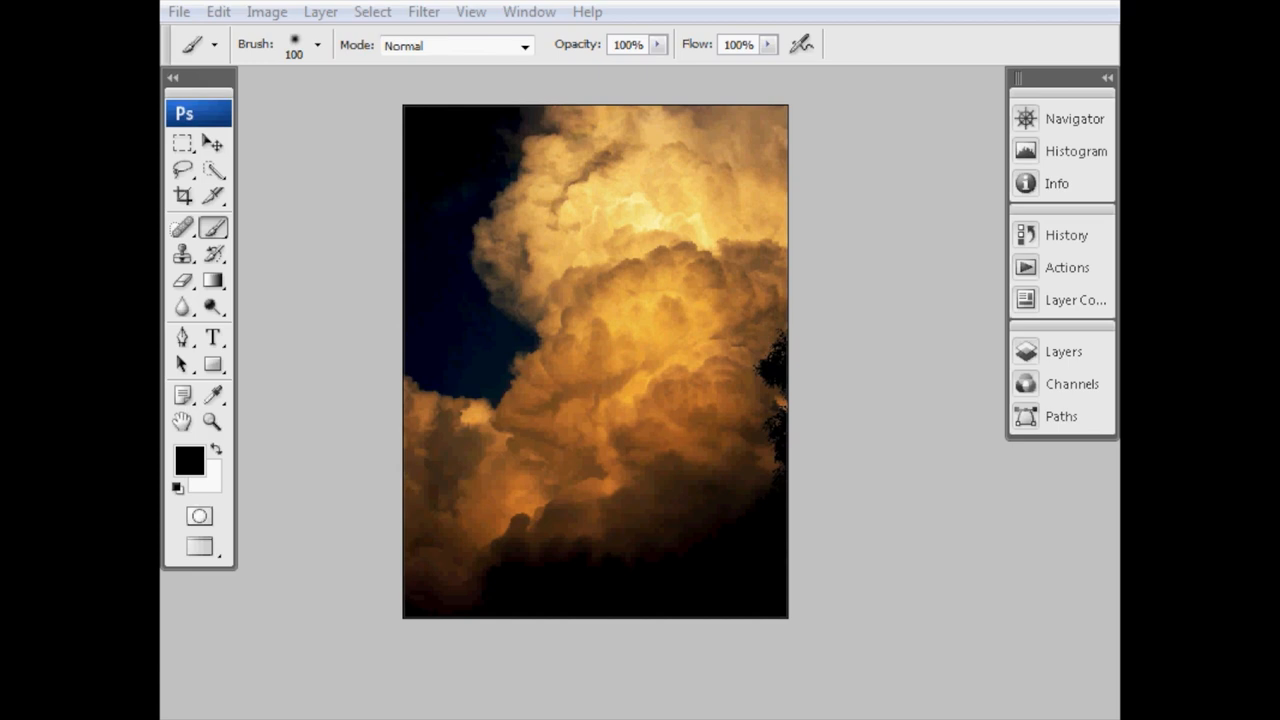
- Place the Ang and Mandy.tif file into the volcanic cloud document via File > Place
{"action": "left_click", "coordinate": [178, 12]}
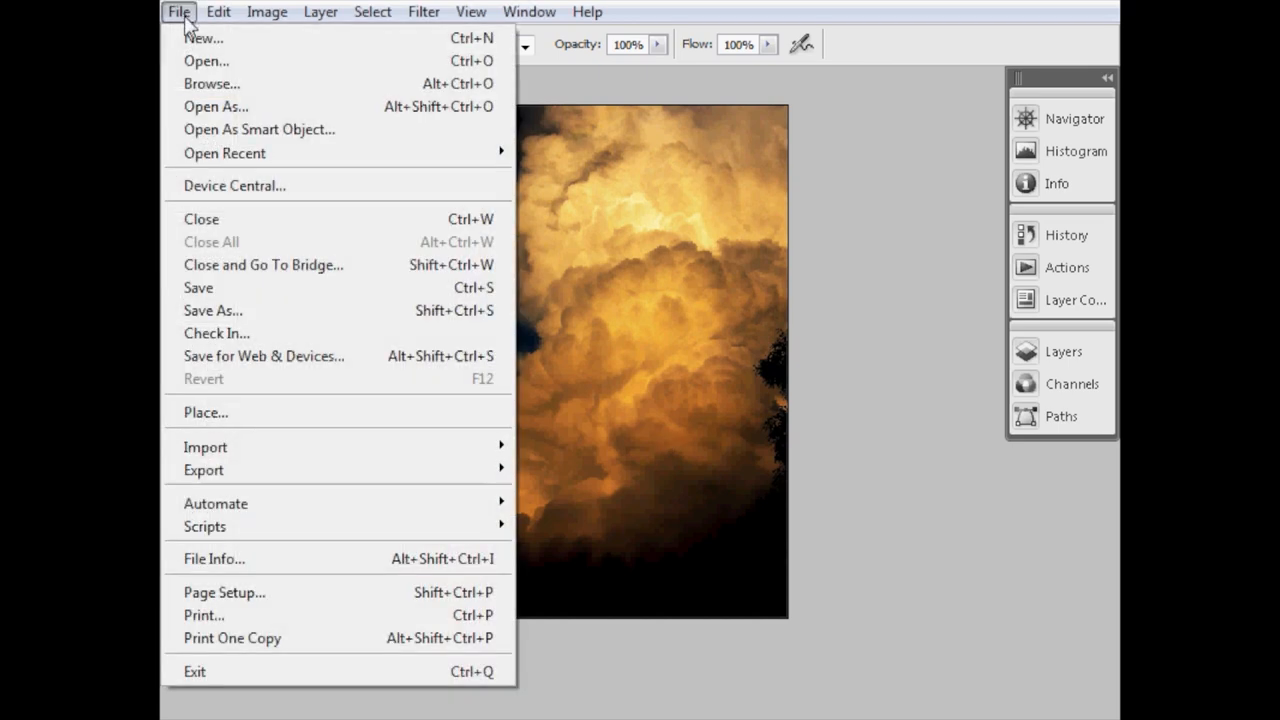
{"action": "mouse_move", "coordinate": [204, 412]}
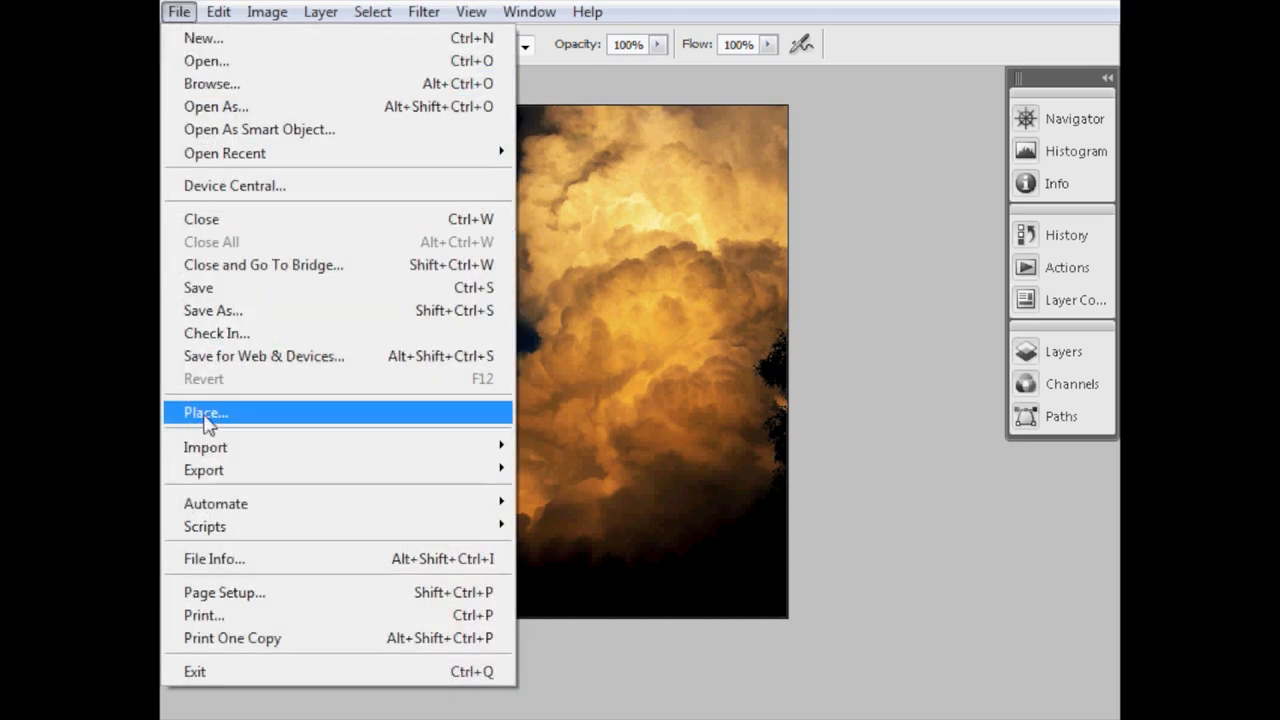
{"action": "left_click", "coordinate": [204, 412]}
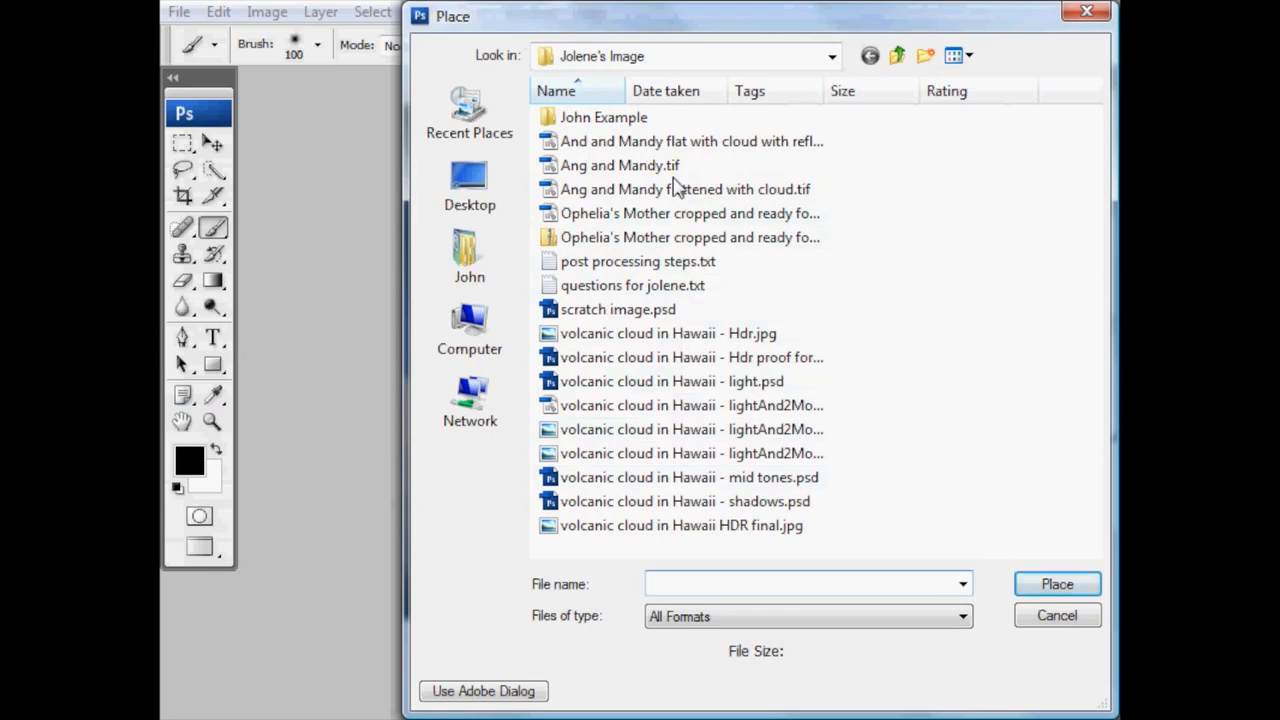
{"action": "left_click", "coordinate": [620, 164]}
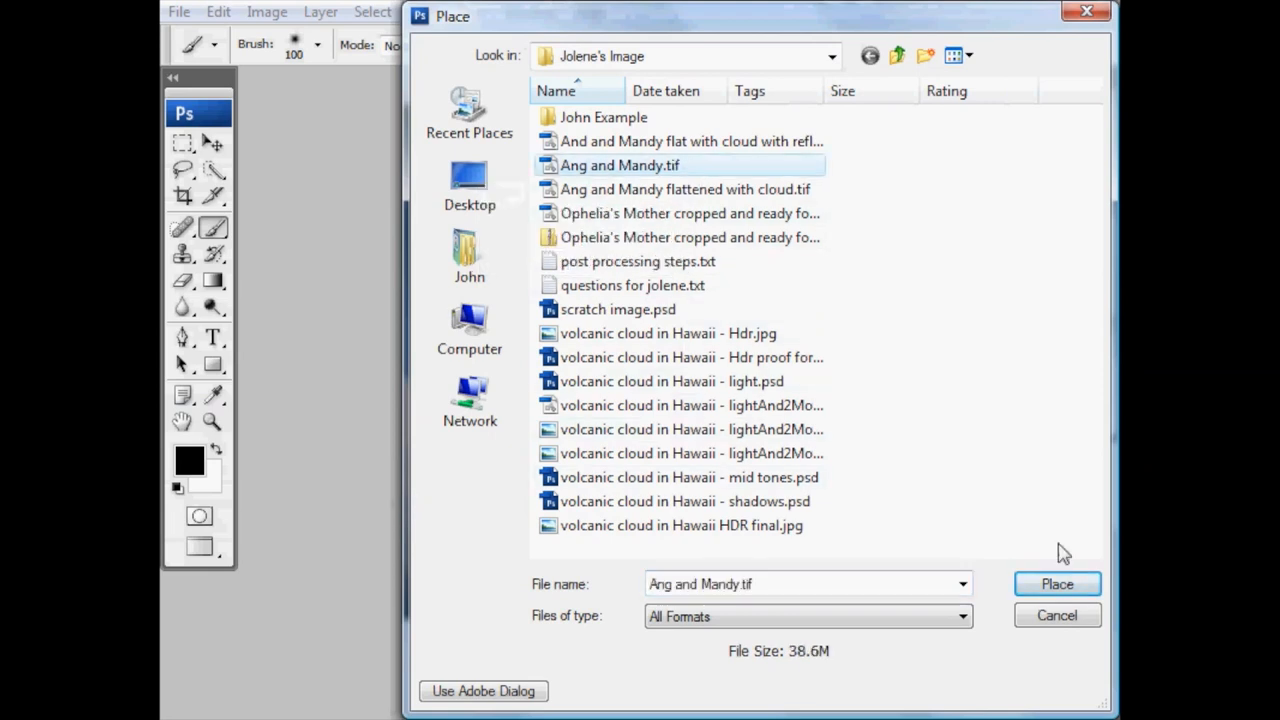
{"action": "left_click", "coordinate": [1056, 584]}
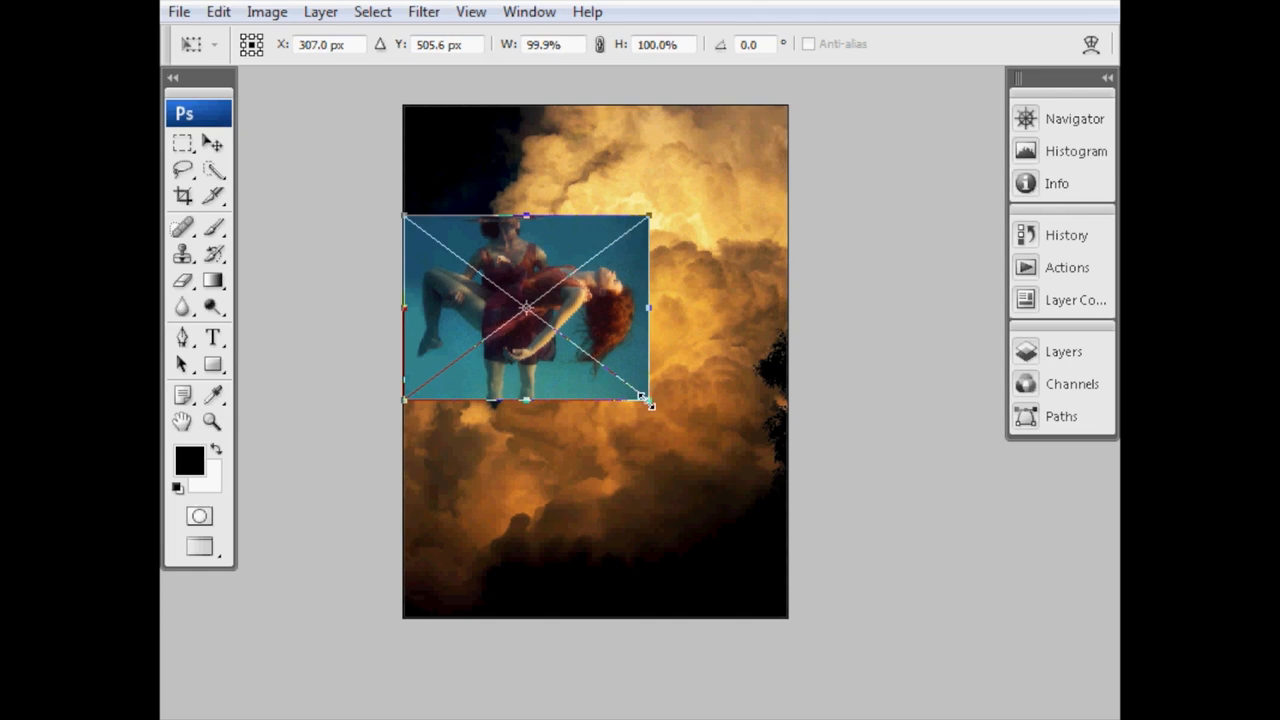
- Scale the placed photo to about 141% with the corner handles and commit it as its own layer
{"action": "left_click_drag", "start_coordinate": [648, 400], "coordinate": [744, 480]}
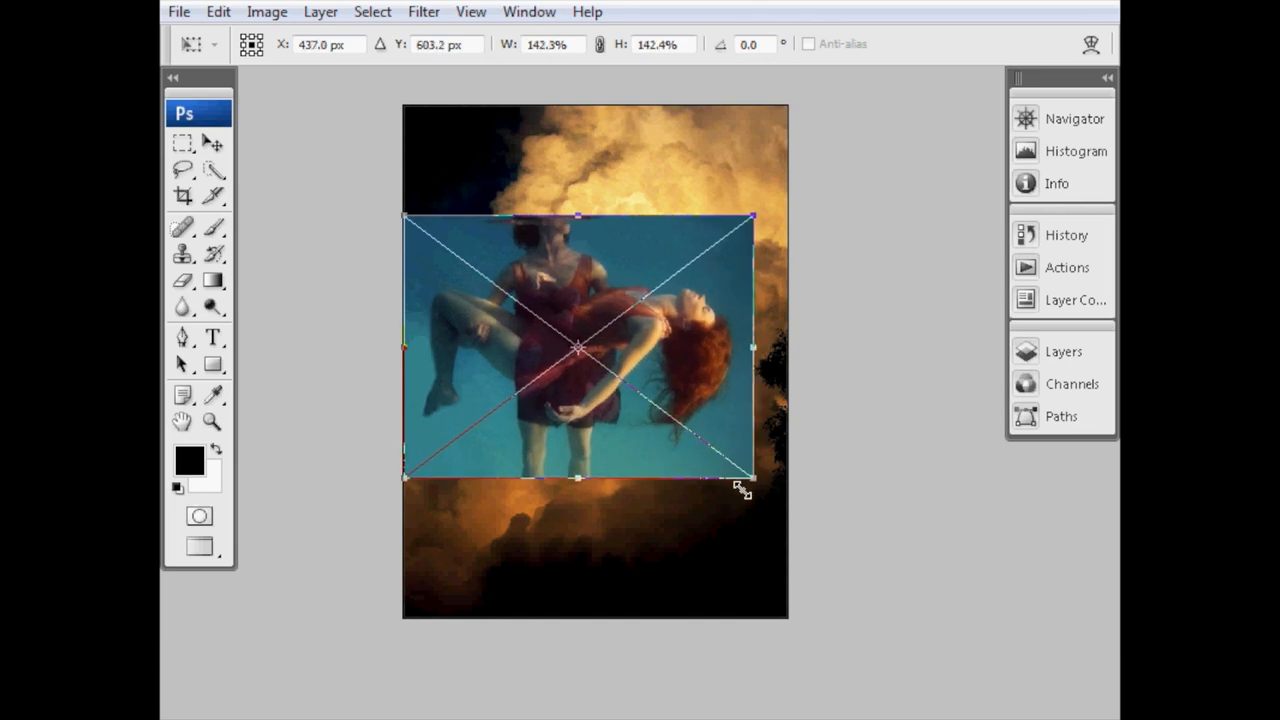
{"action": "left_click_drag", "start_coordinate": [752, 478], "coordinate": [690, 430]}
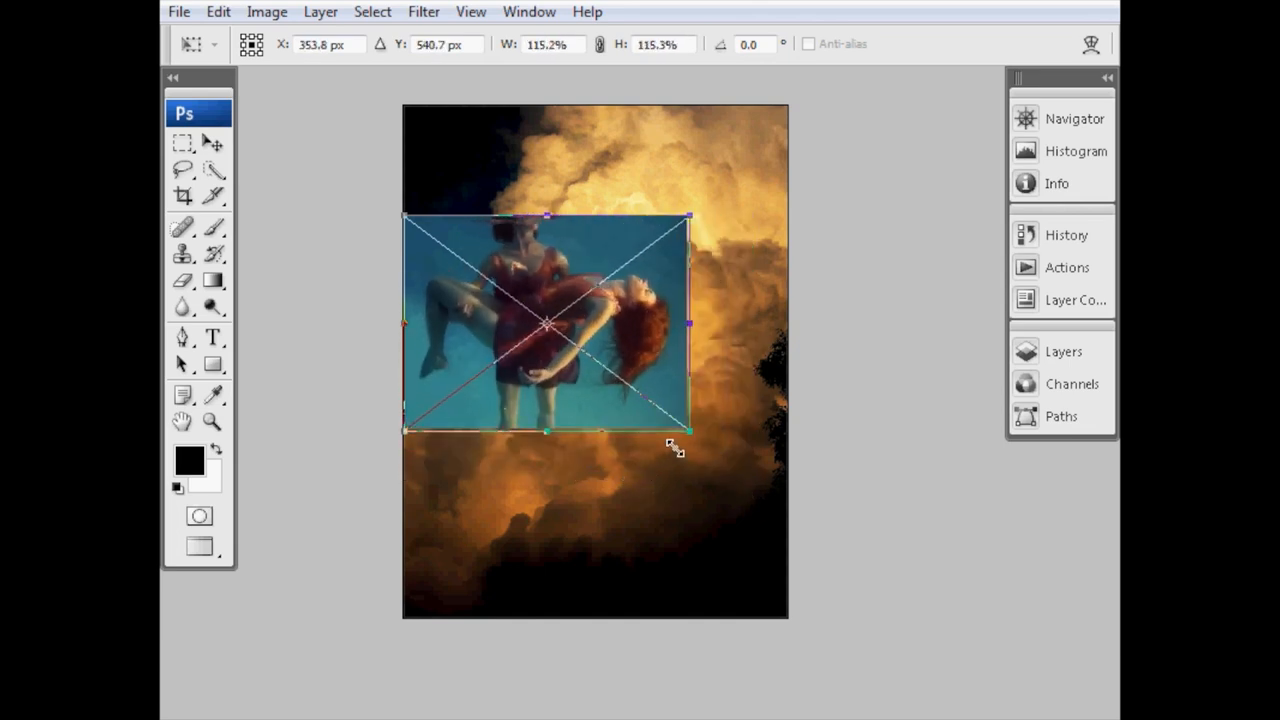
{"action": "left_click_drag", "start_coordinate": [690, 430], "coordinate": [712, 510]}
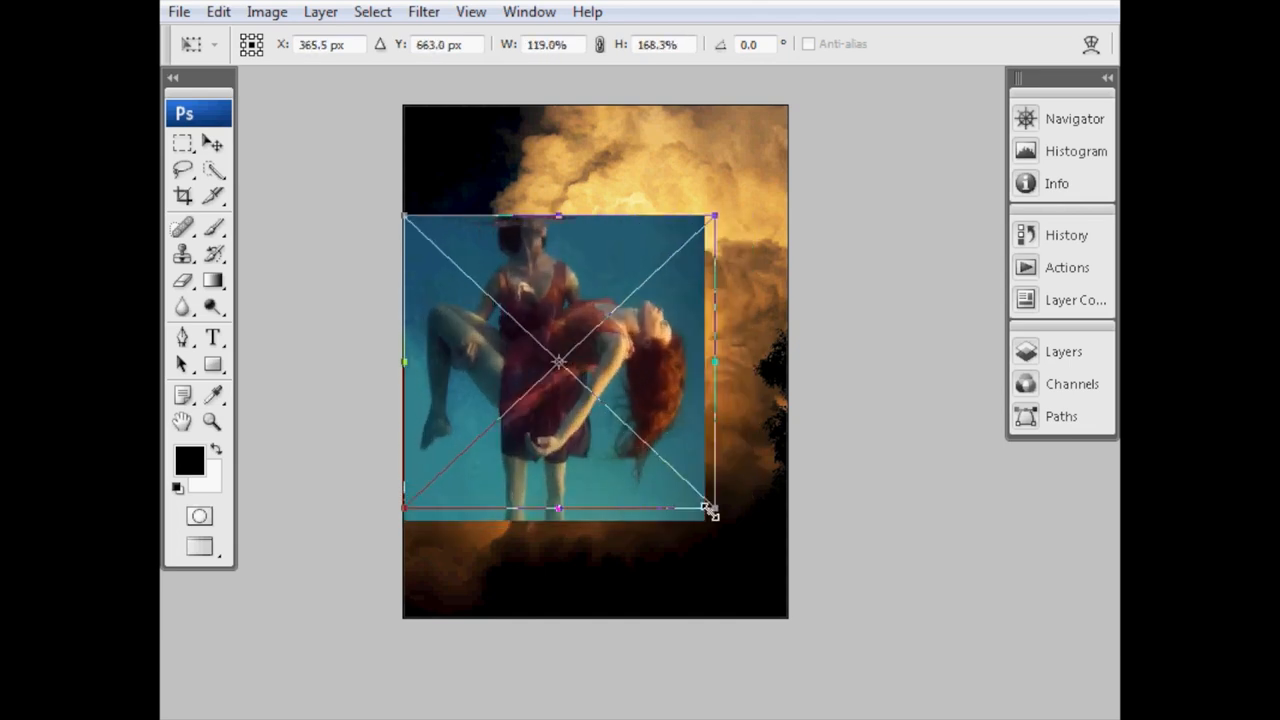
{"action": "left_click_drag", "start_coordinate": [710, 510], "coordinate": [724, 388]}
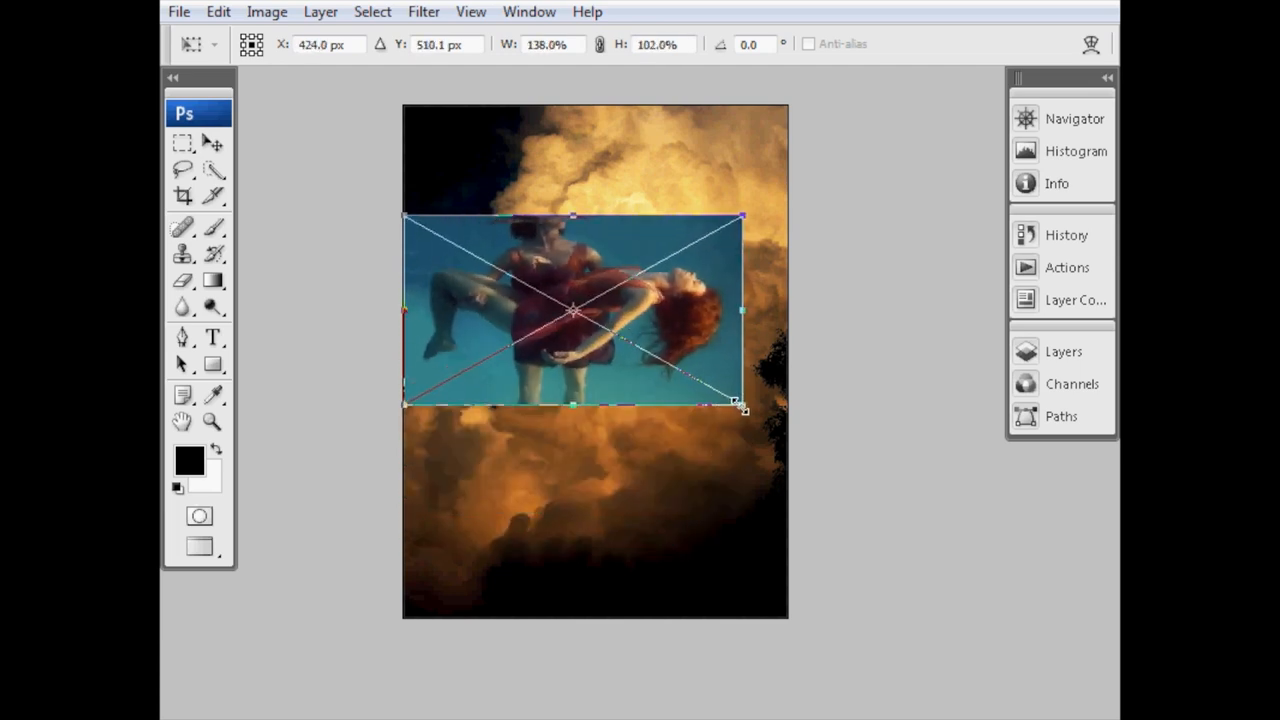
{"action": "left_click_drag", "start_coordinate": [740, 404], "coordinate": [740, 444]}
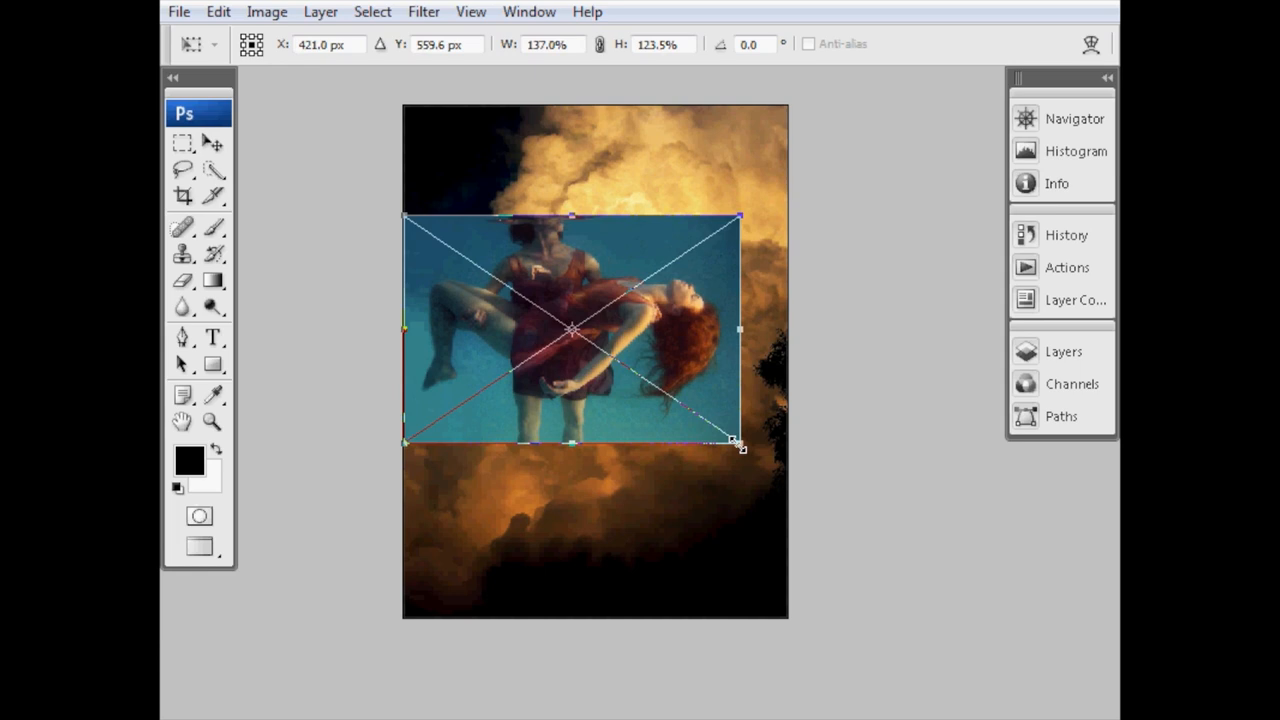
{"action": "left_click_drag", "start_coordinate": [740, 444], "coordinate": [684, 424]}
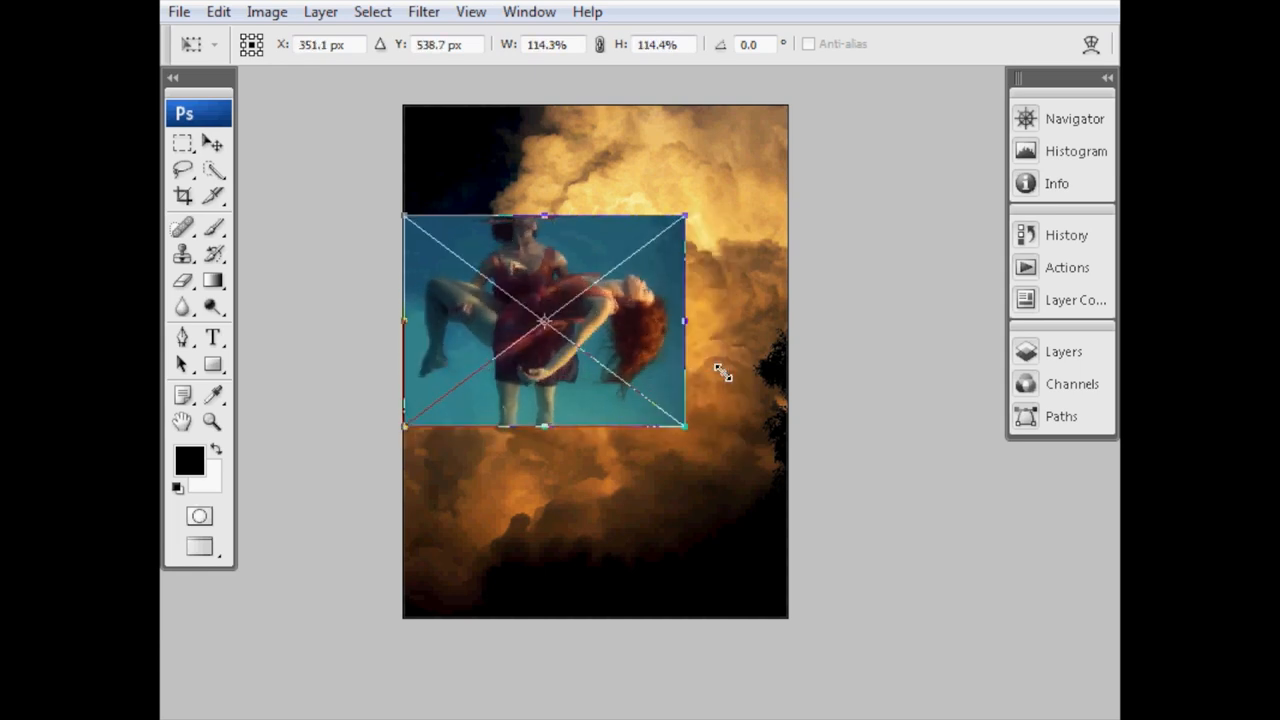
{"action": "left_click_drag", "start_coordinate": [684, 428], "coordinate": [750, 482]}
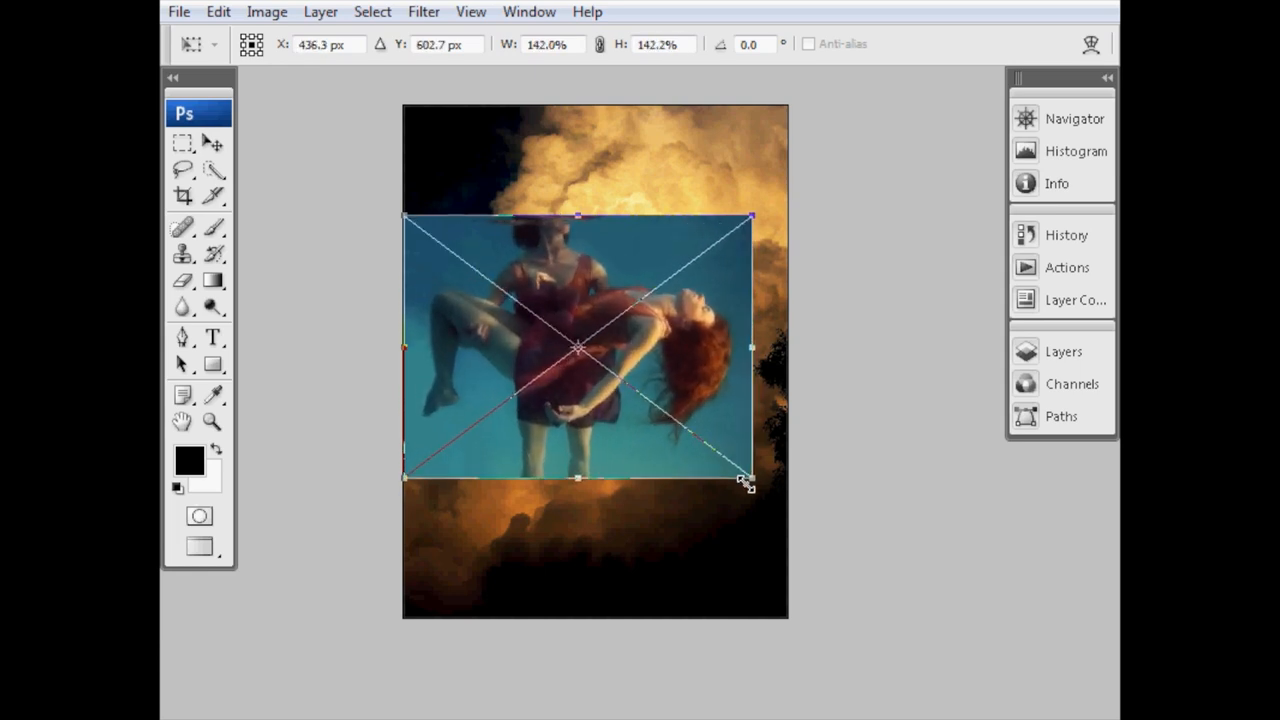
{"action": "left_click_drag", "start_coordinate": [748, 480], "coordinate": [744, 480]}
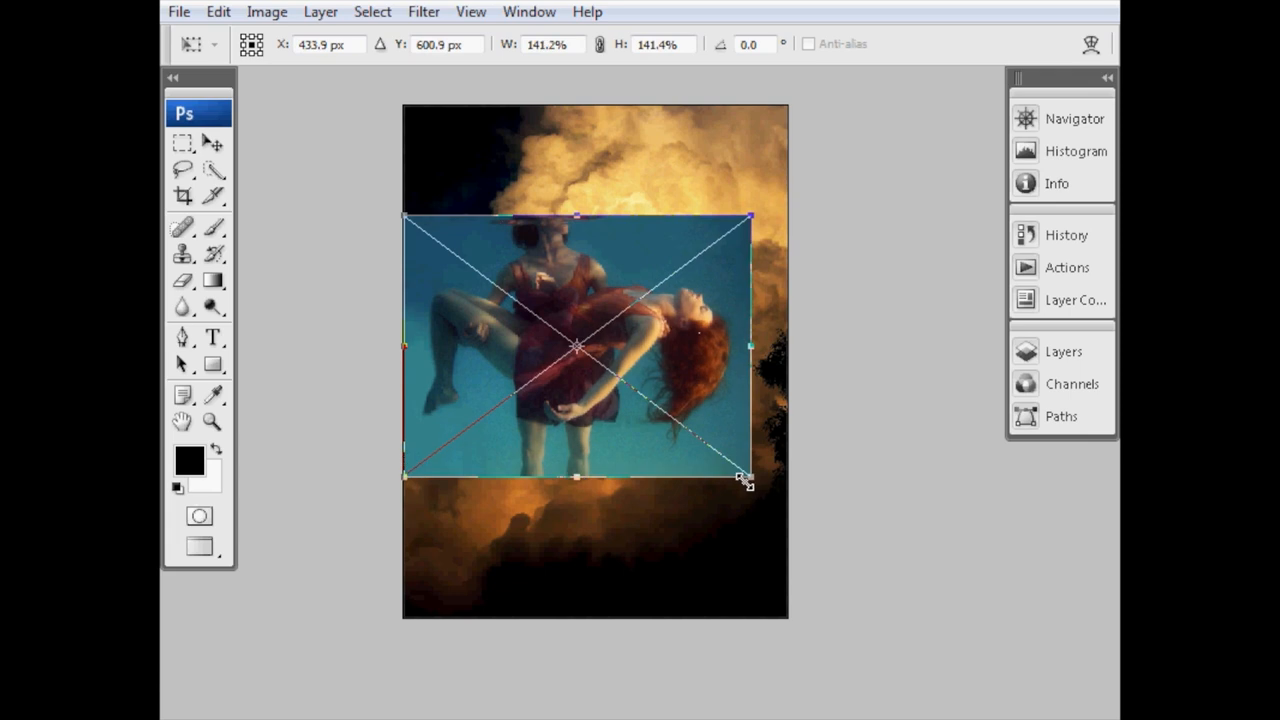
{"action": "left_click", "coordinate": [214, 228]}
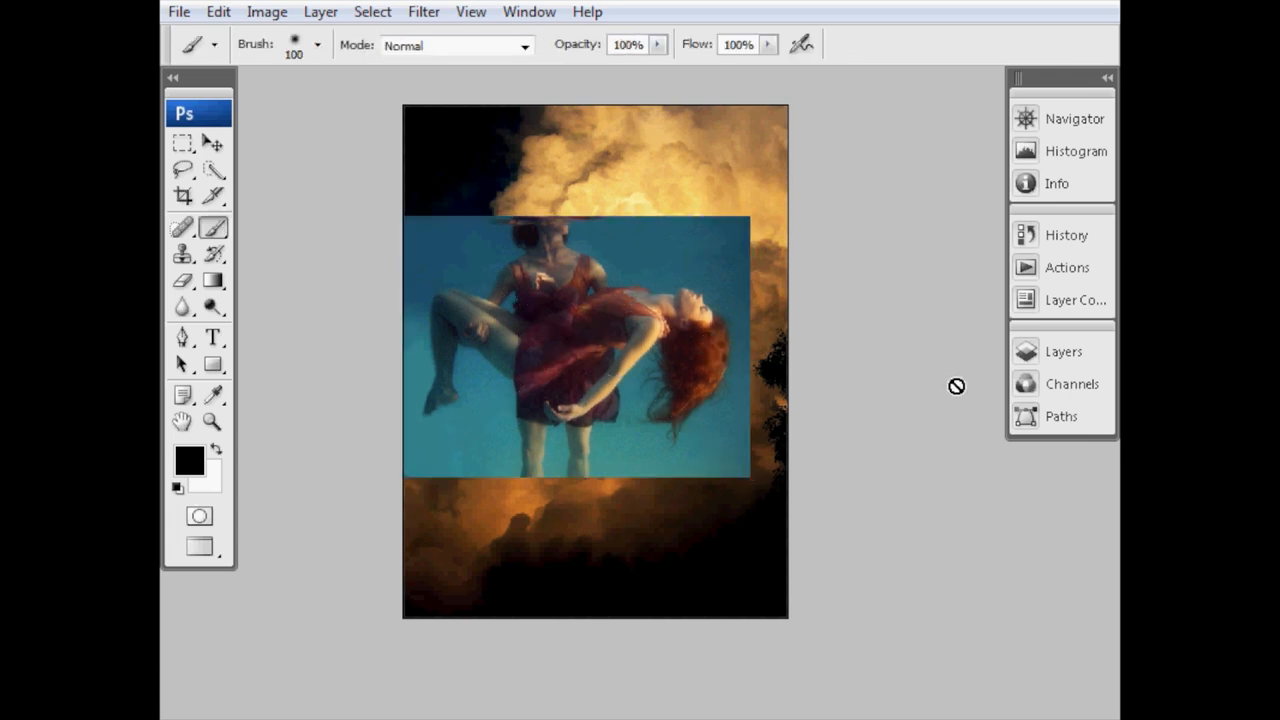
{"action": "left_click", "coordinate": [1064, 352]}
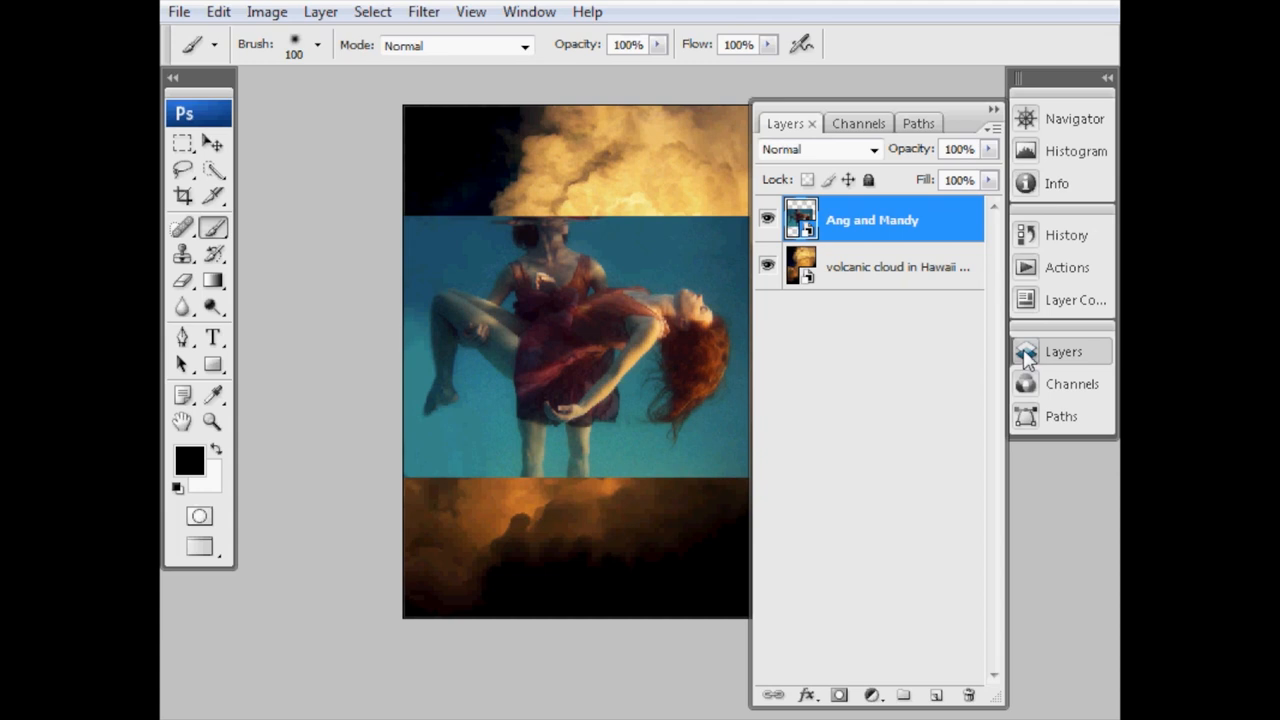
{"action": "mouse_move", "coordinate": [904, 352]}
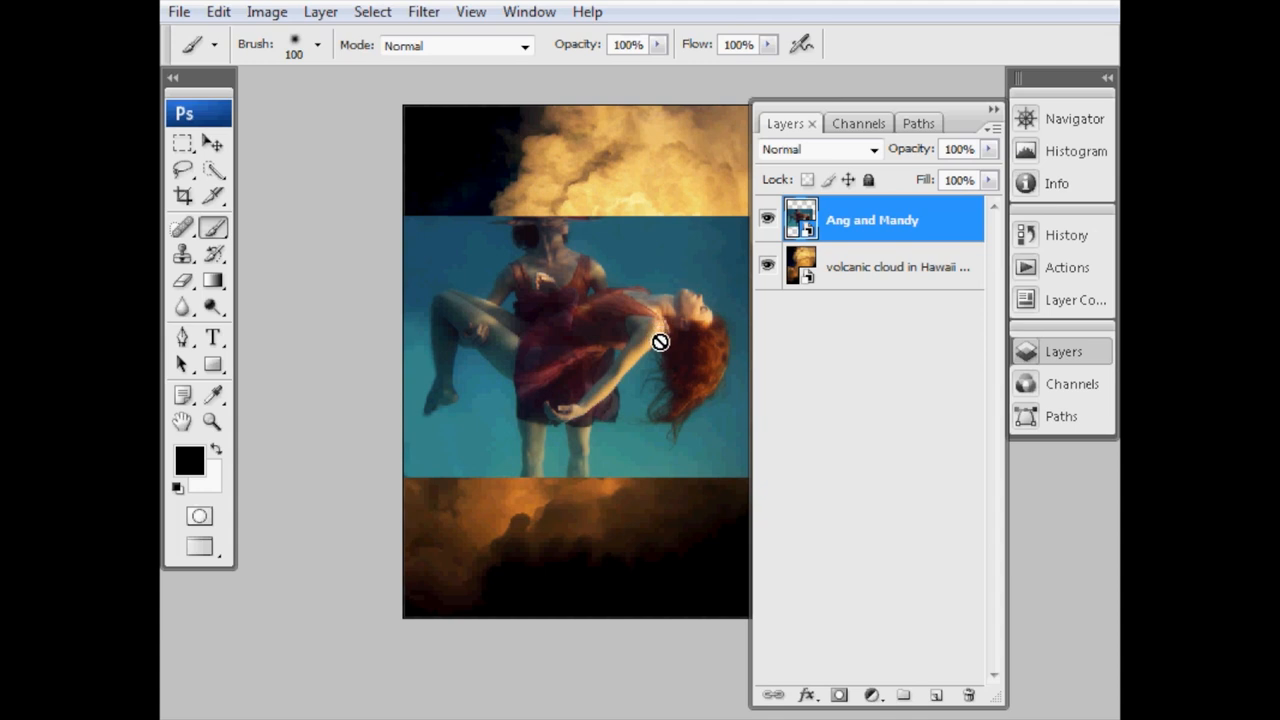
{"action": "mouse_move", "coordinate": [652, 354]}
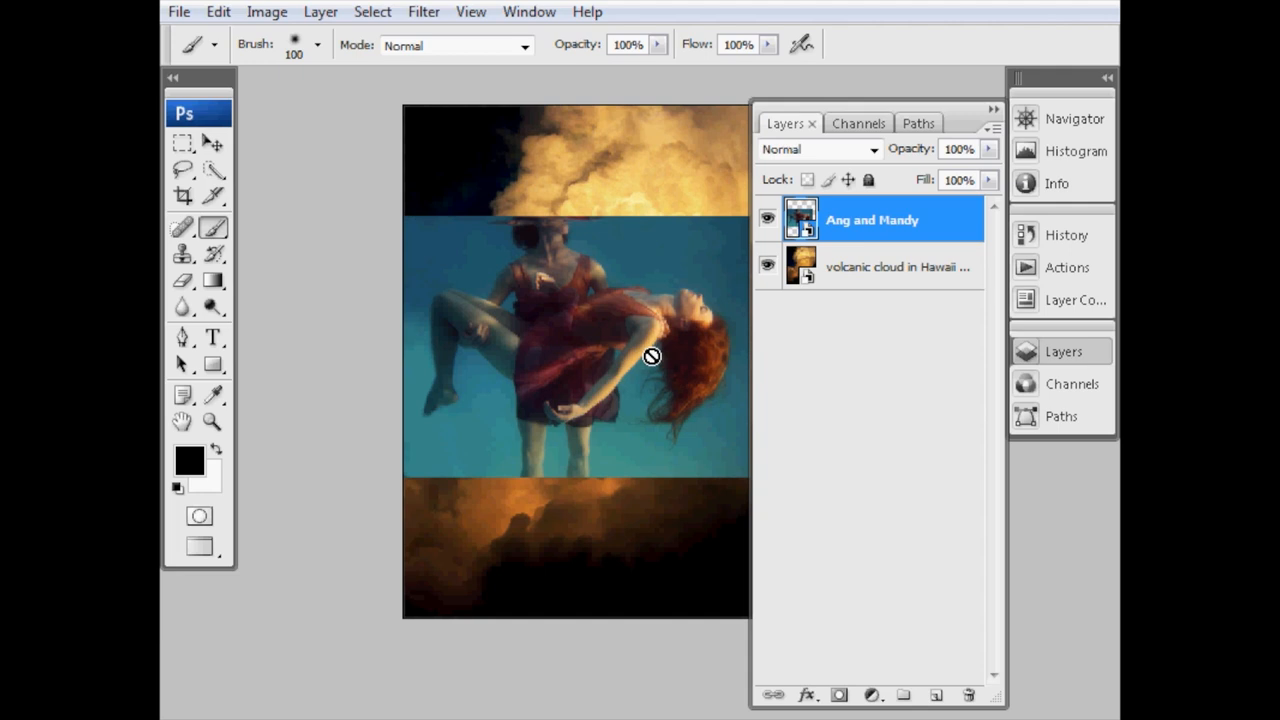
{"action": "mouse_move", "coordinate": [652, 362]}
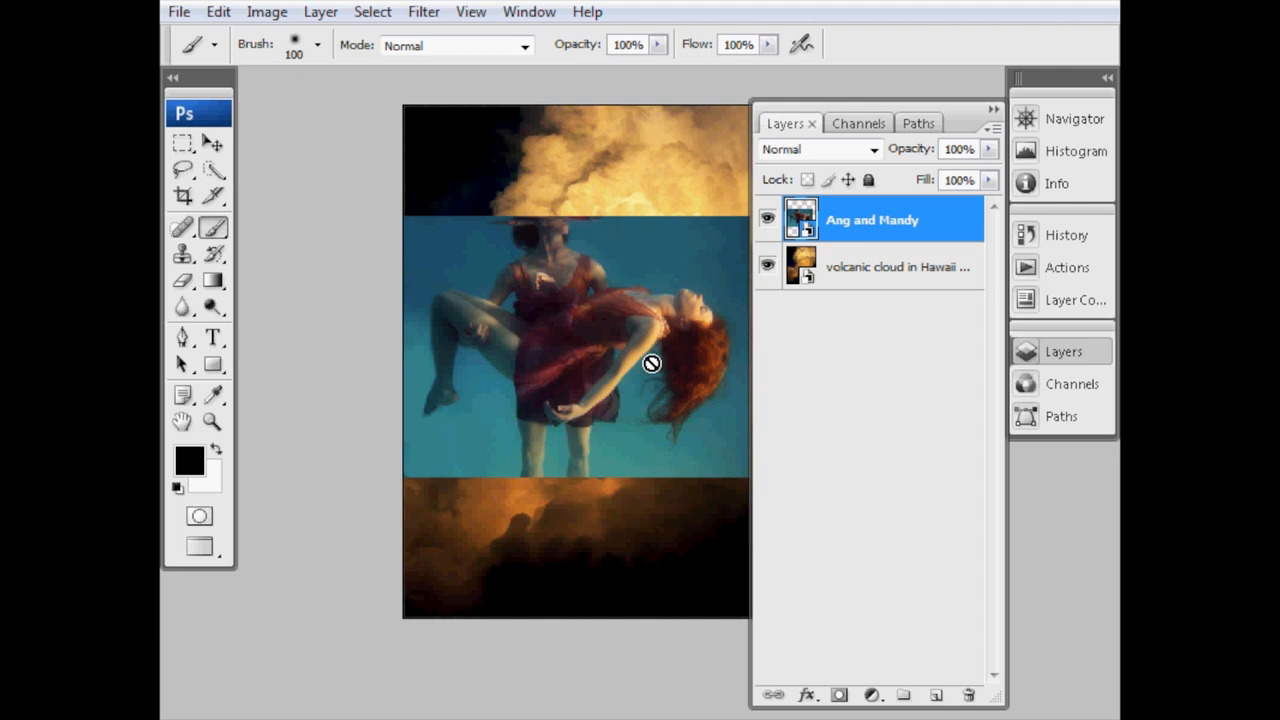
{"action": "mouse_move", "coordinate": [848, 264]}
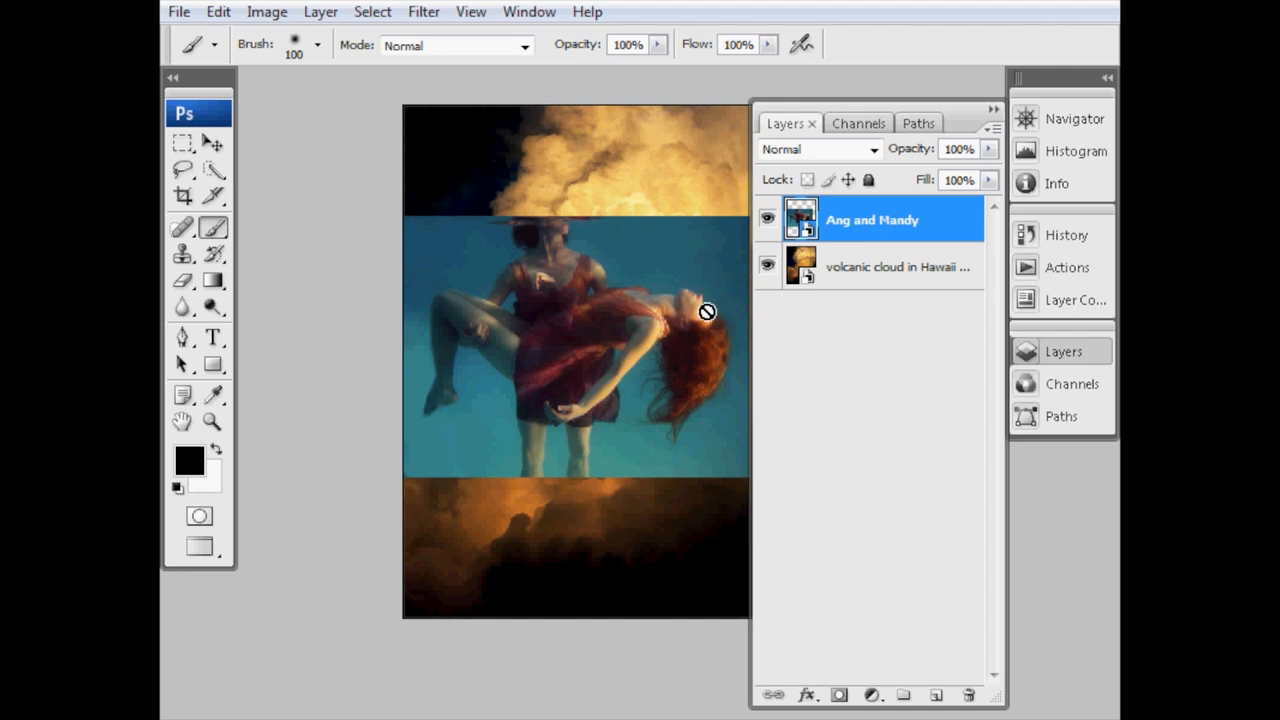
{"action": "mouse_move", "coordinate": [918, 156]}
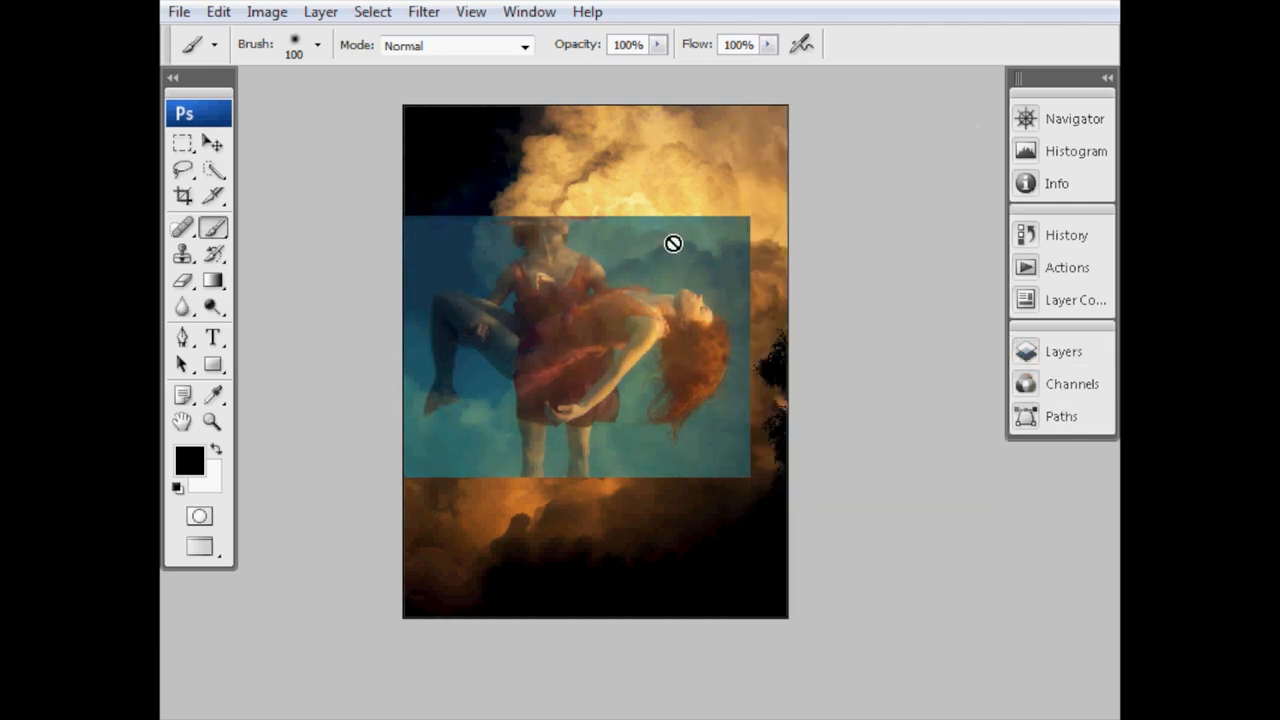
{"action": "mouse_move", "coordinate": [632, 276]}
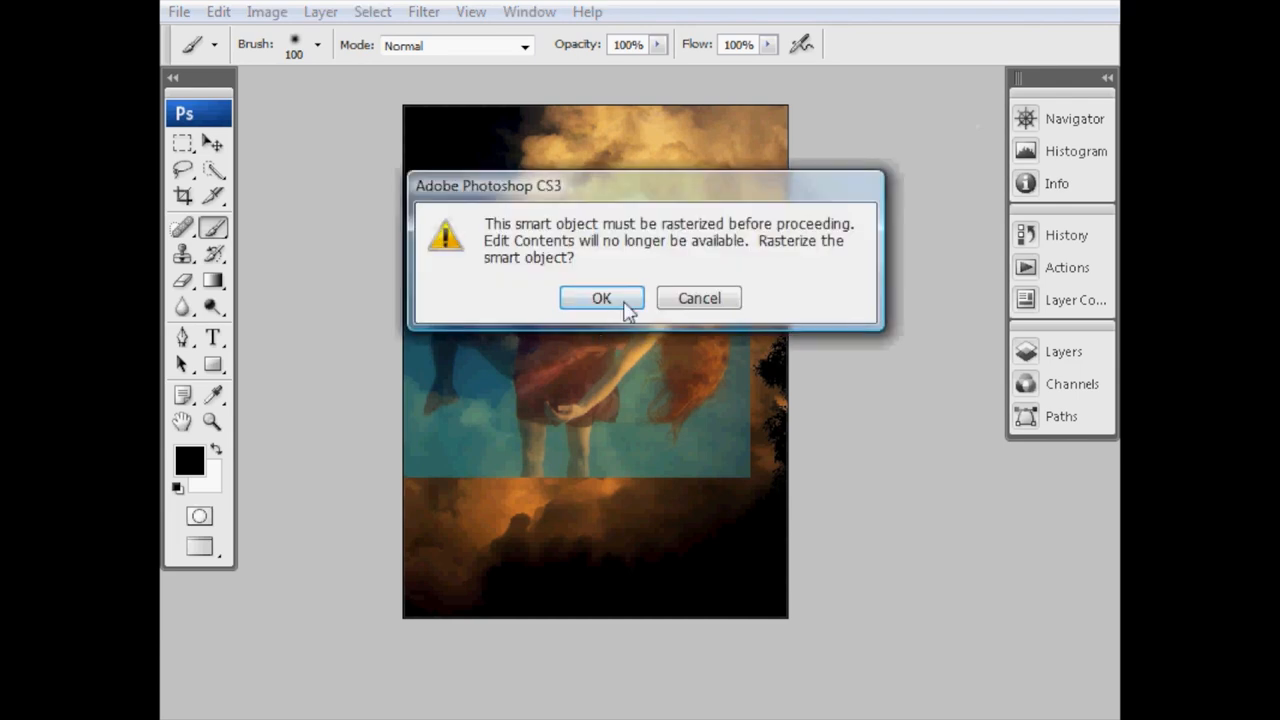
- Accept the rasterize warning and drag the couple photo slightly lower over the clouds
{"action": "left_click", "coordinate": [600, 298]}
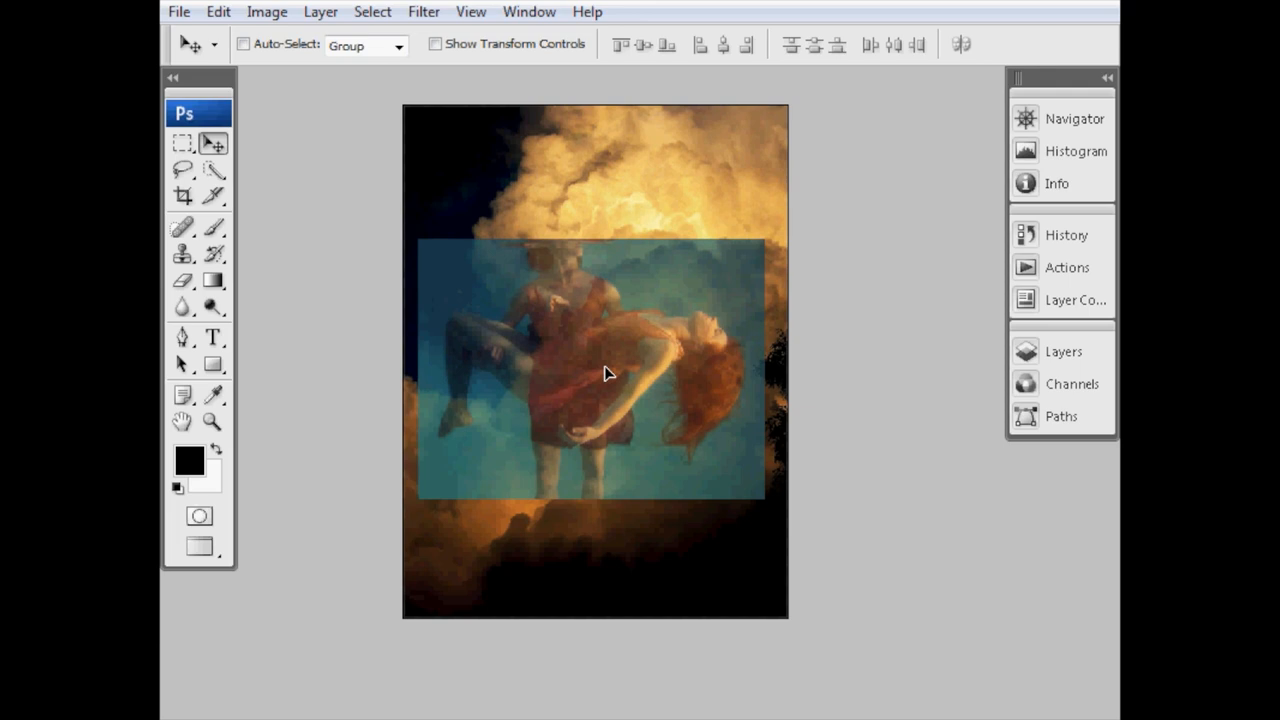
{"action": "left_click_drag", "start_coordinate": [604, 374], "coordinate": [592, 378]}
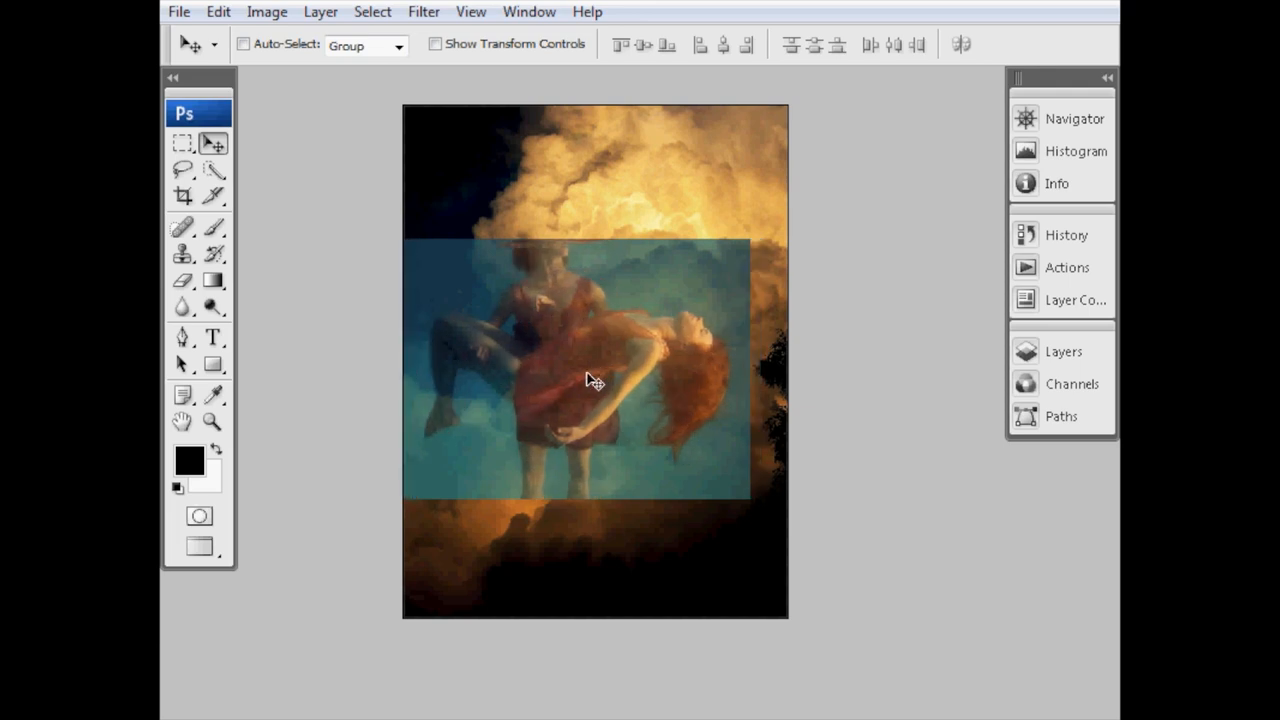
- Free Transform the couple photo to about 101%, nudge it slightly upward, and commit
{"action": "left_click", "coordinate": [218, 12]}
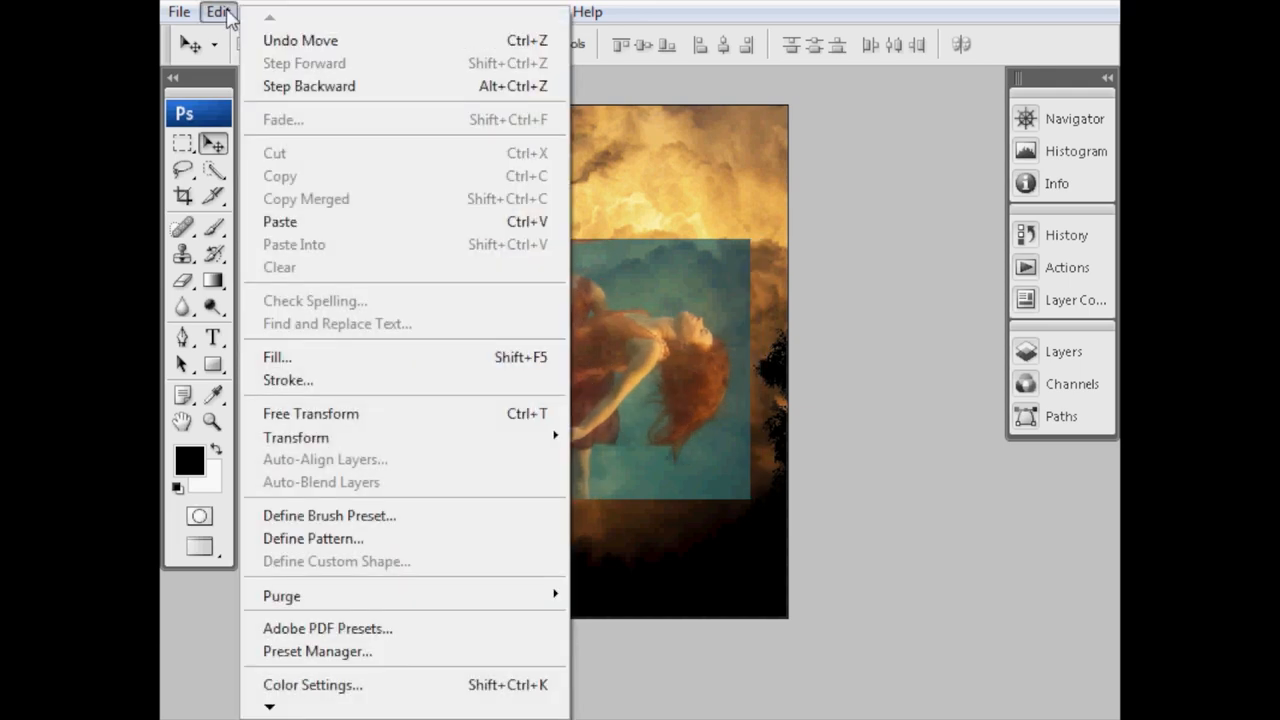
{"action": "left_click", "coordinate": [310, 412]}
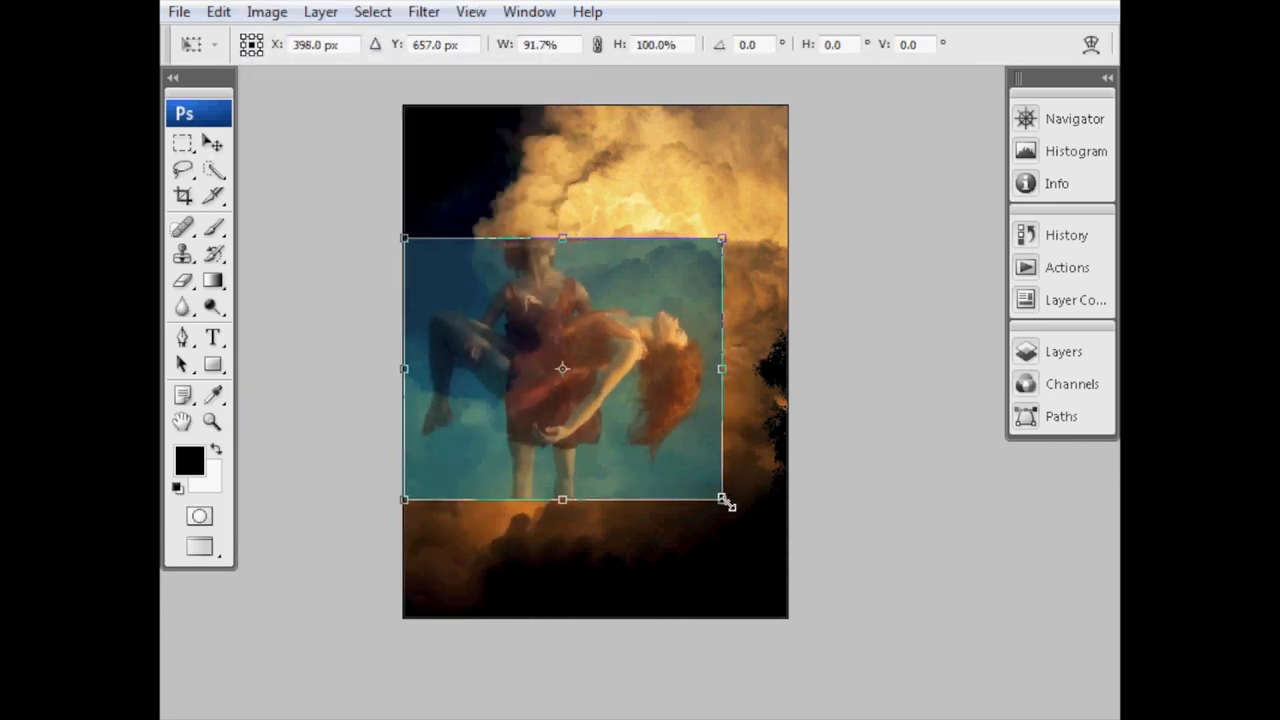
{"action": "left_click_drag", "start_coordinate": [722, 500], "coordinate": [756, 500]}
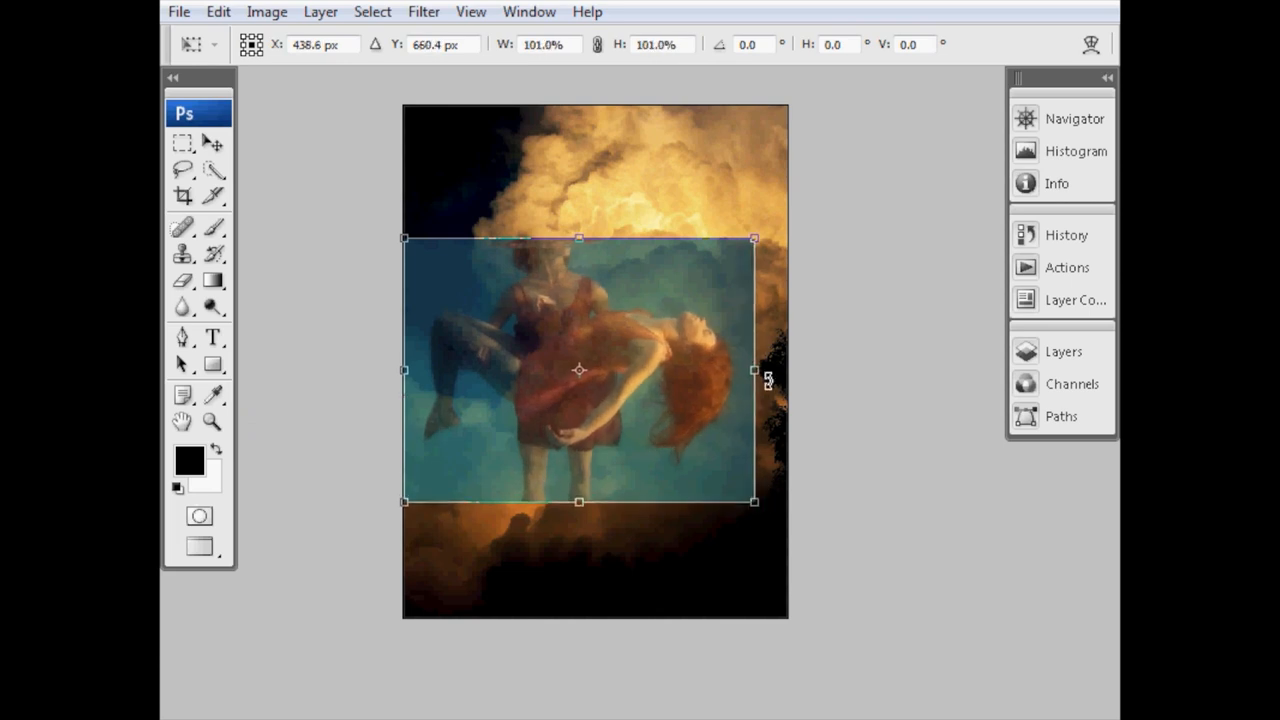
{"action": "mouse_move", "coordinate": [778, 488]}
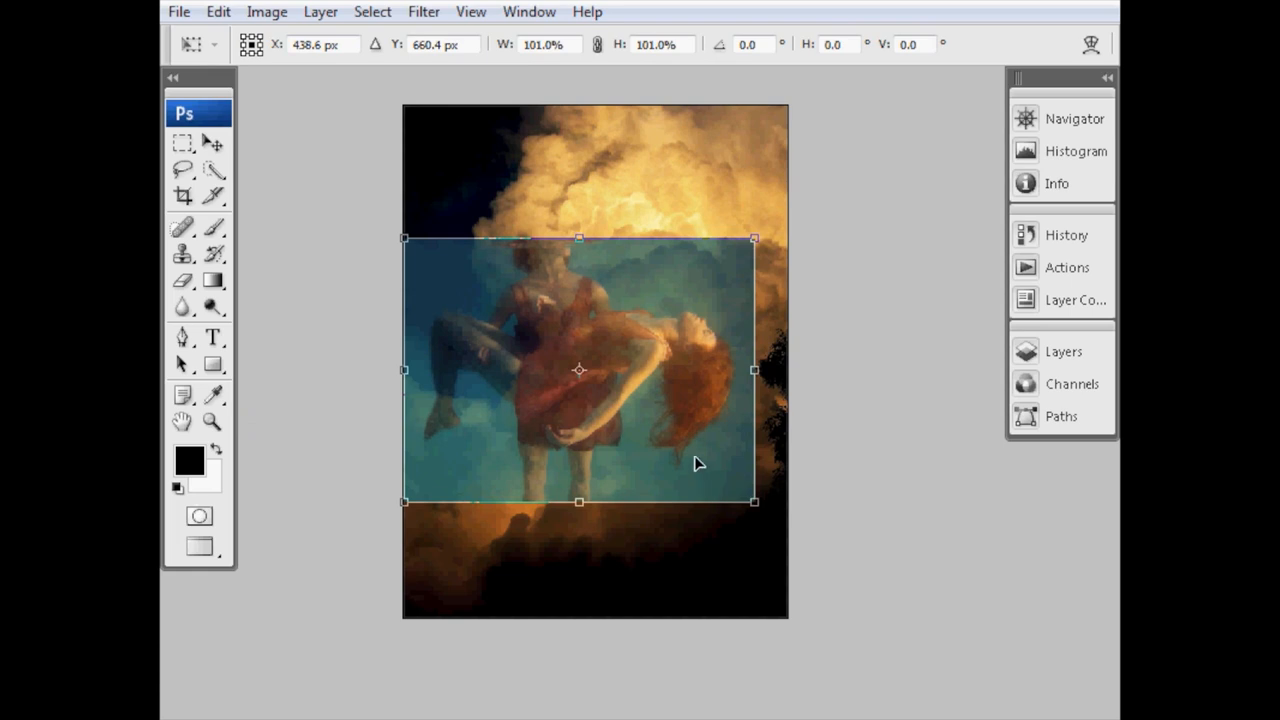
{"action": "left_click_drag", "start_coordinate": [580, 370], "coordinate": [580, 356]}
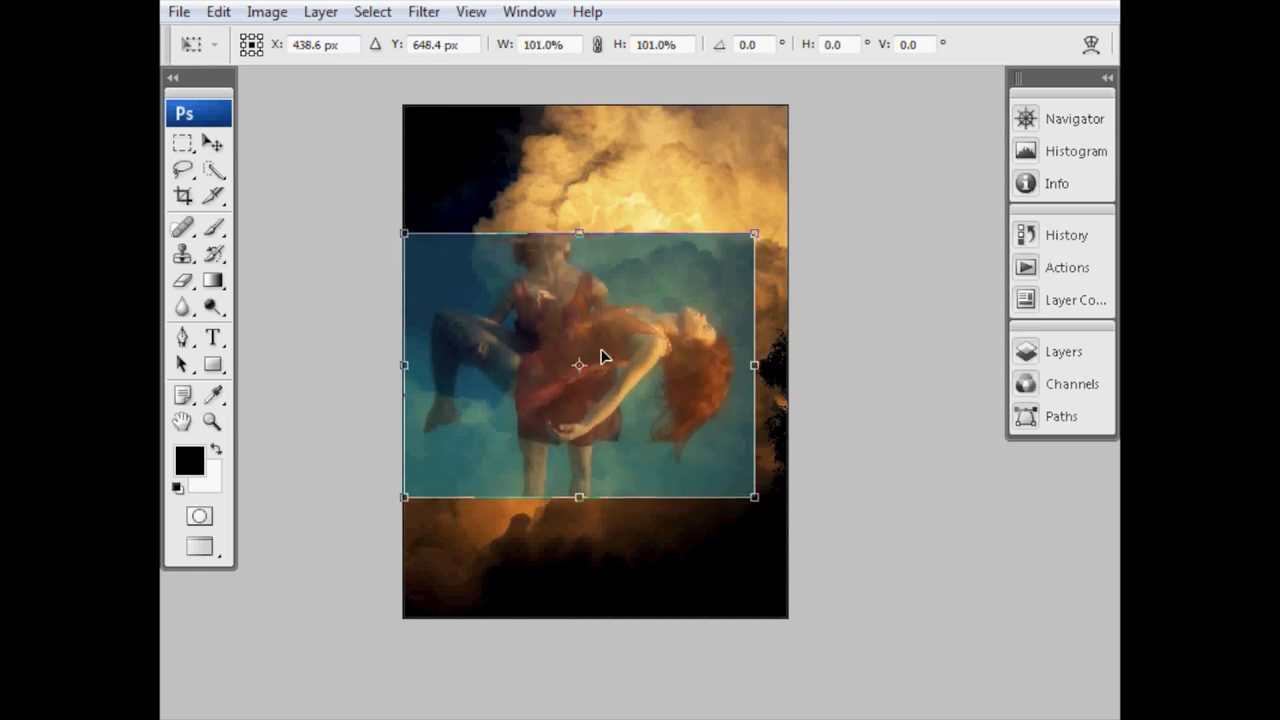
{"action": "mouse_move", "coordinate": [700, 260]}
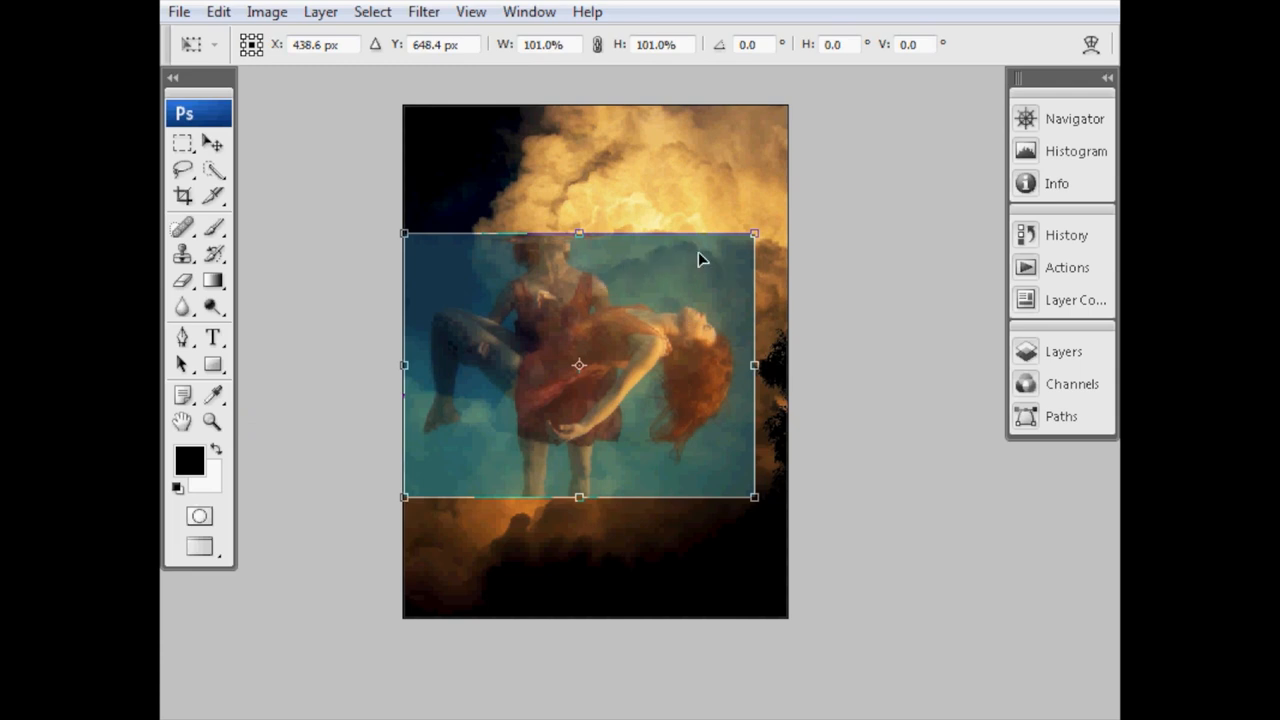
{"action": "mouse_move", "coordinate": [616, 312]}
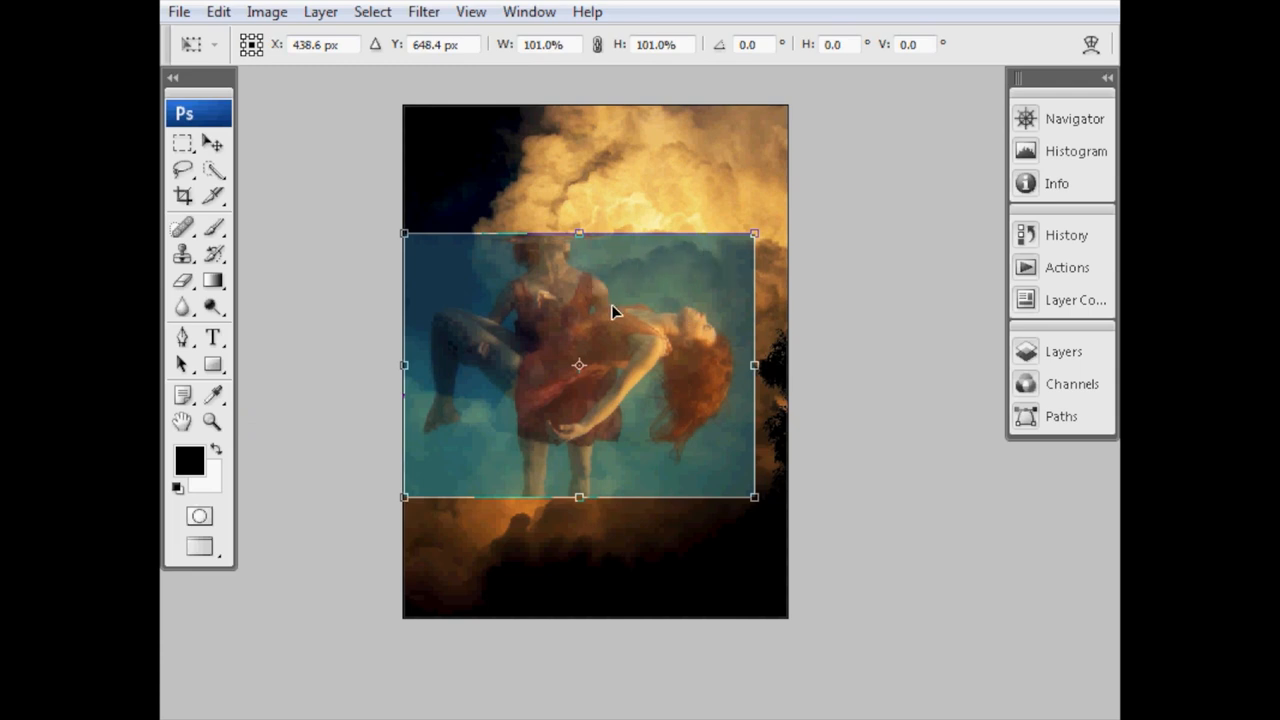
{"action": "mouse_move", "coordinate": [704, 376]}
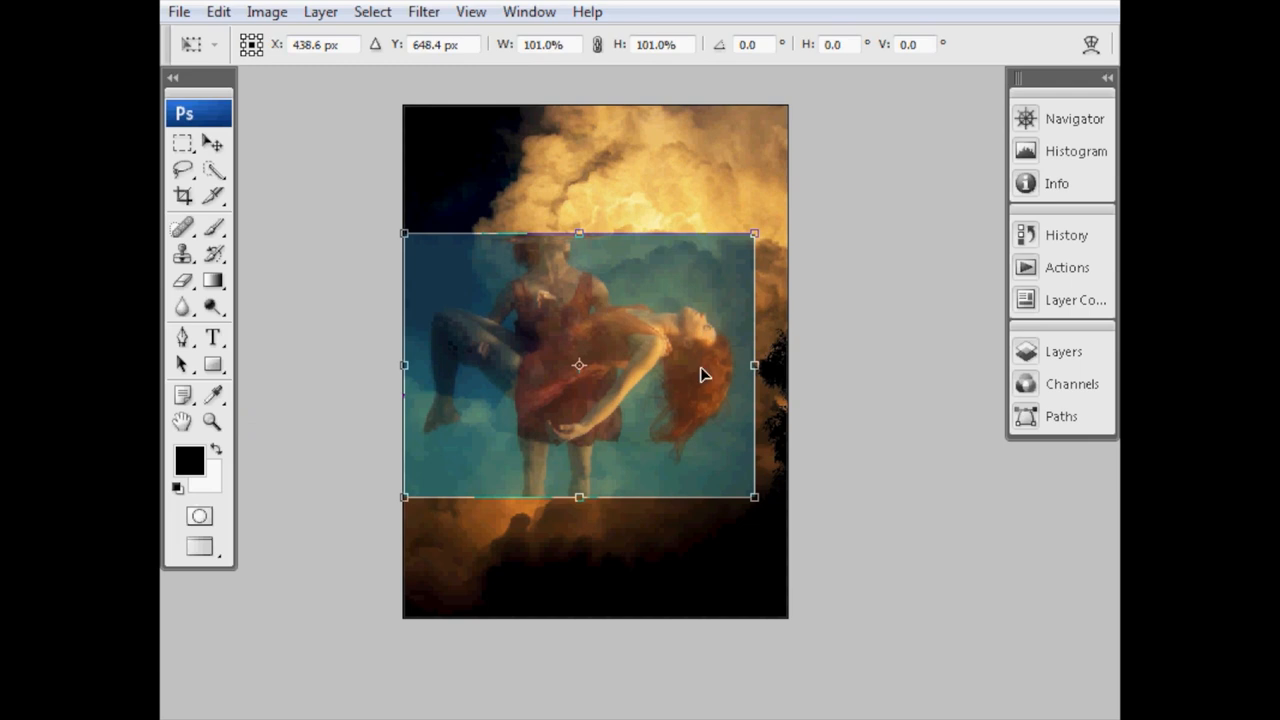
{"action": "mouse_move", "coordinate": [668, 248]}
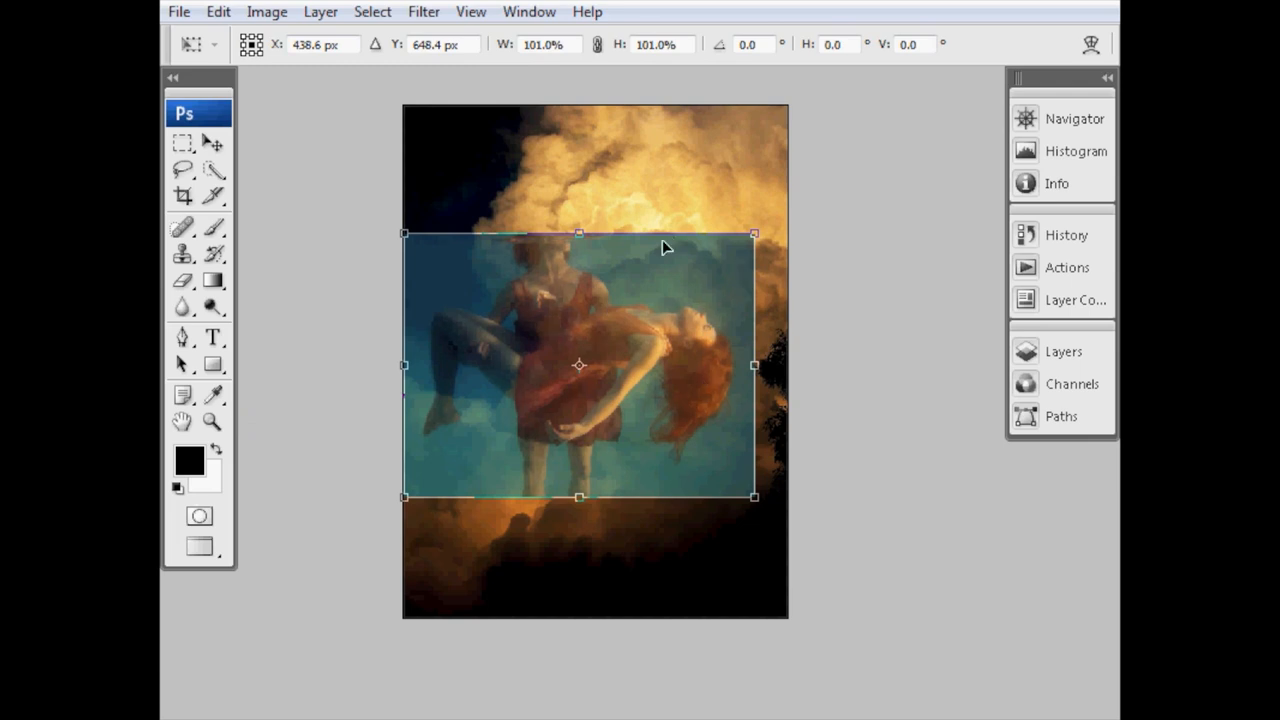
{"action": "mouse_move", "coordinate": [696, 376]}
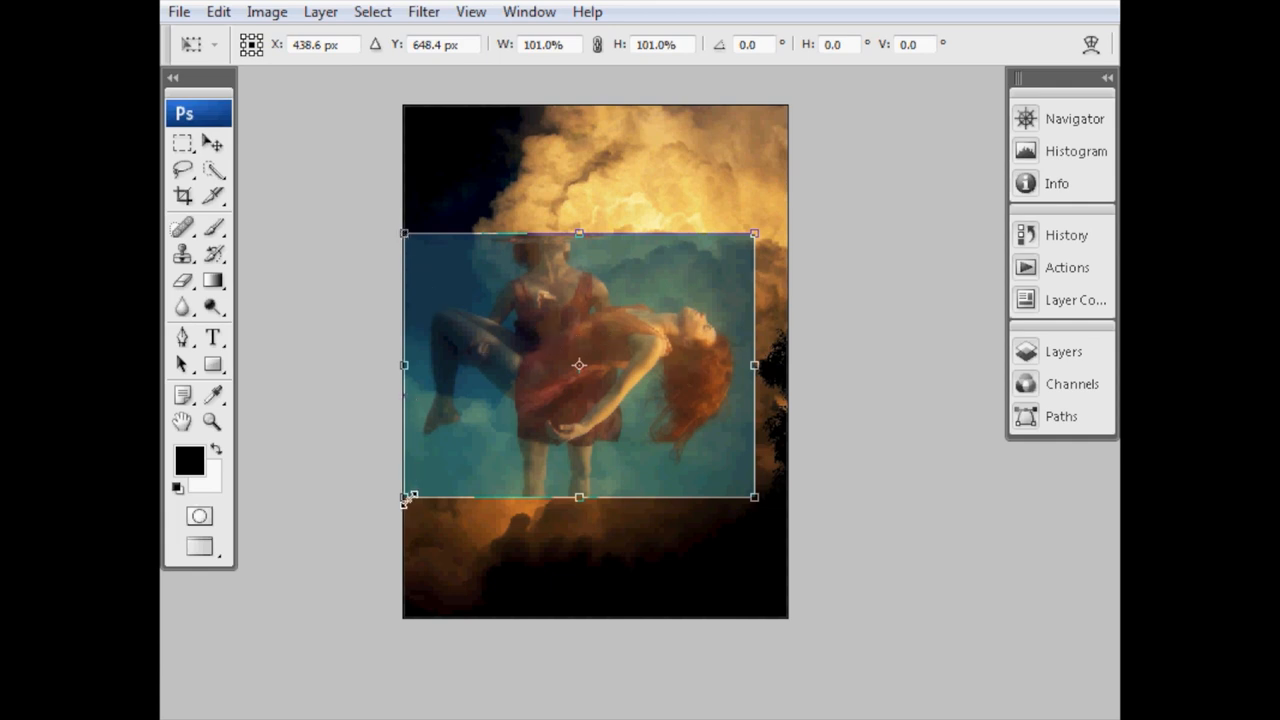
{"action": "left_click_drag", "start_coordinate": [406, 496], "coordinate": [410, 490]}
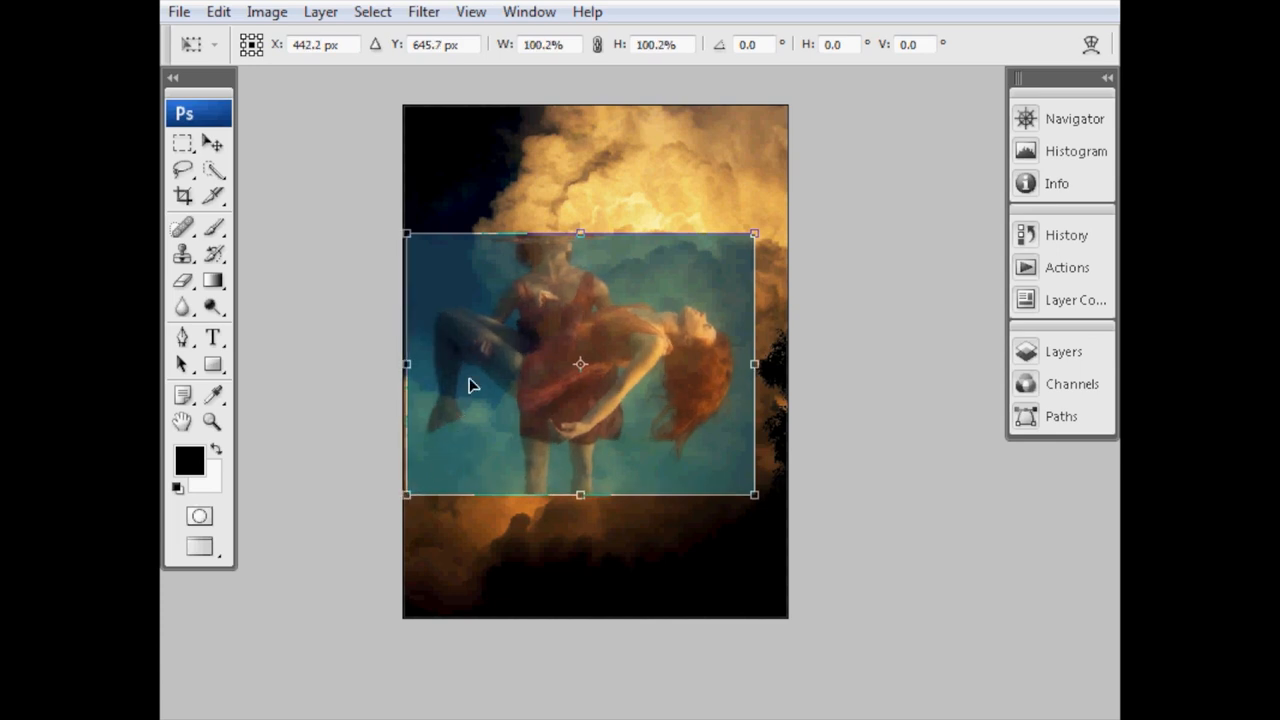
{"action": "left_click_drag", "start_coordinate": [476, 384], "coordinate": [502, 350]}
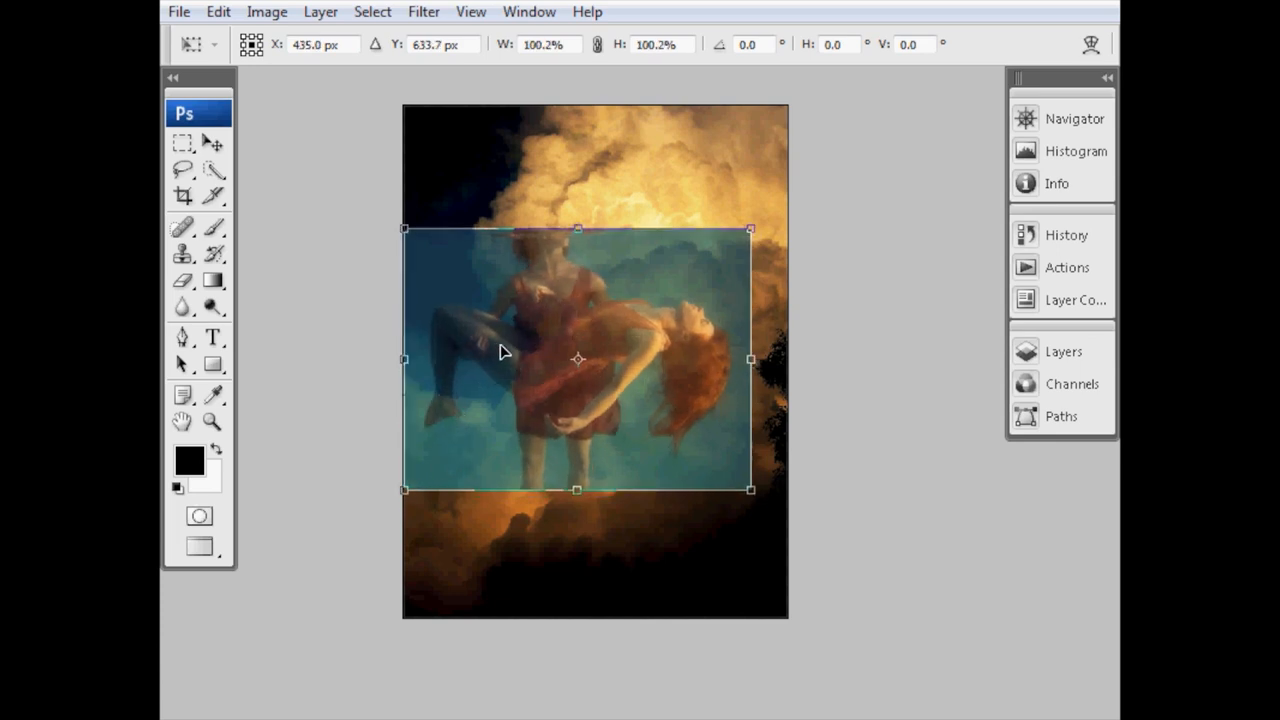
{"action": "left_click_drag", "start_coordinate": [576, 360], "coordinate": [576, 352]}
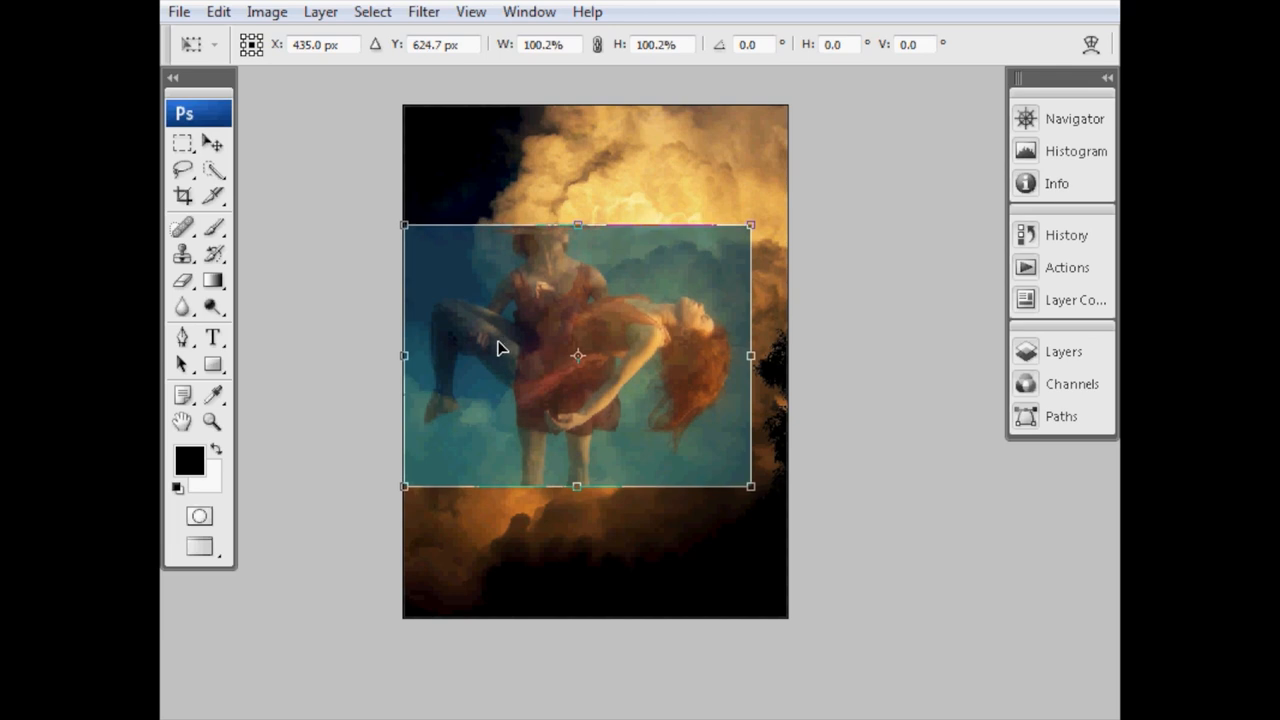
{"action": "left_click_drag", "start_coordinate": [500, 348], "coordinate": [712, 252]}
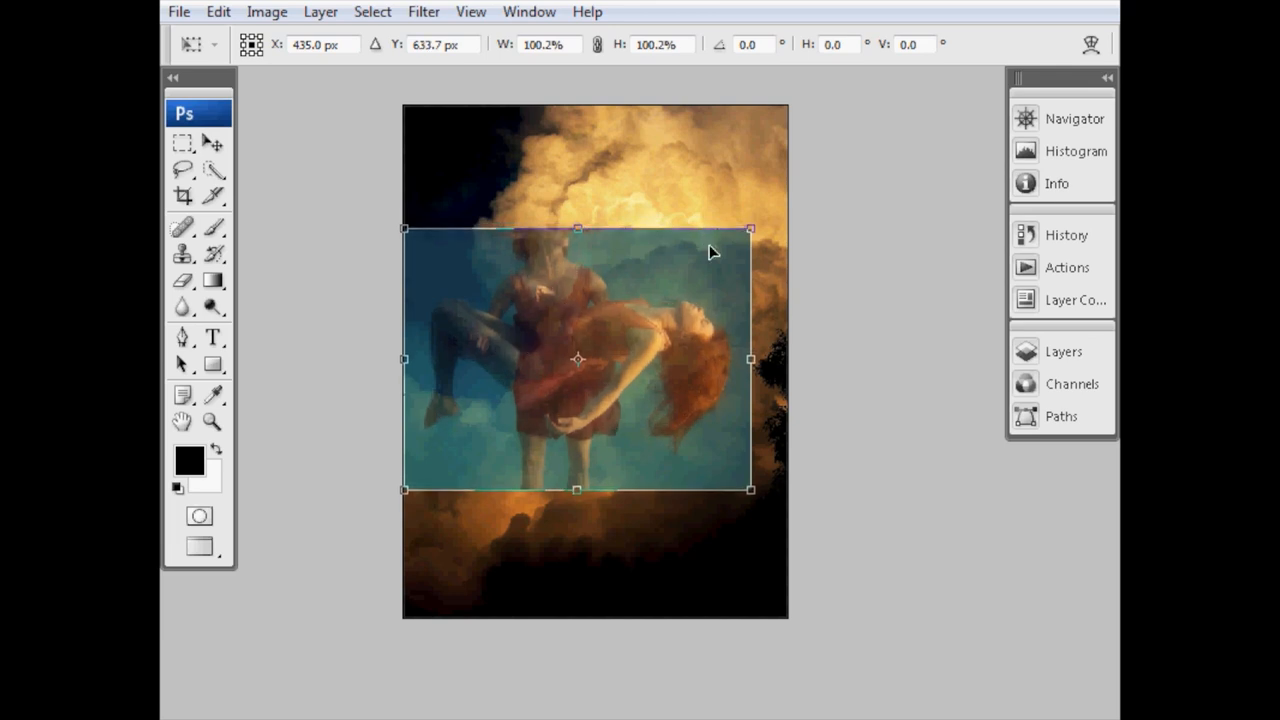
{"action": "mouse_move", "coordinate": [696, 504]}
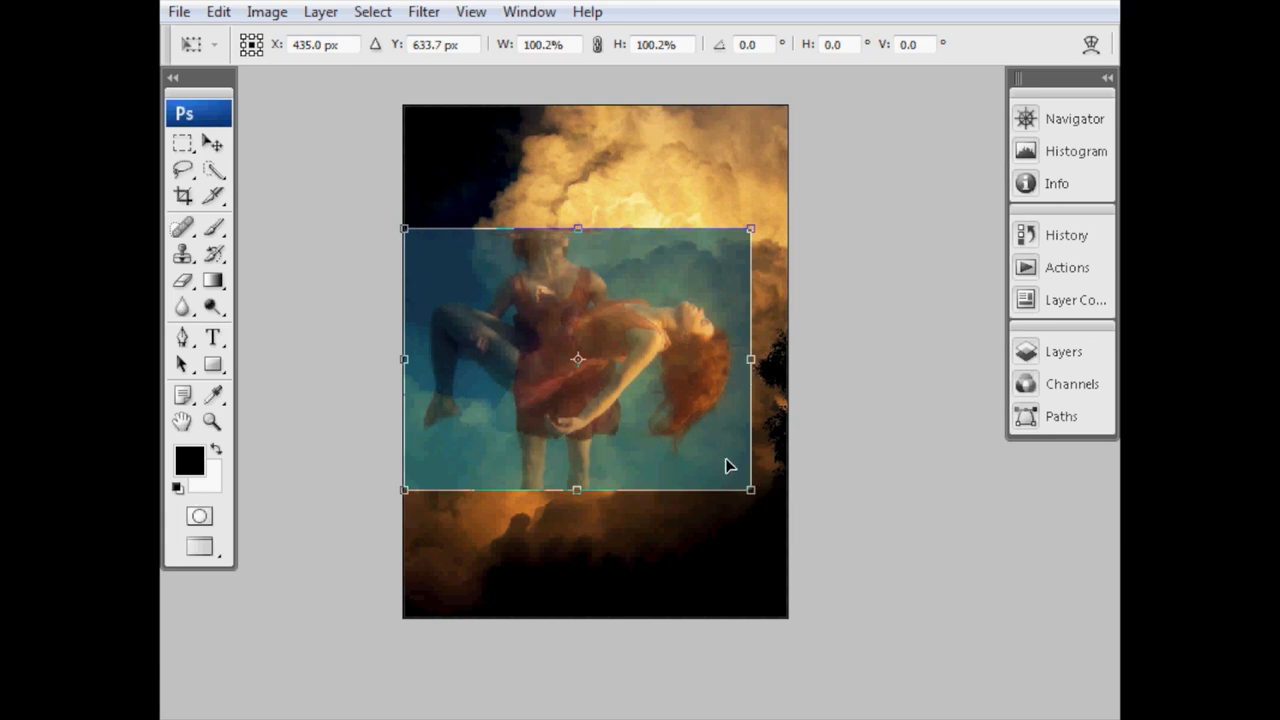
{"action": "mouse_move", "coordinate": [752, 490]}
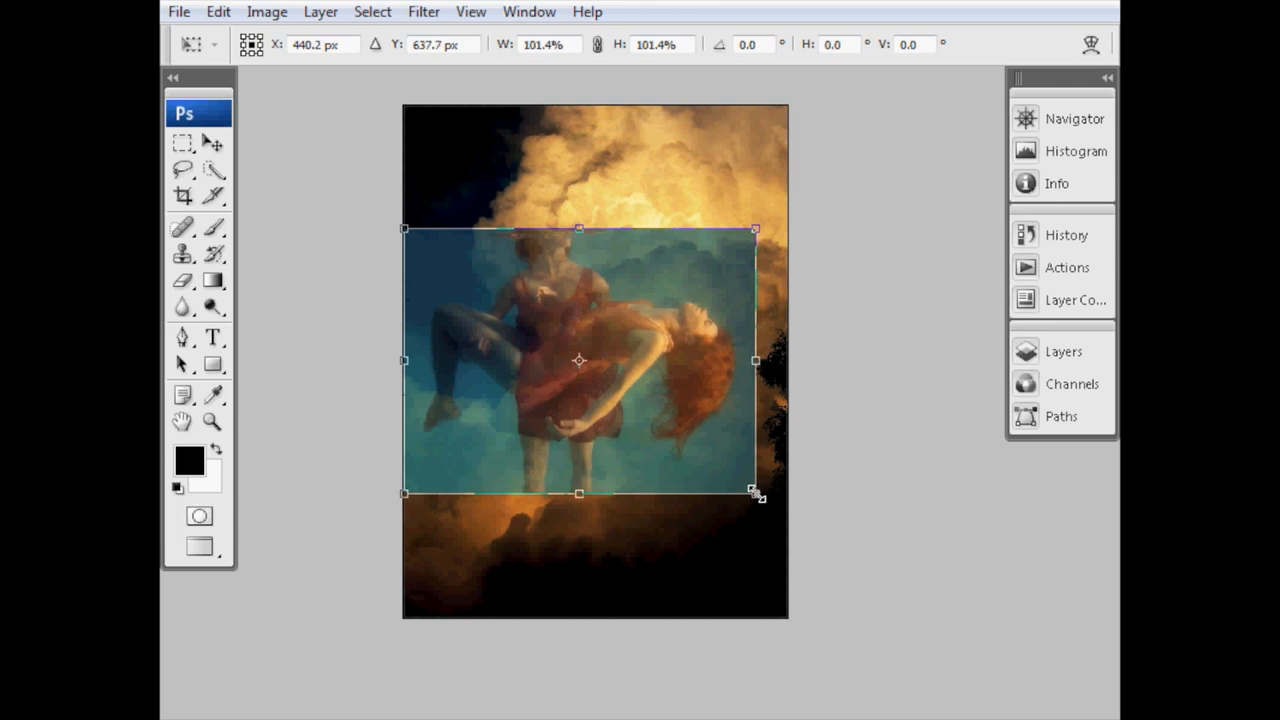
{"action": "mouse_move", "coordinate": [596, 328]}
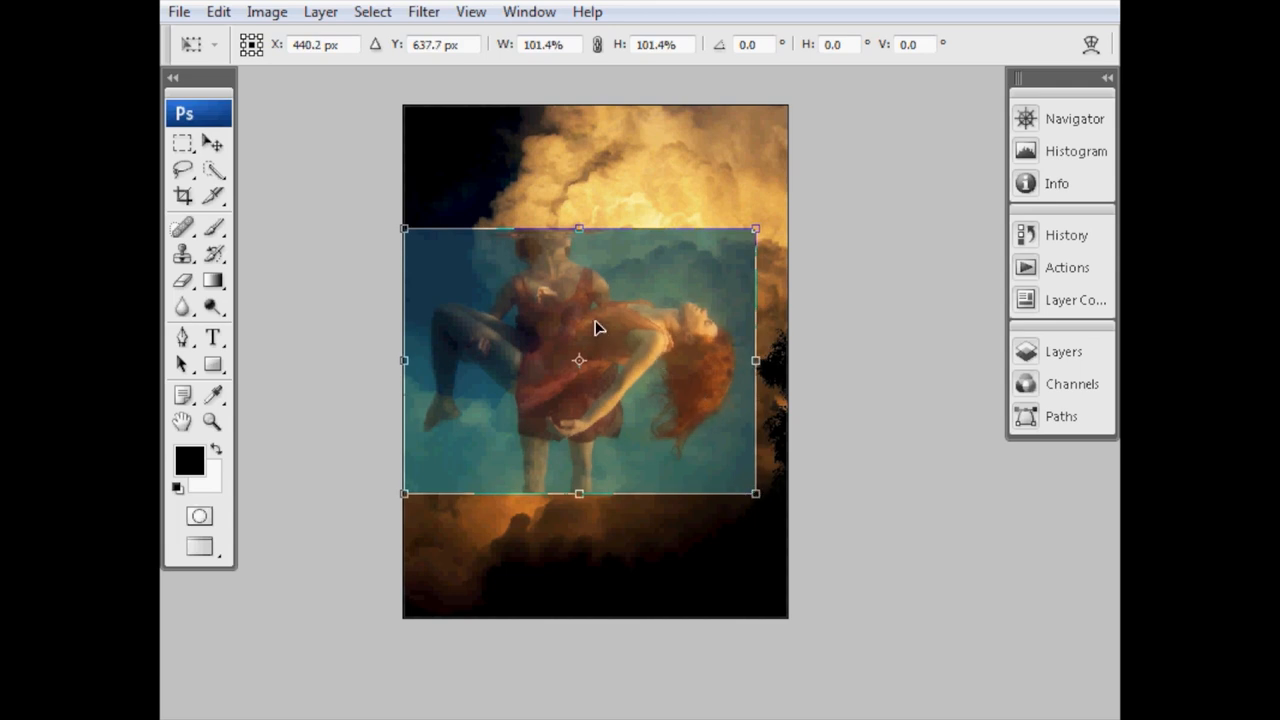
{"action": "left_click", "coordinate": [212, 144]}
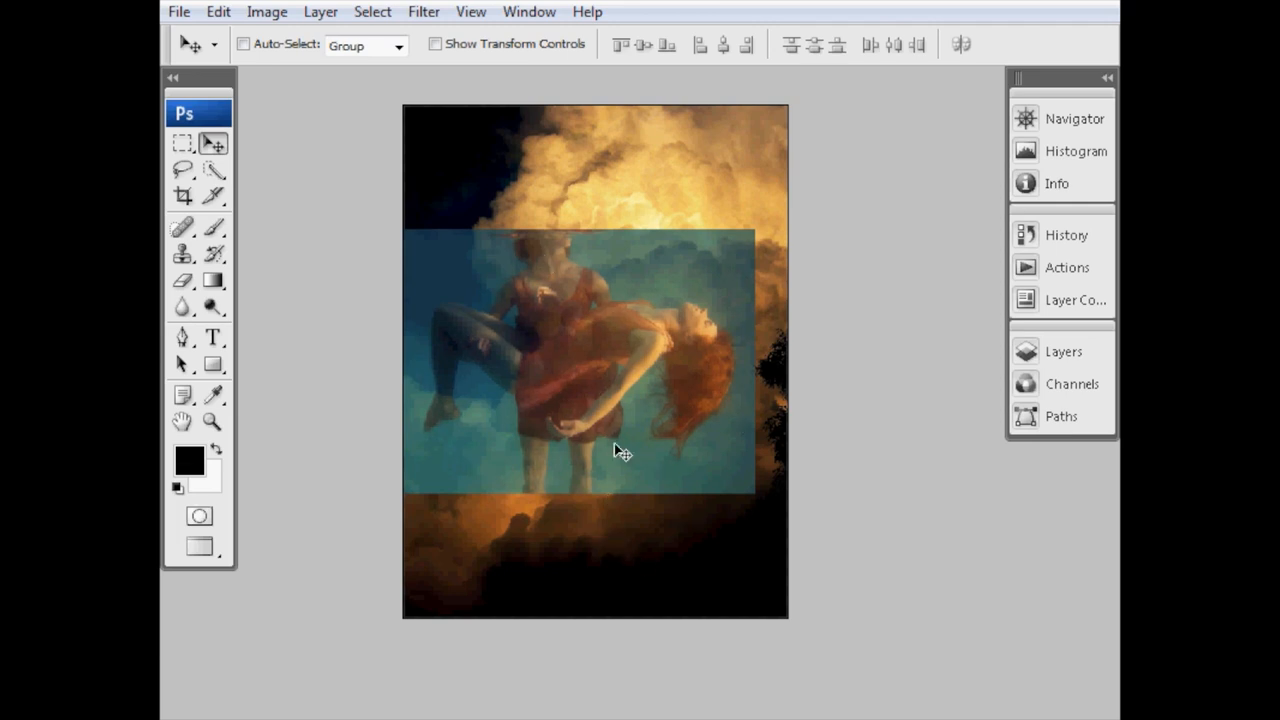
- Raise the Ang and Mandy layer's opacity from 66% to 100% in the Layers panel
{"action": "left_click", "coordinate": [1062, 352]}
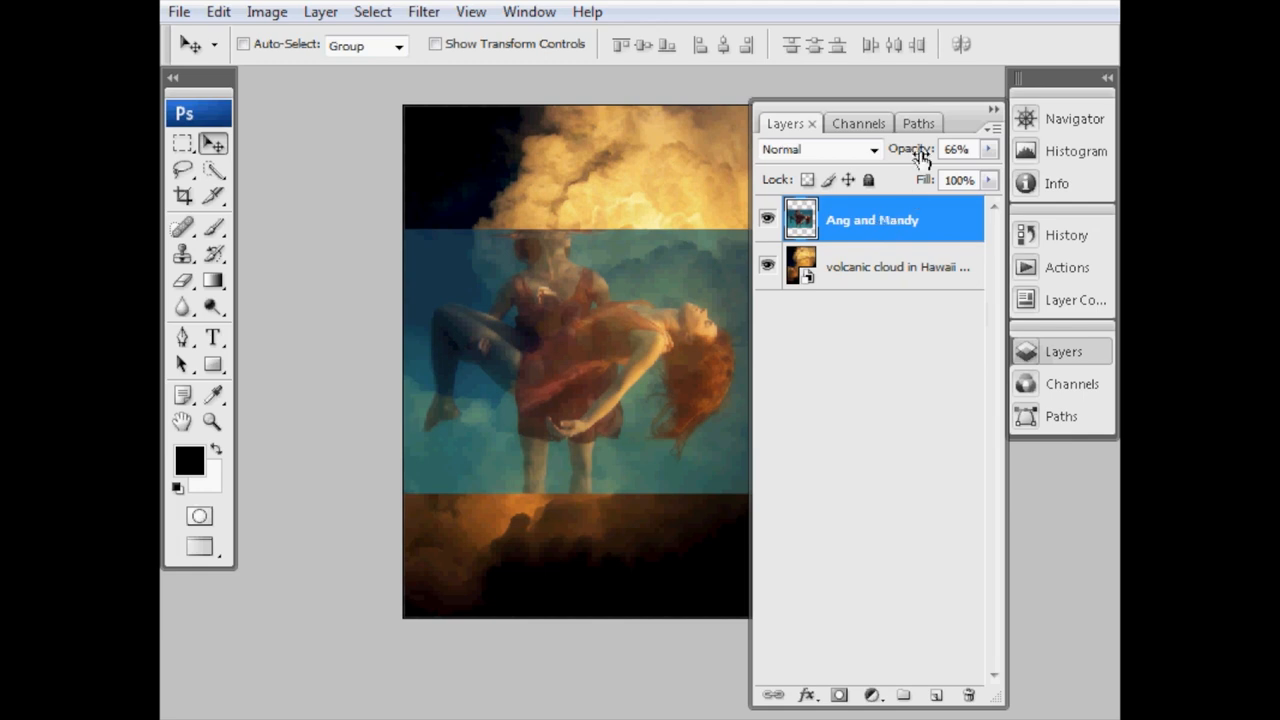
{"action": "left_click", "coordinate": [988, 148]}
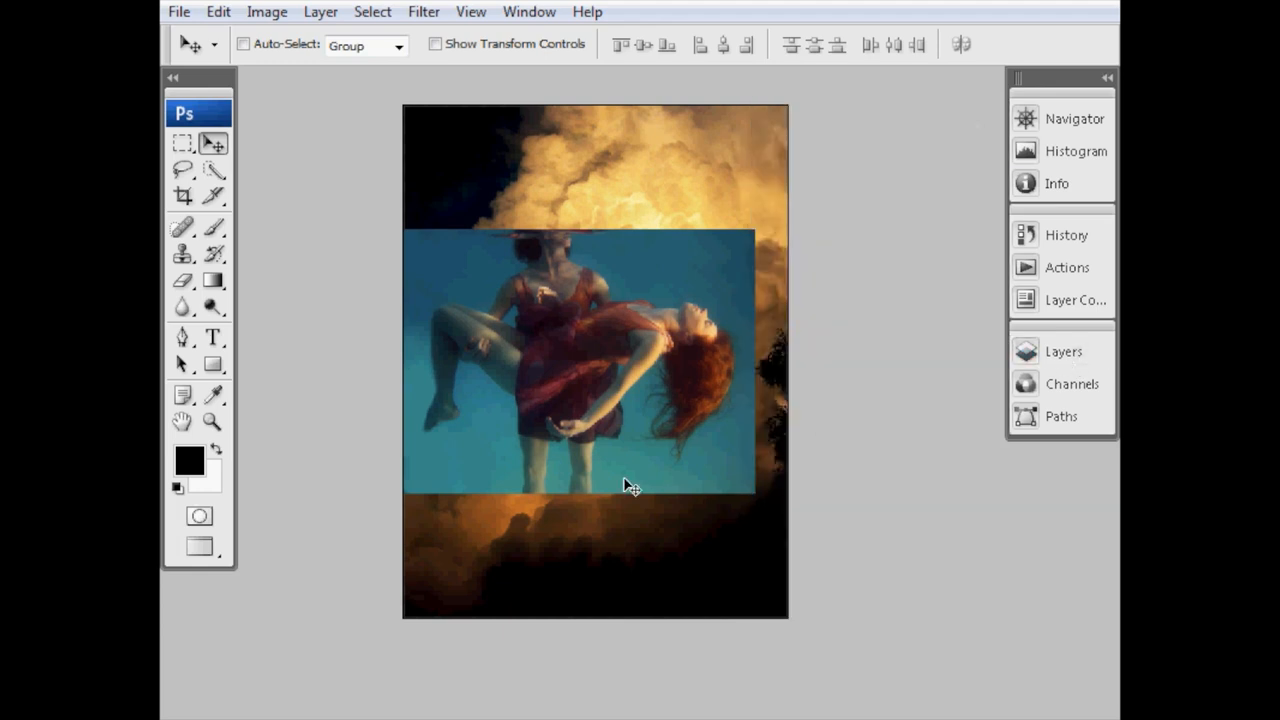
{"action": "mouse_move", "coordinate": [656, 256]}
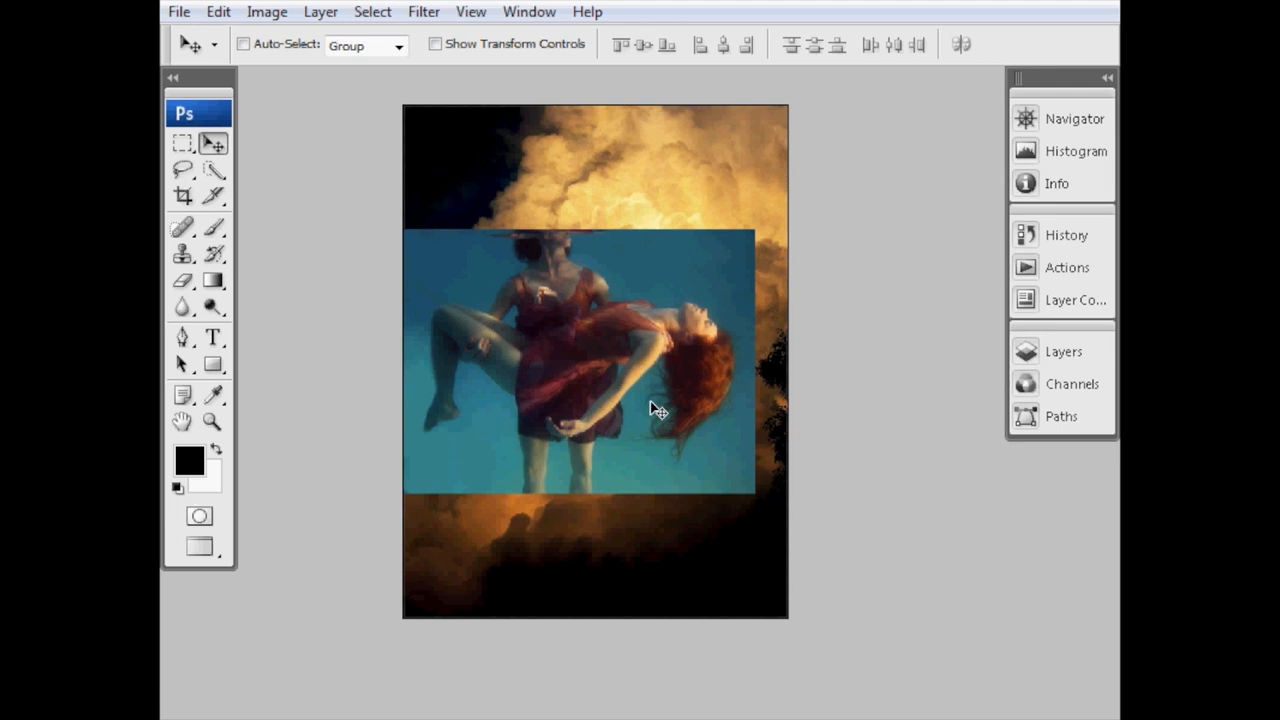
{"action": "mouse_move", "coordinate": [730, 424]}
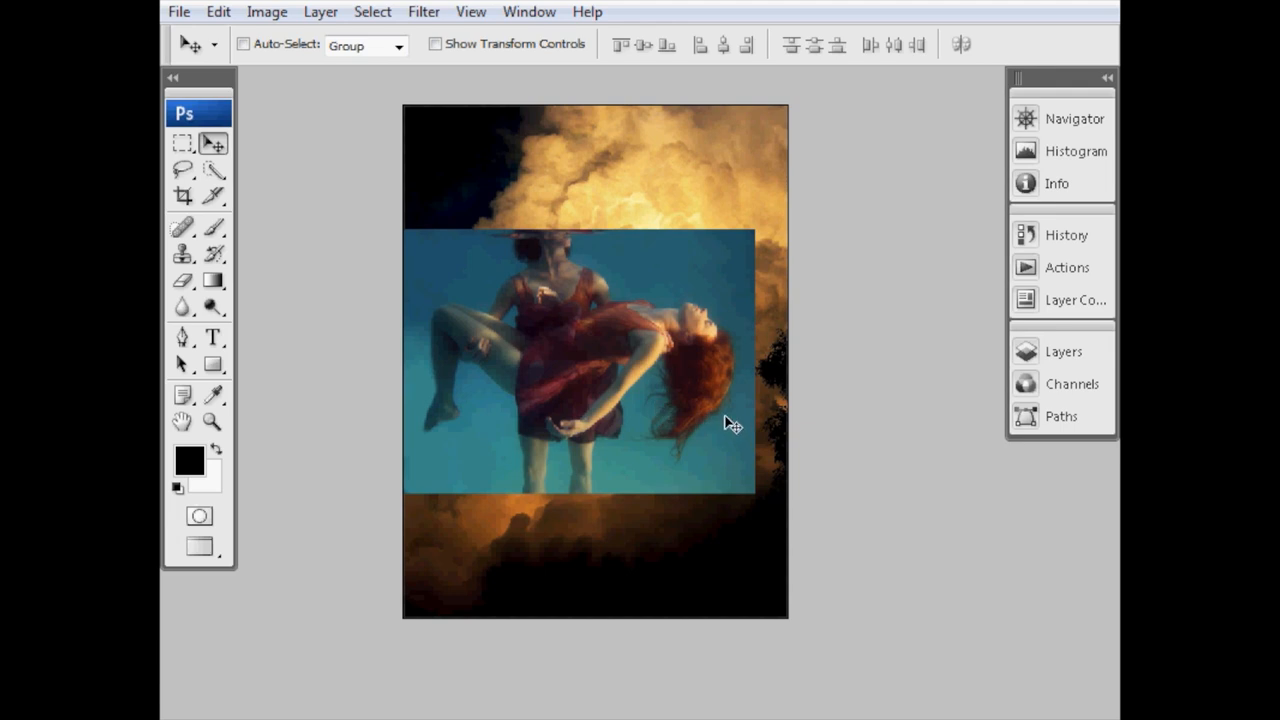
{"action": "mouse_move", "coordinate": [620, 370]}
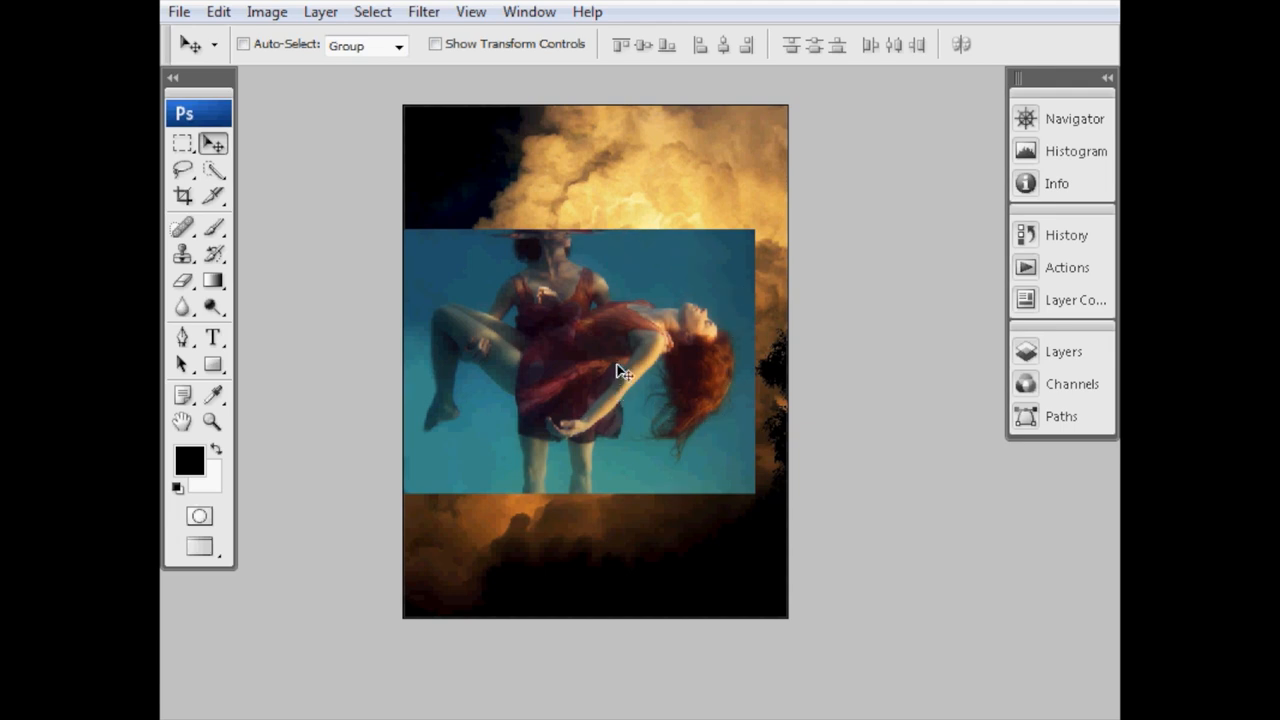
{"action": "mouse_move", "coordinate": [862, 358]}
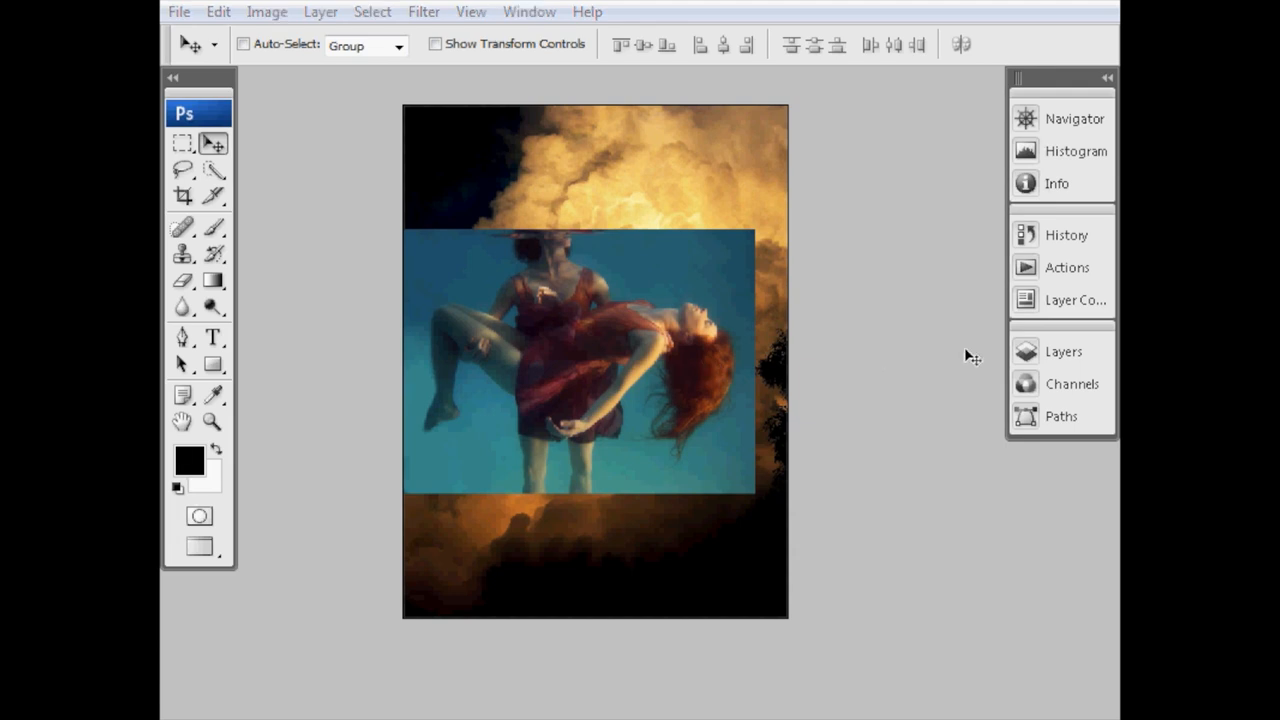
- Add a layer mask to the Ang and Mandy layer from the Layers panel
{"action": "left_click", "coordinate": [1064, 352]}
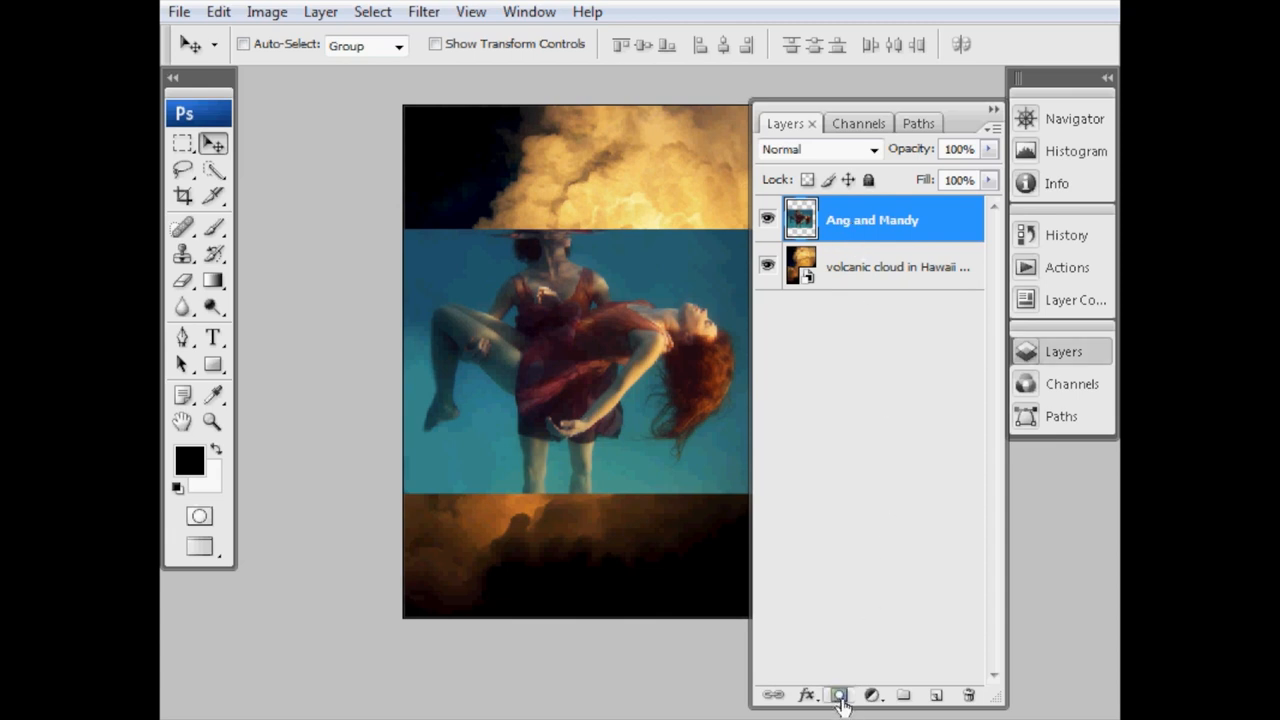
{"action": "mouse_move", "coordinate": [840, 696]}
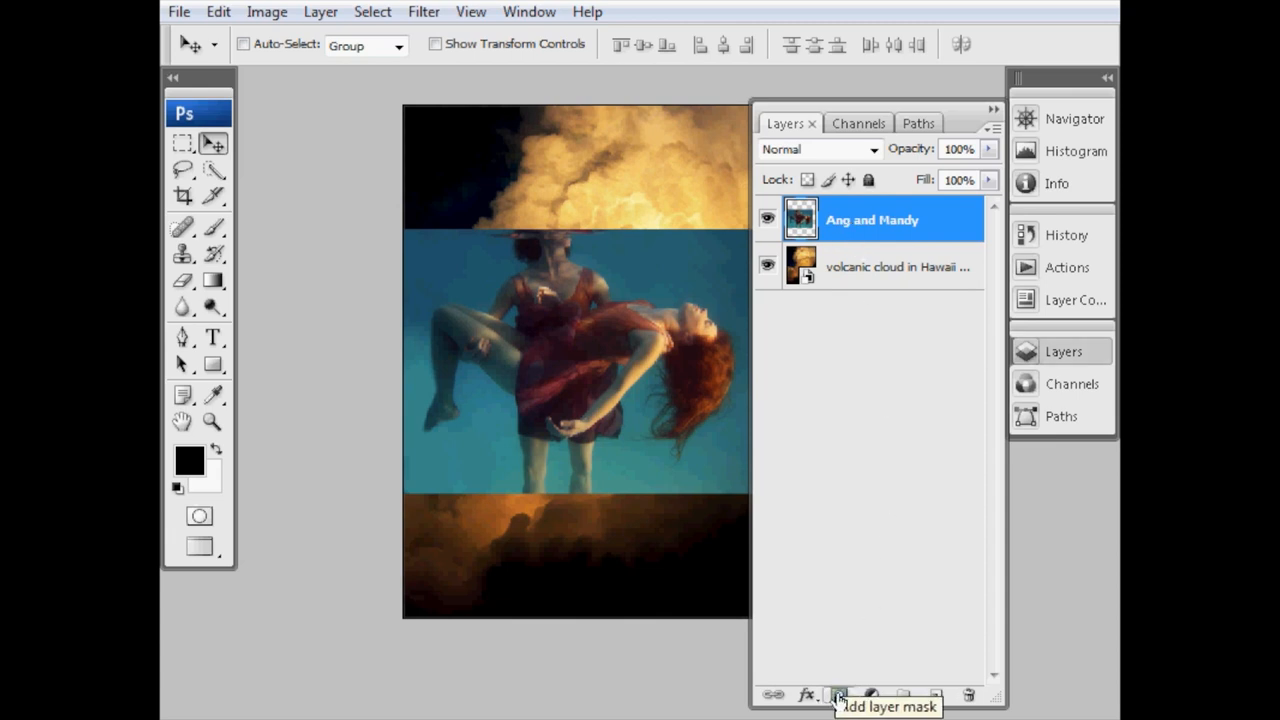
{"action": "left_click", "coordinate": [838, 694]}
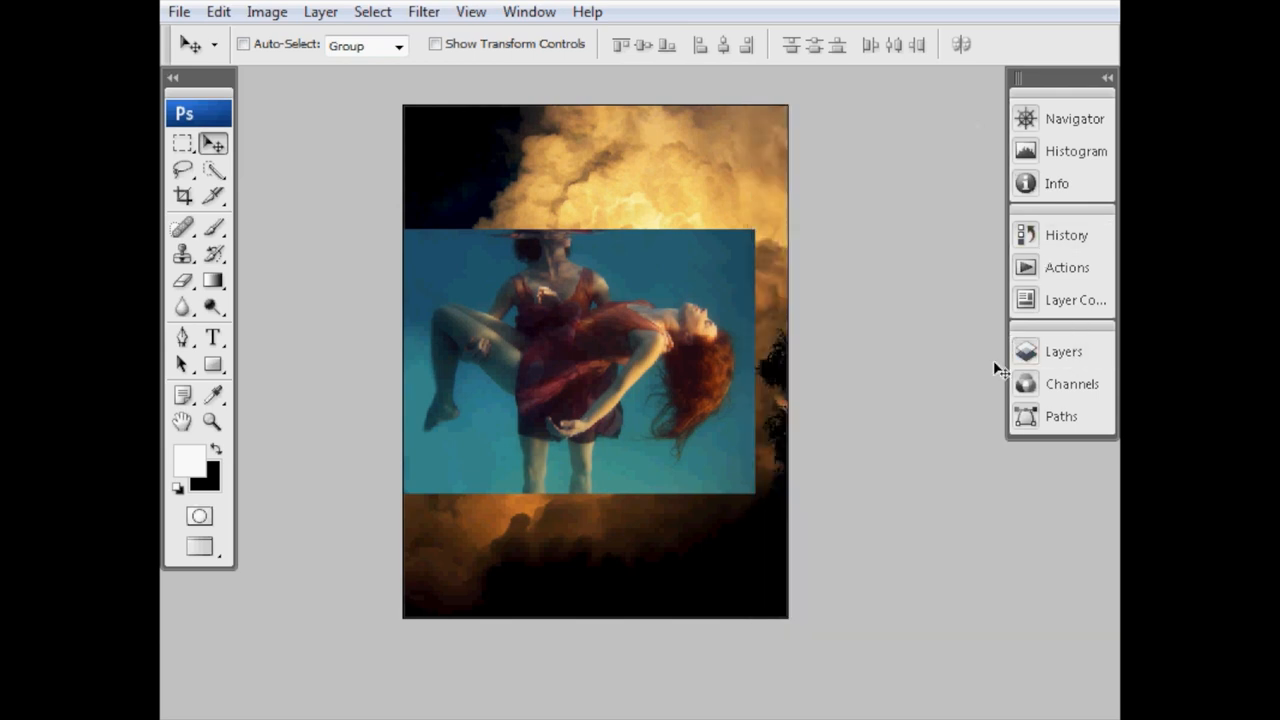
{"action": "mouse_move", "coordinate": [738, 304]}
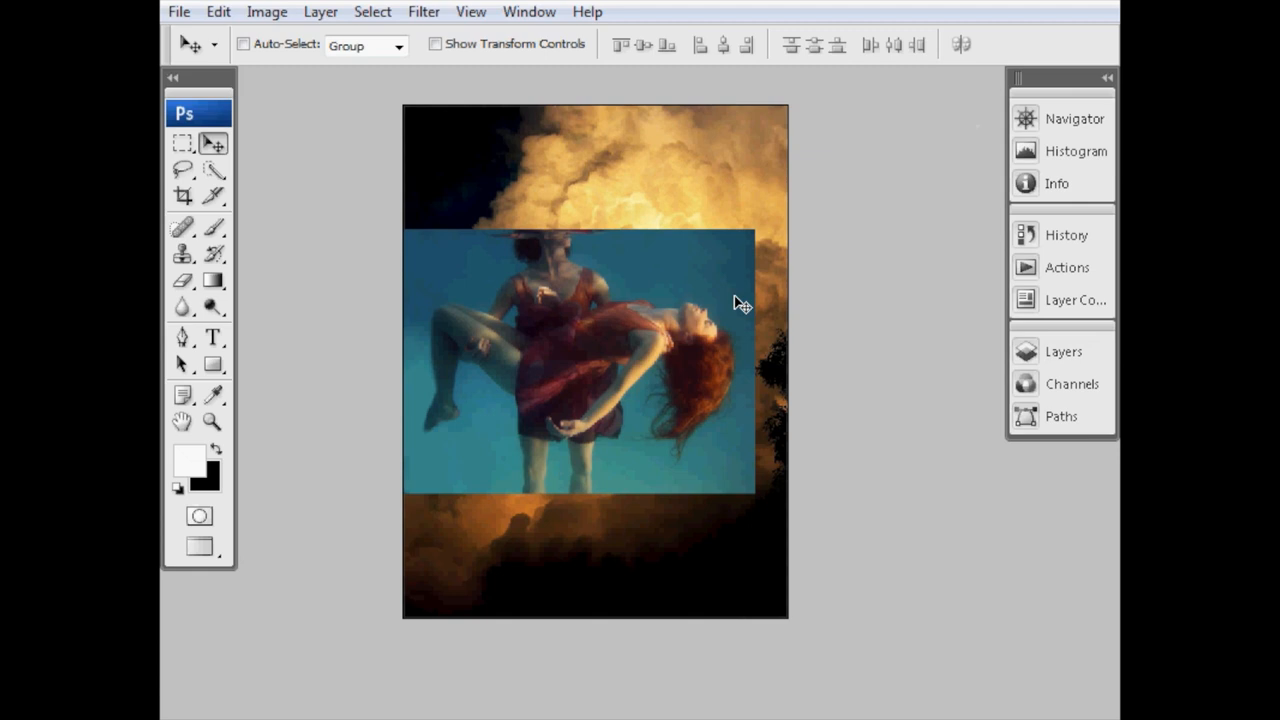
{"action": "mouse_move", "coordinate": [668, 292]}
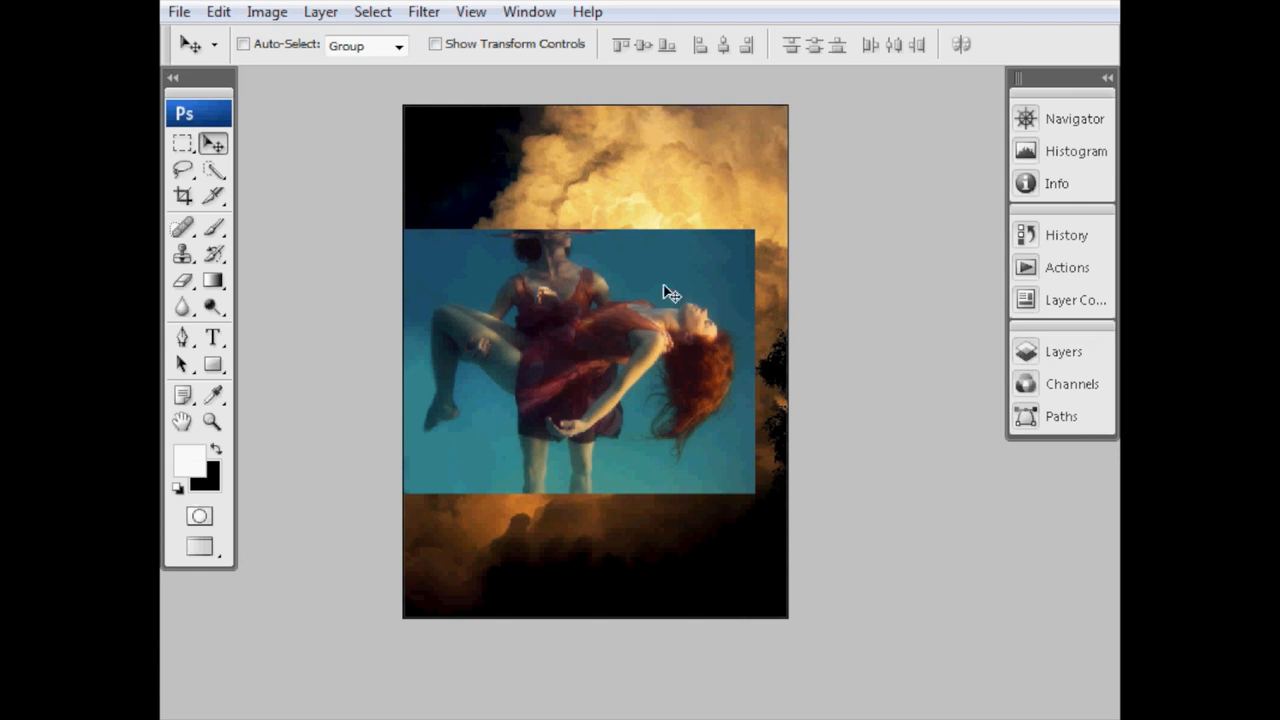
{"action": "mouse_move", "coordinate": [764, 350]}
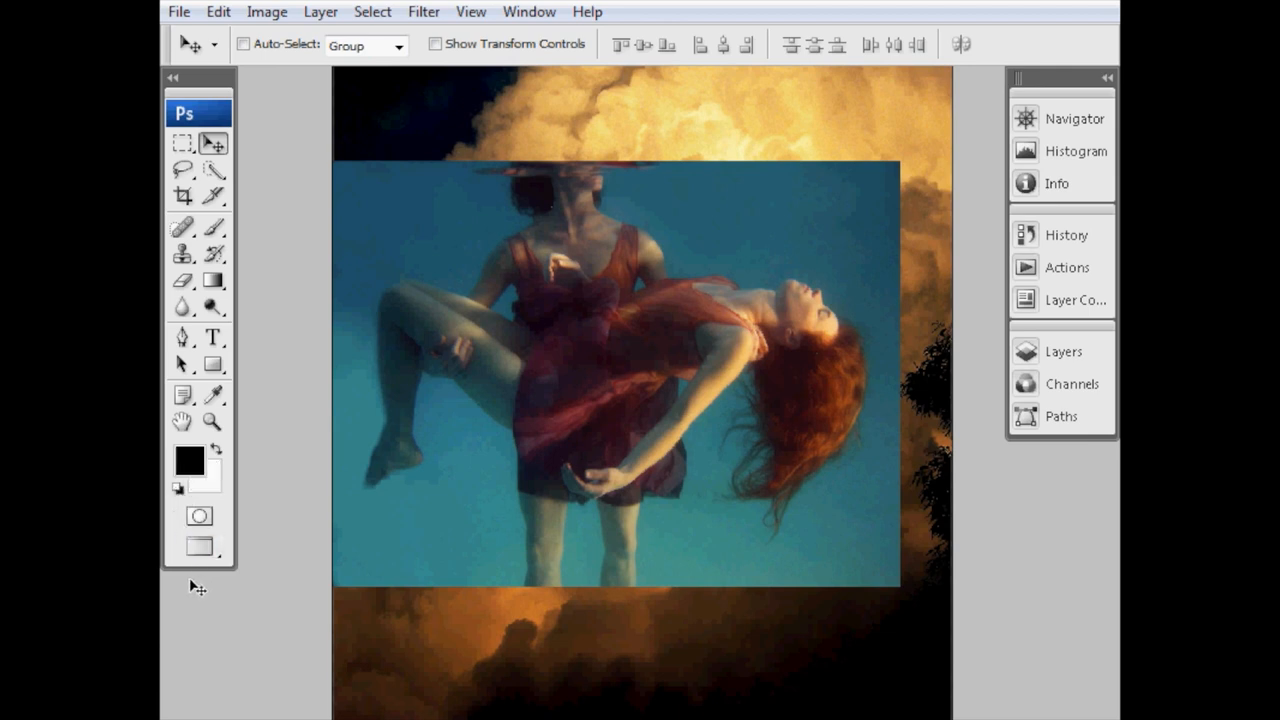
- Paint black with a 150 px brush on the mask to hide the water right of the couple and around her hair
{"action": "left_click", "coordinate": [216, 448]}
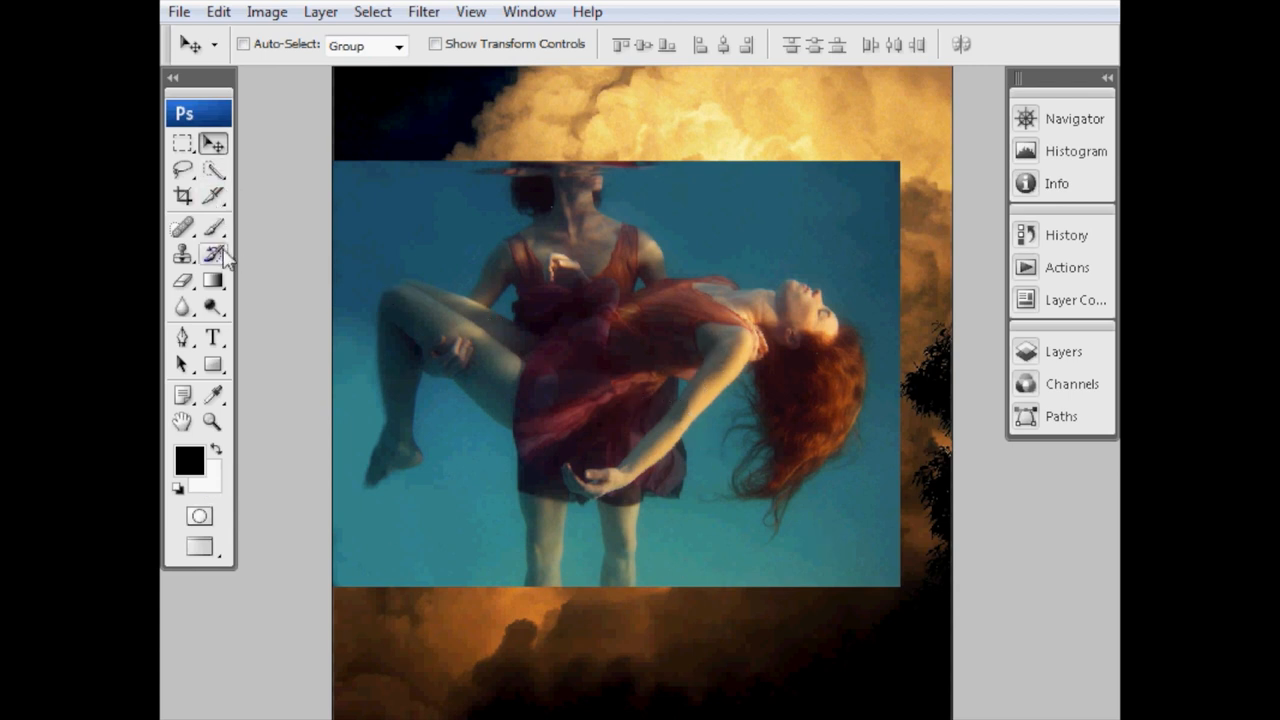
{"action": "left_click", "coordinate": [184, 228]}
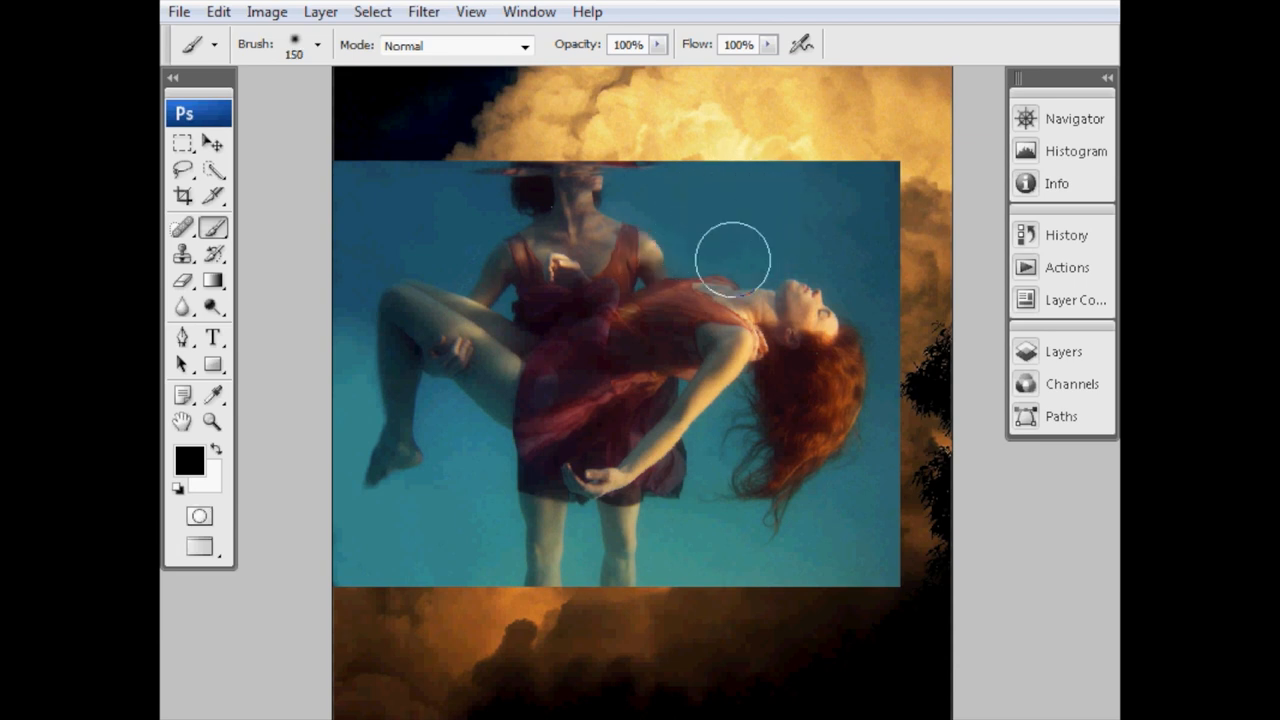
{"action": "mouse_move", "coordinate": [820, 140]}
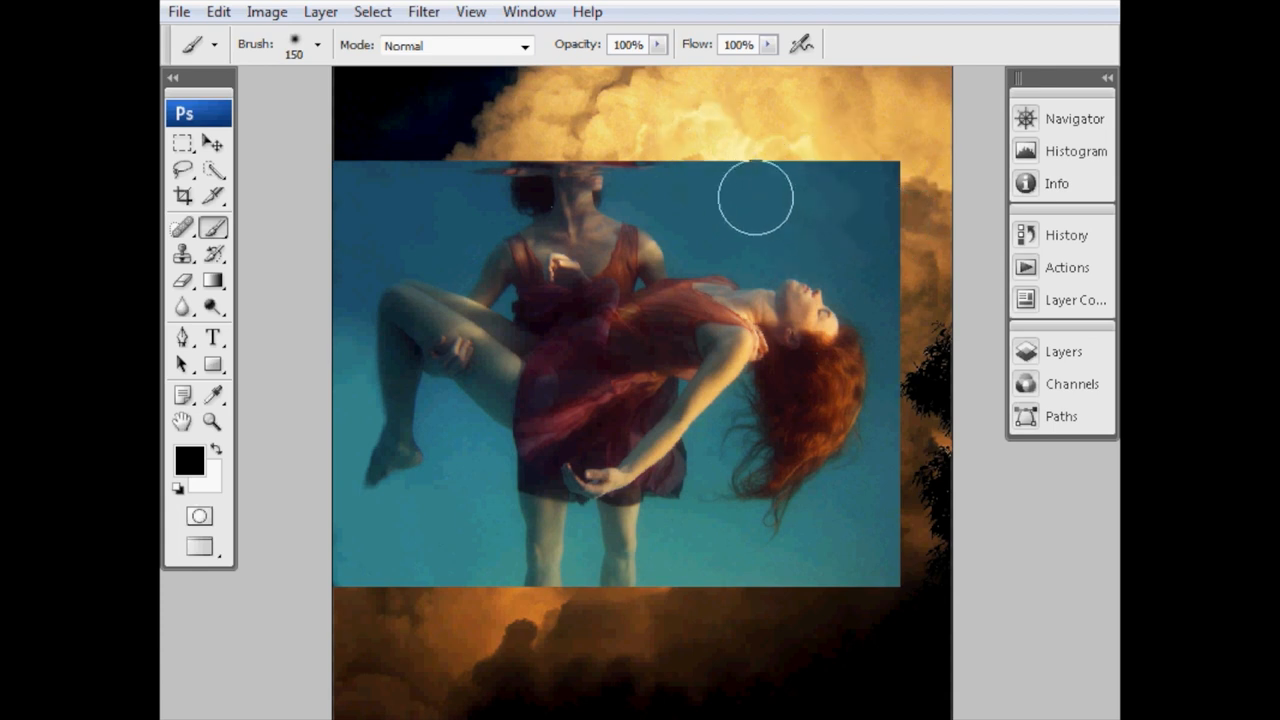
{"action": "mouse_move", "coordinate": [716, 210]}
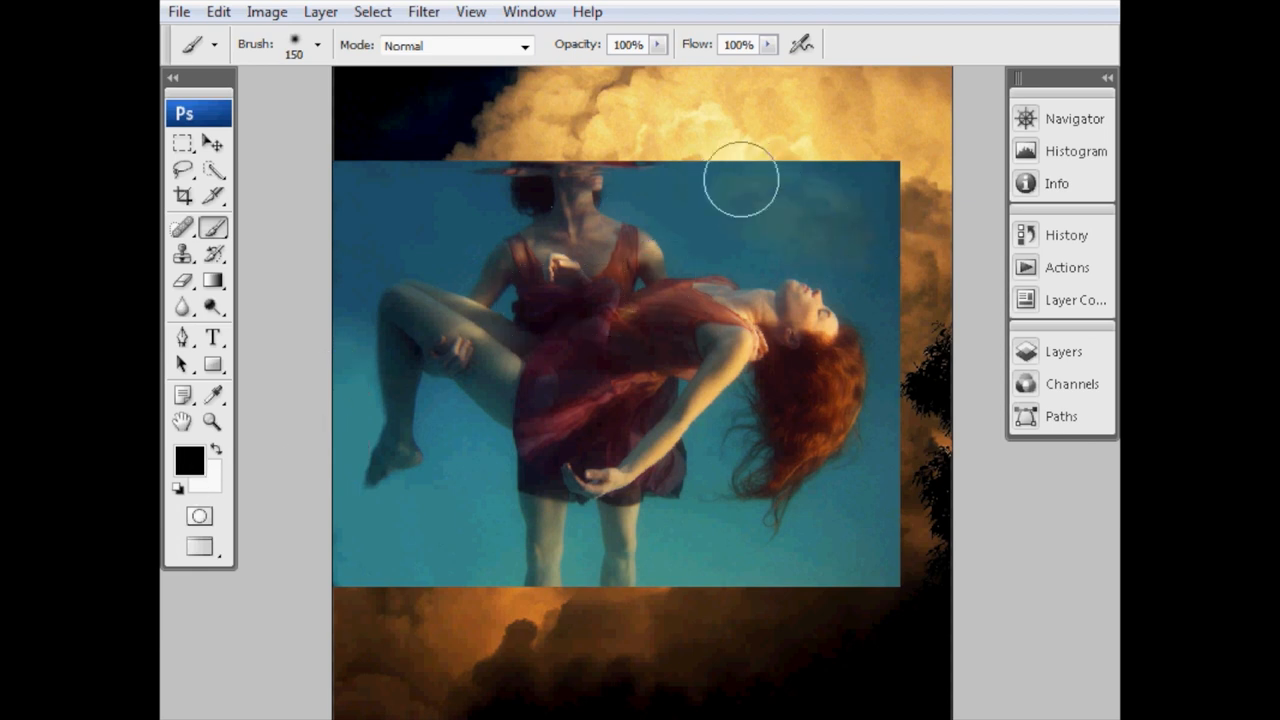
{"action": "left_click_drag", "start_coordinate": [740, 178], "coordinate": [664, 184]}
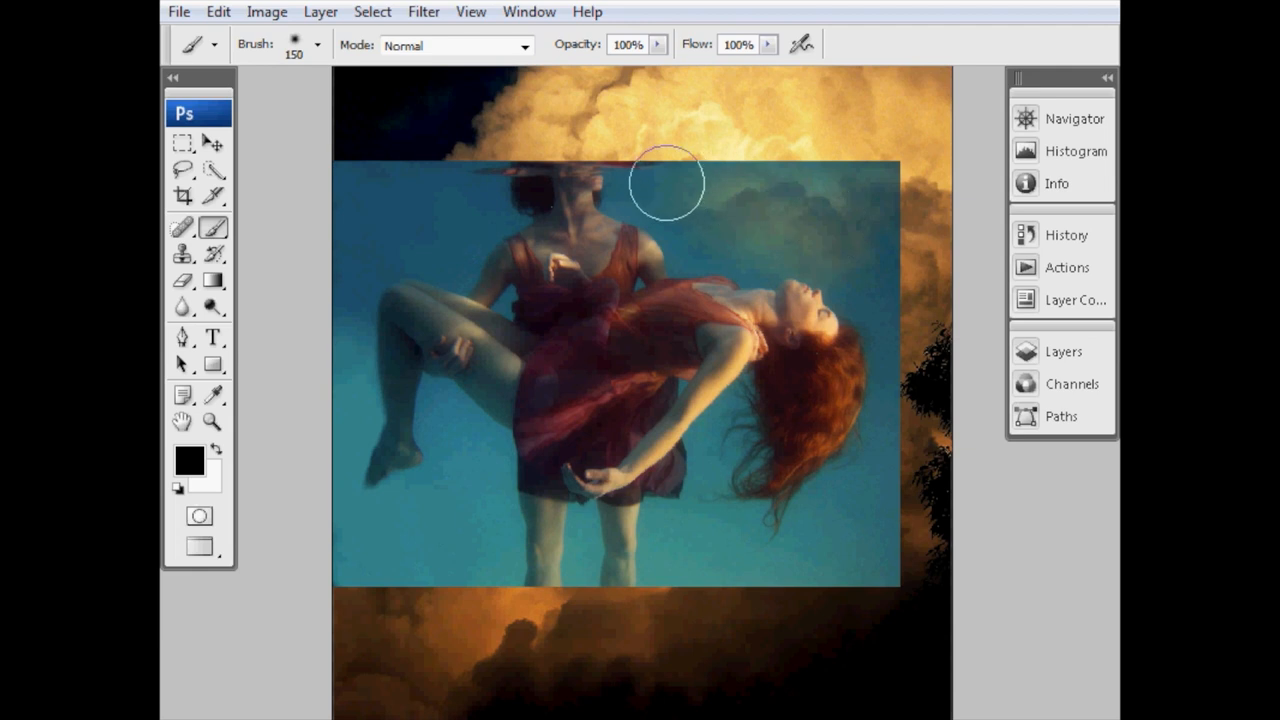
{"action": "left_click_drag", "start_coordinate": [668, 182], "coordinate": [632, 160]}
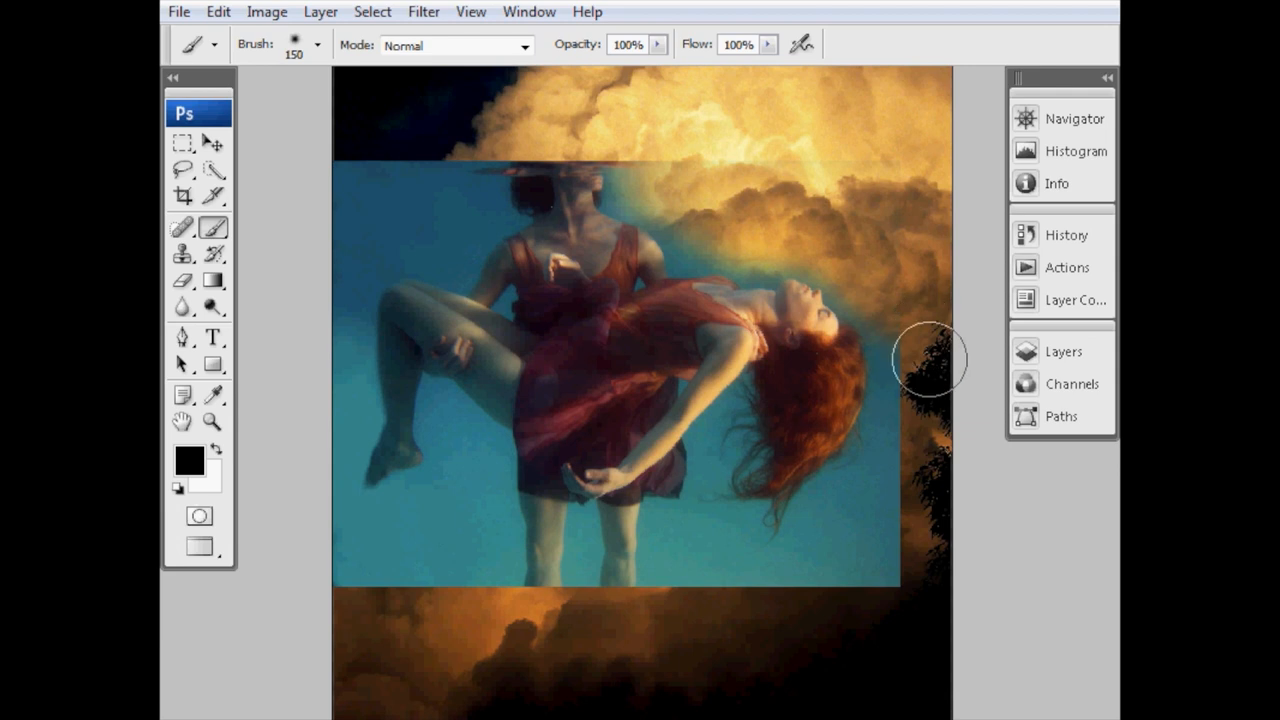
{"action": "left_click_drag", "start_coordinate": [930, 360], "coordinate": [832, 578]}
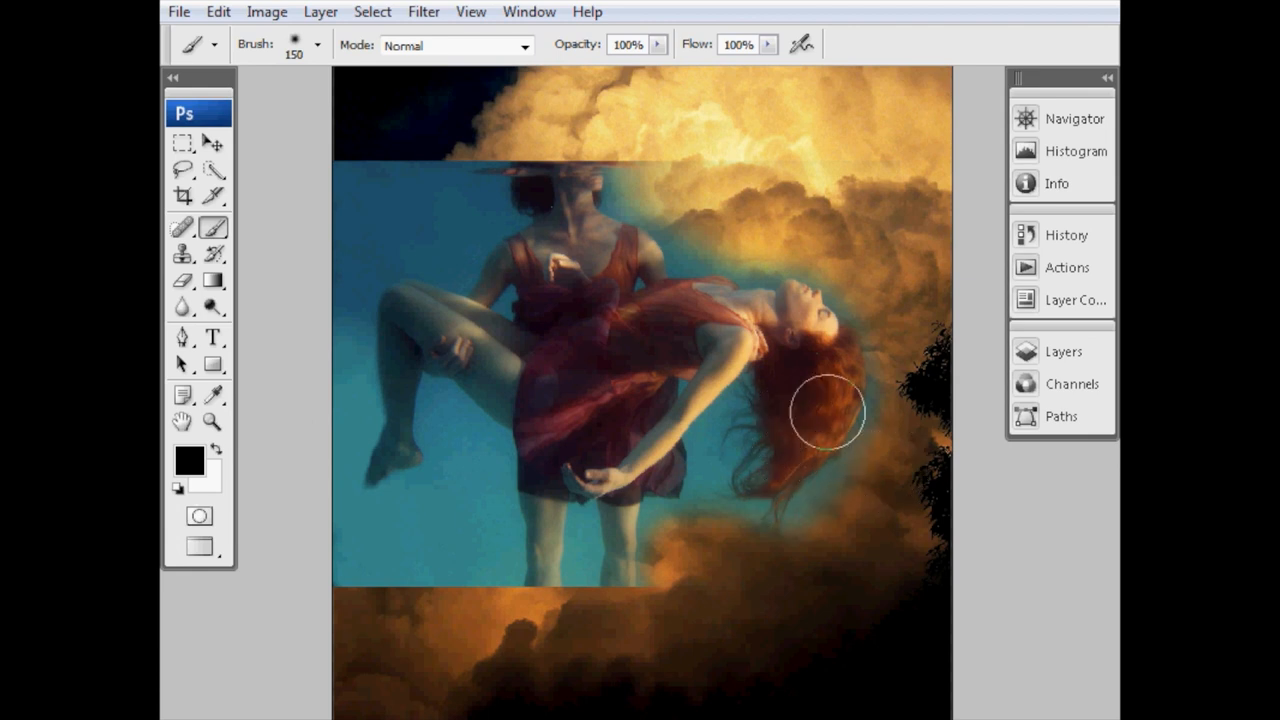
{"action": "left_click_drag", "start_coordinate": [824, 410], "coordinate": [730, 500]}
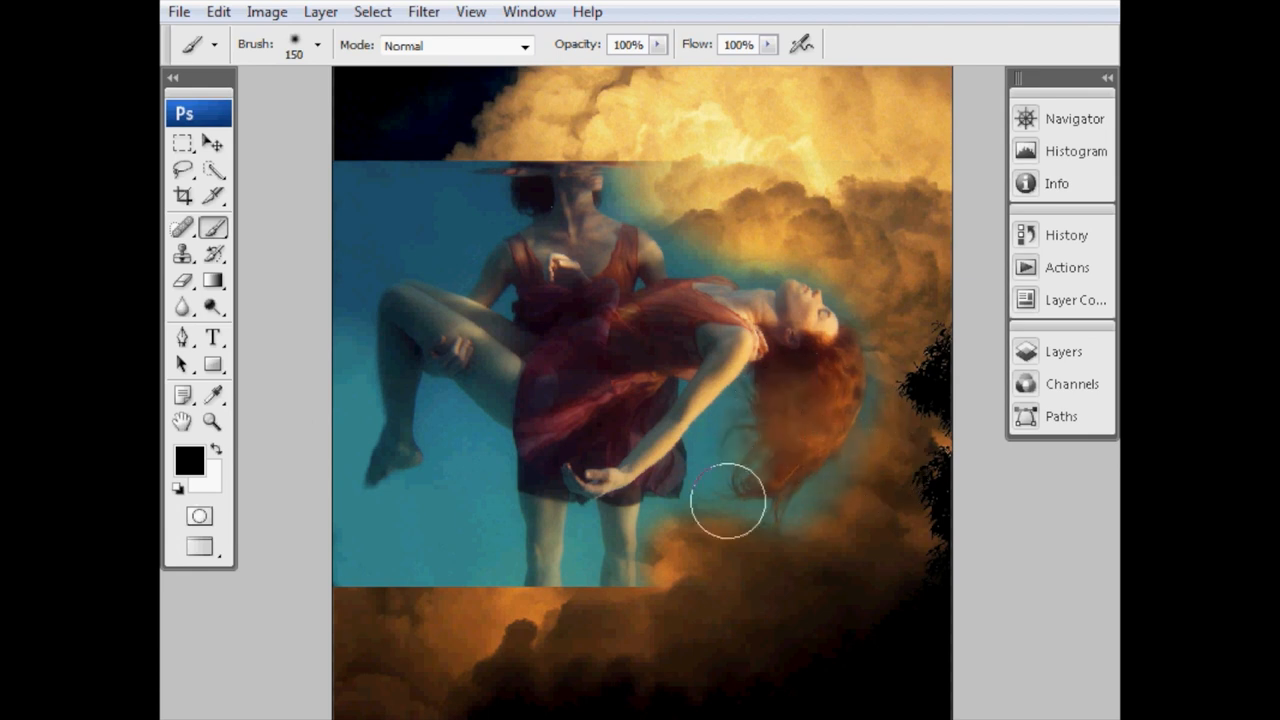
{"action": "left_click_drag", "start_coordinate": [728, 504], "coordinate": [884, 464]}
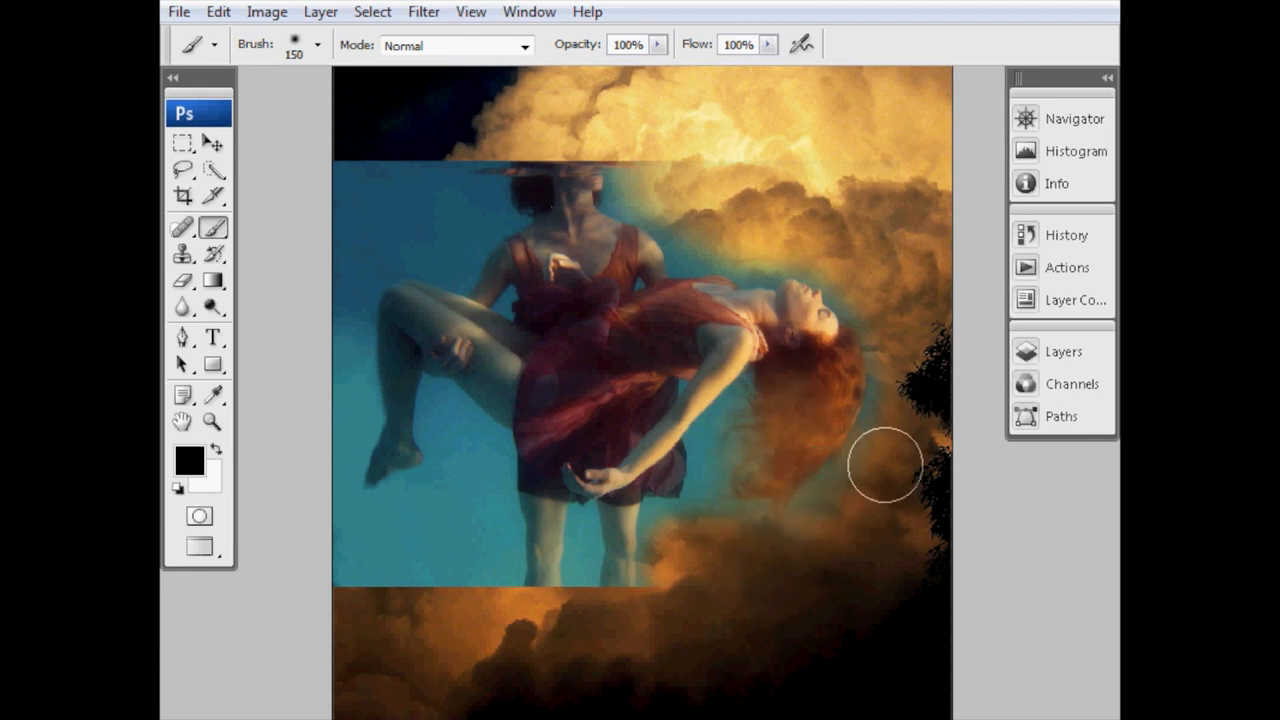
{"action": "left_click_drag", "start_coordinate": [884, 464], "coordinate": [740, 470]}
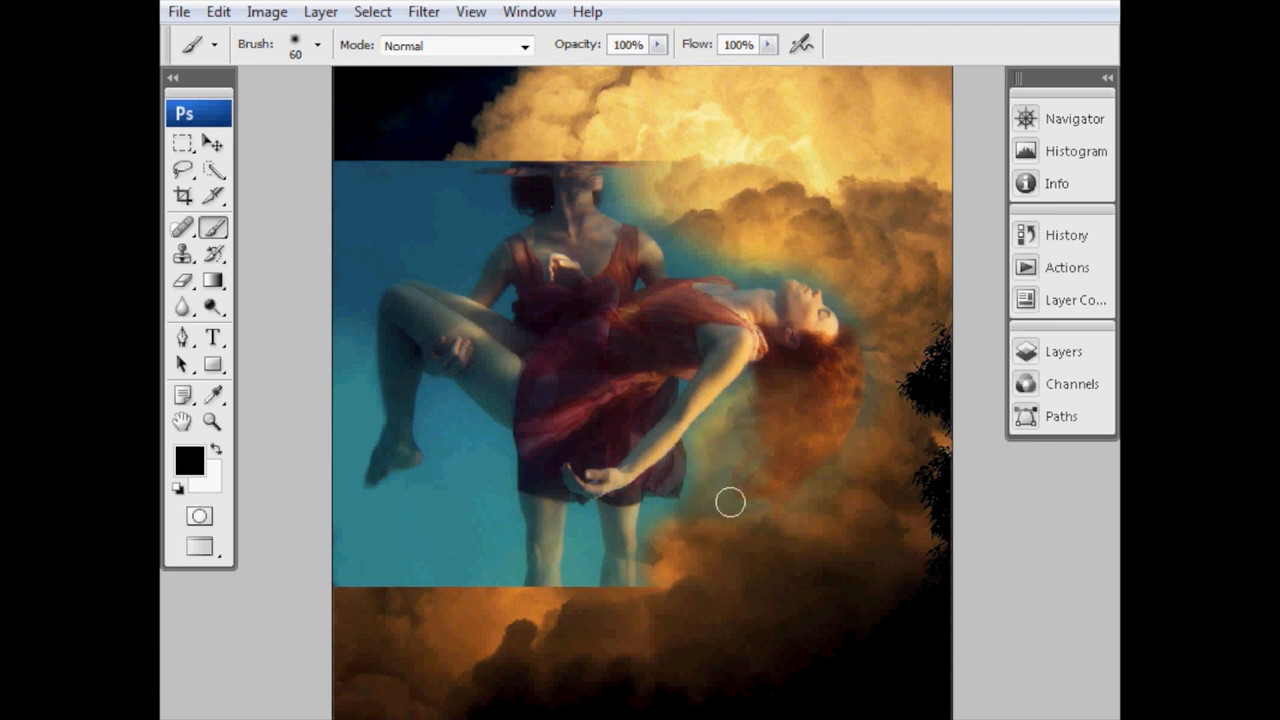
{"action": "mouse_move", "coordinate": [840, 280]}
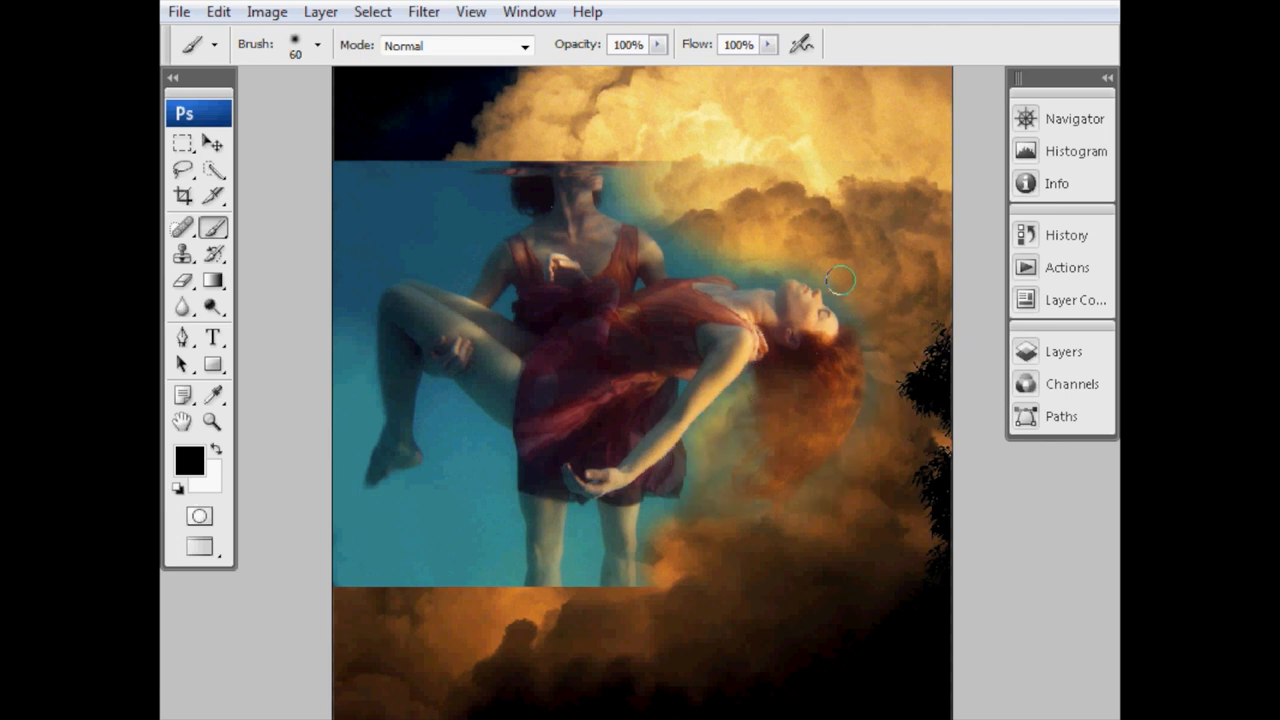
- Mask out water around the woman's face, above the man's head and along the top edge
{"action": "left_click_drag", "start_coordinate": [840, 280], "coordinate": [864, 418]}
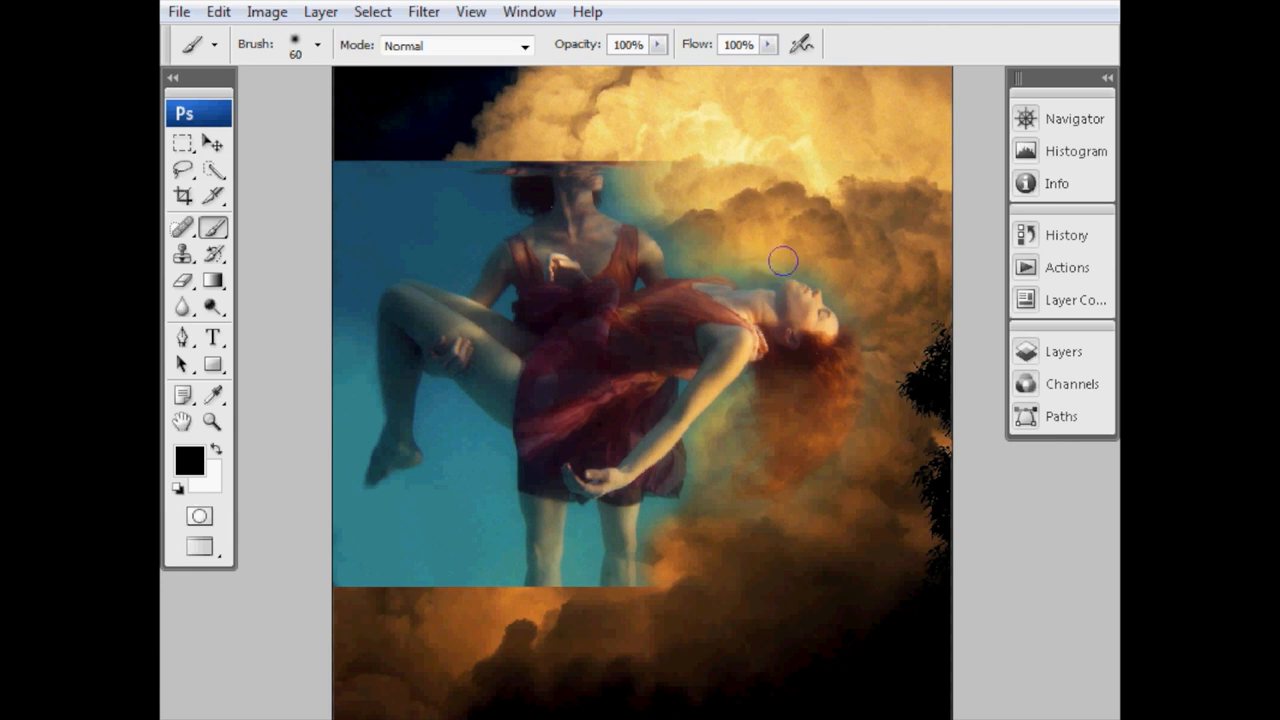
{"action": "mouse_move", "coordinate": [620, 168]}
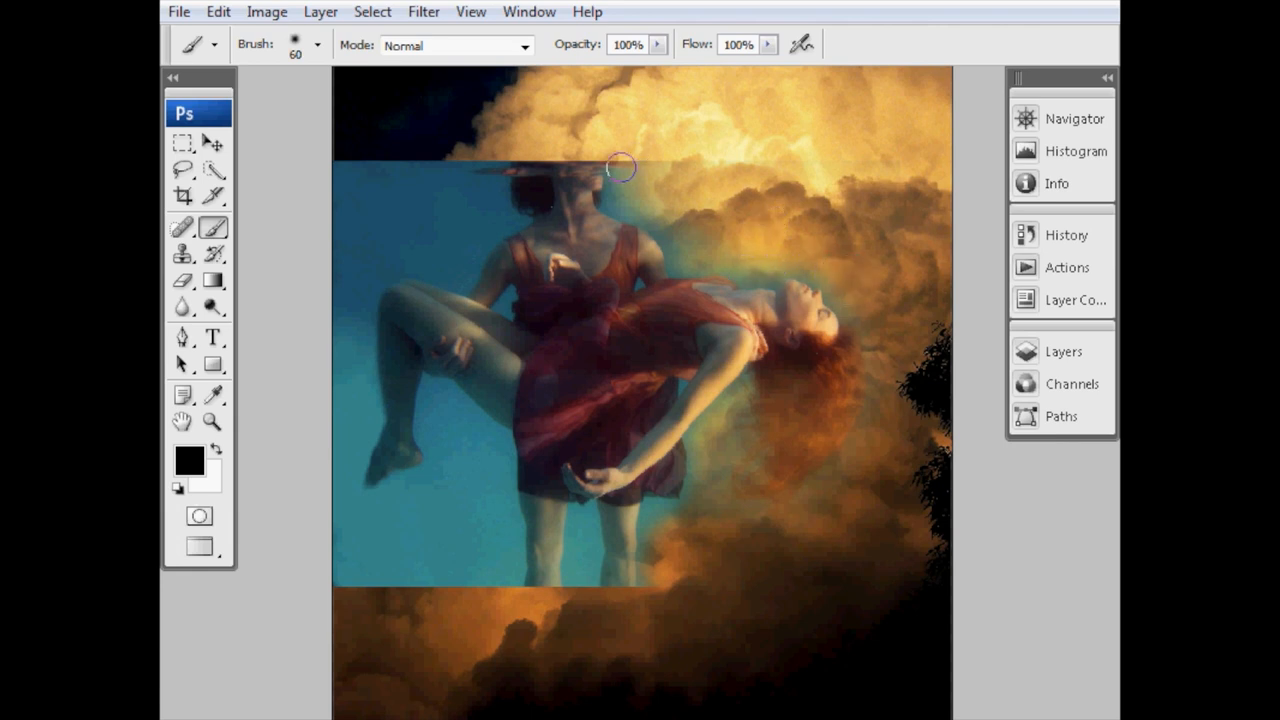
{"action": "left_click_drag", "start_coordinate": [620, 168], "coordinate": [604, 178]}
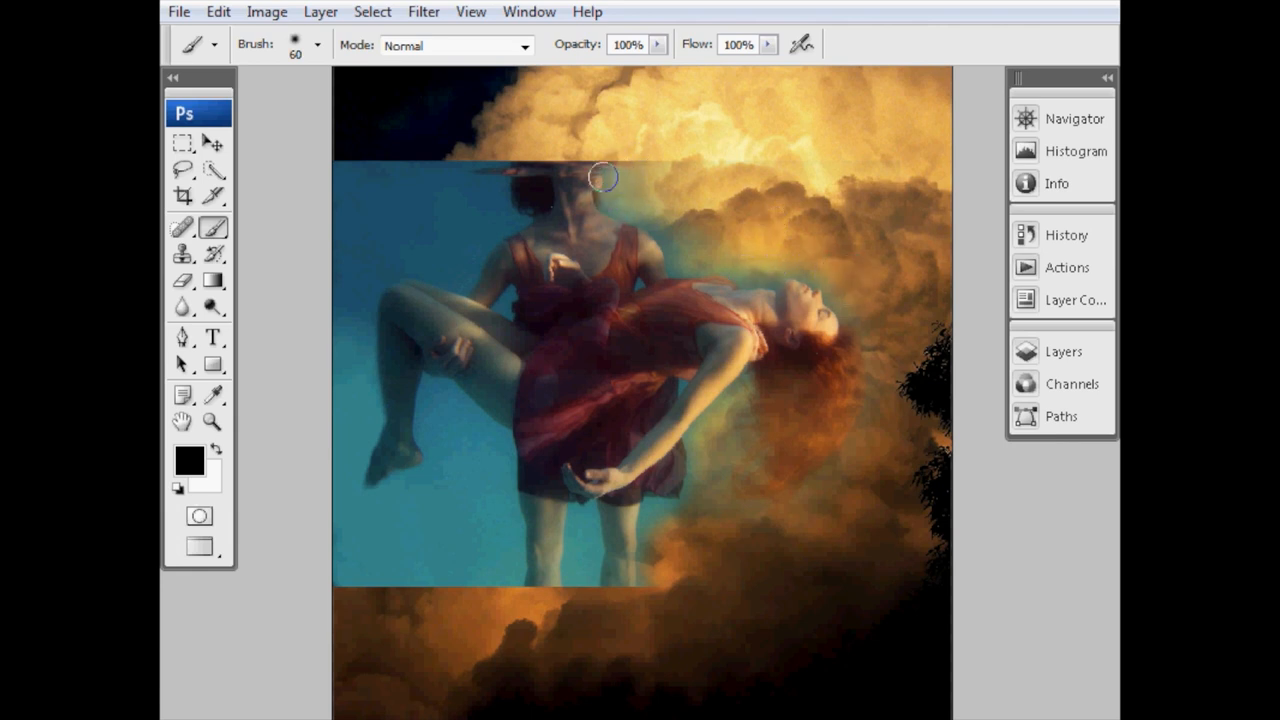
{"action": "left_click_drag", "start_coordinate": [600, 178], "coordinate": [680, 270]}
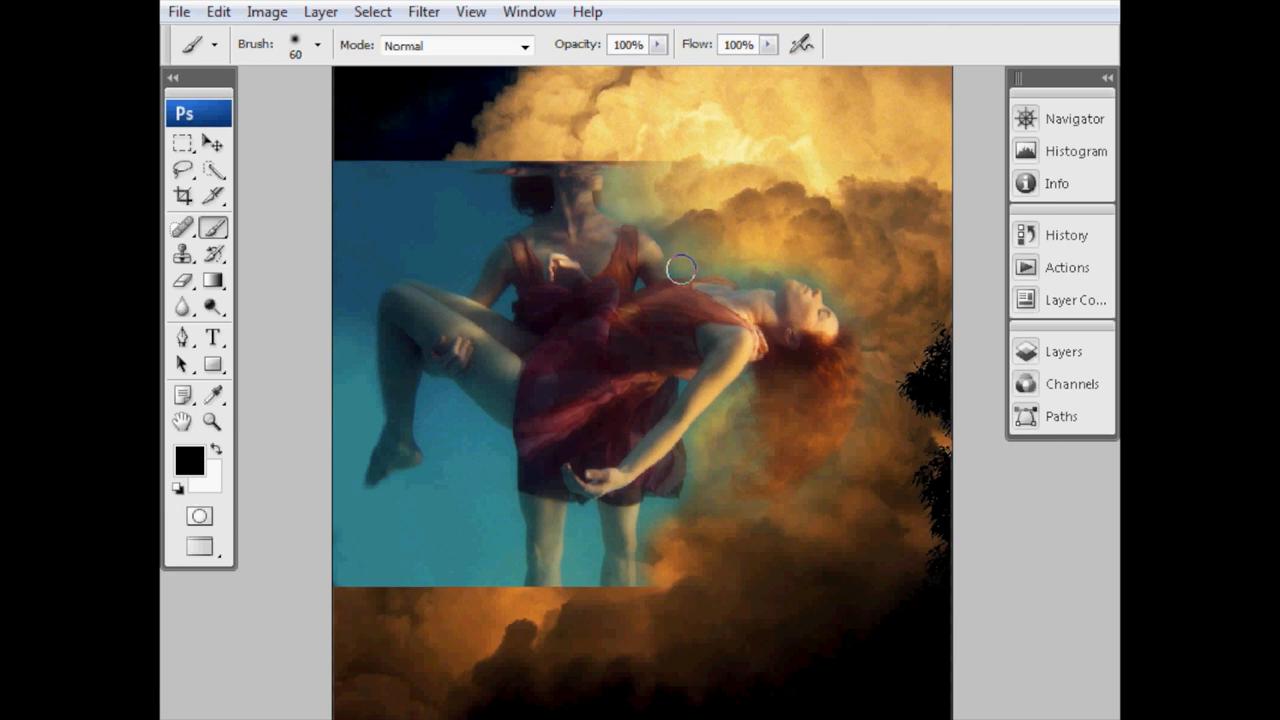
{"action": "mouse_move", "coordinate": [760, 290]}
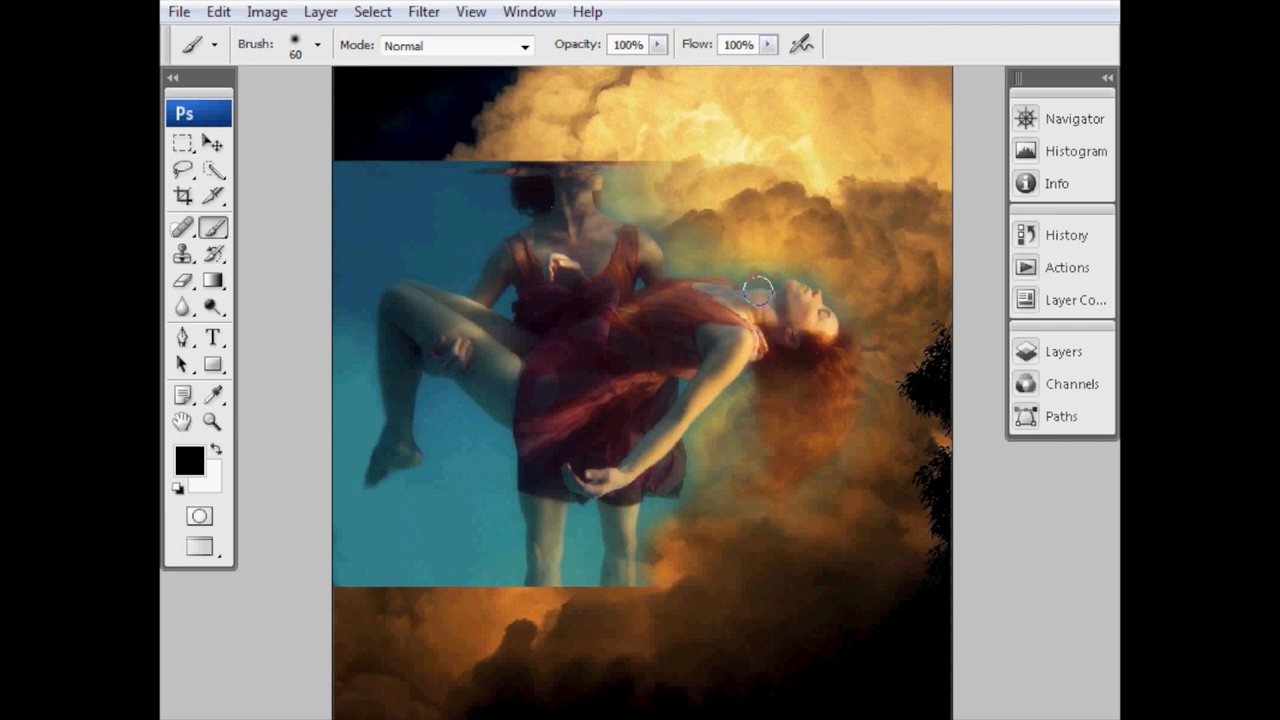
{"action": "mouse_move", "coordinate": [830, 300]}
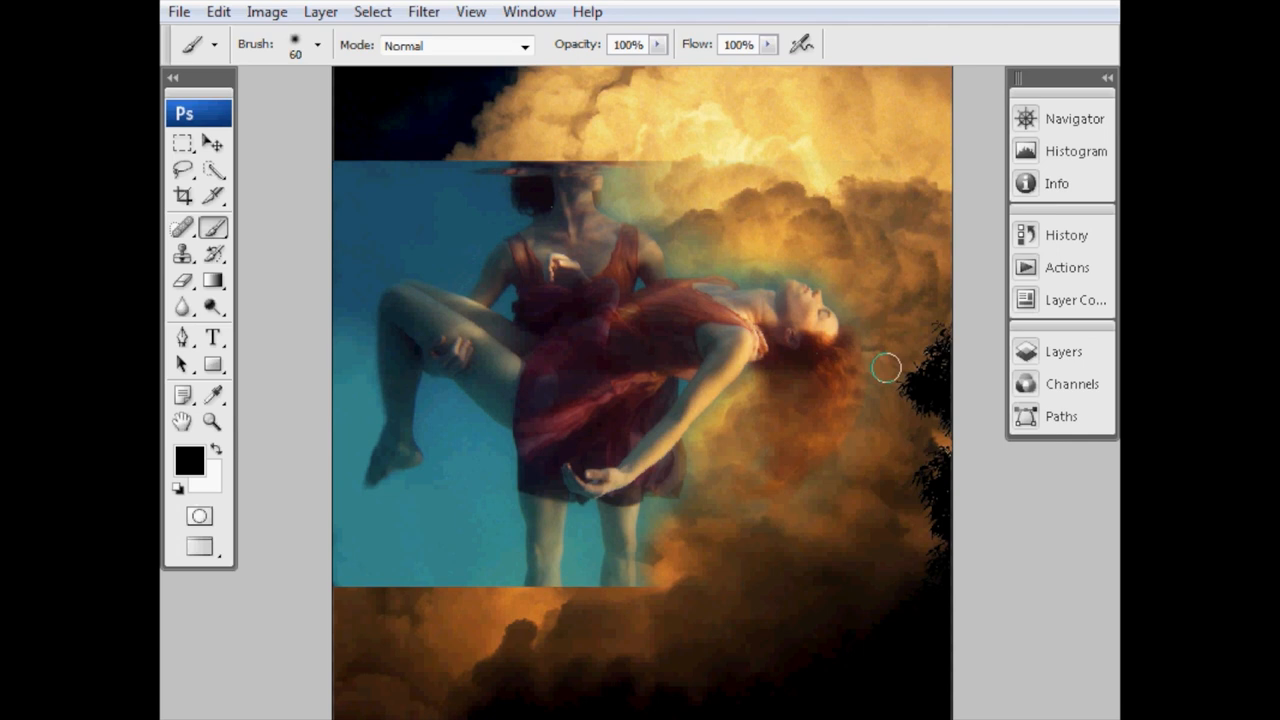
{"action": "mouse_move", "coordinate": [852, 464]}
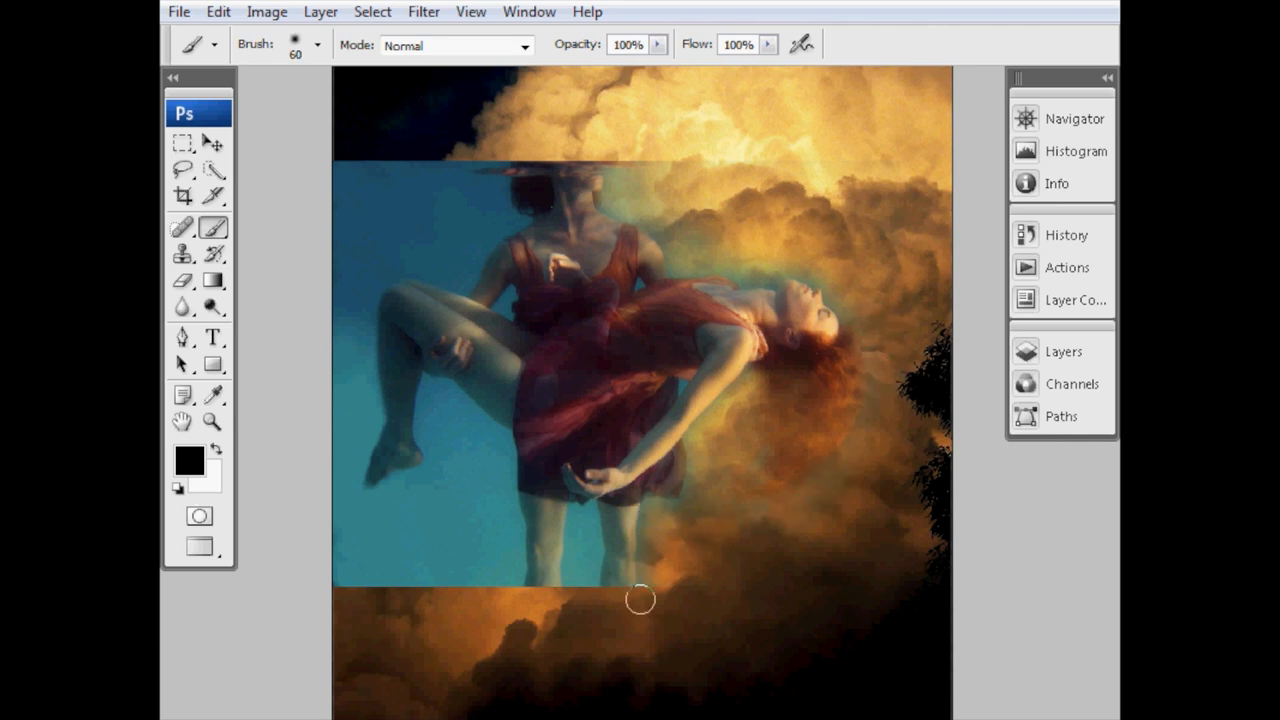
{"action": "mouse_move", "coordinate": [750, 460]}
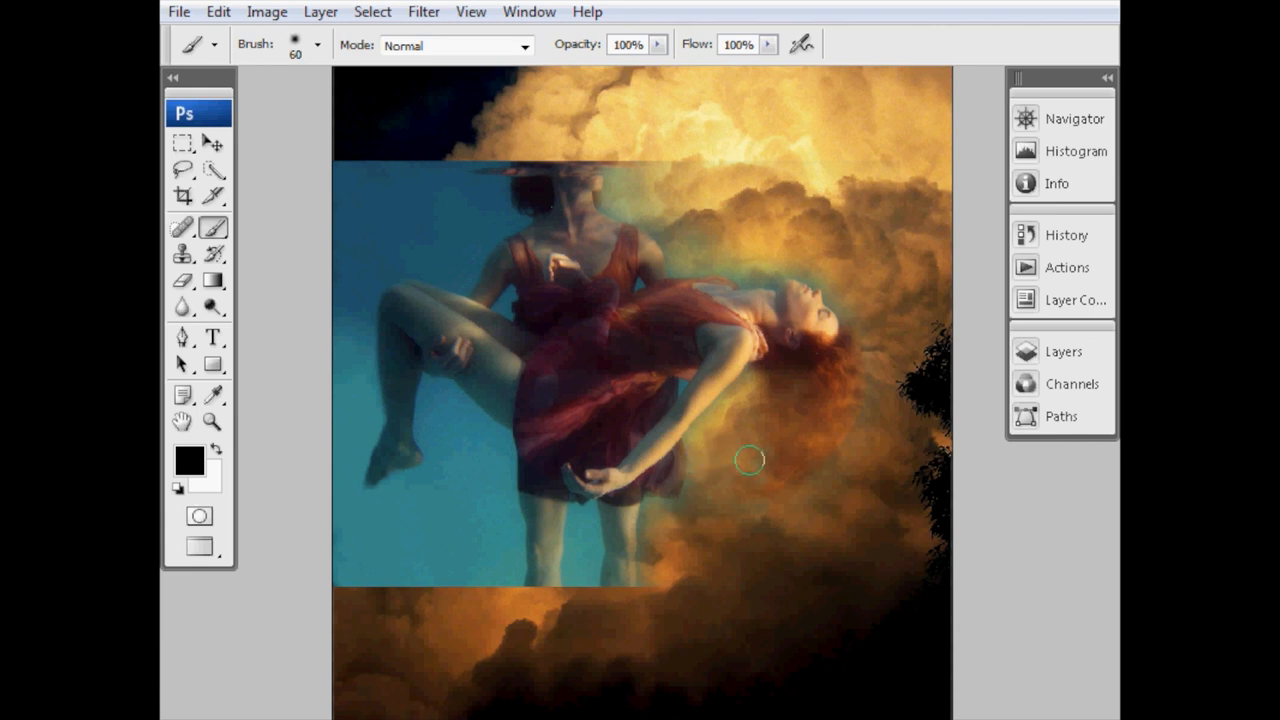
{"action": "mouse_move", "coordinate": [550, 500]}
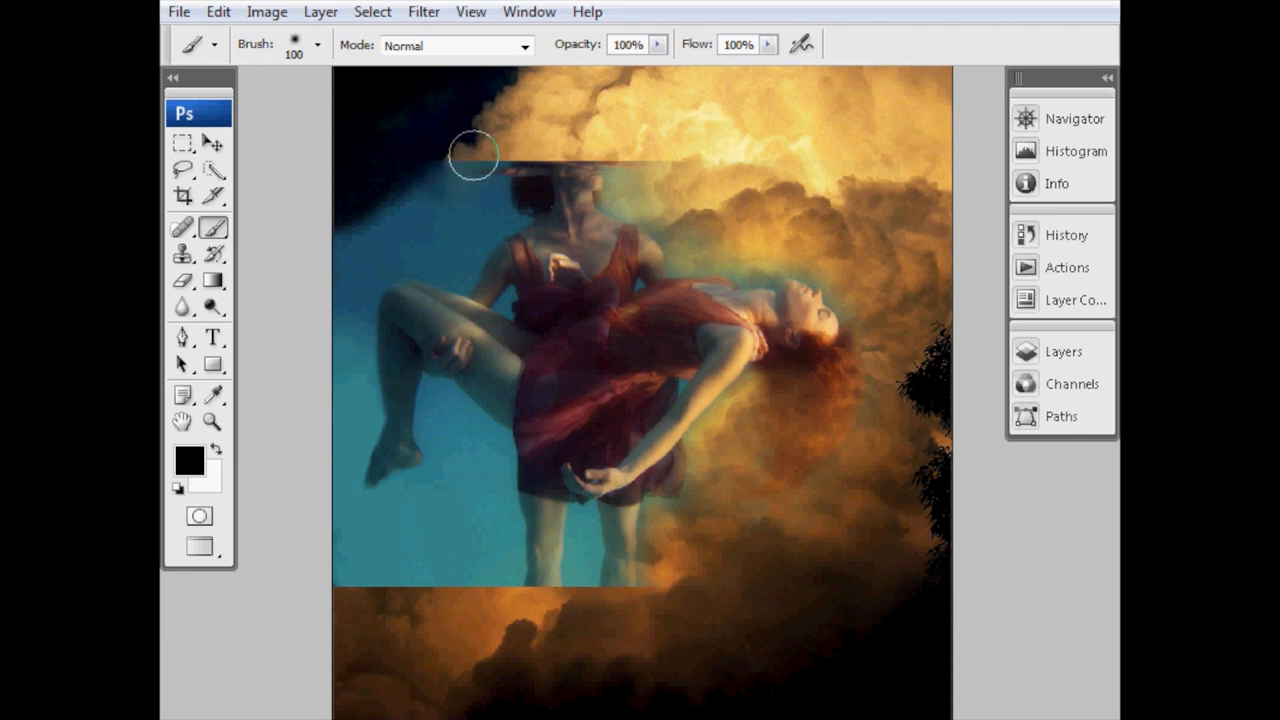
- Mask away the blue backdrop at the top left and left of the couple
{"action": "left_click_drag", "start_coordinate": [476, 156], "coordinate": [458, 224]}
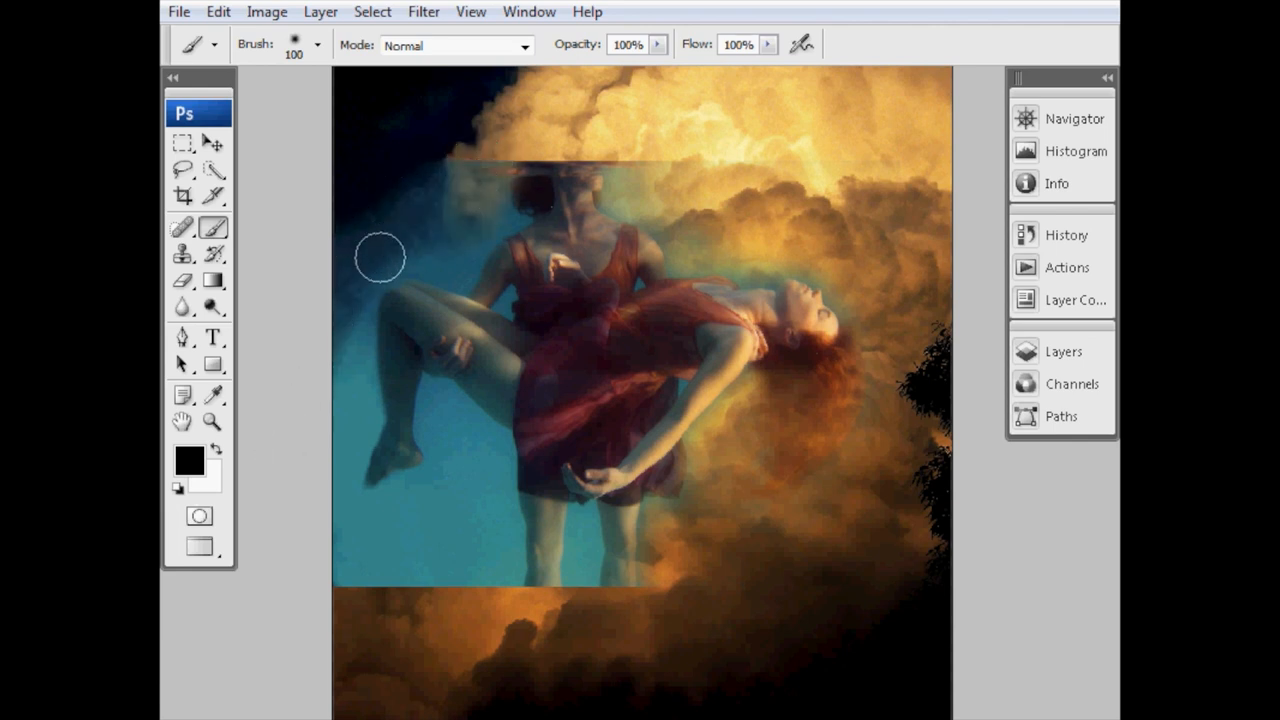
{"action": "left_click_drag", "start_coordinate": [380, 256], "coordinate": [340, 408]}
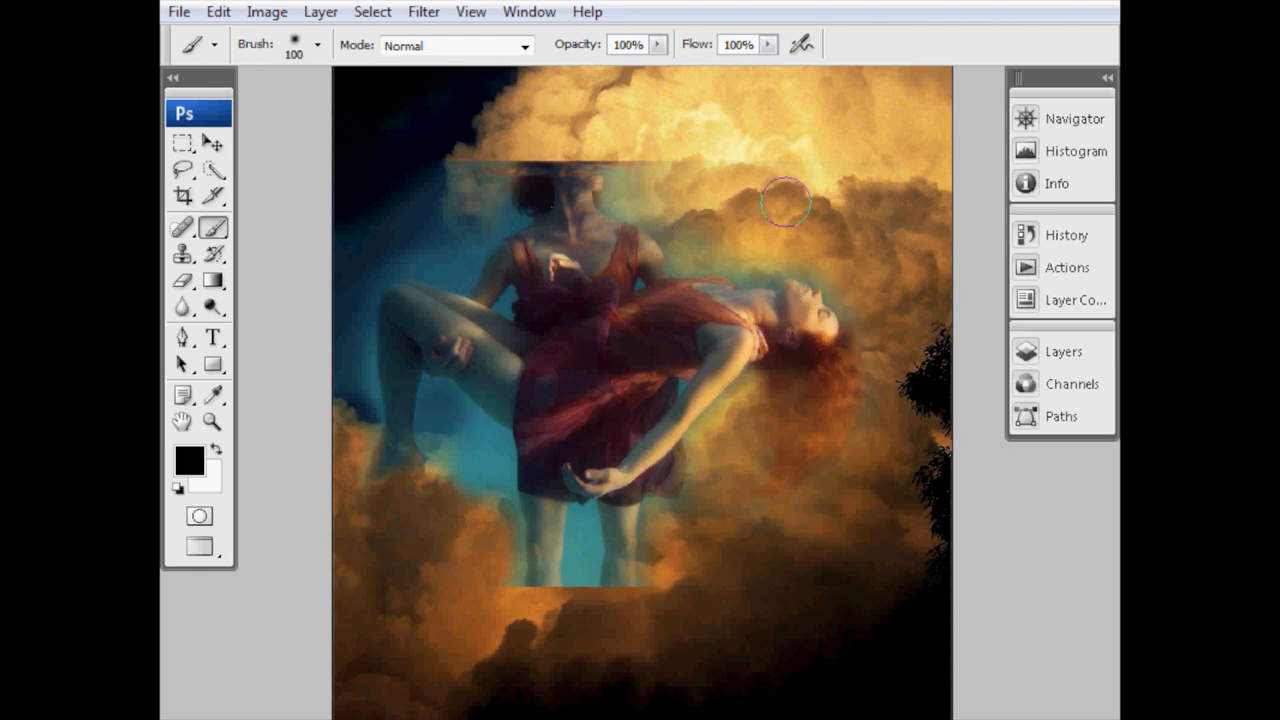
{"action": "mouse_move", "coordinate": [450, 436]}
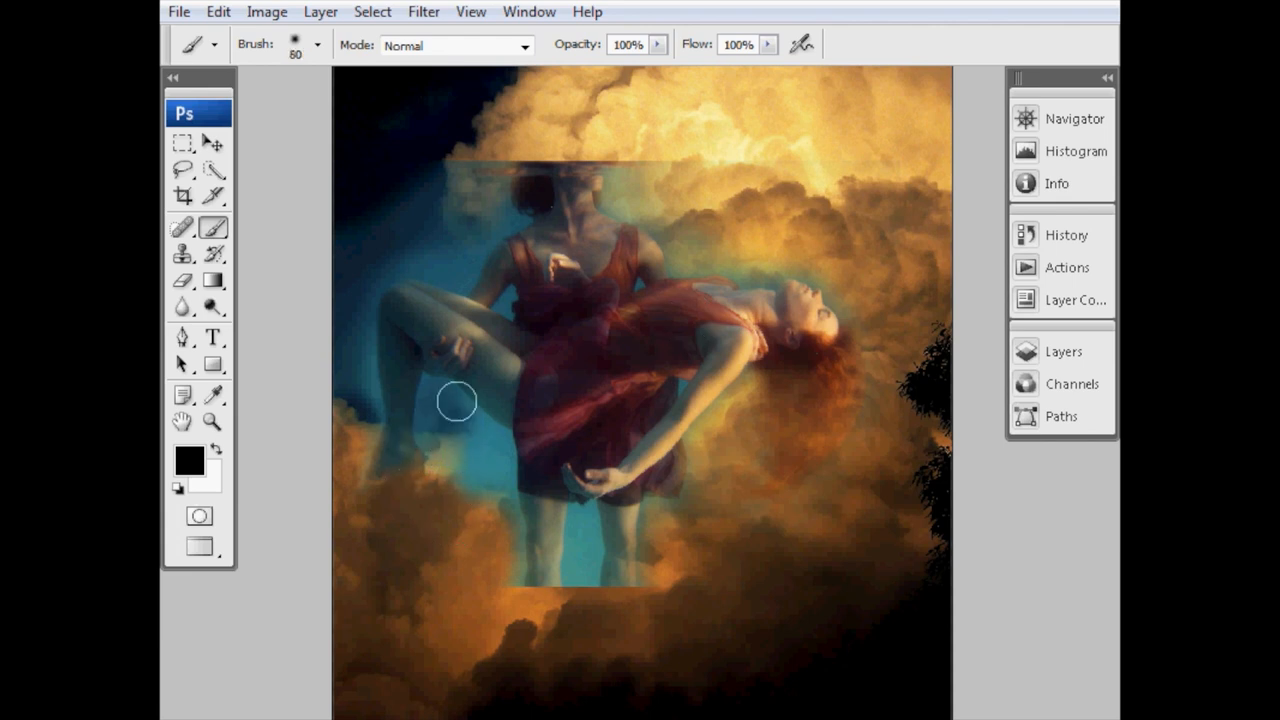
{"action": "left_click_drag", "start_coordinate": [456, 402], "coordinate": [496, 448]}
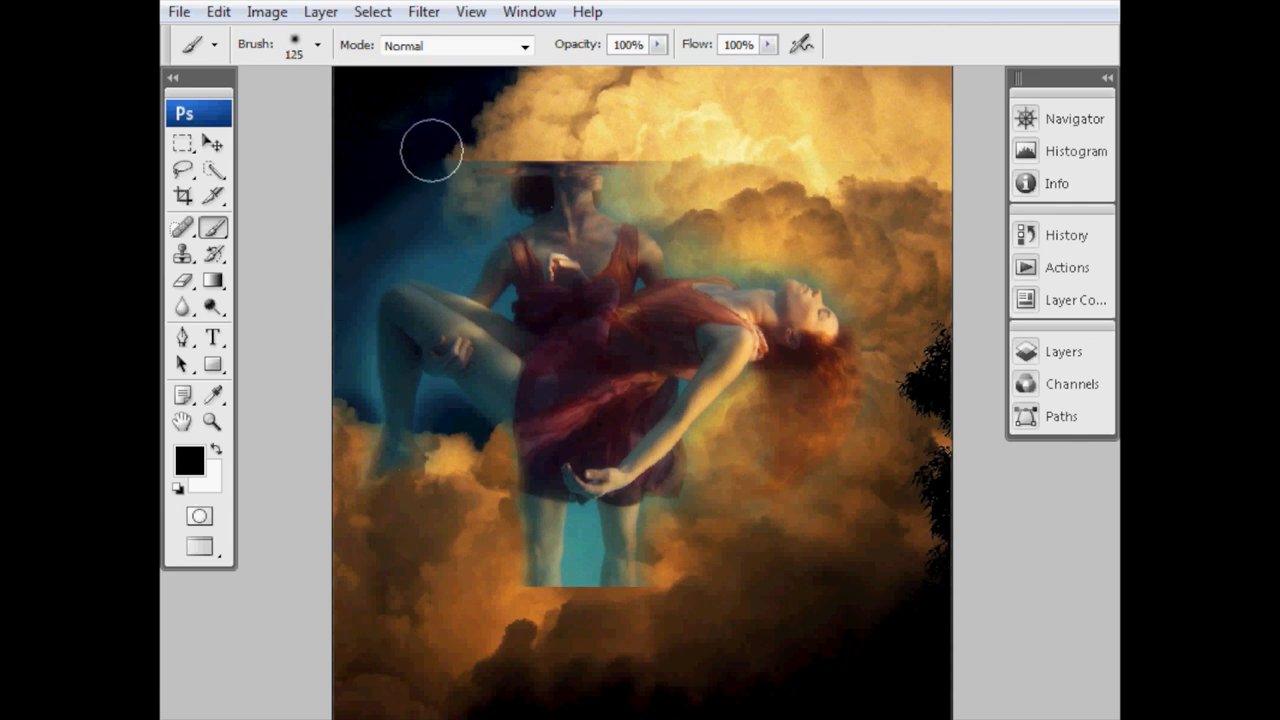
- Mask out the blue behind the man's arm, shoulder and torso with smaller 60 and 30 px brushes
{"action": "left_click_drag", "start_coordinate": [432, 150], "coordinate": [312, 330]}
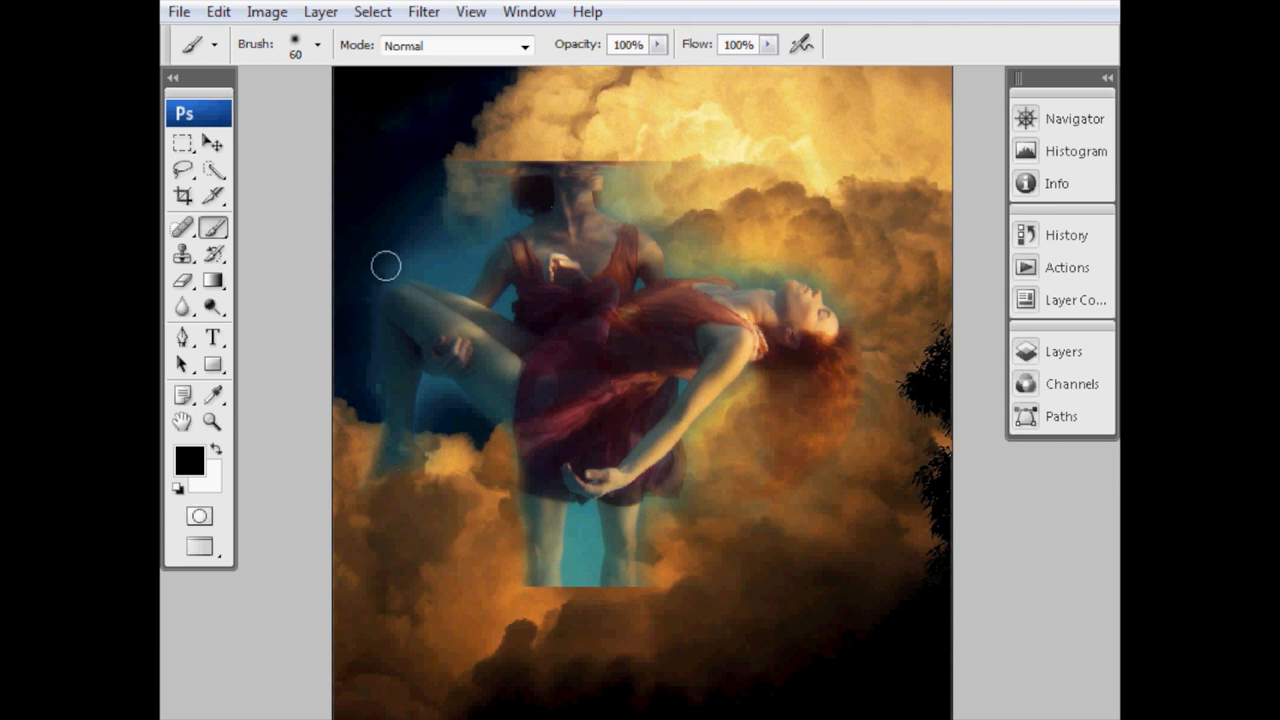
{"action": "left_click_drag", "start_coordinate": [384, 264], "coordinate": [464, 278]}
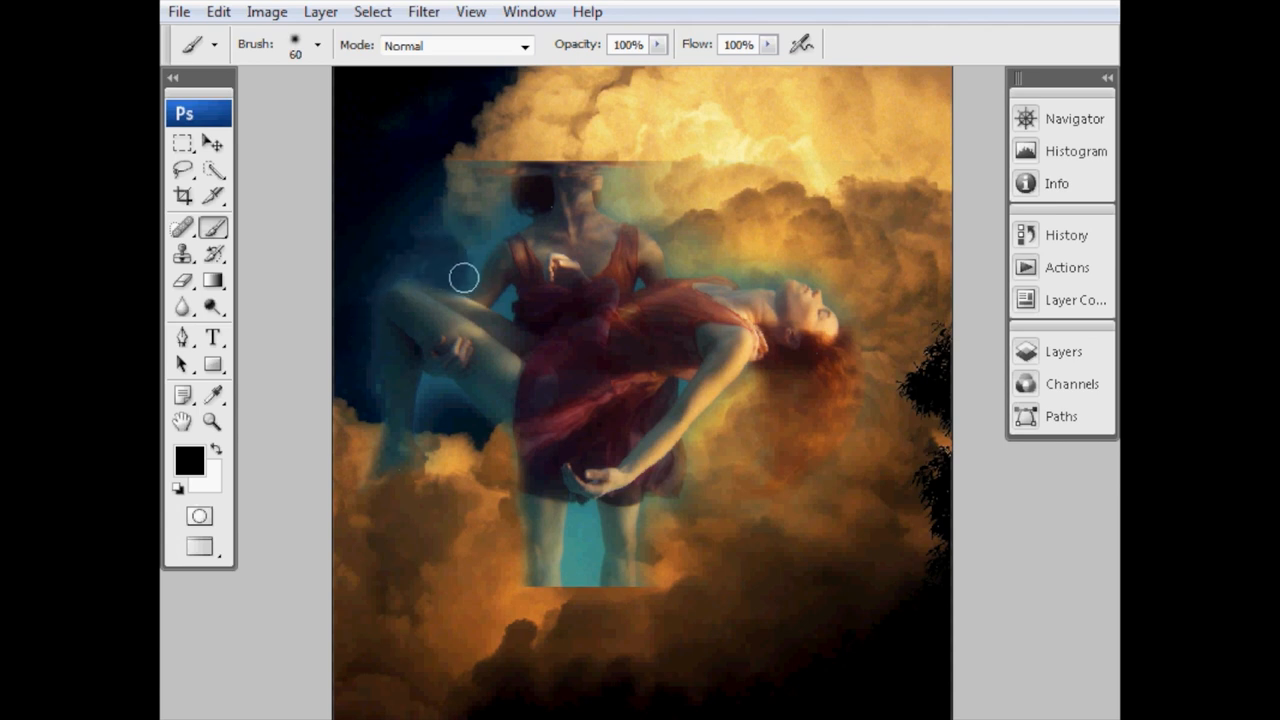
{"action": "left_click_drag", "start_coordinate": [464, 276], "coordinate": [406, 264]}
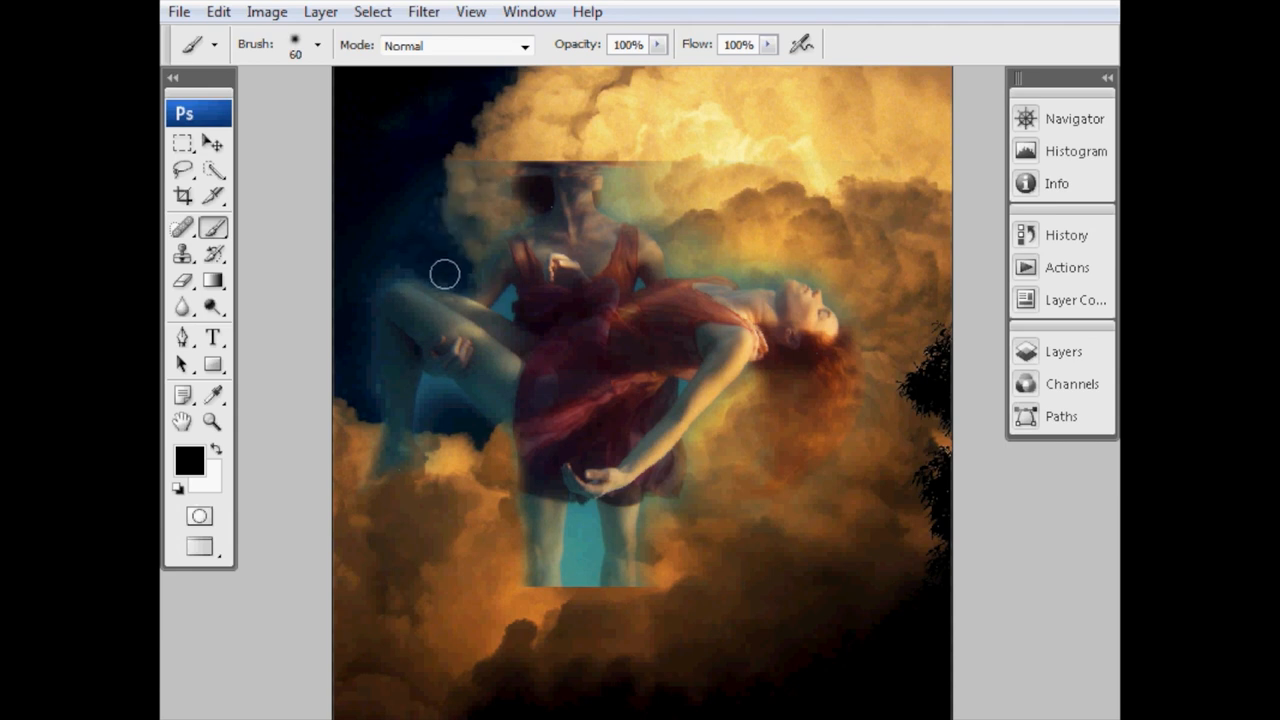
{"action": "left_click_drag", "start_coordinate": [444, 274], "coordinate": [358, 308]}
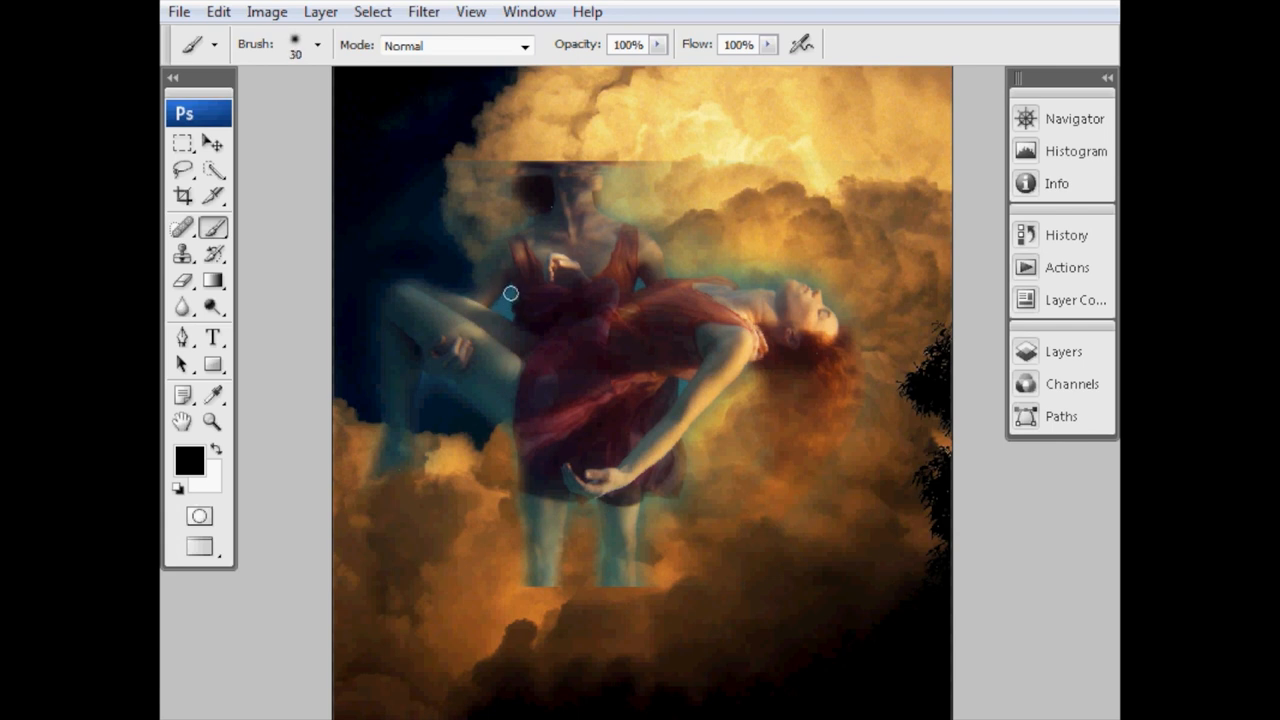
{"action": "mouse_move", "coordinate": [508, 302]}
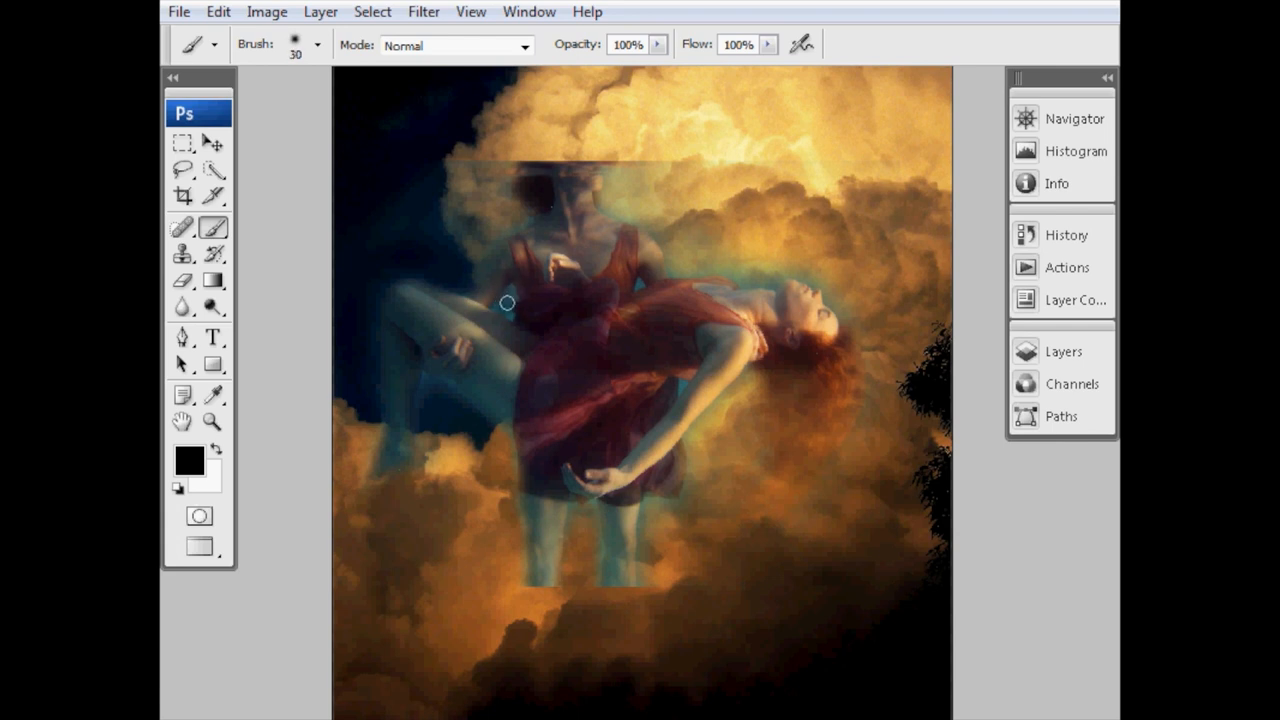
{"action": "mouse_move", "coordinate": [520, 300]}
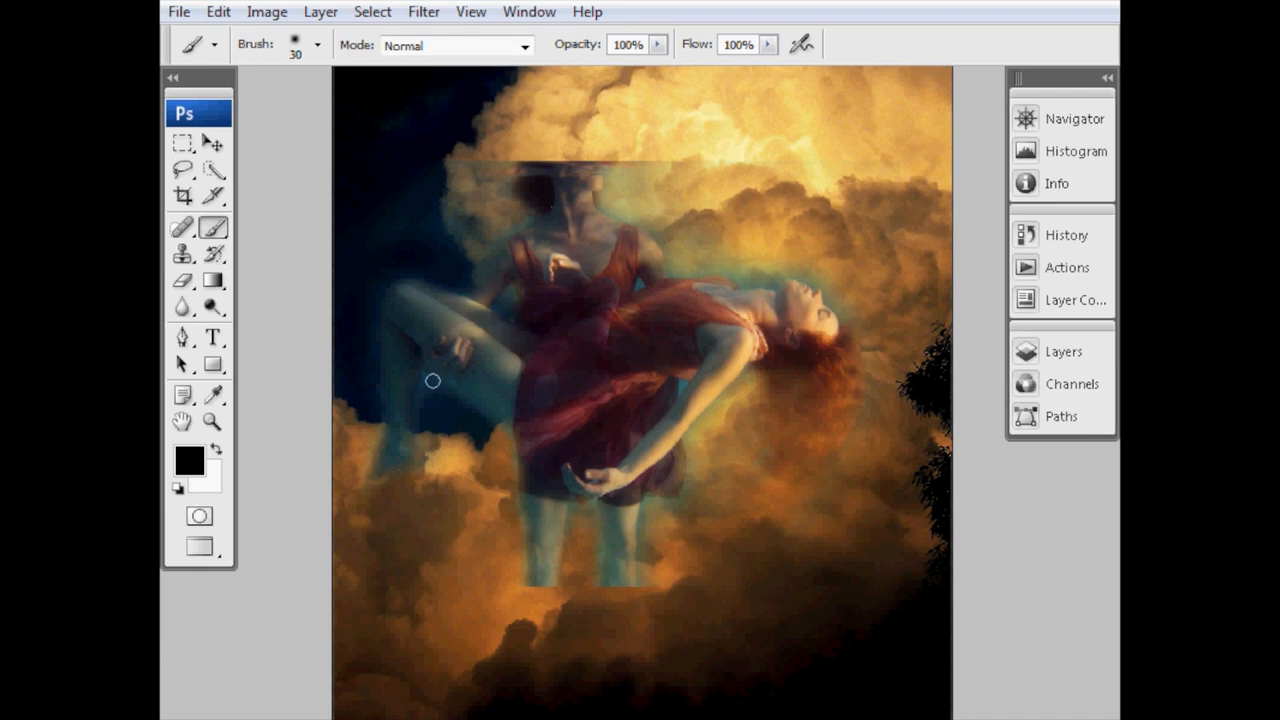
{"action": "mouse_move", "coordinate": [464, 400]}
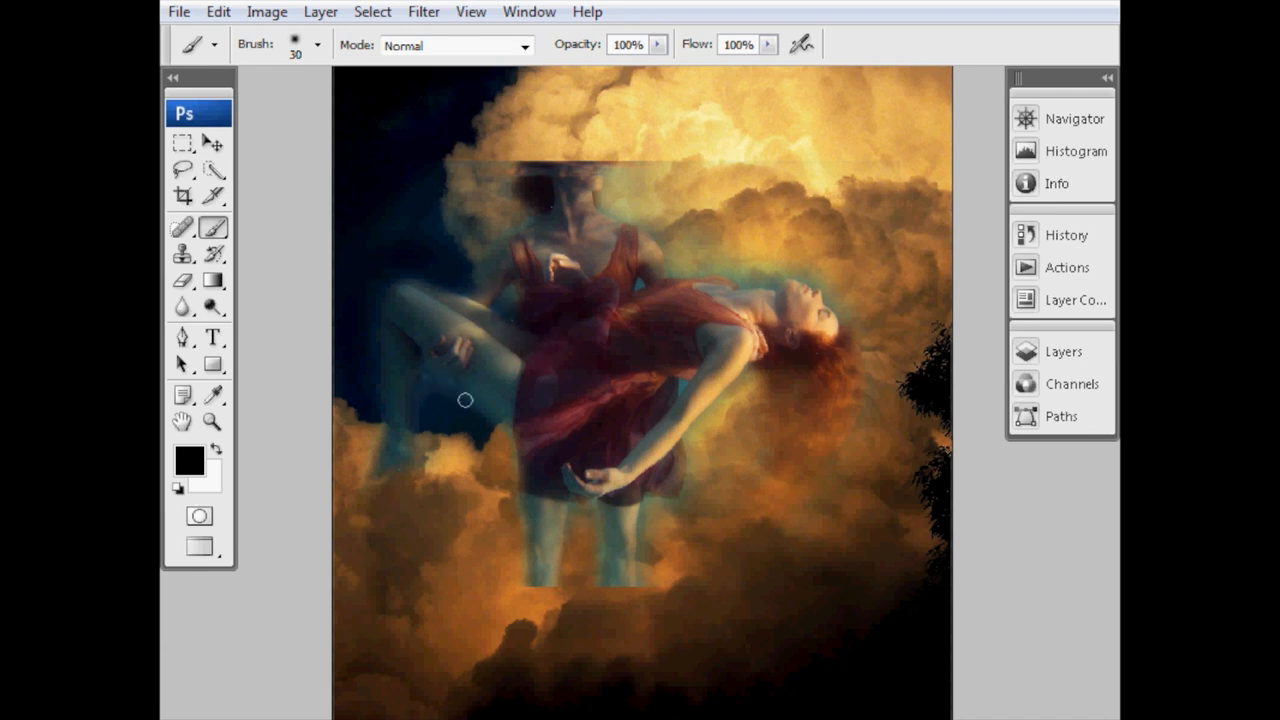
{"action": "mouse_move", "coordinate": [426, 356]}
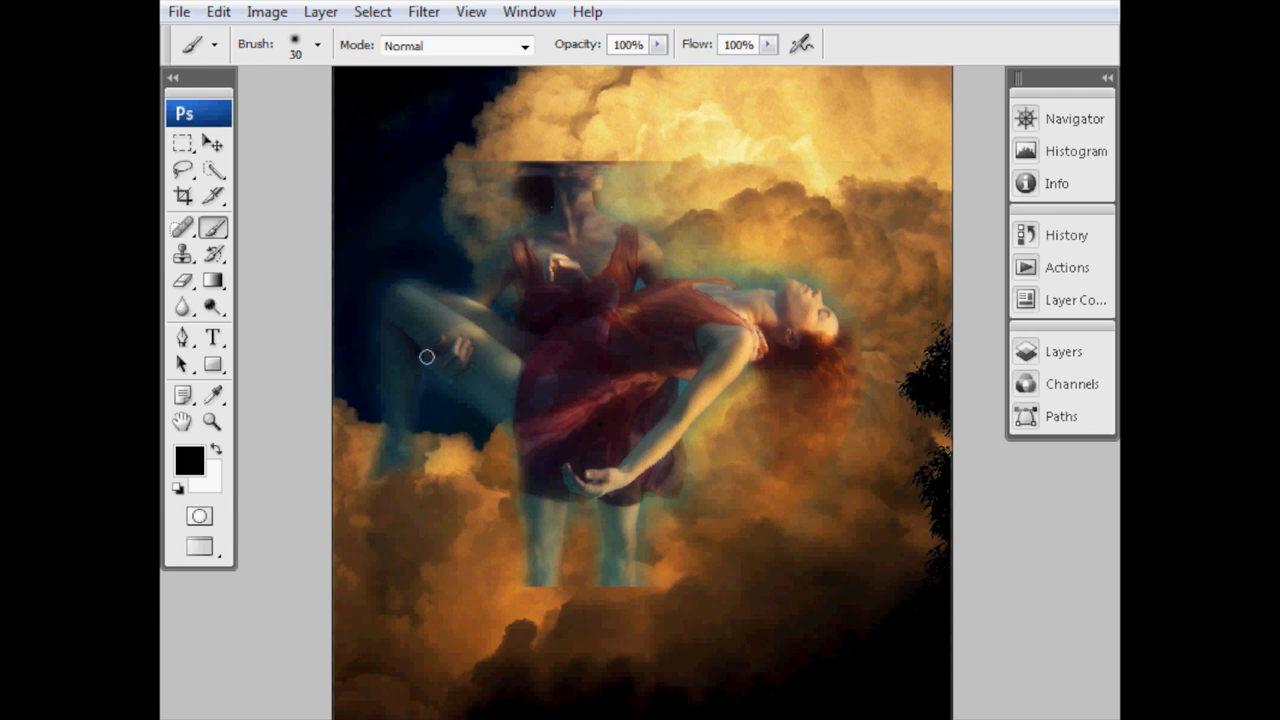
{"action": "mouse_move", "coordinate": [444, 292]}
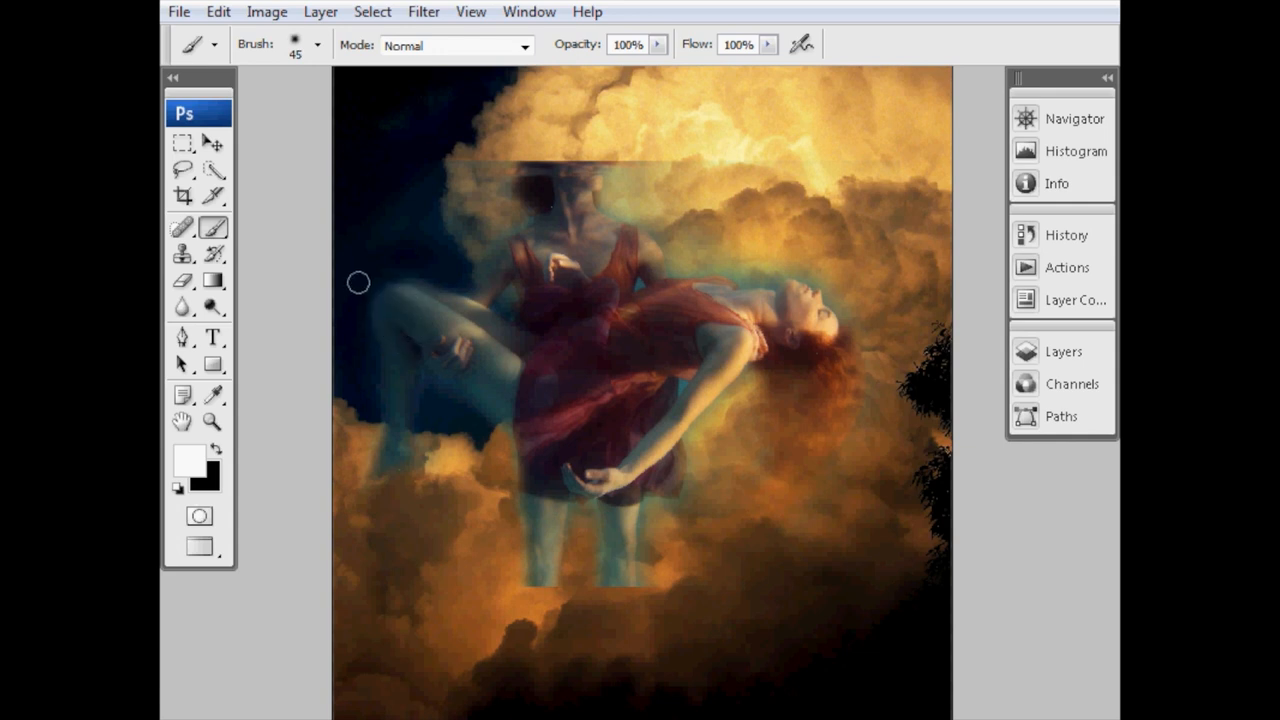
{"action": "mouse_move", "coordinate": [388, 380]}
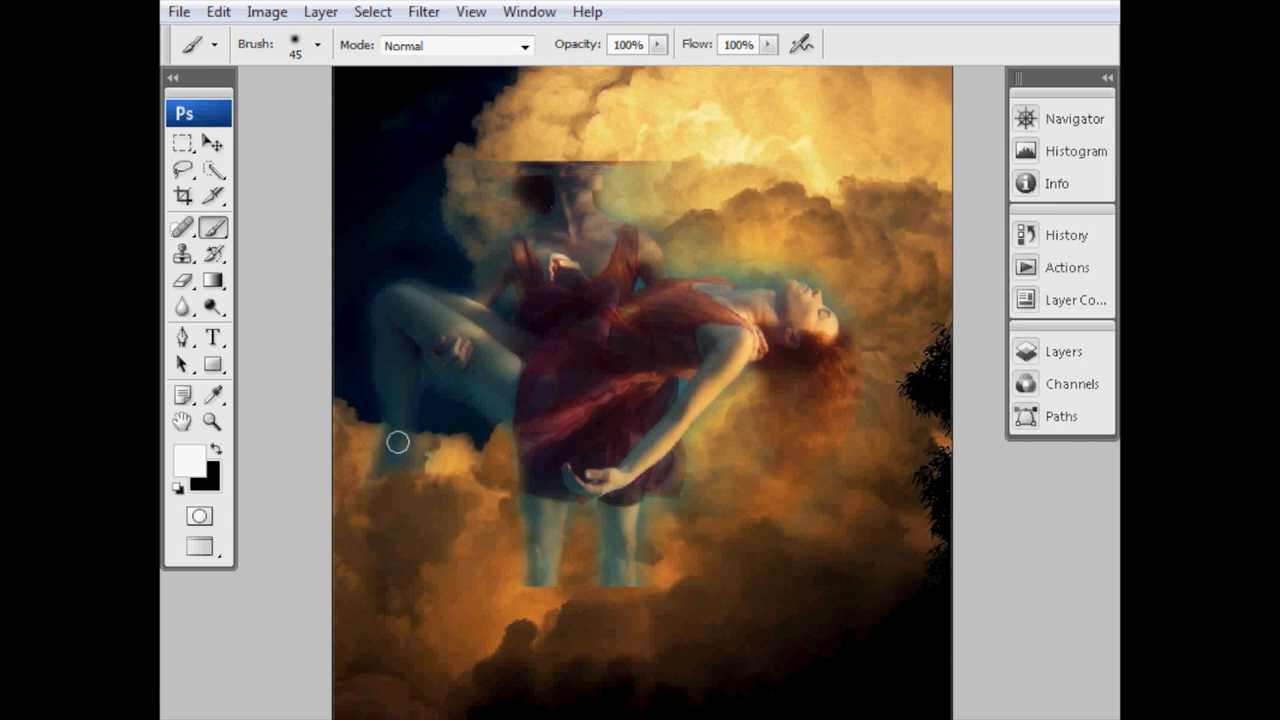
{"action": "mouse_move", "coordinate": [390, 460]}
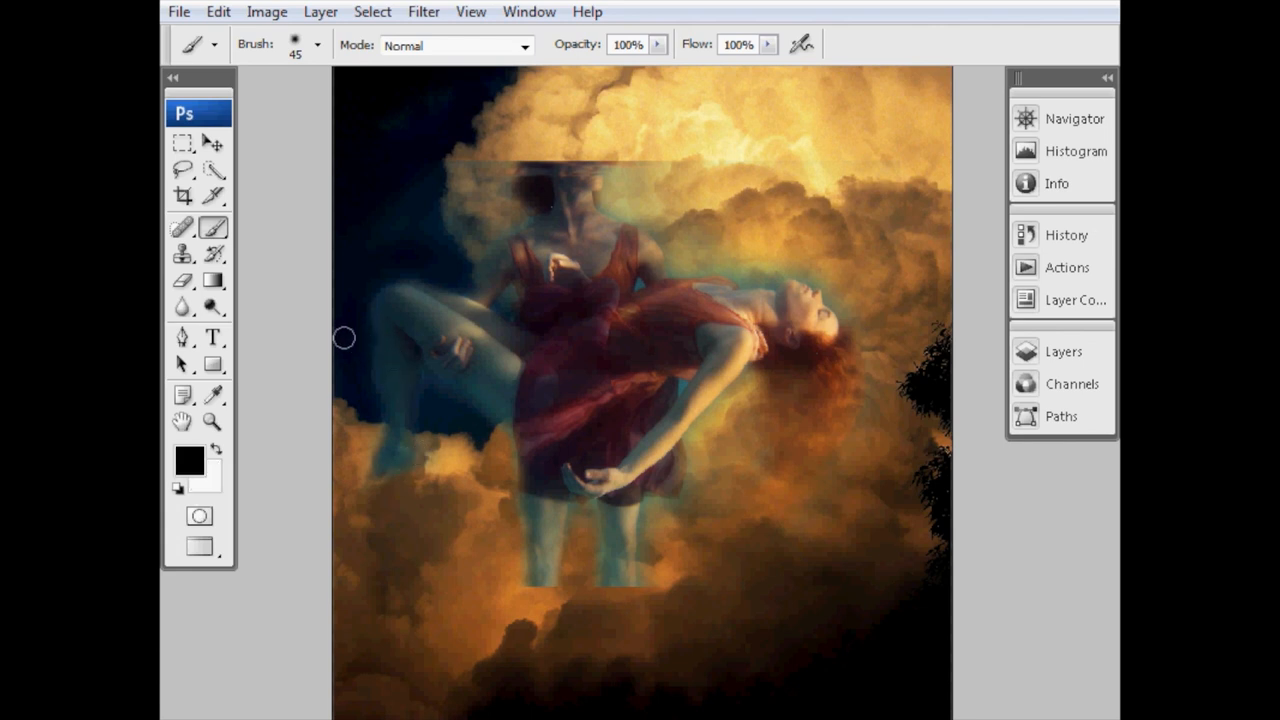
{"action": "mouse_move", "coordinate": [368, 292]}
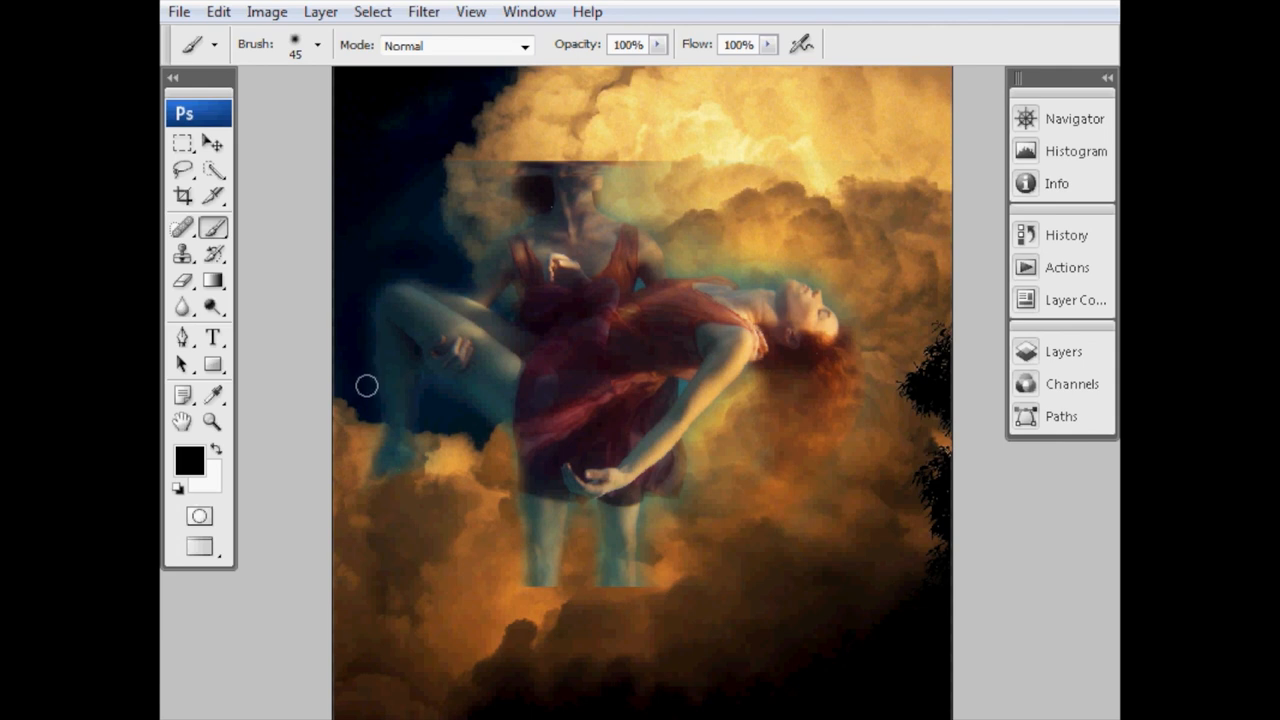
{"action": "mouse_move", "coordinate": [464, 320]}
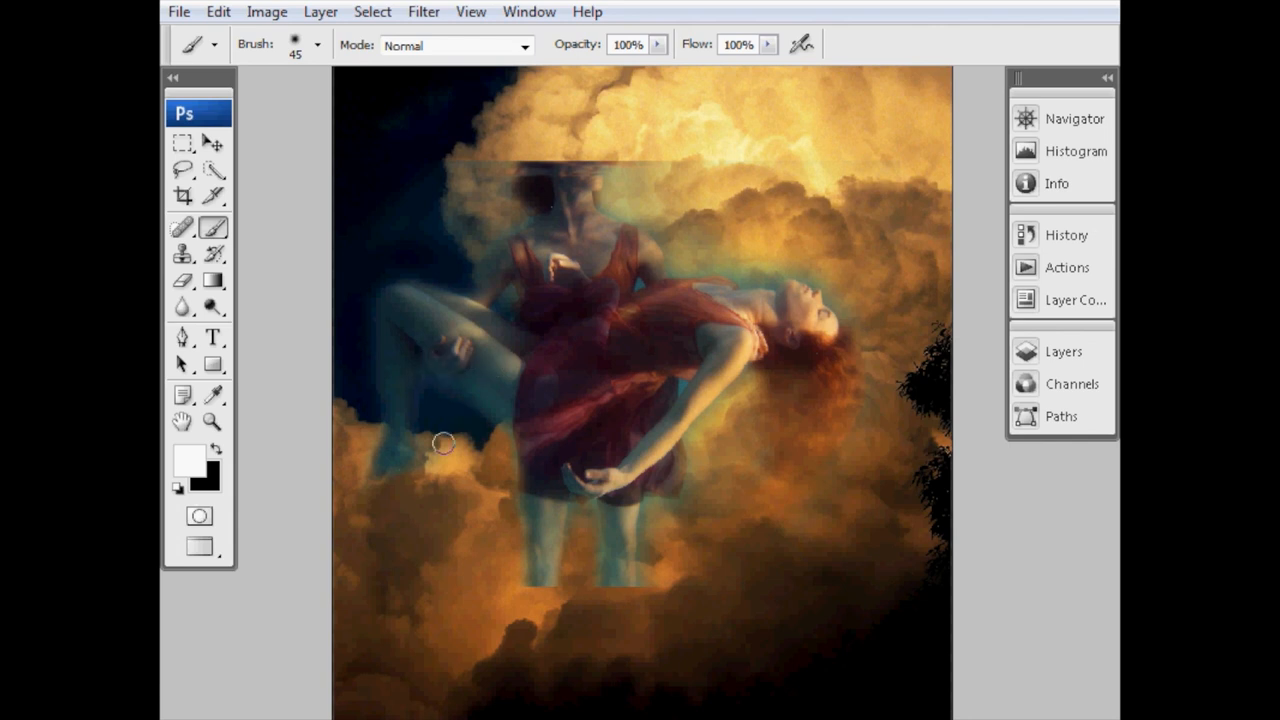
{"action": "mouse_move", "coordinate": [696, 420]}
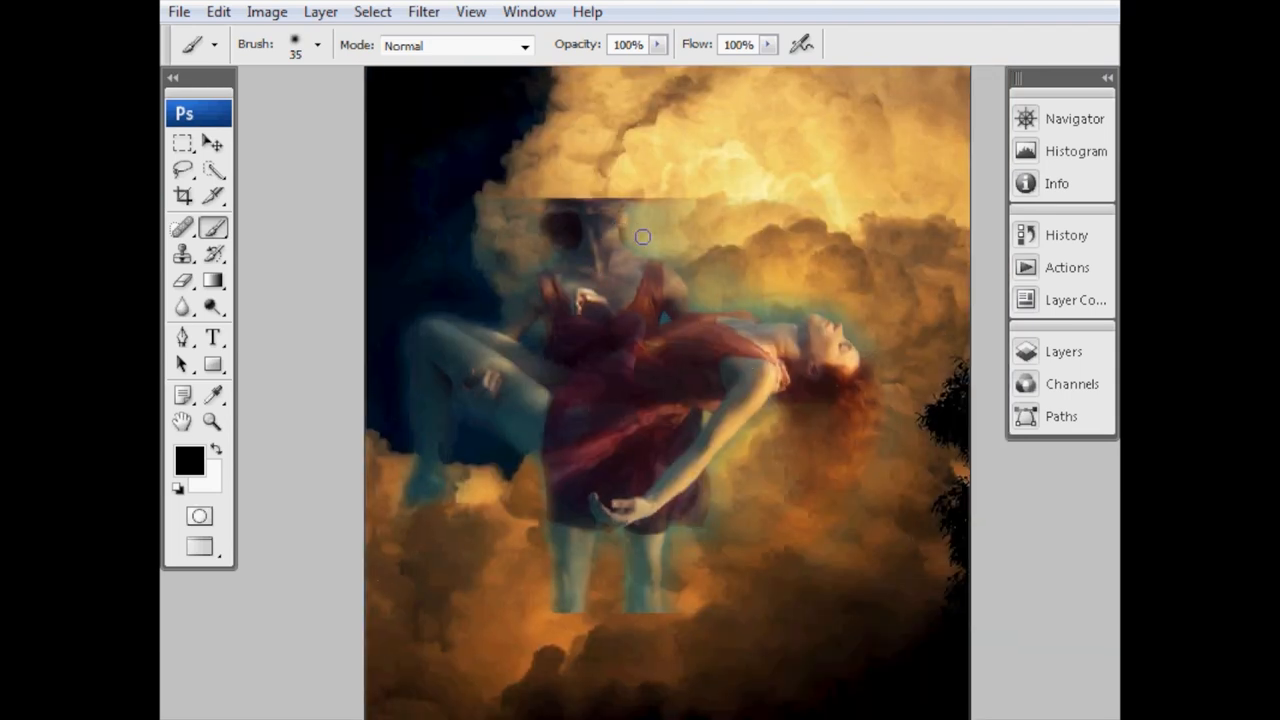
{"action": "mouse_move", "coordinate": [630, 240]}
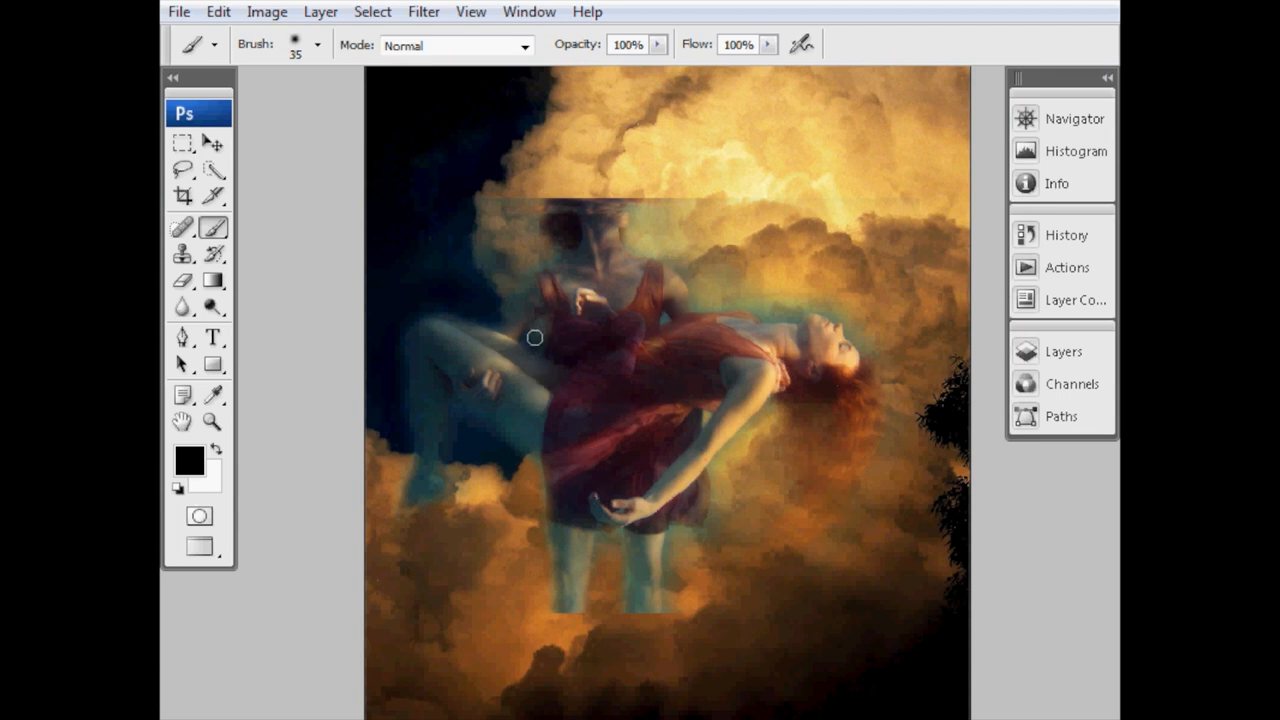
{"action": "mouse_move", "coordinate": [356, 632]}
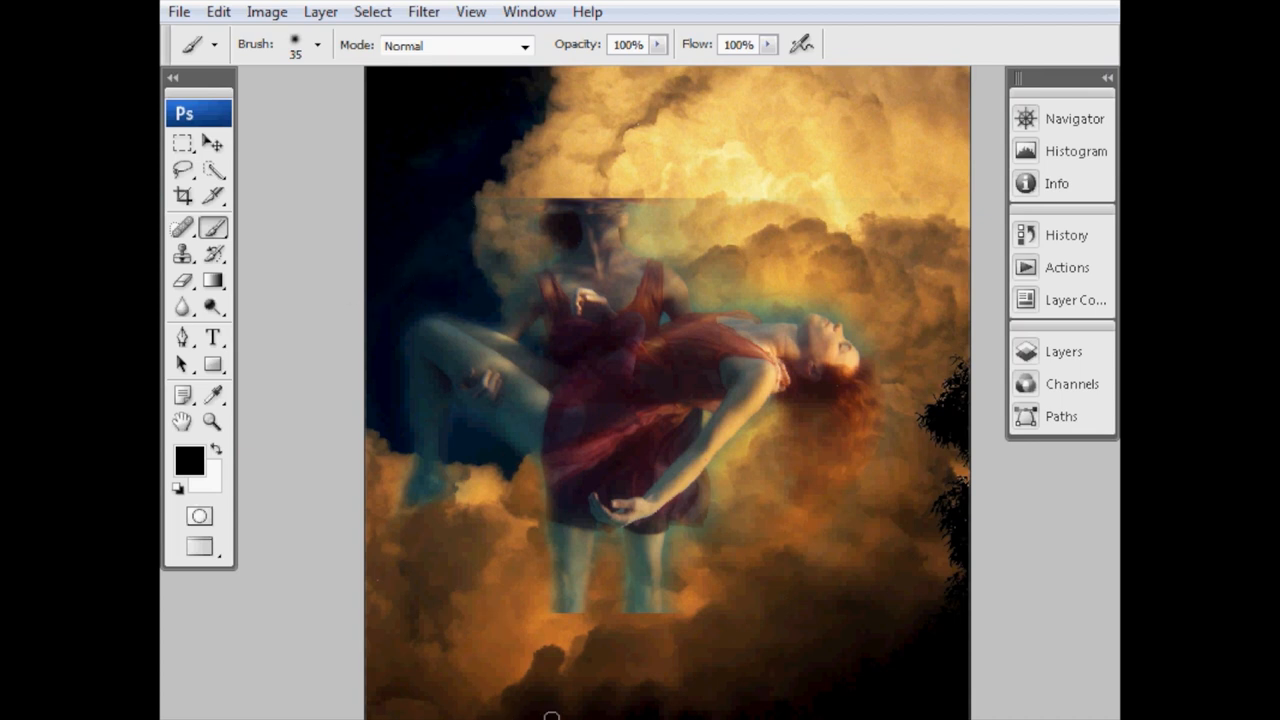
{"action": "mouse_move", "coordinate": [668, 442]}
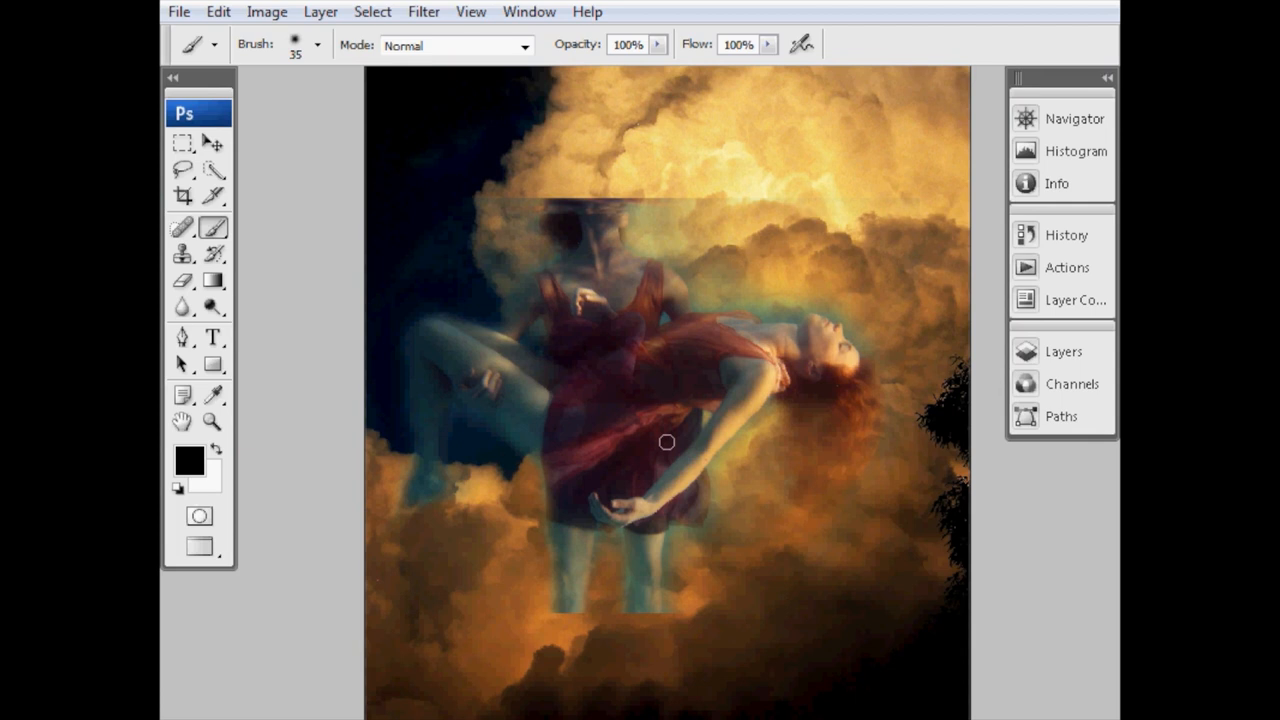
{"action": "mouse_move", "coordinate": [924, 10]}
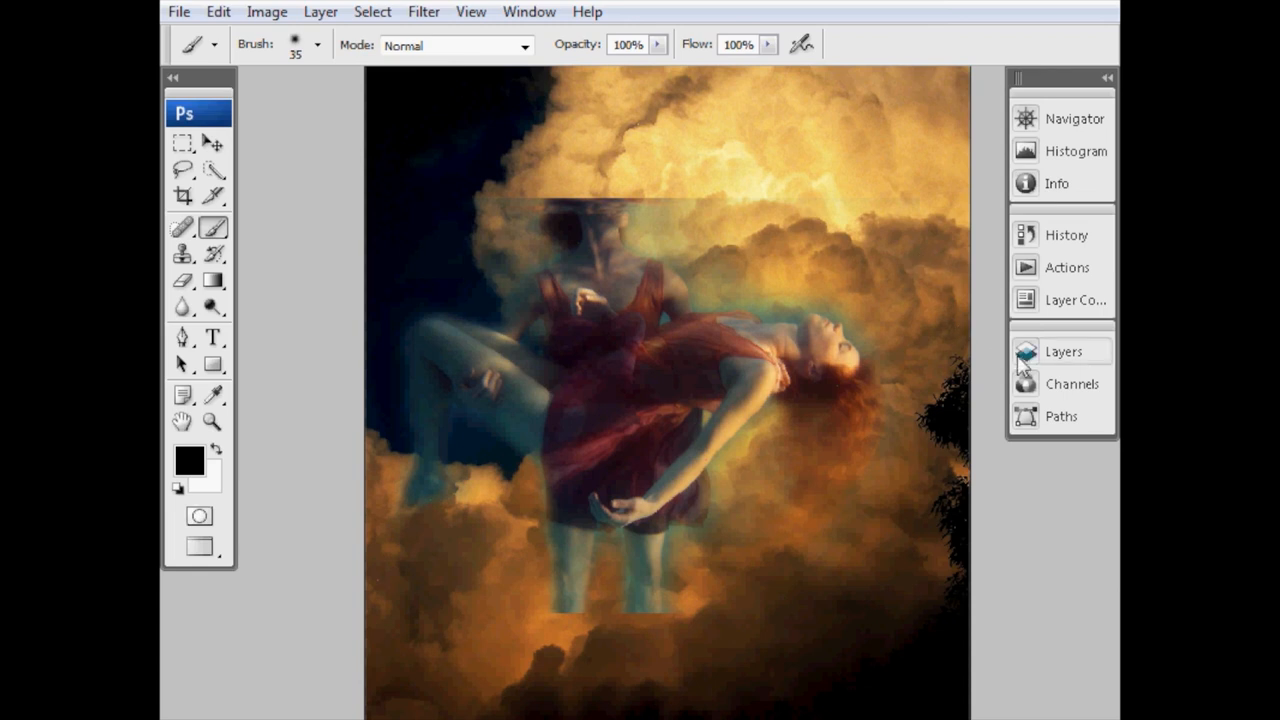
{"action": "mouse_move", "coordinate": [1030, 364]}
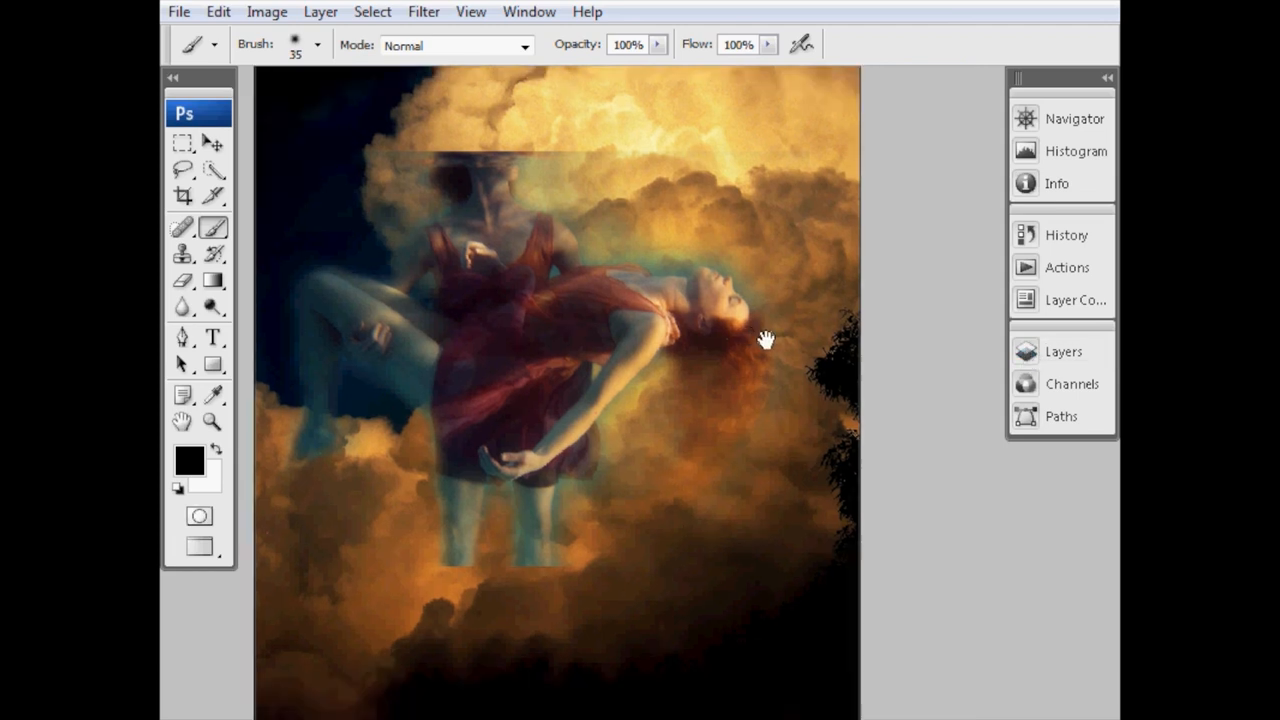
- Expand the Layers panel and add a new empty layer above Ang and Mandy
{"action": "left_click", "coordinate": [1064, 352]}
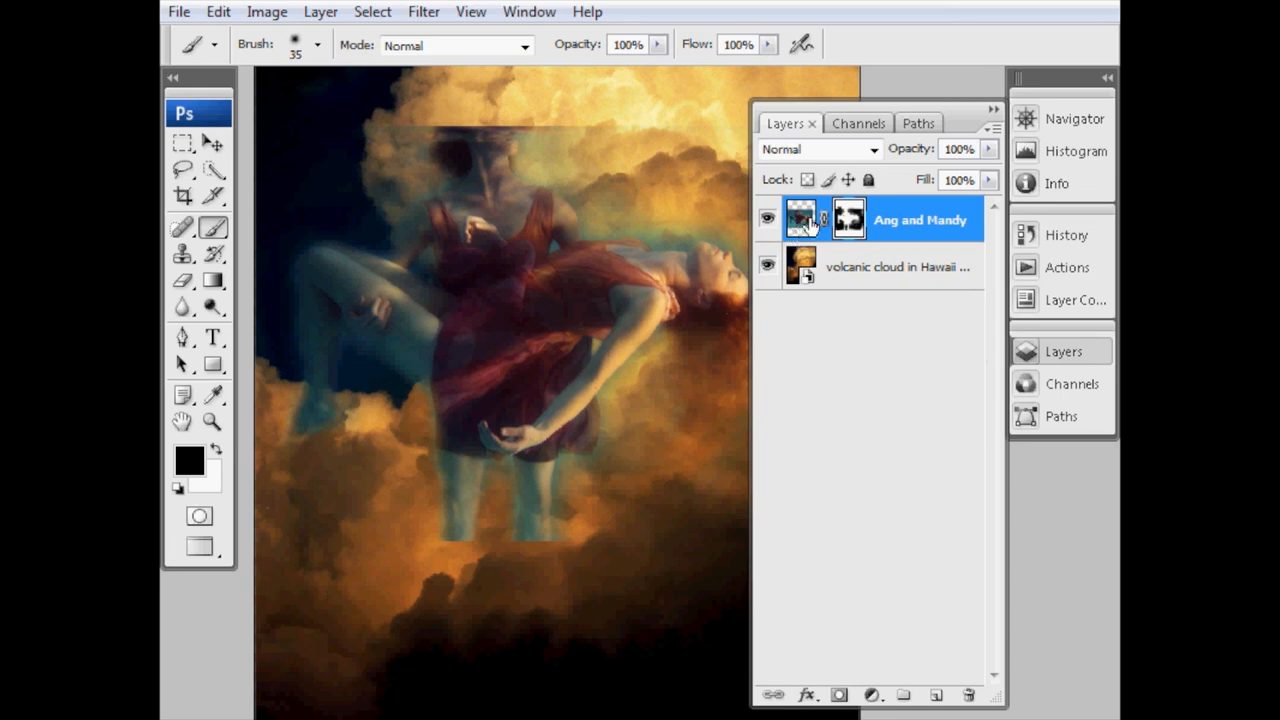
{"action": "mouse_move", "coordinate": [888, 224]}
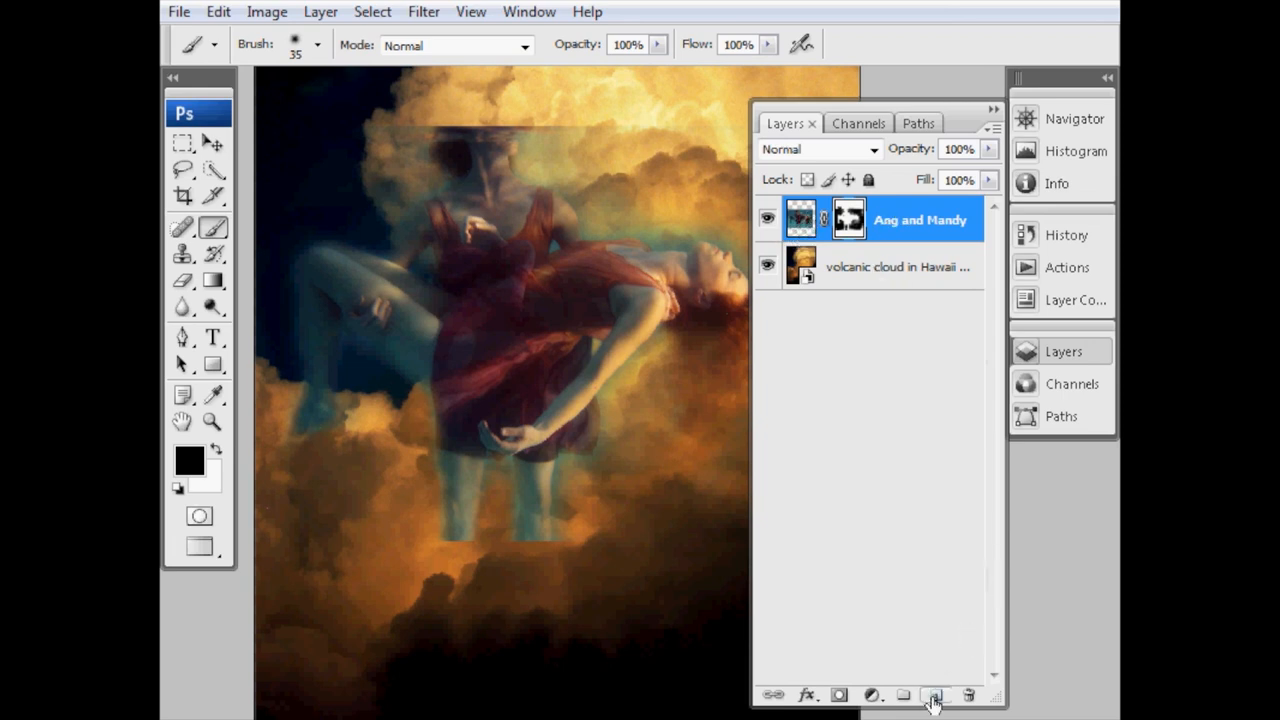
{"action": "mouse_move", "coordinate": [934, 694]}
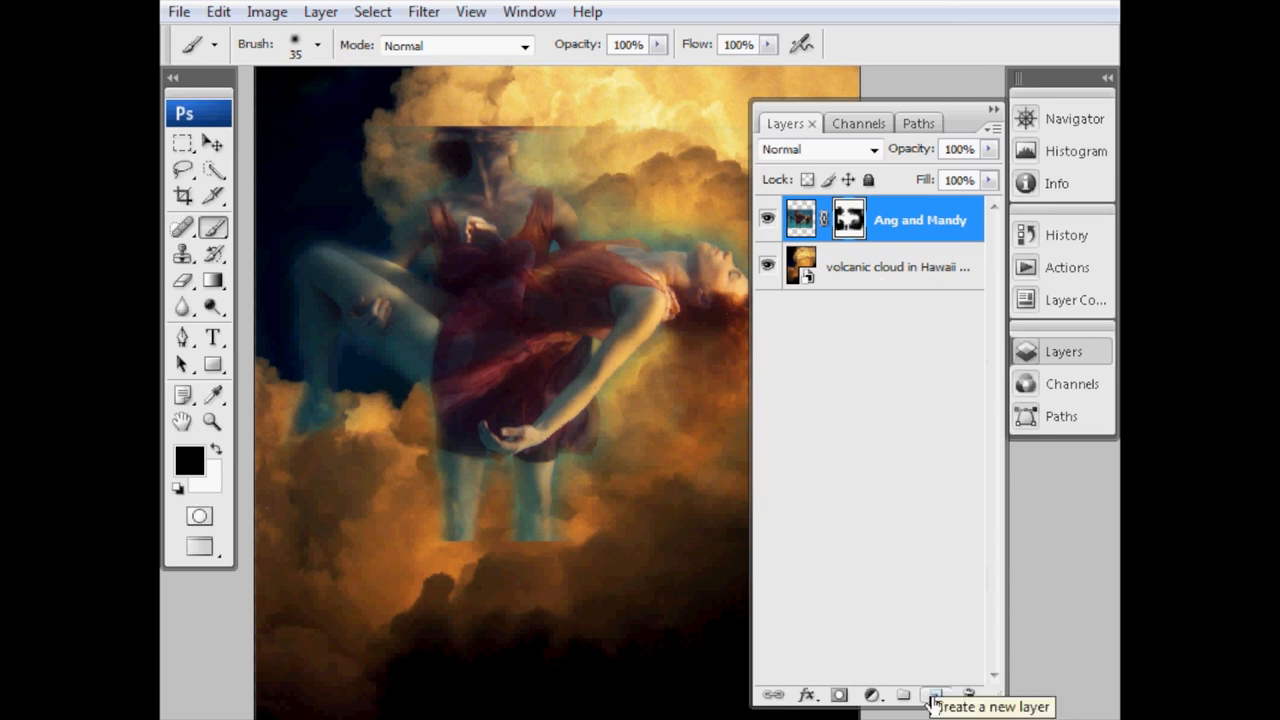
{"action": "left_click", "coordinate": [936, 694]}
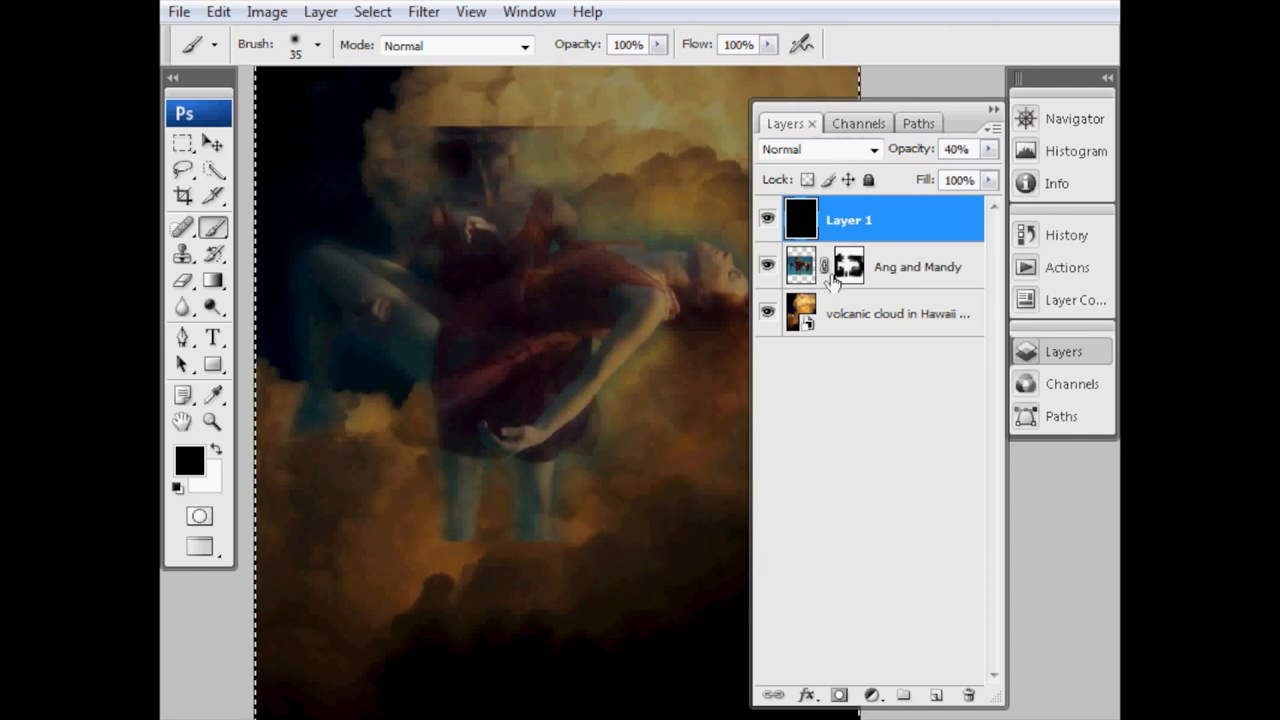
{"action": "mouse_move", "coordinate": [856, 316]}
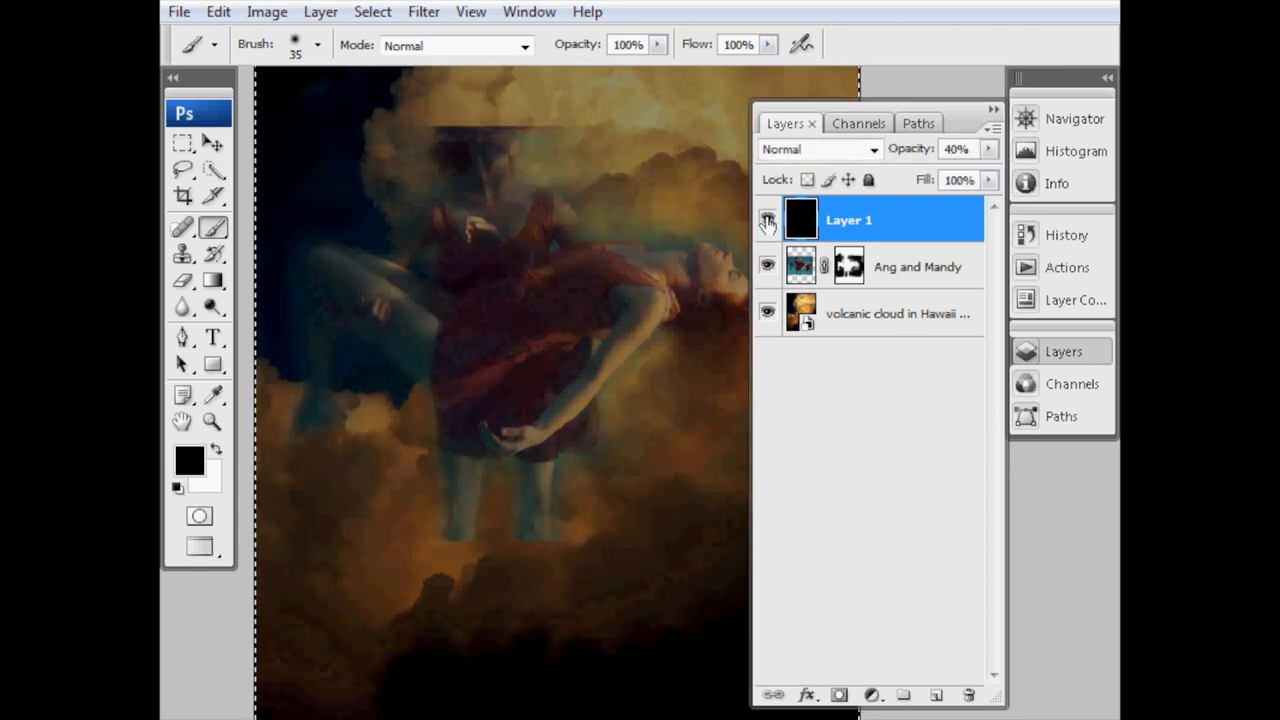
- Fill Layer 1 with black and set its opacity to 40% to darken the scene
{"action": "left_click", "coordinate": [768, 218]}
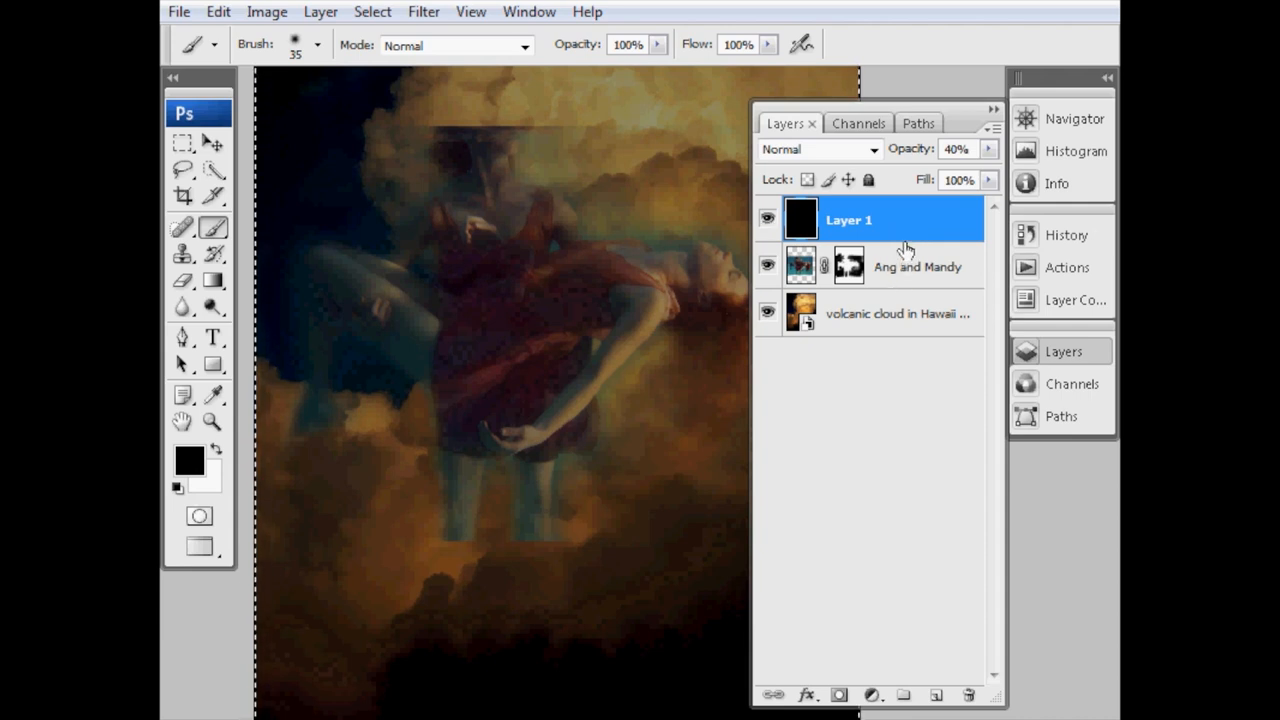
- Toggle Layer 1's visibility off and on to compare the 40% black clipped darkening
{"action": "left_click", "coordinate": [178, 12]}
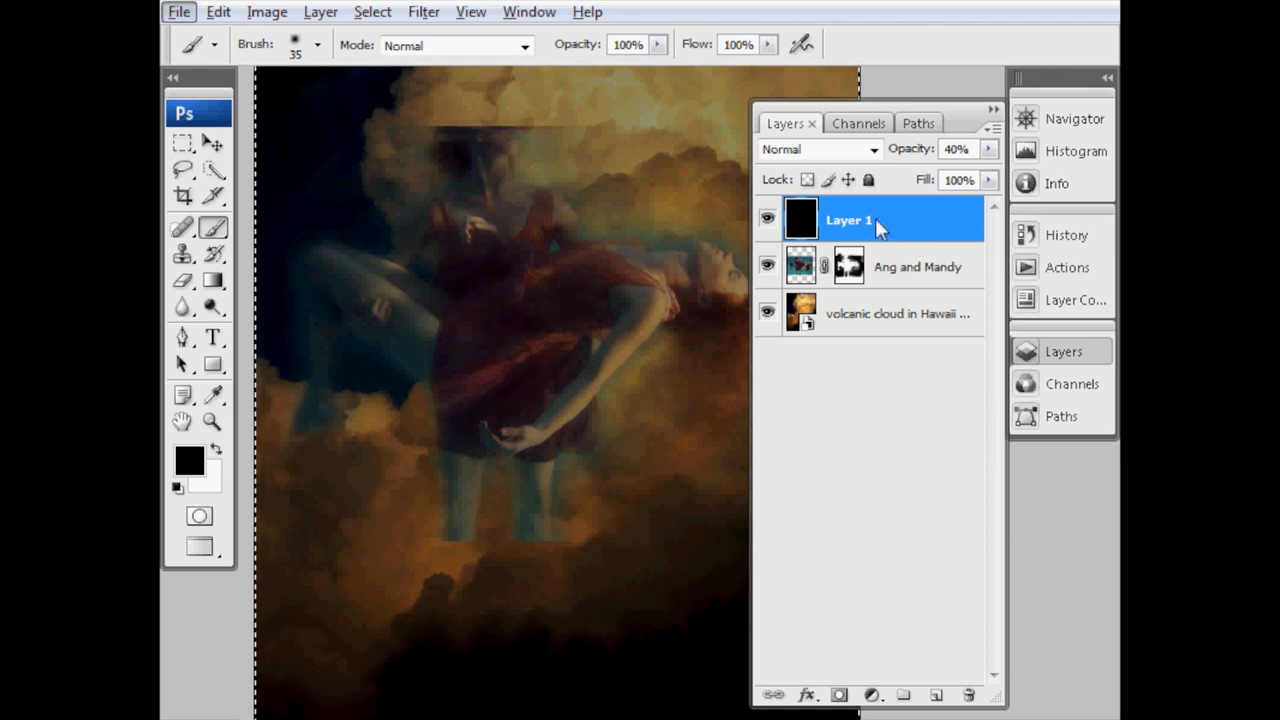
{"action": "mouse_move", "coordinate": [904, 252]}
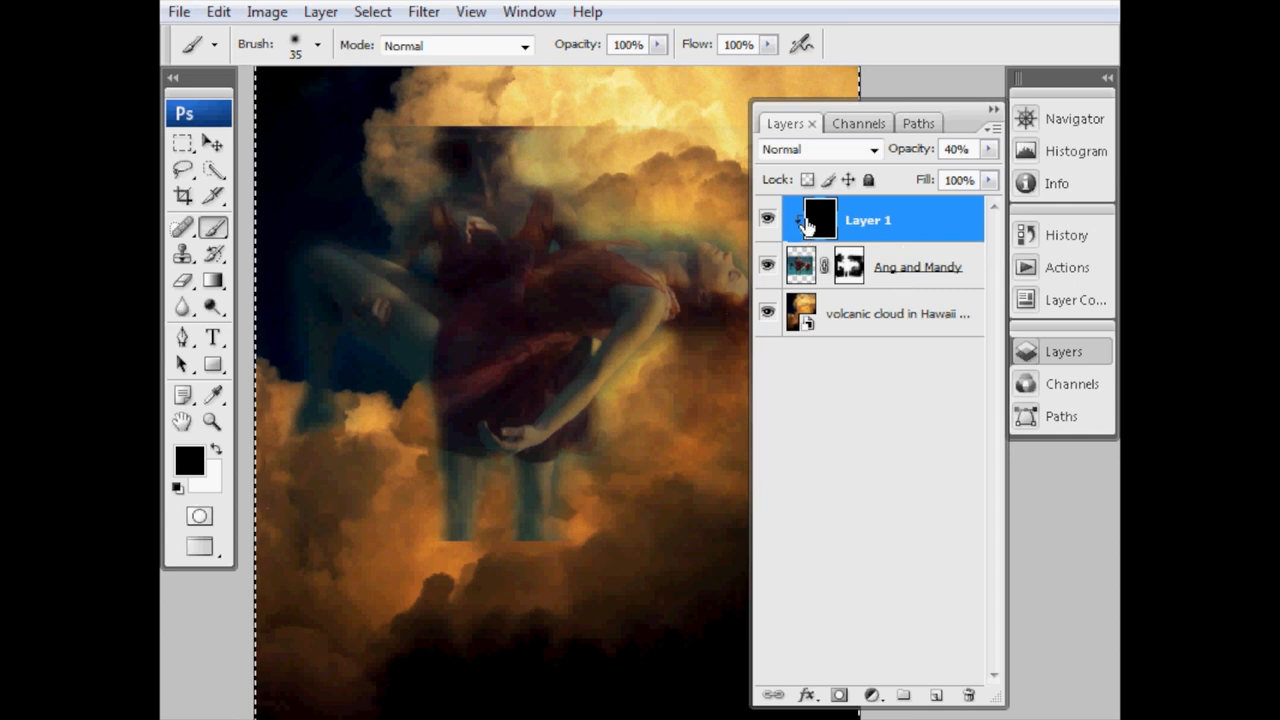
{"action": "mouse_move", "coordinate": [804, 232]}
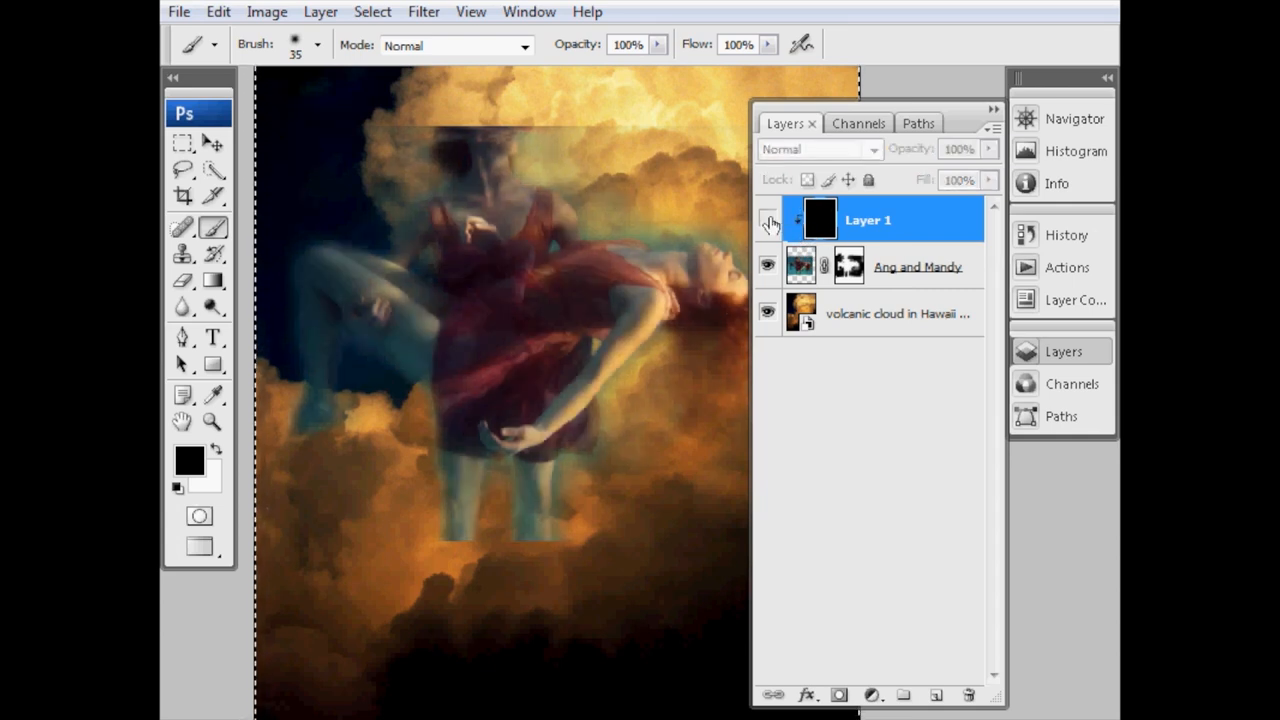
{"action": "left_click", "coordinate": [958, 148]}
{"action": "type", "text": "40"}
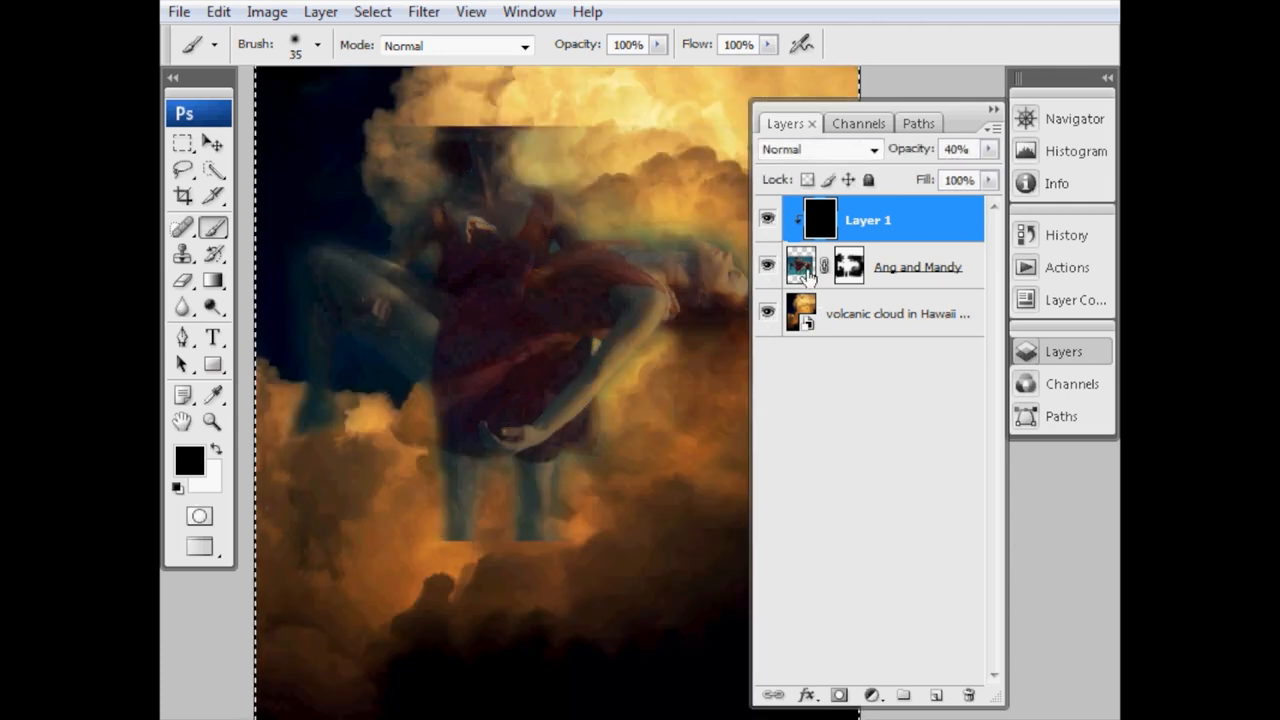
{"action": "mouse_move", "coordinate": [800, 268]}
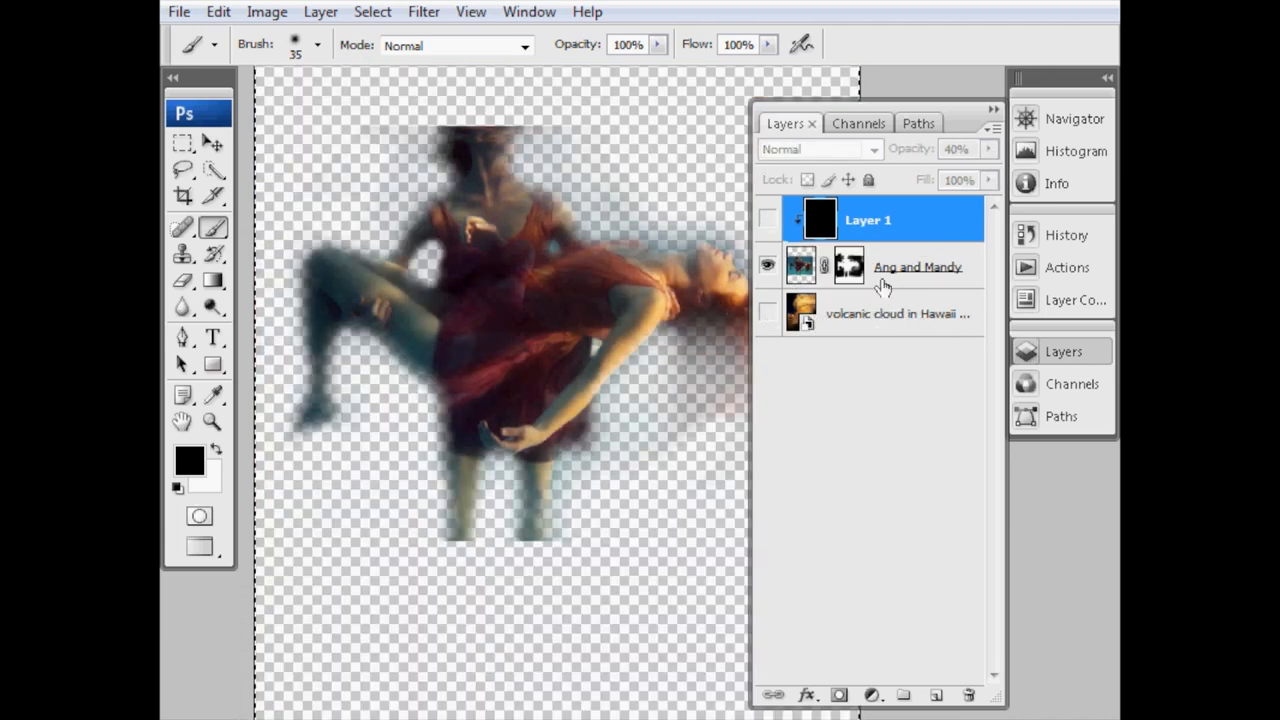
- Solo Ang and Mandy, put the photo on a new Layer 2 and disable the Ang and Mandy mask
{"action": "left_click", "coordinate": [916, 266]}
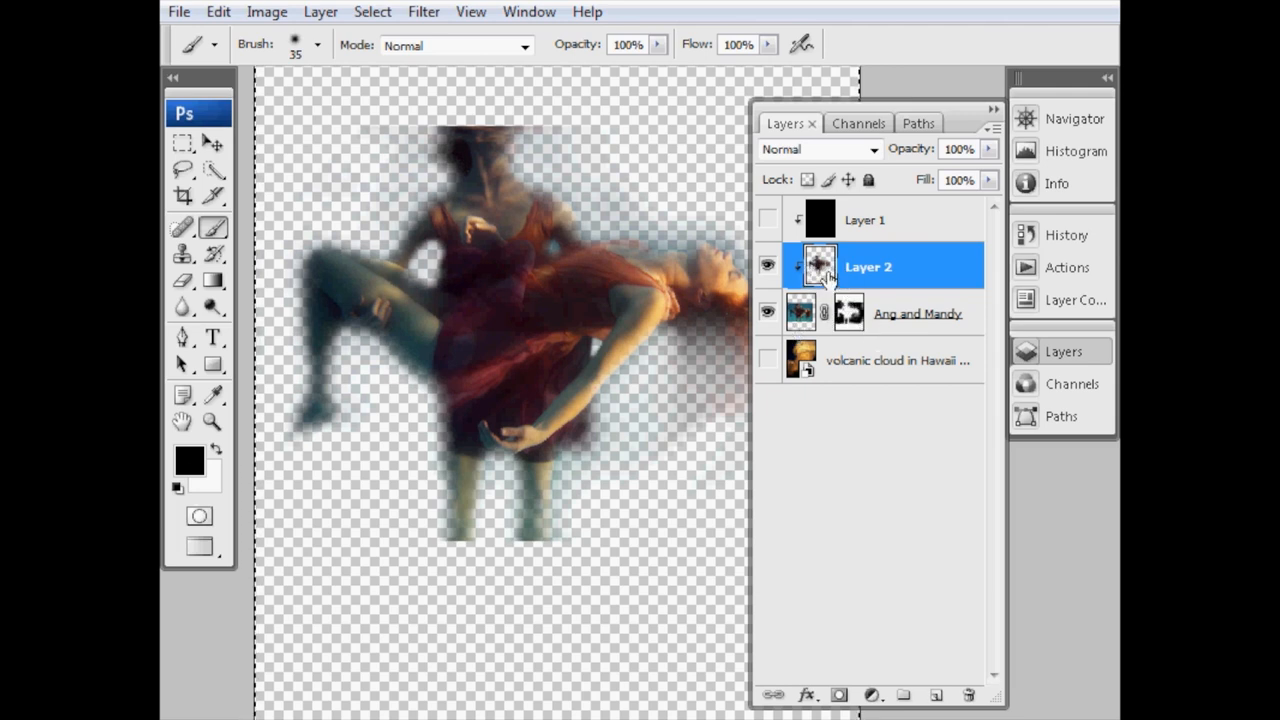
{"action": "left_click_drag", "start_coordinate": [868, 266], "coordinate": [868, 662]}
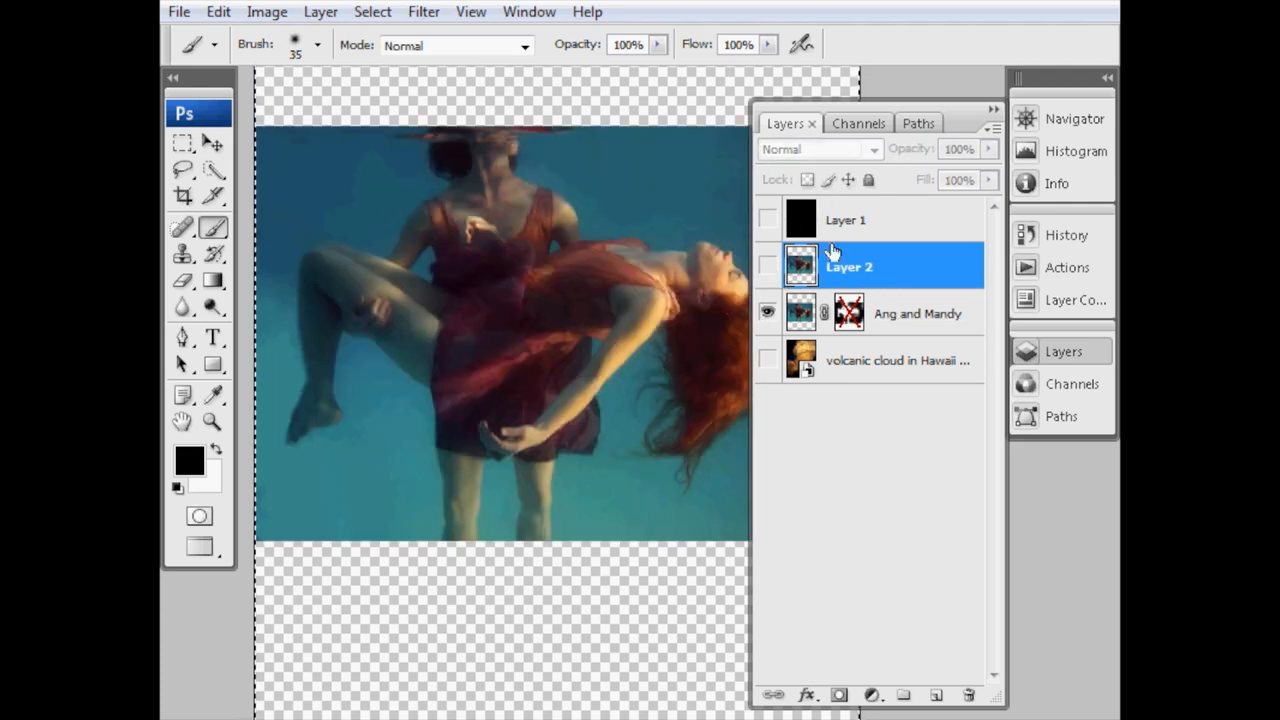
- Move Layer 2 to the top, solo it and select the bright highlight edges with Color Range
{"action": "left_click_drag", "start_coordinate": [848, 266], "coordinate": [848, 216]}
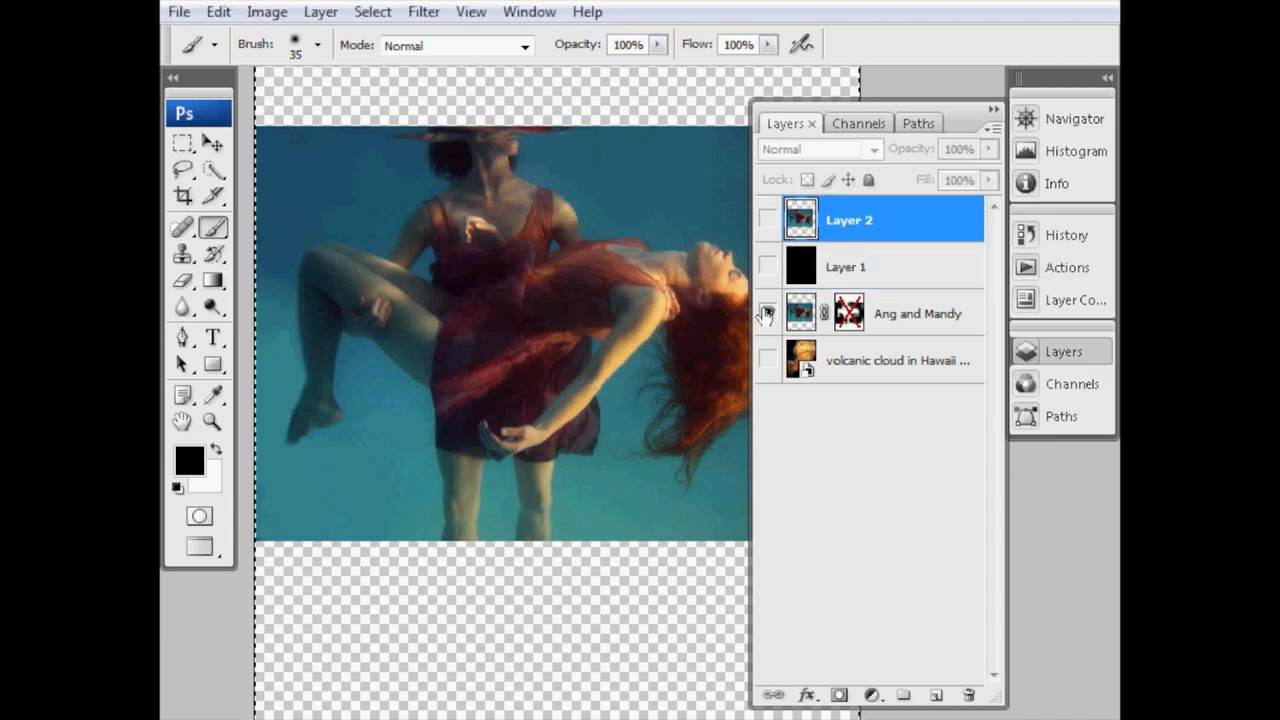
{"action": "left_click", "coordinate": [768, 218]}
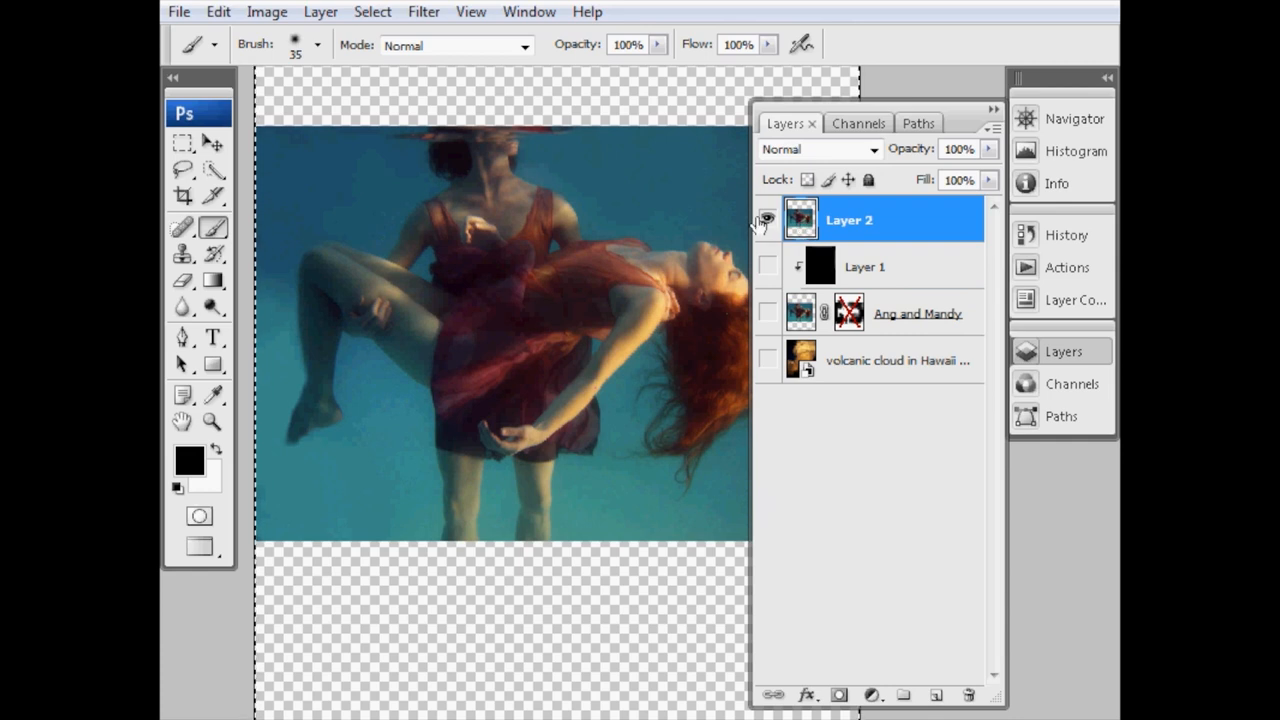
{"action": "left_click", "coordinate": [768, 218]}
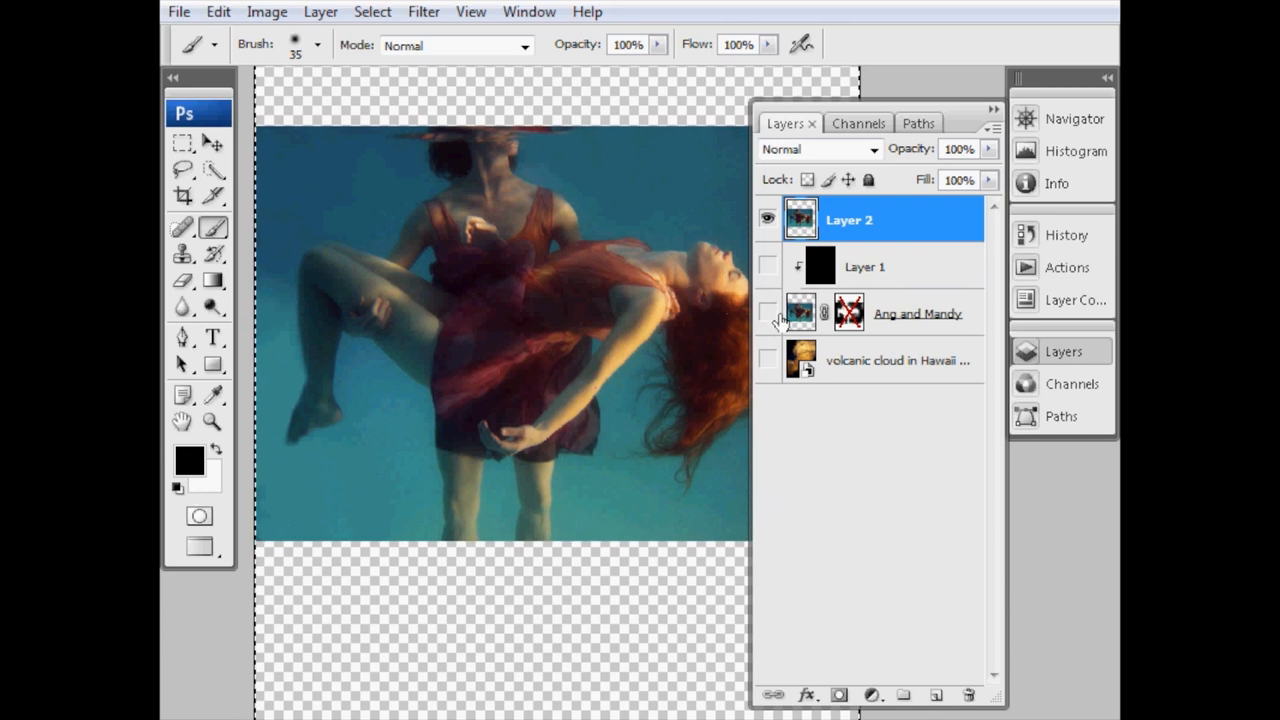
{"action": "mouse_move", "coordinate": [784, 272]}
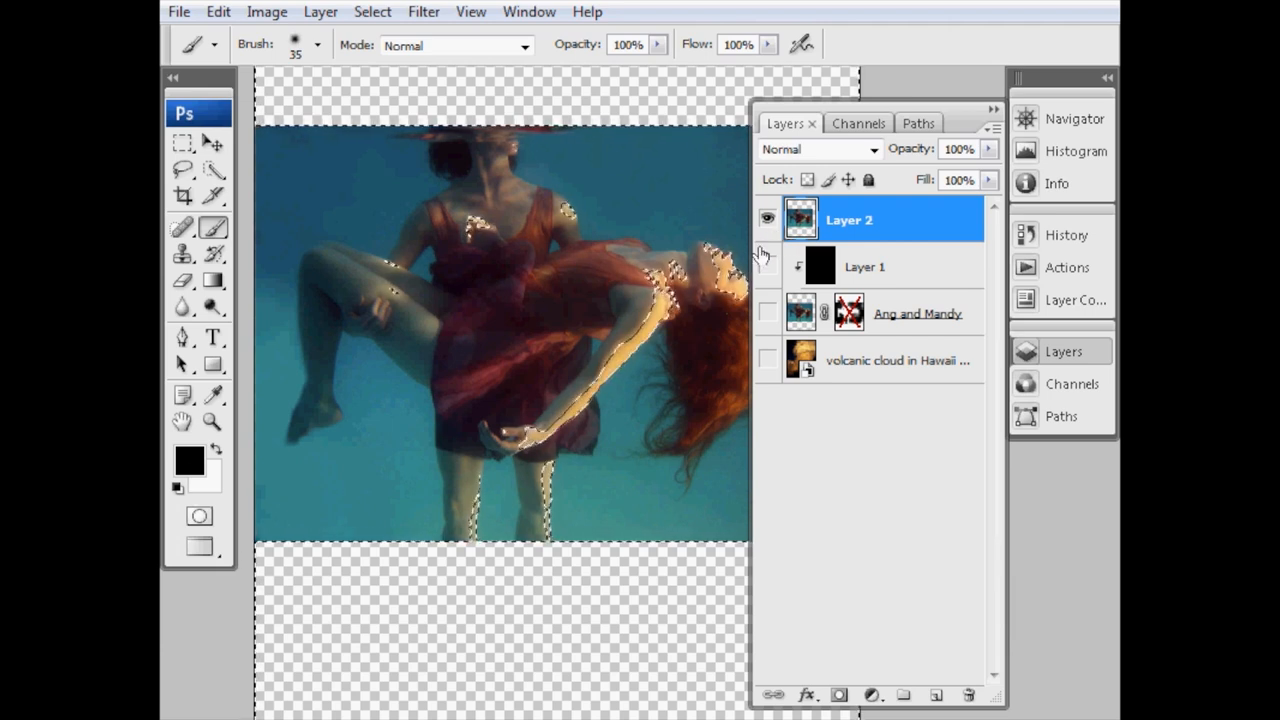
{"action": "mouse_move", "coordinate": [768, 218]}
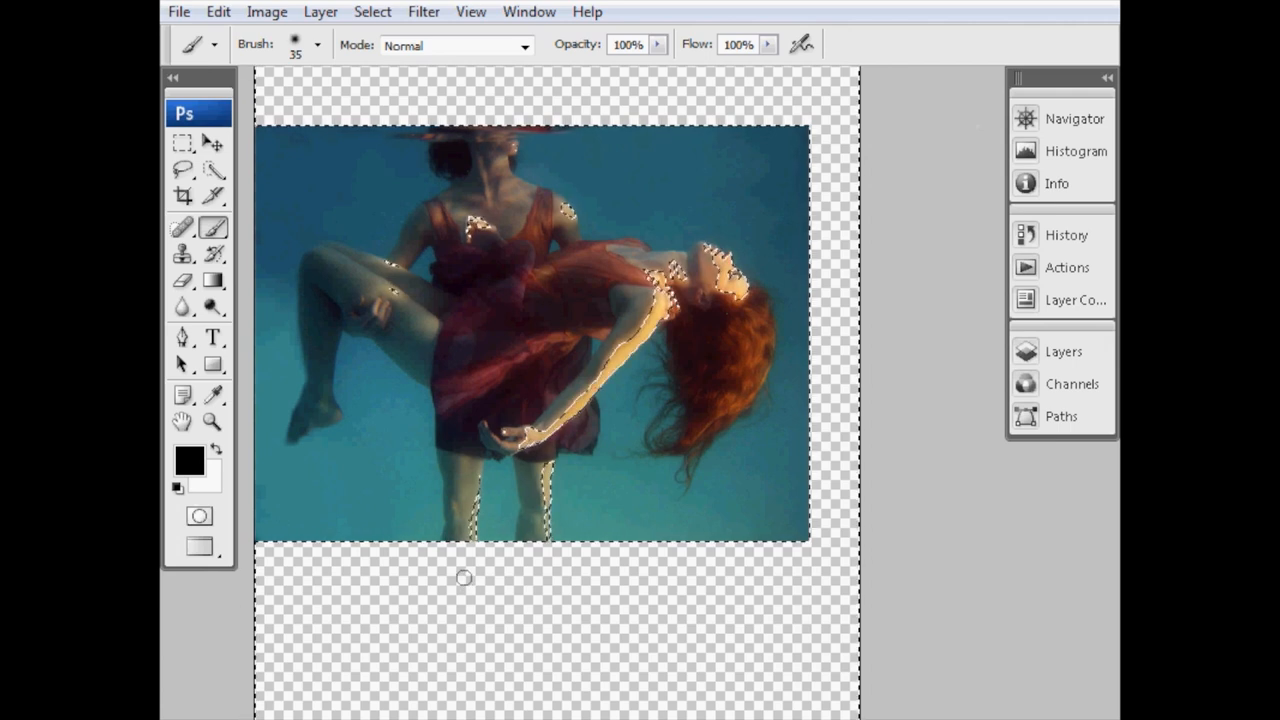
{"action": "left_click", "coordinate": [1064, 352]}
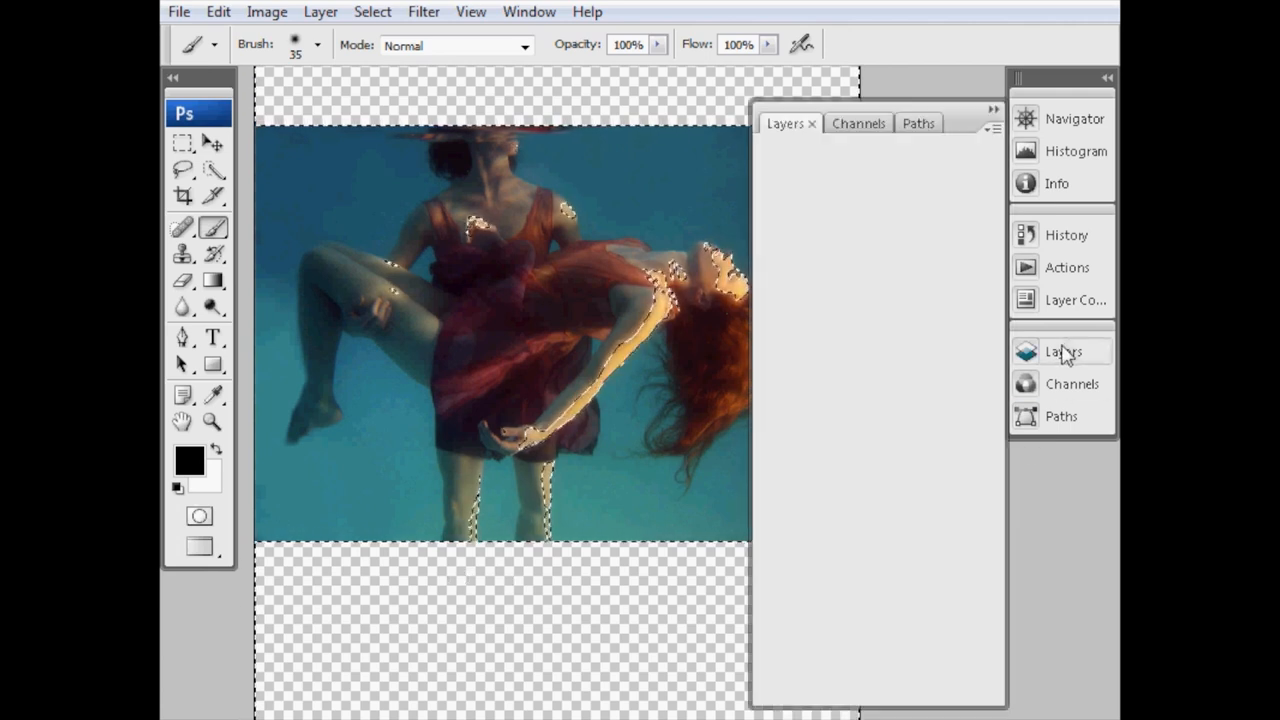
- Copy the highlight selection to Layer 3, delete Layer 2 and view the highlights alone
{"action": "left_click", "coordinate": [1062, 352]}
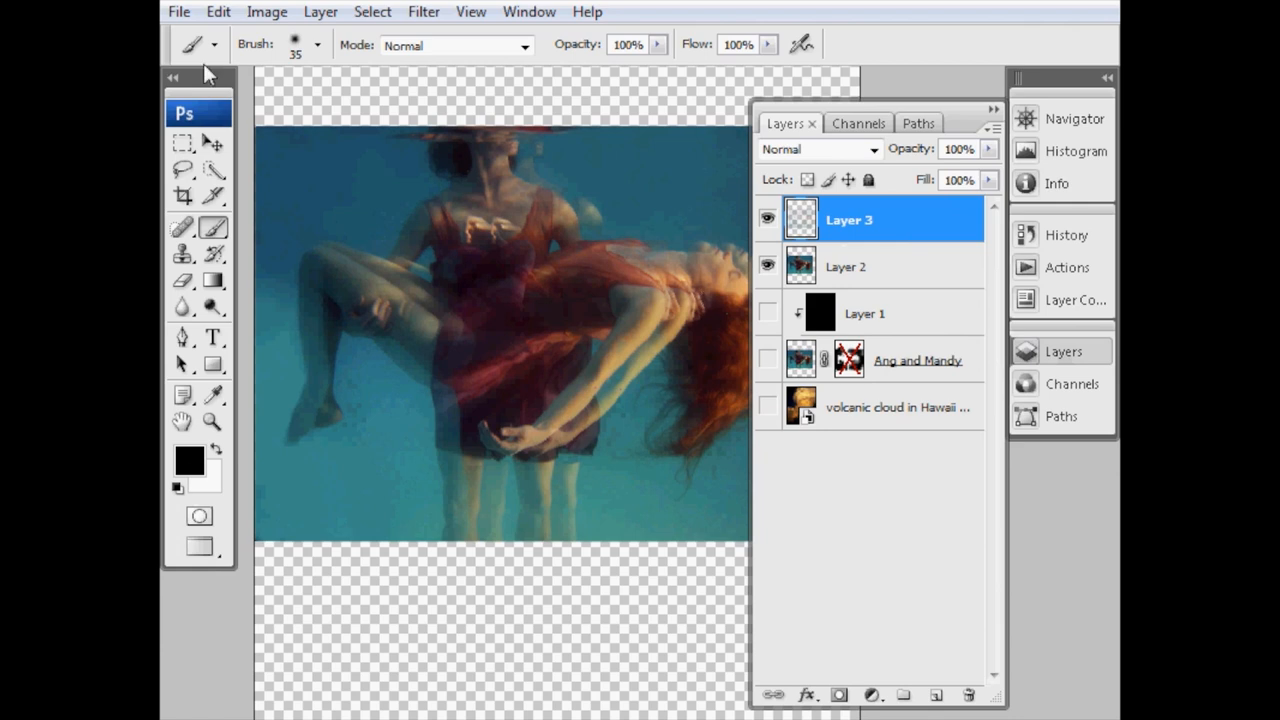
{"action": "left_click", "coordinate": [214, 144]}
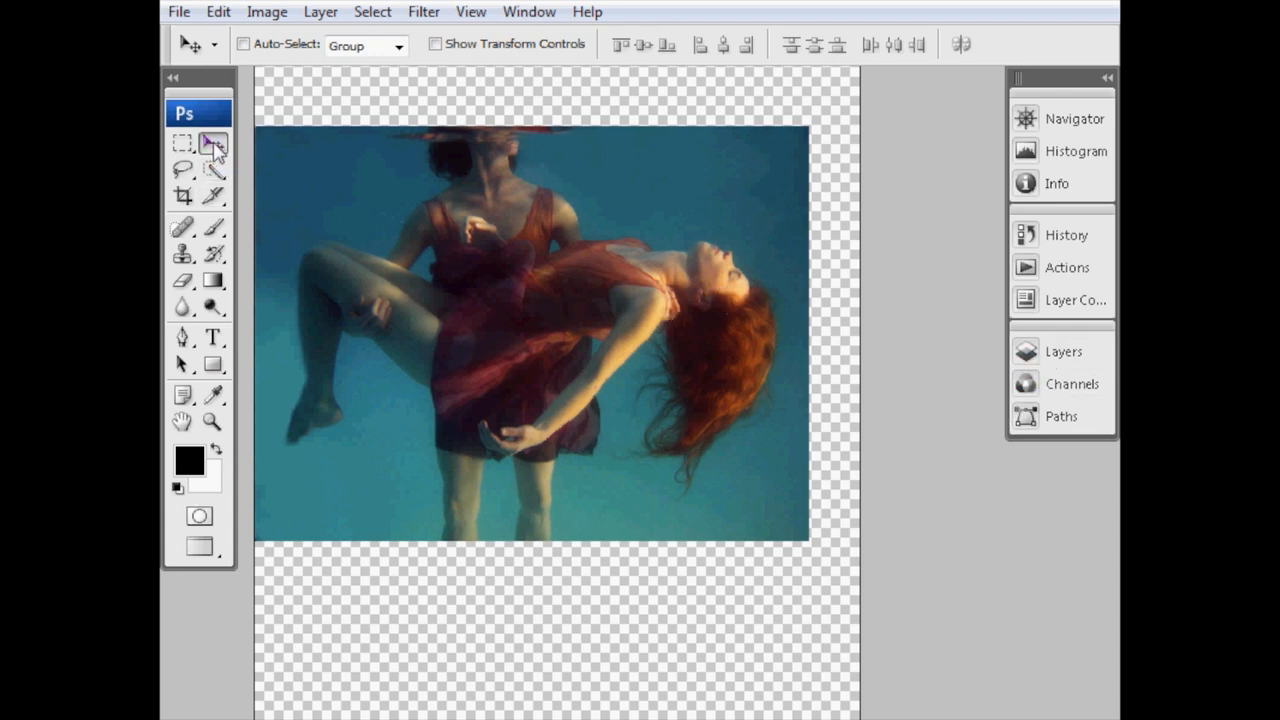
{"action": "left_click", "coordinate": [1064, 352]}
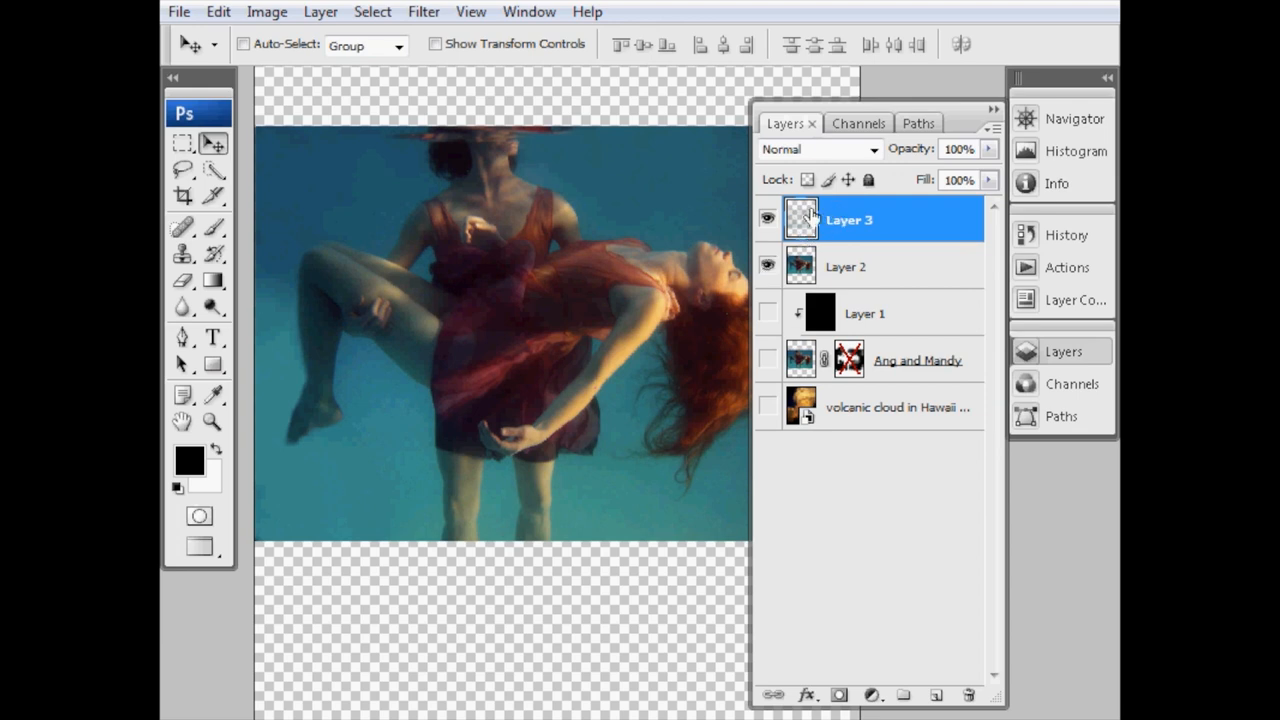
{"action": "left_click", "coordinate": [870, 266]}
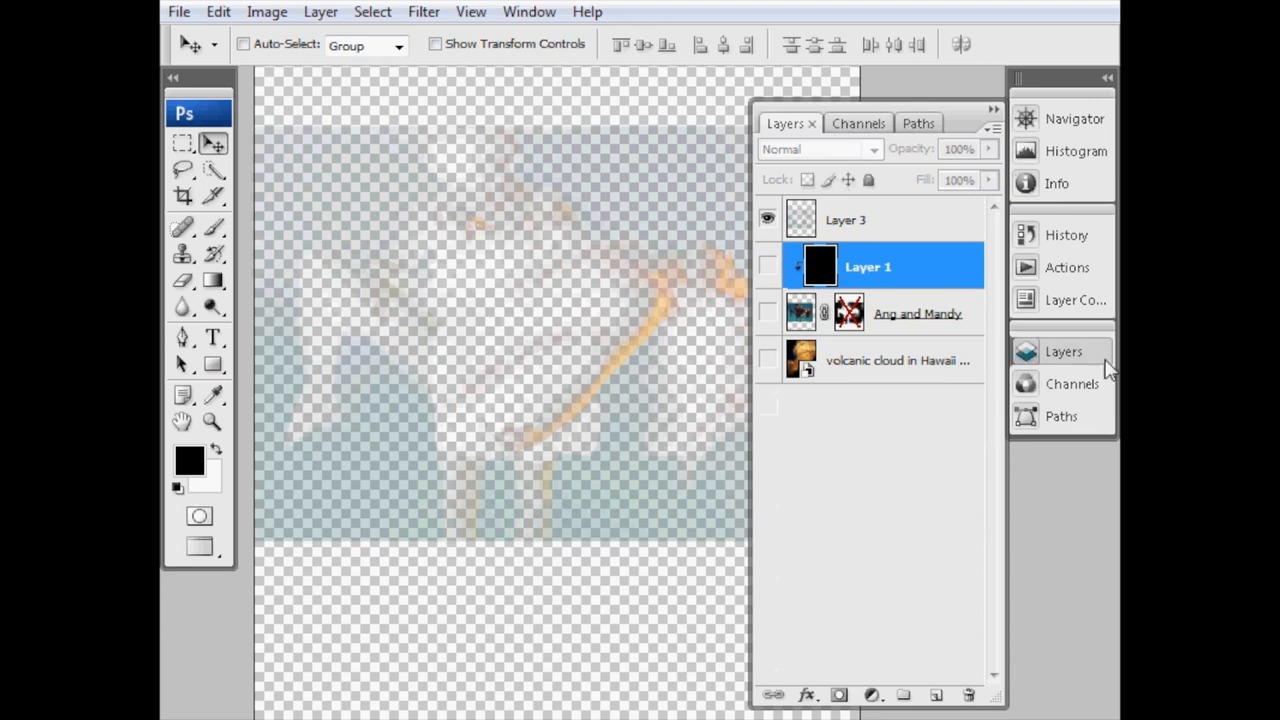
{"action": "left_click", "coordinate": [1064, 352]}
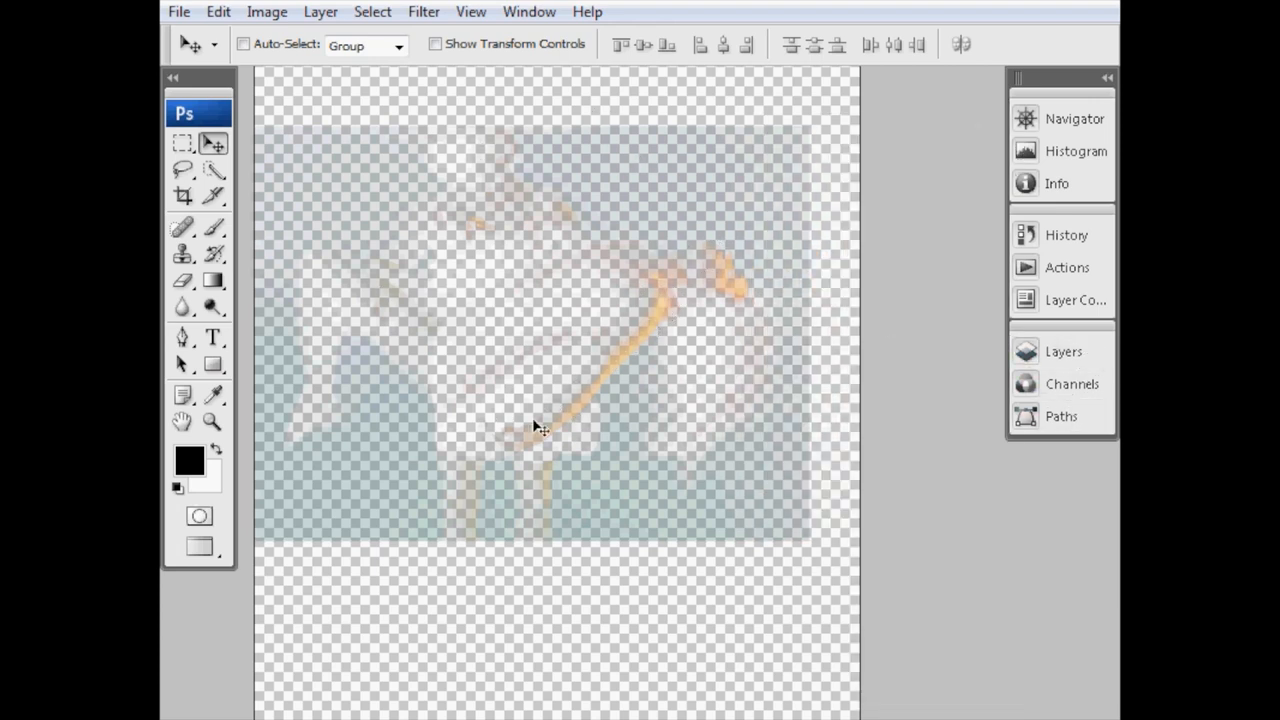
{"action": "mouse_move", "coordinate": [728, 278]}
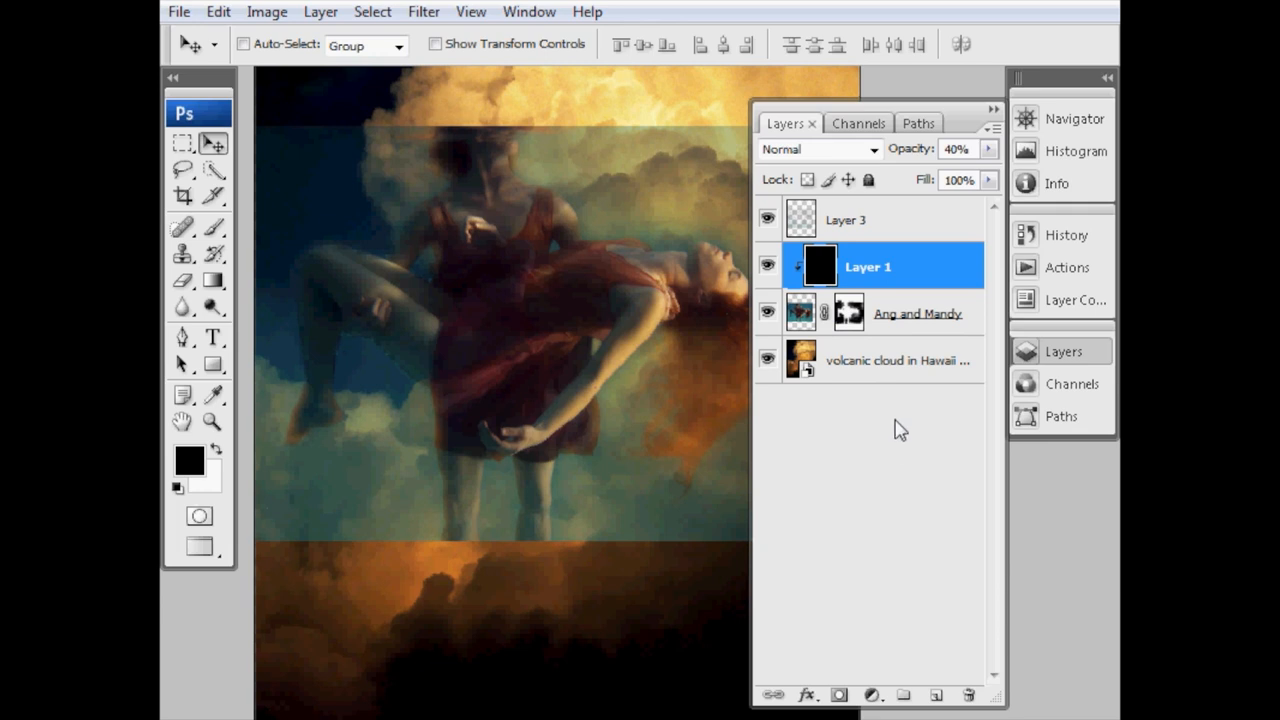
- Show Layer 1, Ang and Mandy and the clouds again with the mask re-enabled
{"action": "left_click", "coordinate": [768, 218]}
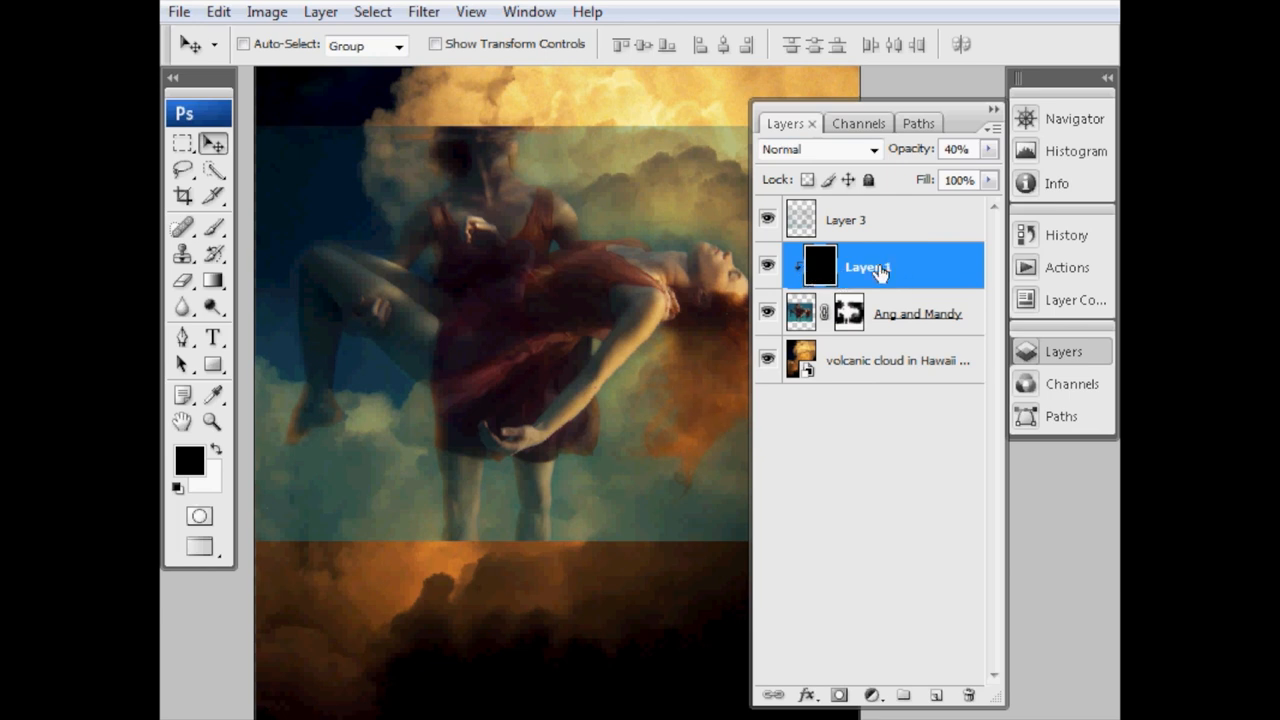
{"action": "left_click", "coordinate": [768, 218]}
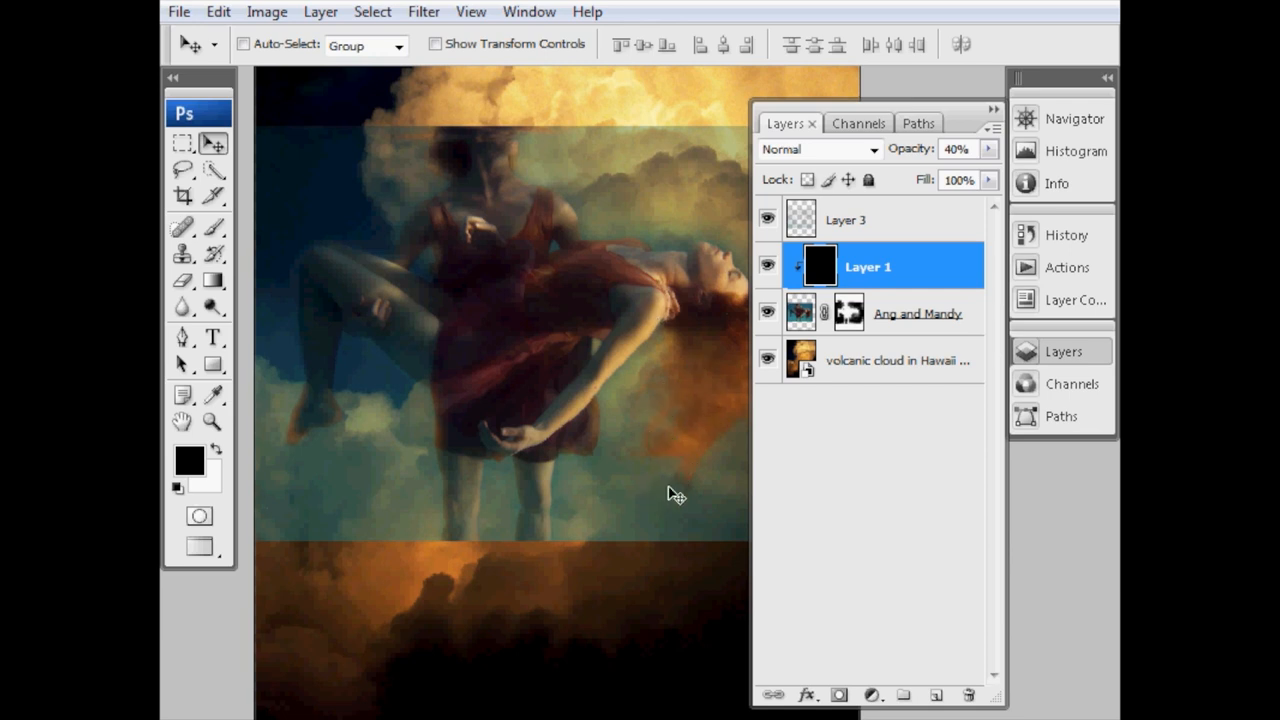
{"action": "mouse_move", "coordinate": [698, 362]}
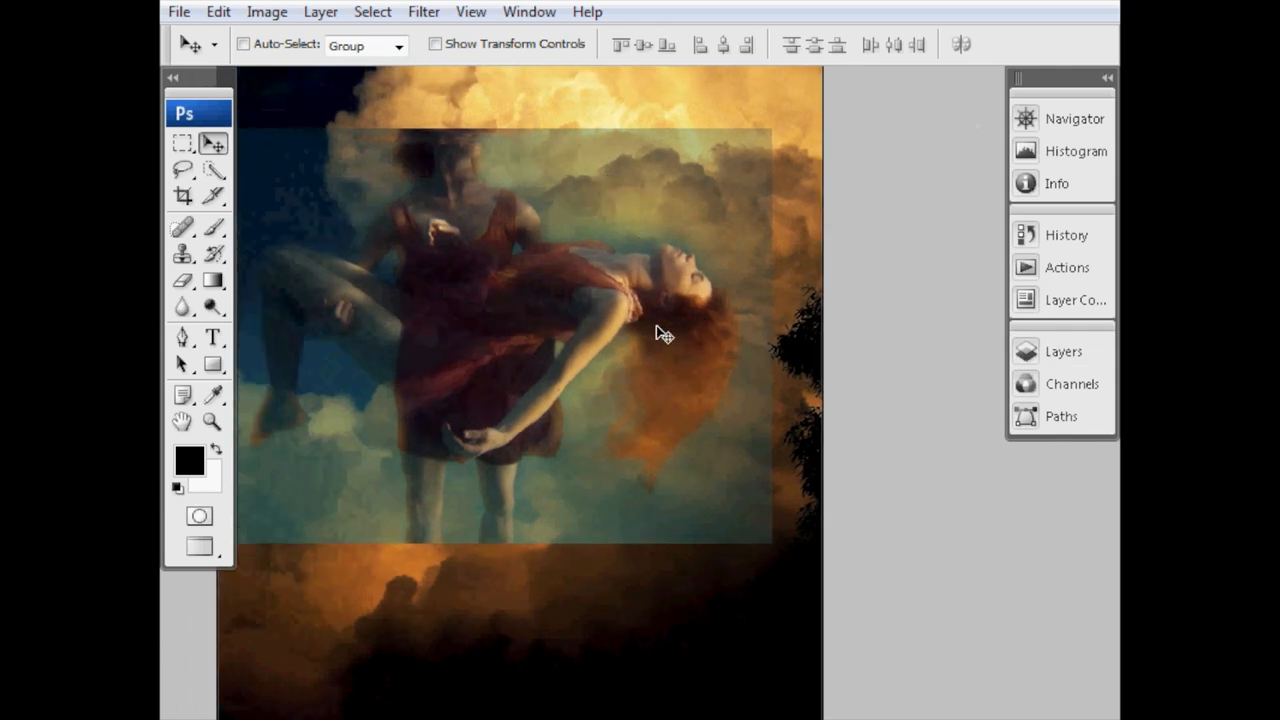
- Duplicate Layer 3 and group both highlight layers into Group 1
{"action": "left_click", "coordinate": [1064, 352]}
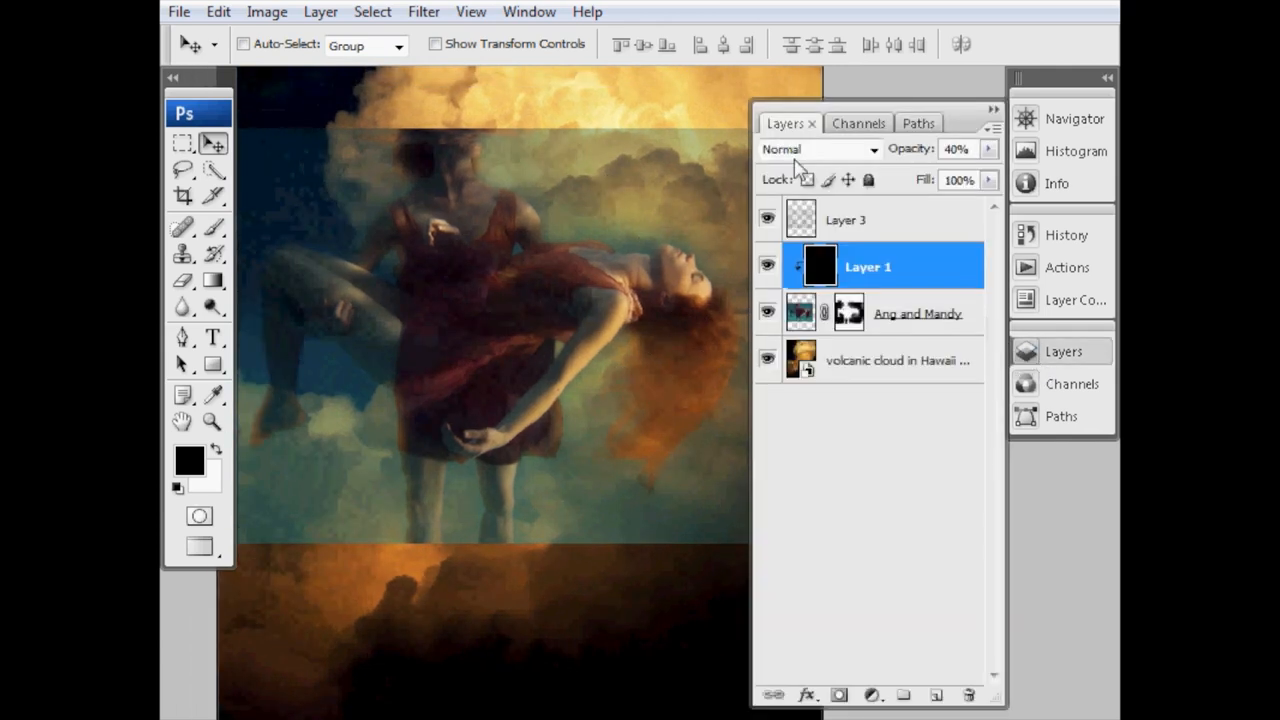
{"action": "left_click", "coordinate": [880, 218]}
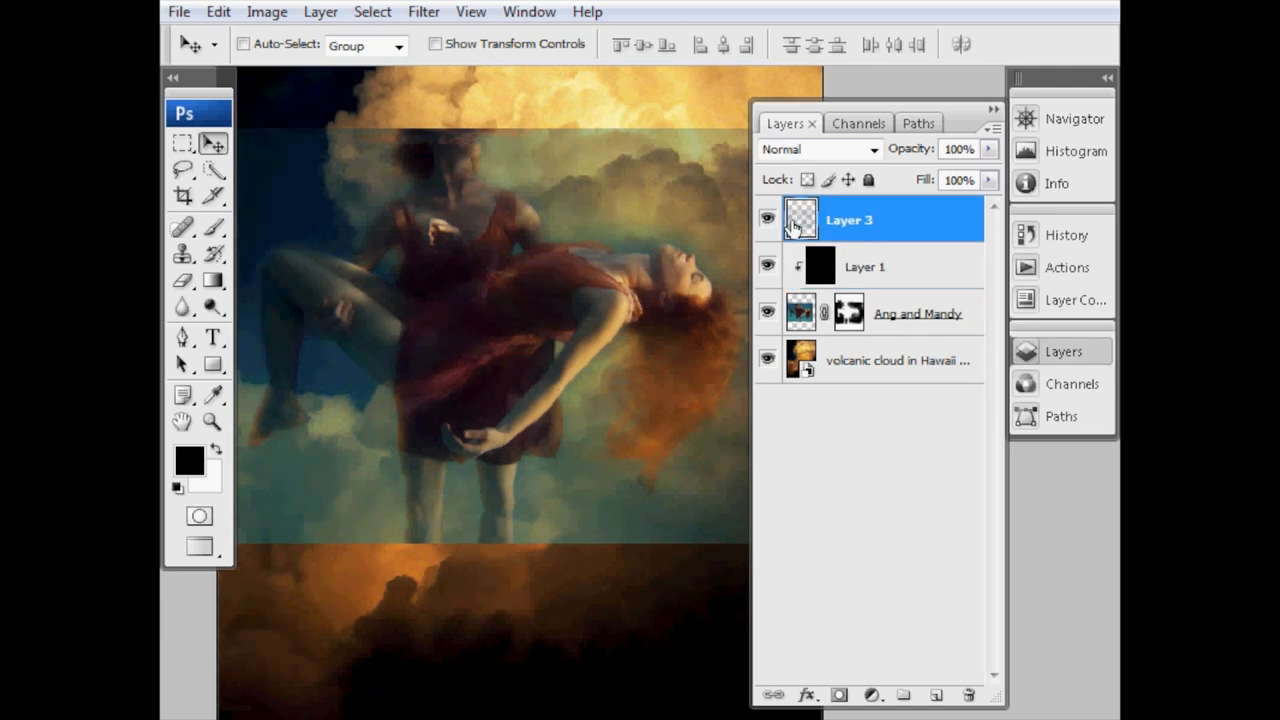
{"action": "mouse_move", "coordinate": [804, 220]}
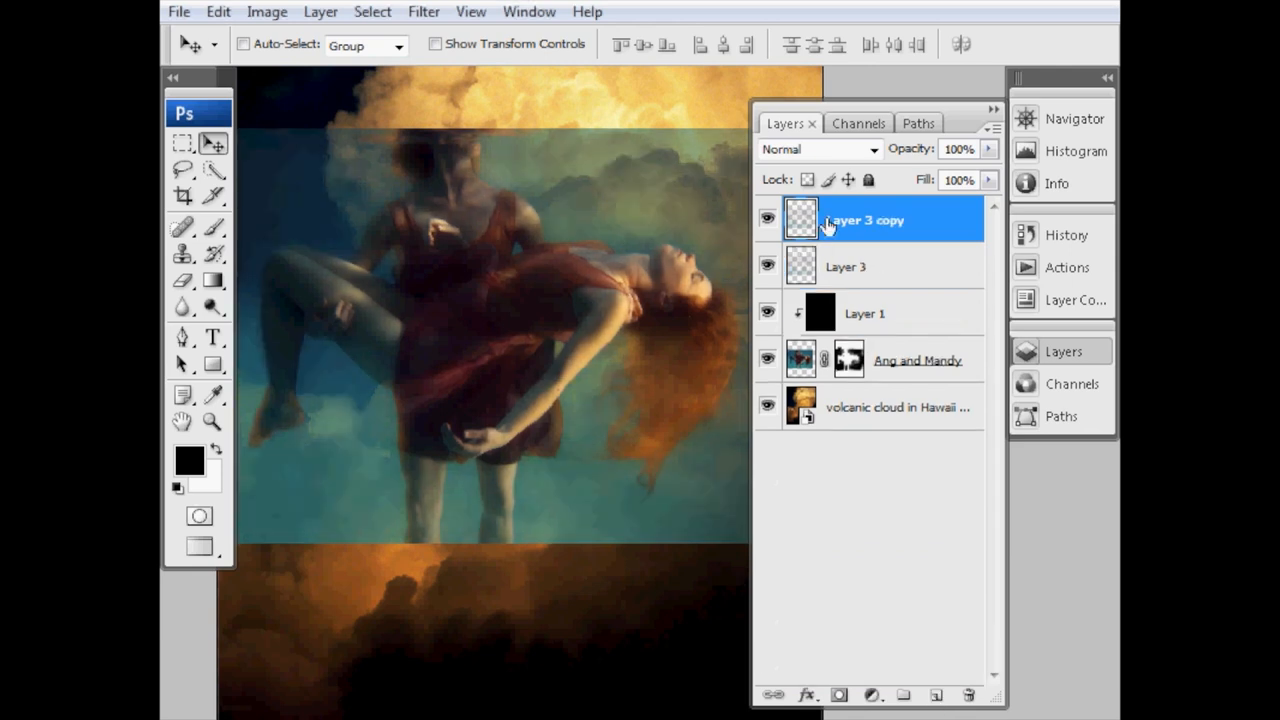
{"action": "left_click", "coordinate": [848, 266]}
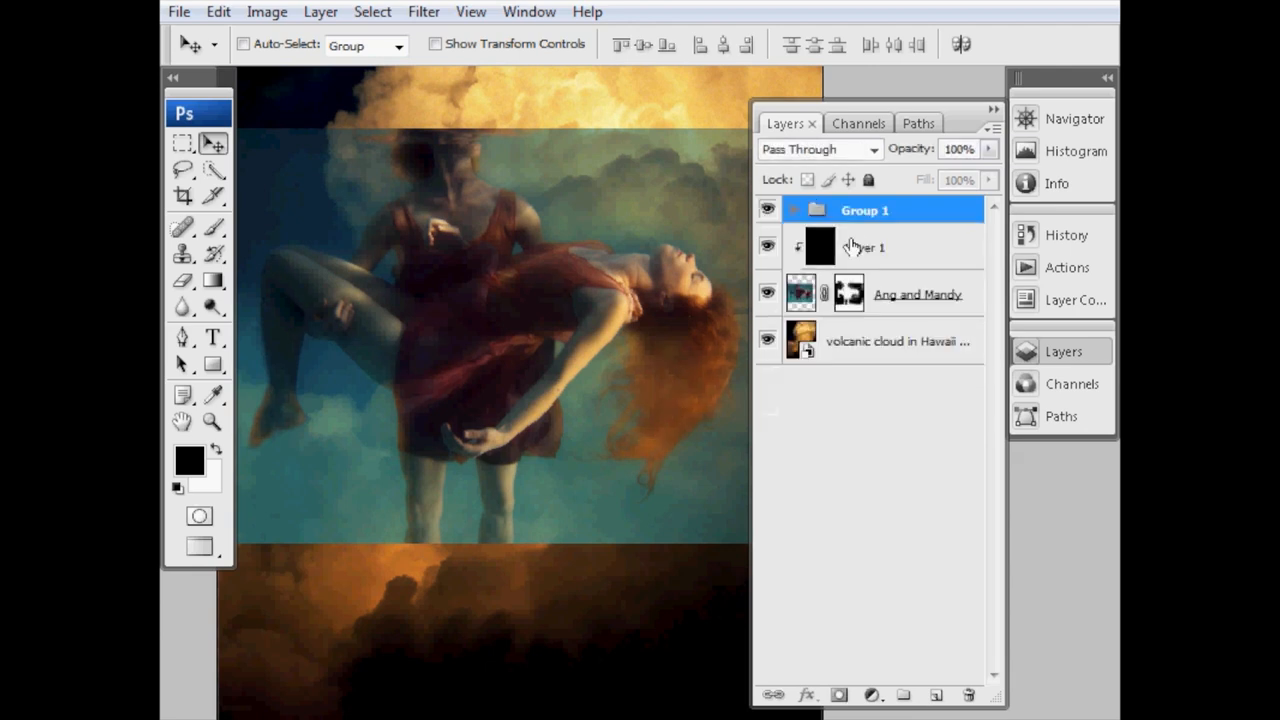
- Rename Group 1 to 'highlights' and Layer 1 to 'add depth'
{"action": "left_click", "coordinate": [792, 210]}
{"action": "type", "text": "h"}
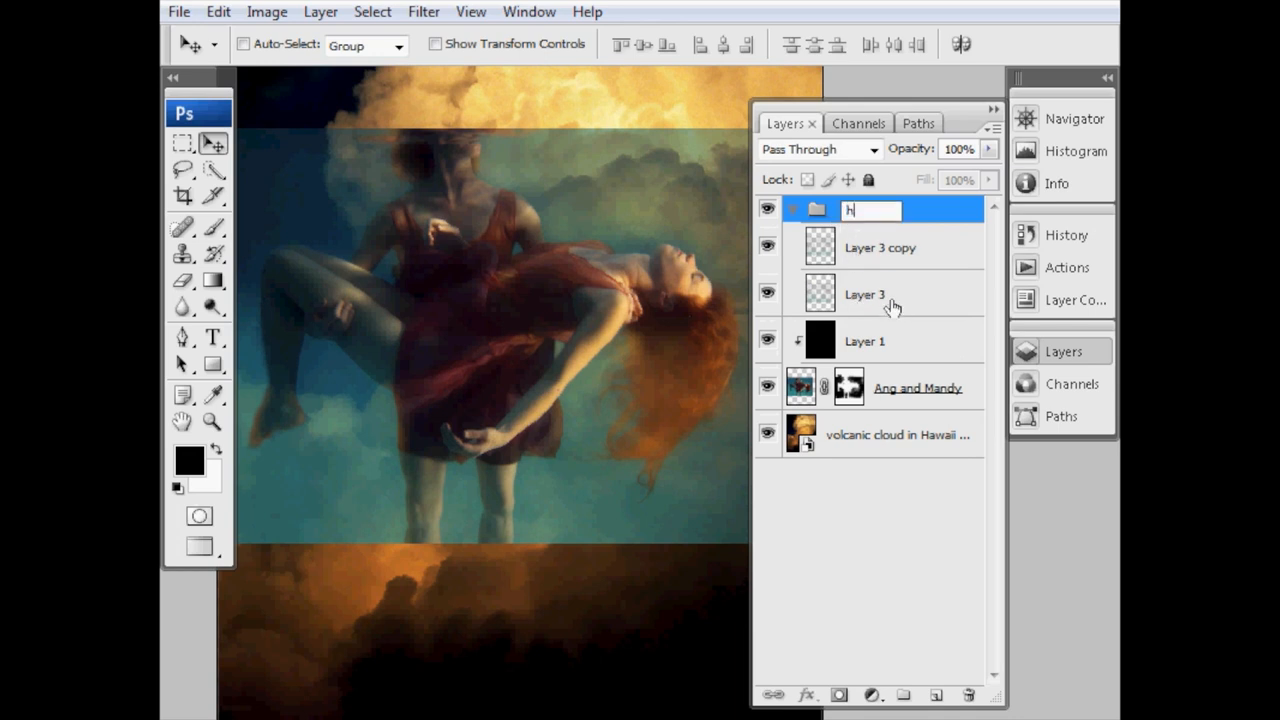
{"action": "type", "text": "ighlights"}
{"action": "left_click", "coordinate": [872, 340]}
{"action": "type", "text": "add depth"}
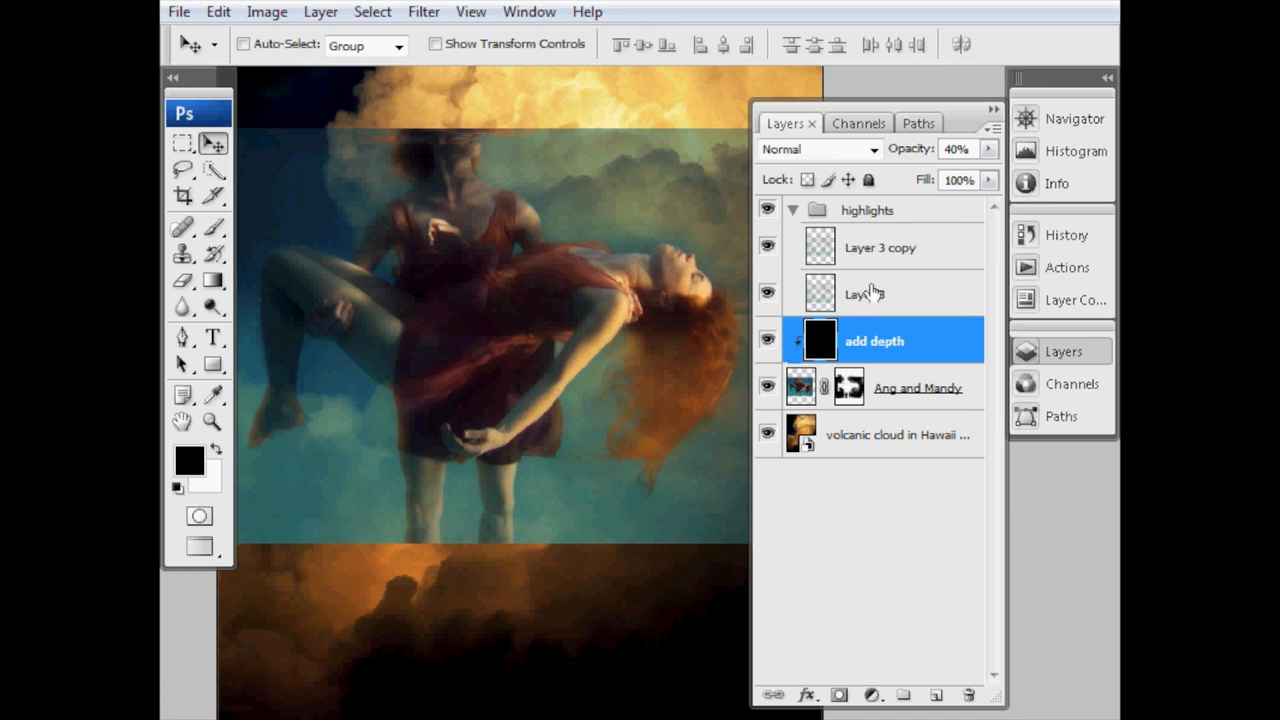
{"action": "mouse_move", "coordinate": [872, 288]}
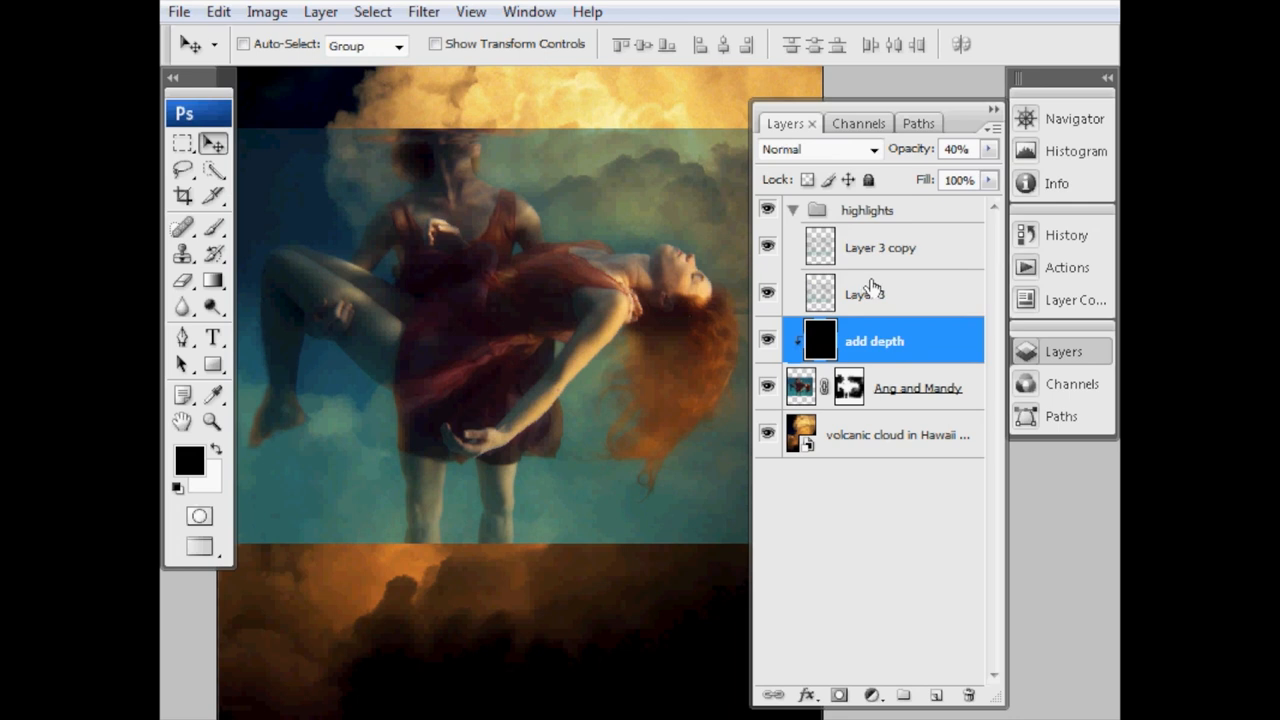